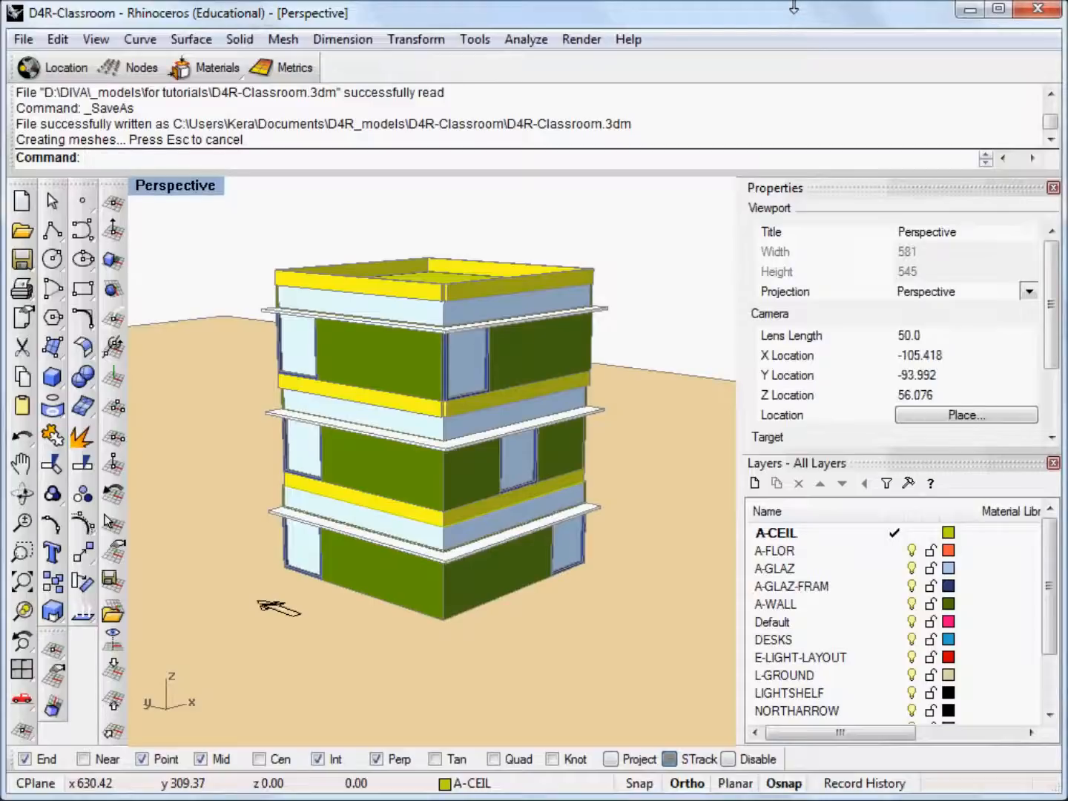
{"action": "mouse_move", "coordinate": [567, 397]}
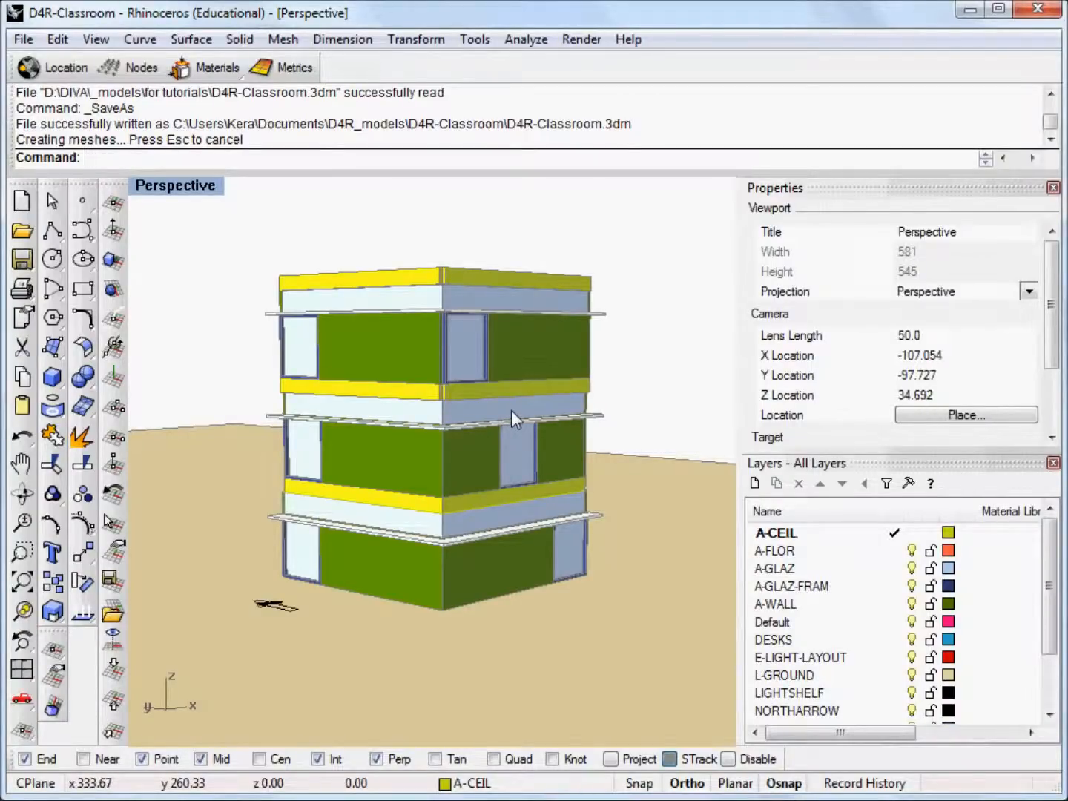
{"action": "mouse_move", "coordinate": [496, 370]}
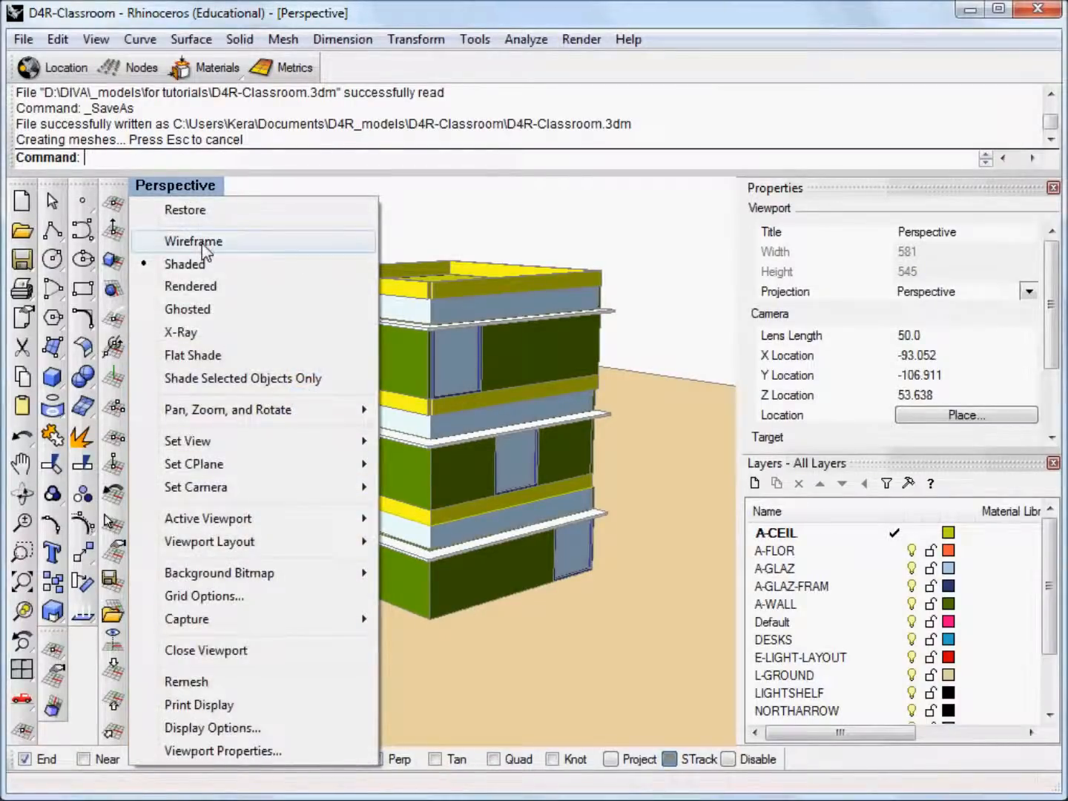
Step: Select the Perspective viewport of the D4R-Classroom model
{"action": "left_click", "coordinate": [194, 241]}
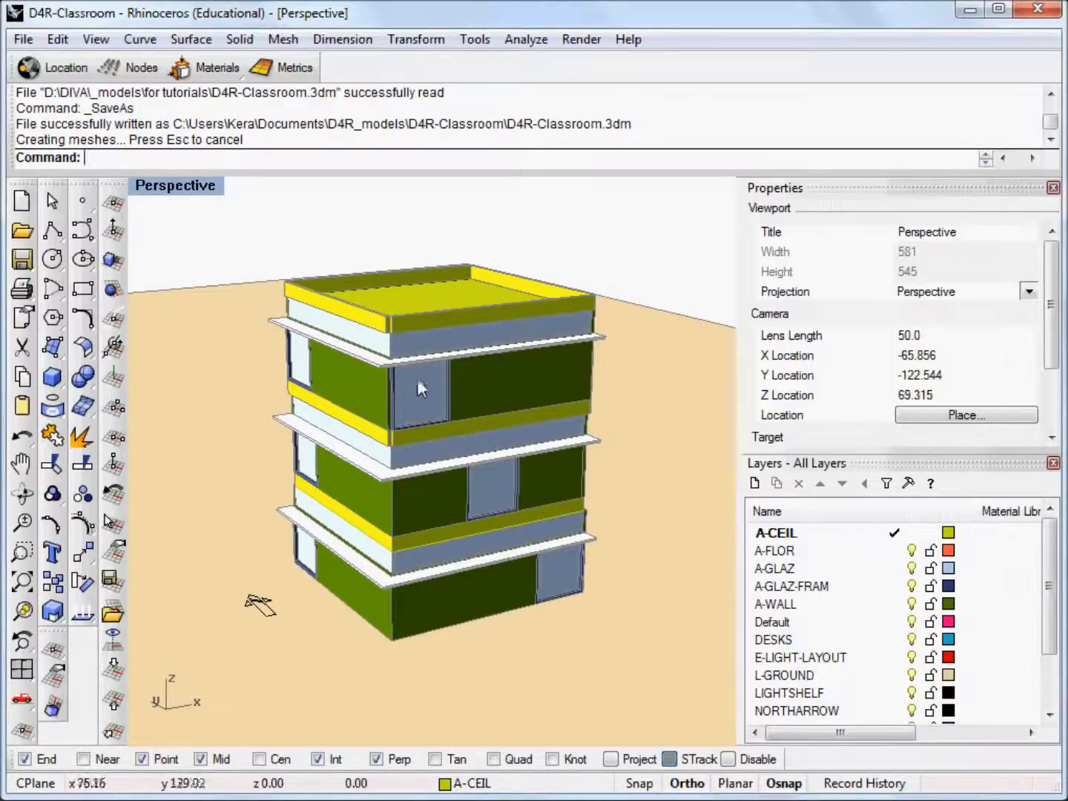
{"action": "mouse_move", "coordinate": [453, 404]}
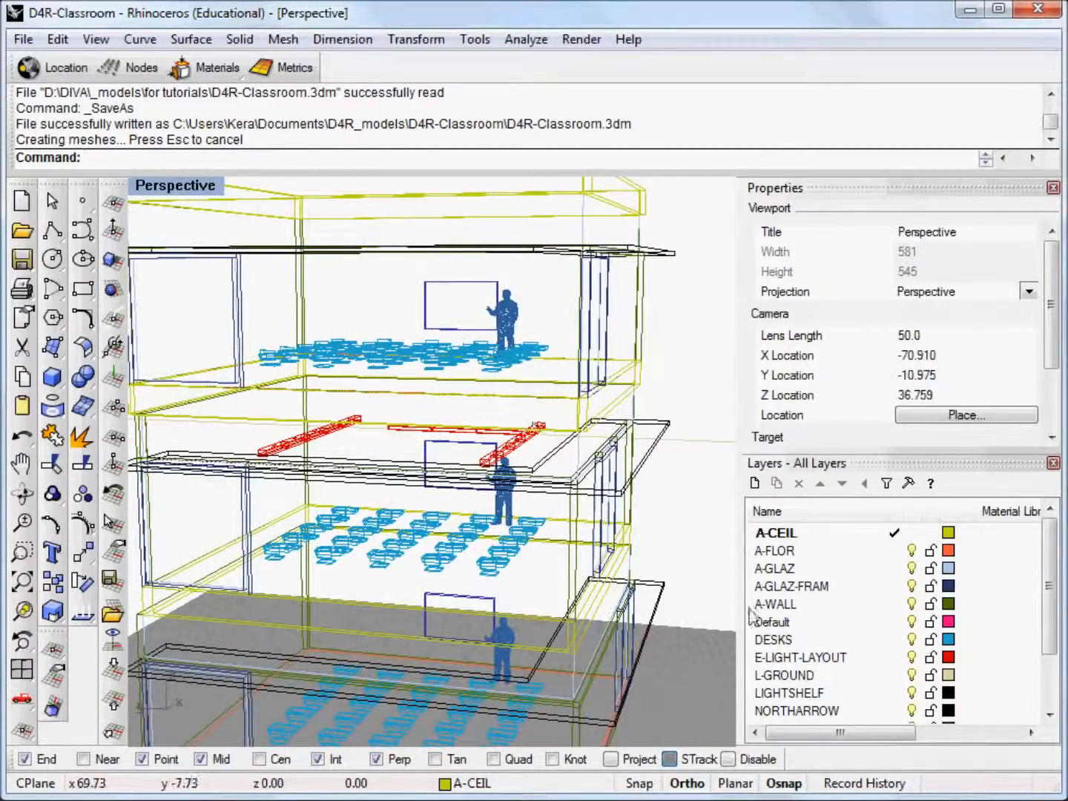
{"action": "left_click", "coordinate": [800, 657]}
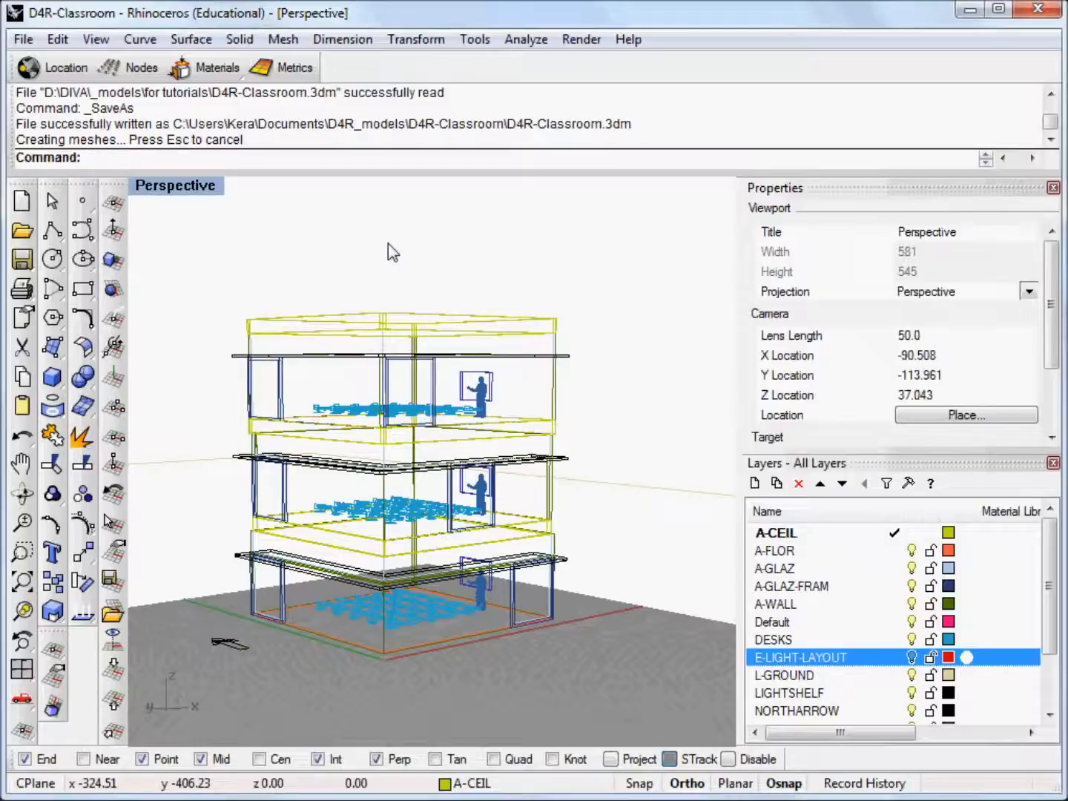
{"action": "mouse_move", "coordinate": [66, 67]}
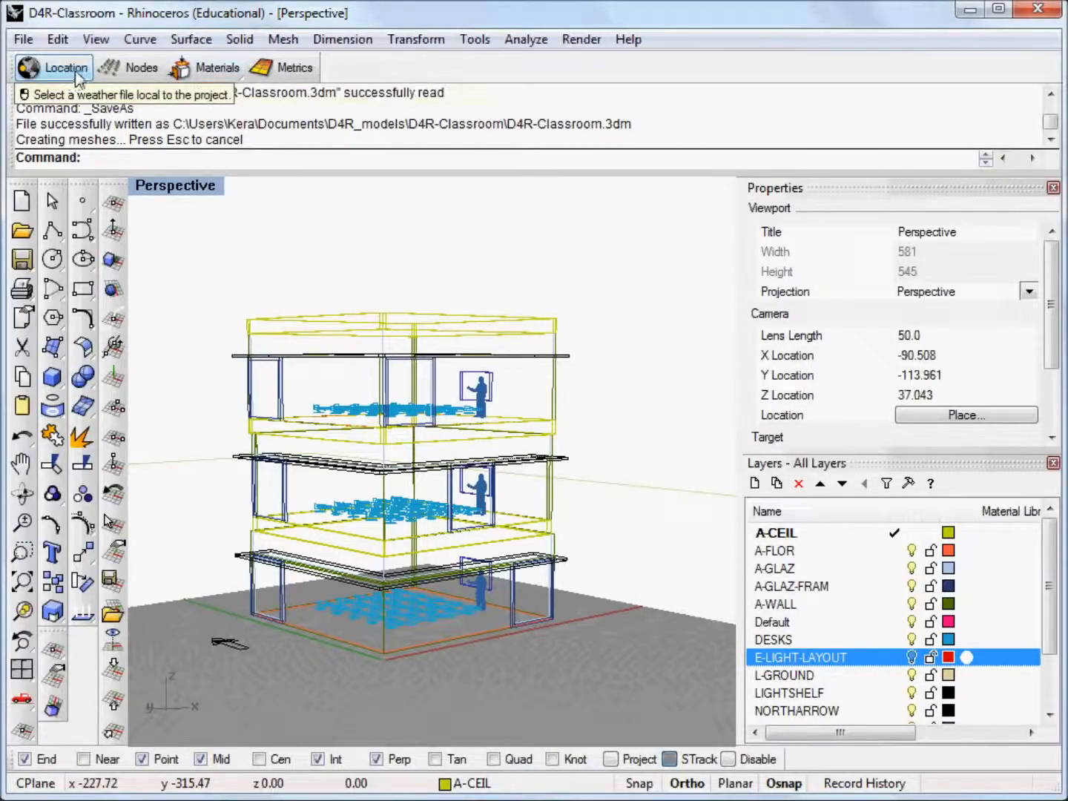
Step: Set the DIVA project location from a city EPW weather file
{"action": "left_click", "coordinate": [66, 68]}
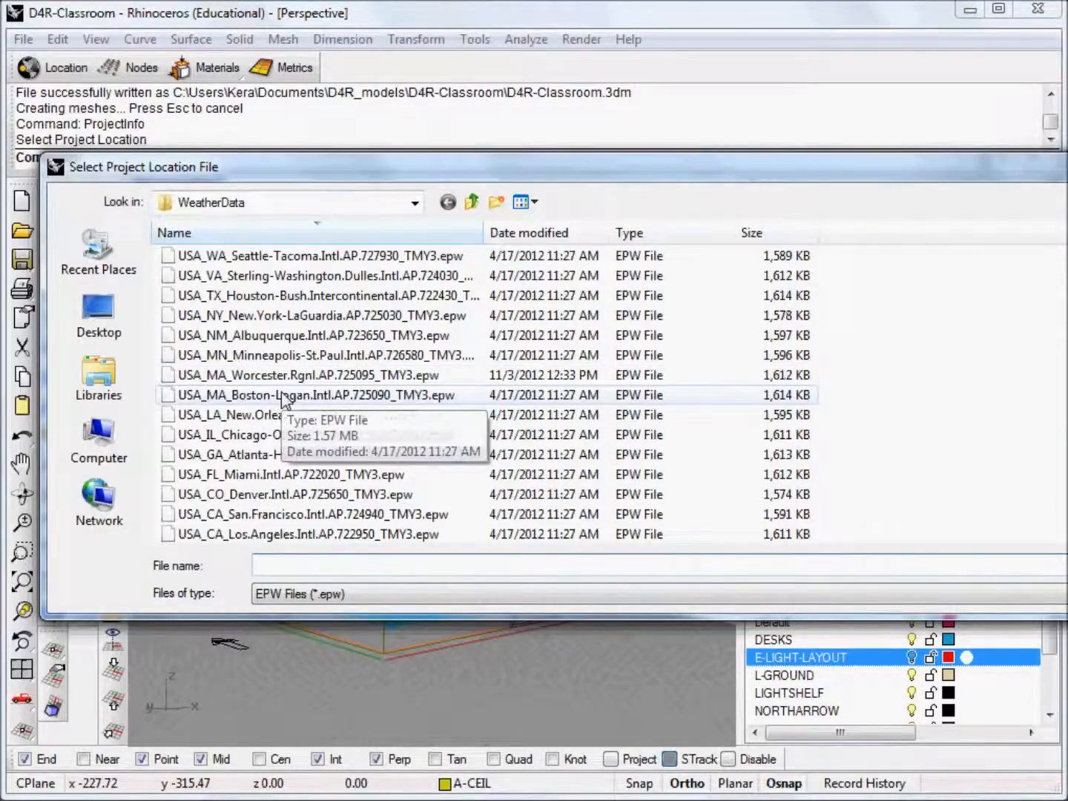
{"action": "left_click", "coordinate": [319, 394]}
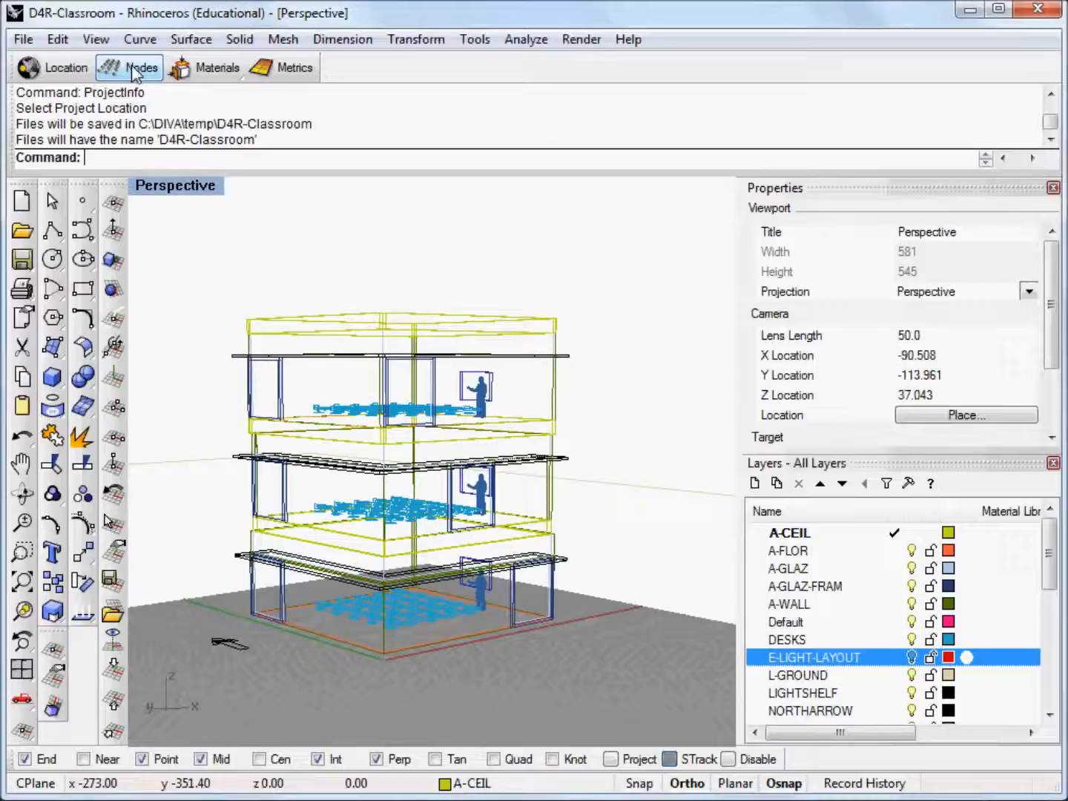
Step: Start placing DIVA lighting analysis nodes on the middle floor
{"action": "left_click", "coordinate": [141, 68]}
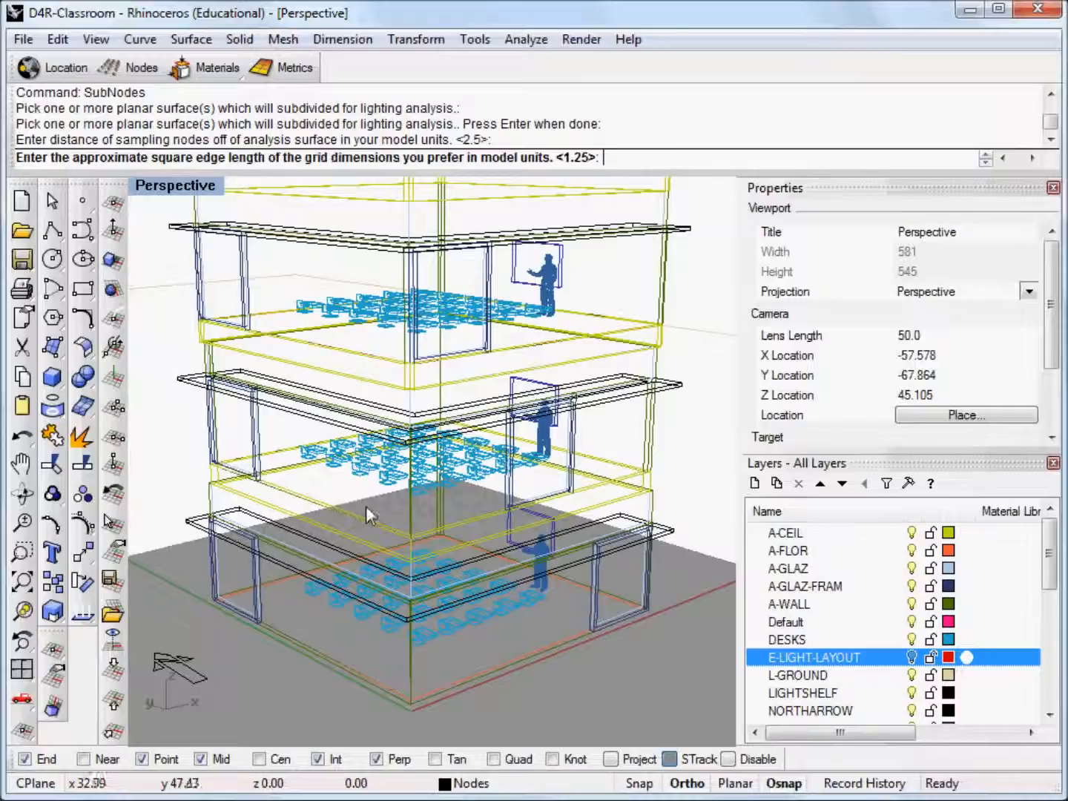
{"action": "mouse_move", "coordinate": [630, 165]}
{"action": "type", "text": "2"}
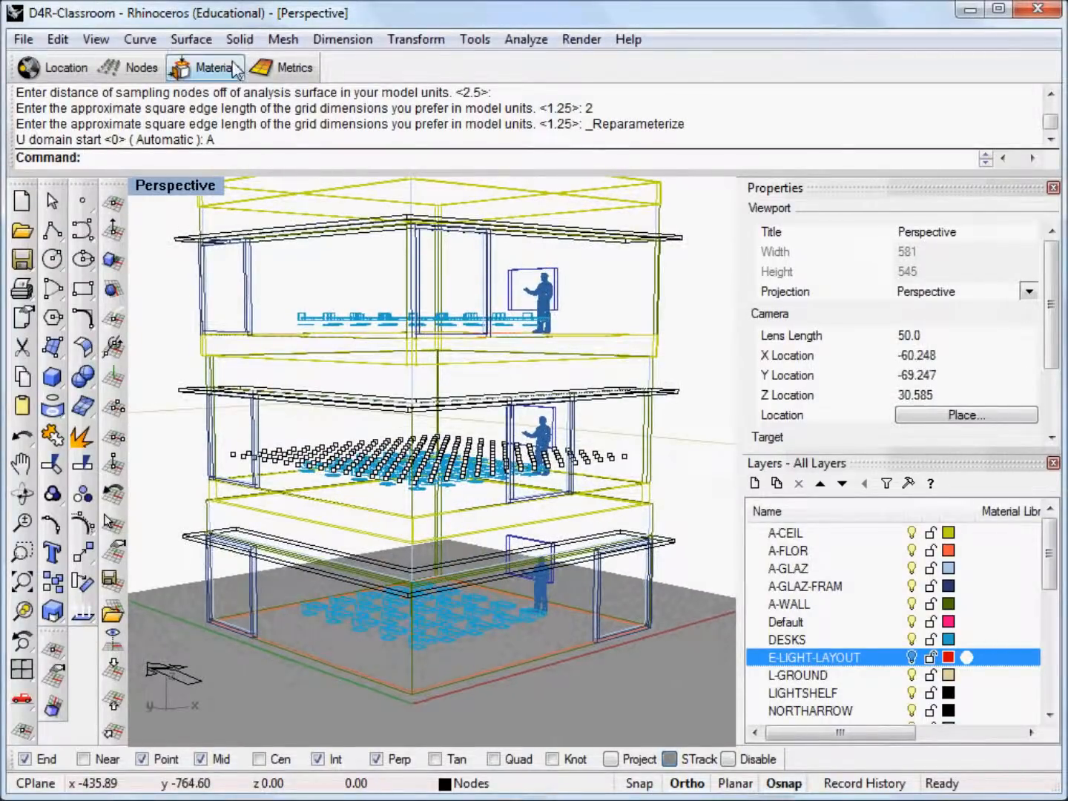
{"action": "mouse_move", "coordinate": [215, 68]}
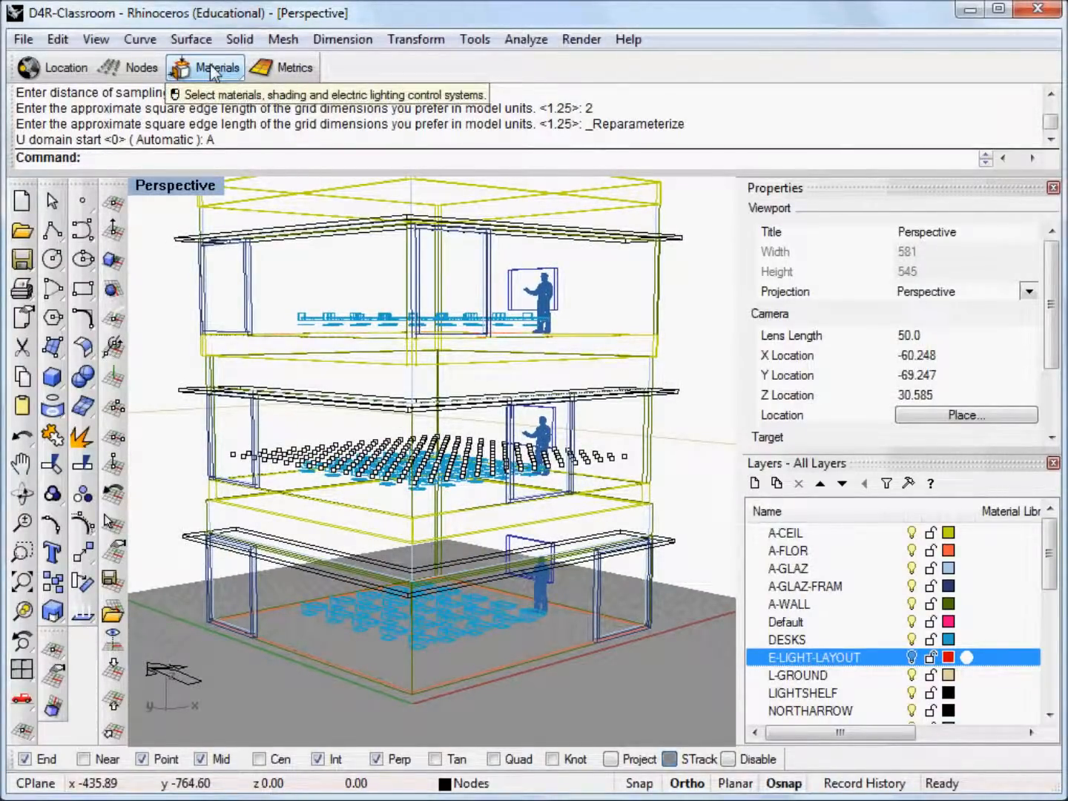
Step: Review the per-layer daylighting material assignments in the Assign Materials dialog
{"action": "left_click", "coordinate": [216, 66]}
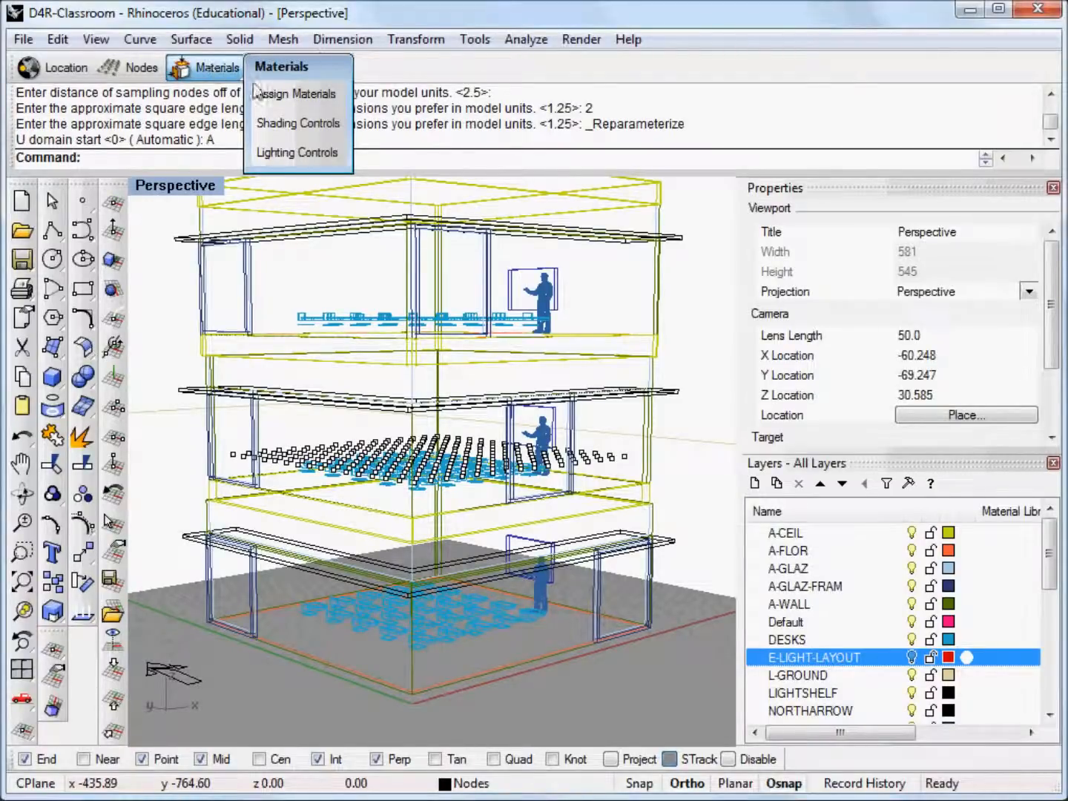
{"action": "left_click", "coordinate": [299, 93]}
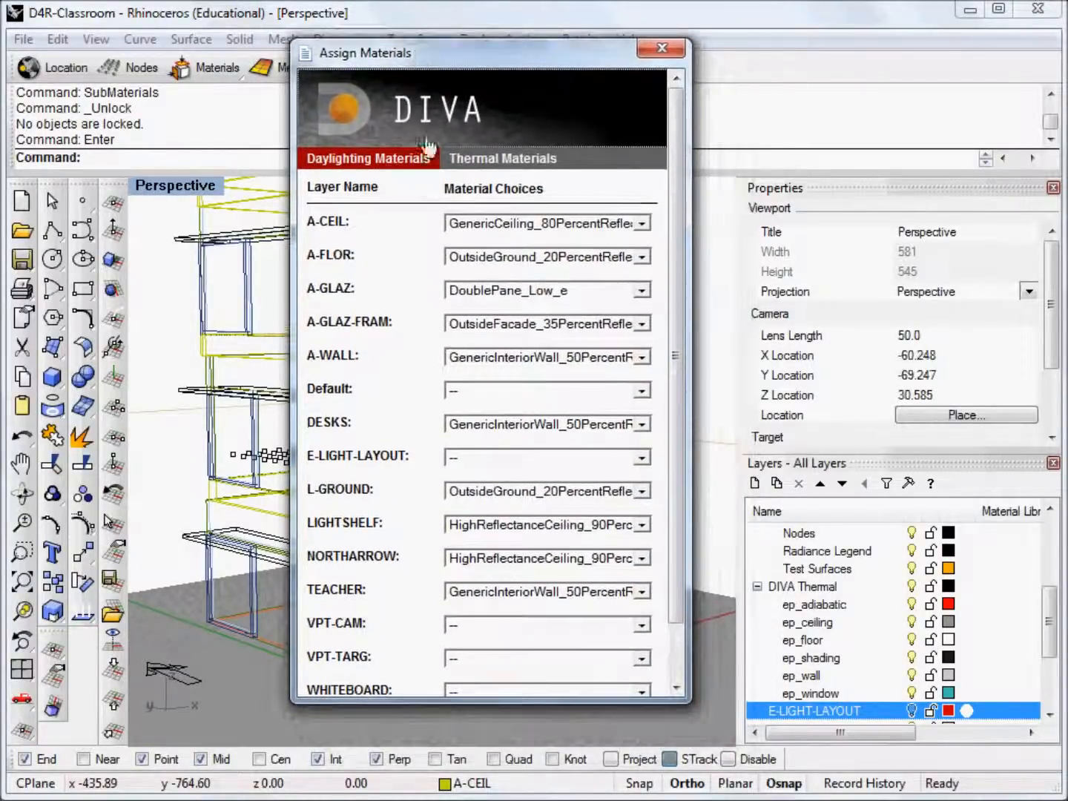
{"action": "mouse_move", "coordinate": [406, 708]}
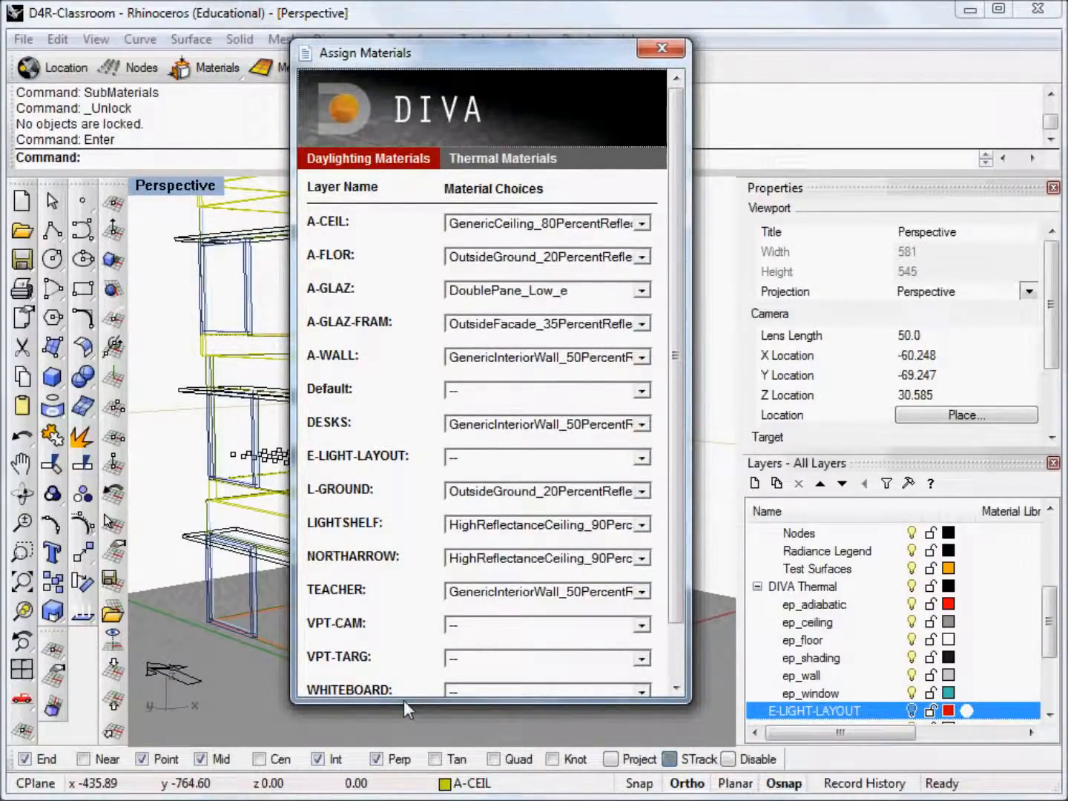
{"action": "scroll", "scroll_direction": "down", "scroll_amount": 3}
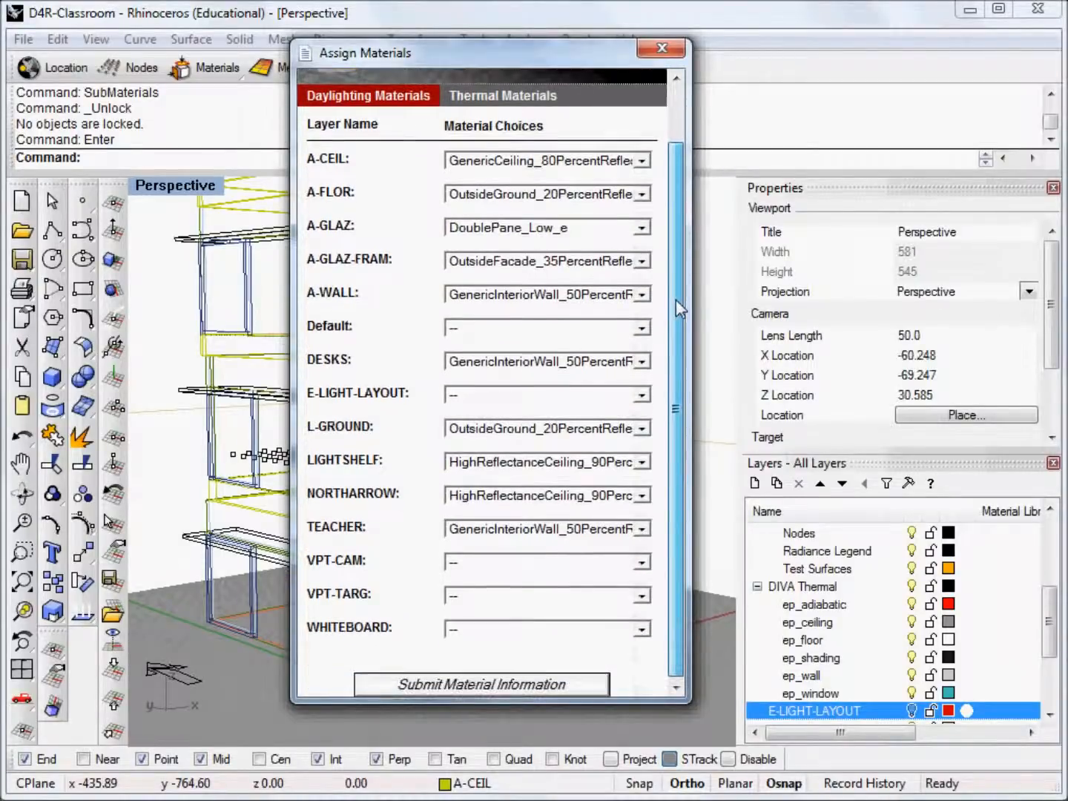
{"action": "scroll", "scroll_direction": "up", "scroll_amount": 3}
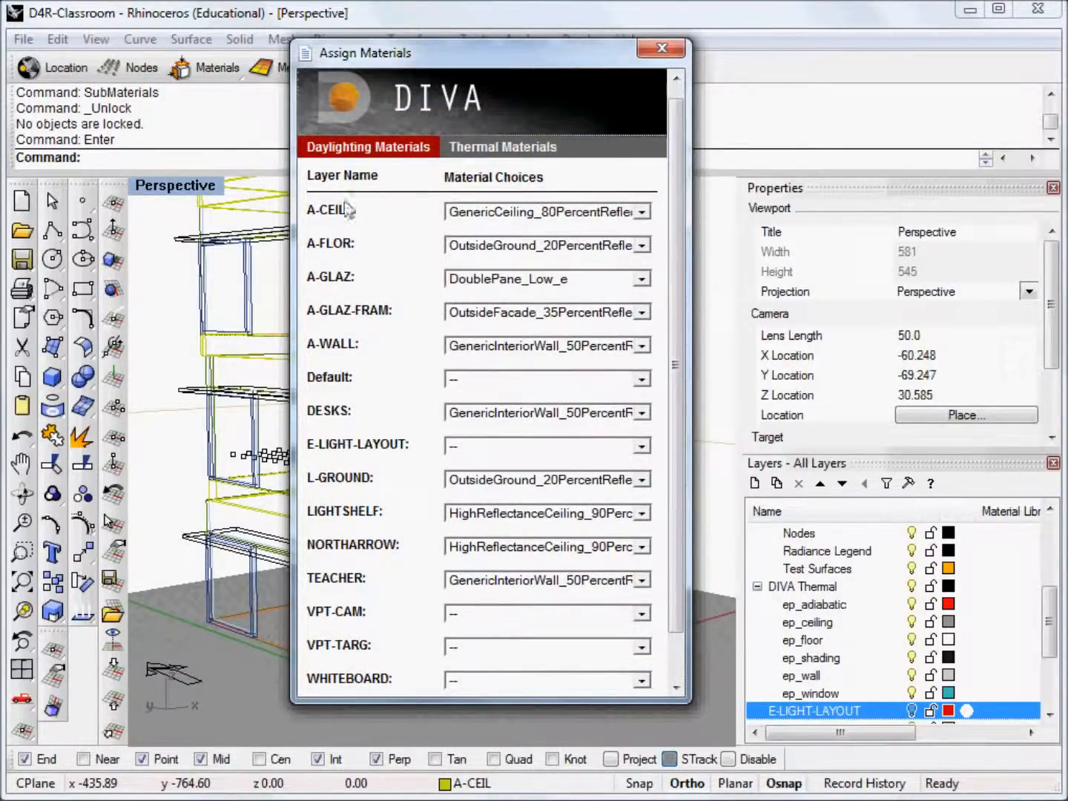
{"action": "mouse_move", "coordinate": [463, 217]}
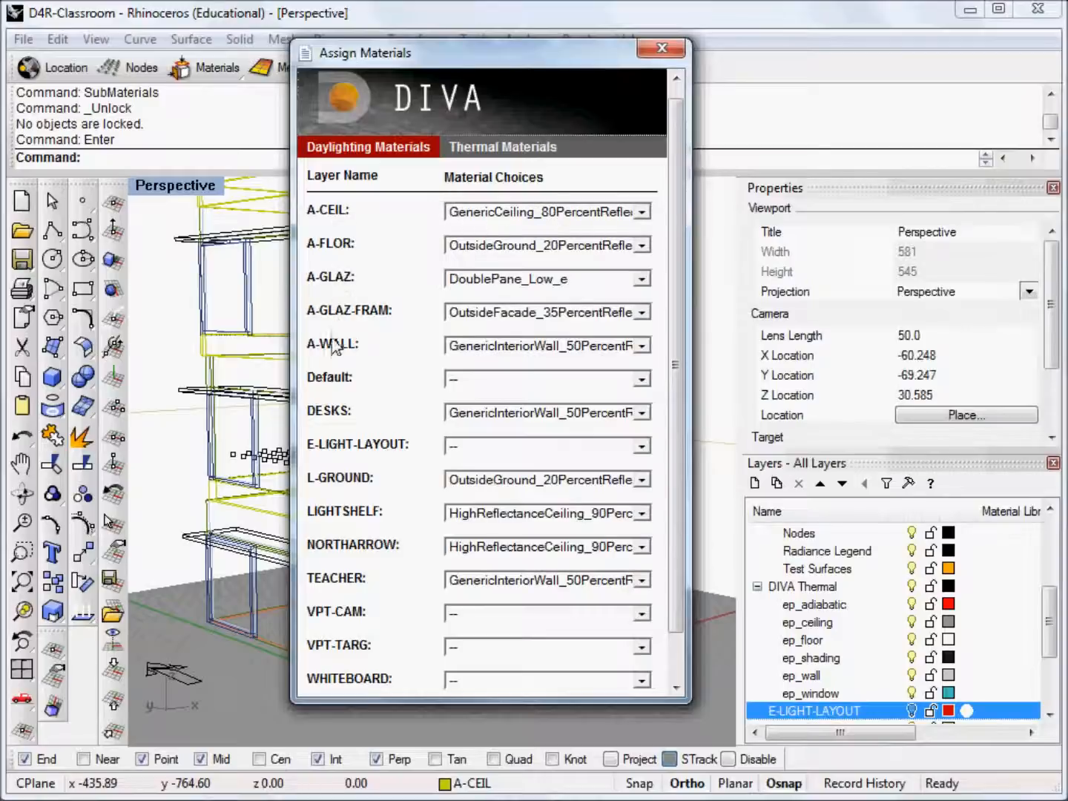
{"action": "mouse_move", "coordinate": [358, 212]}
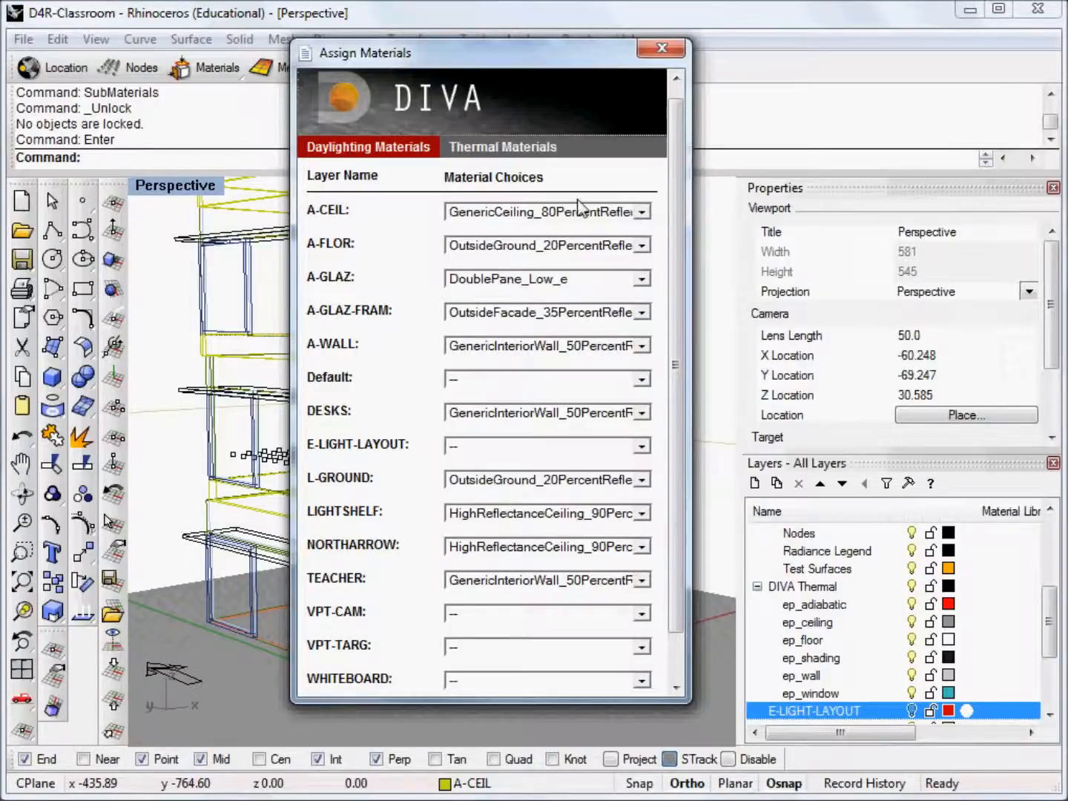
{"action": "mouse_move", "coordinate": [466, 162]}
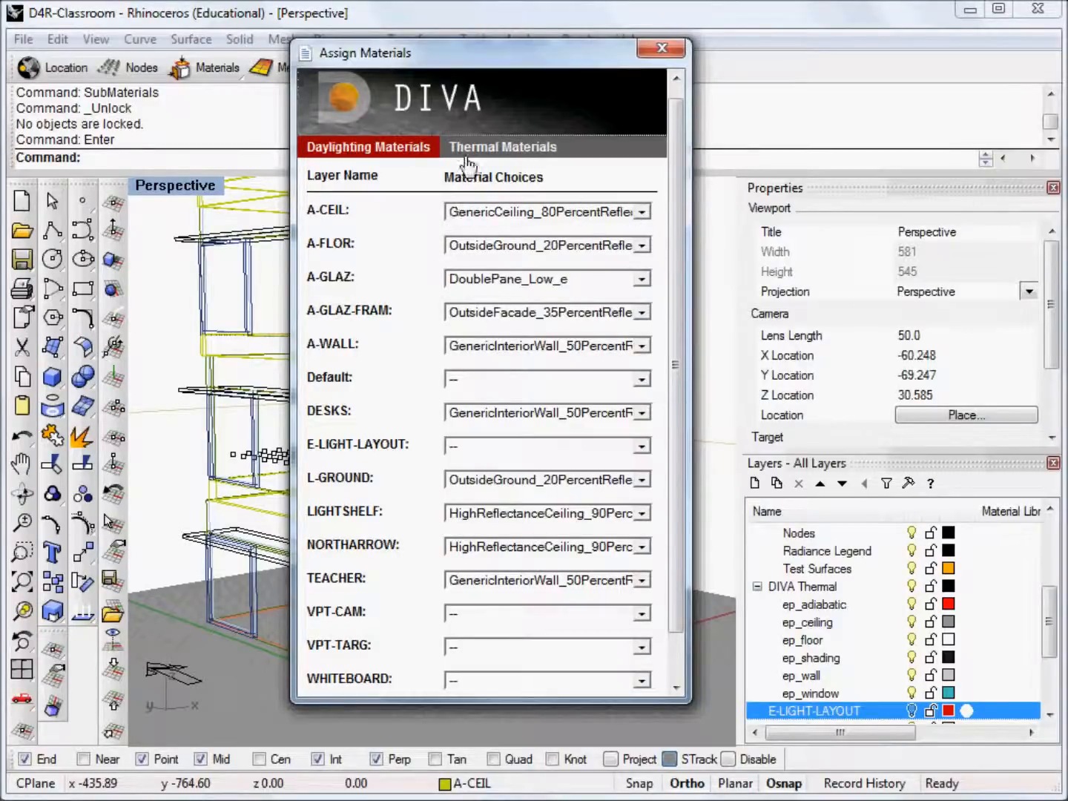
{"action": "mouse_move", "coordinate": [508, 225]}
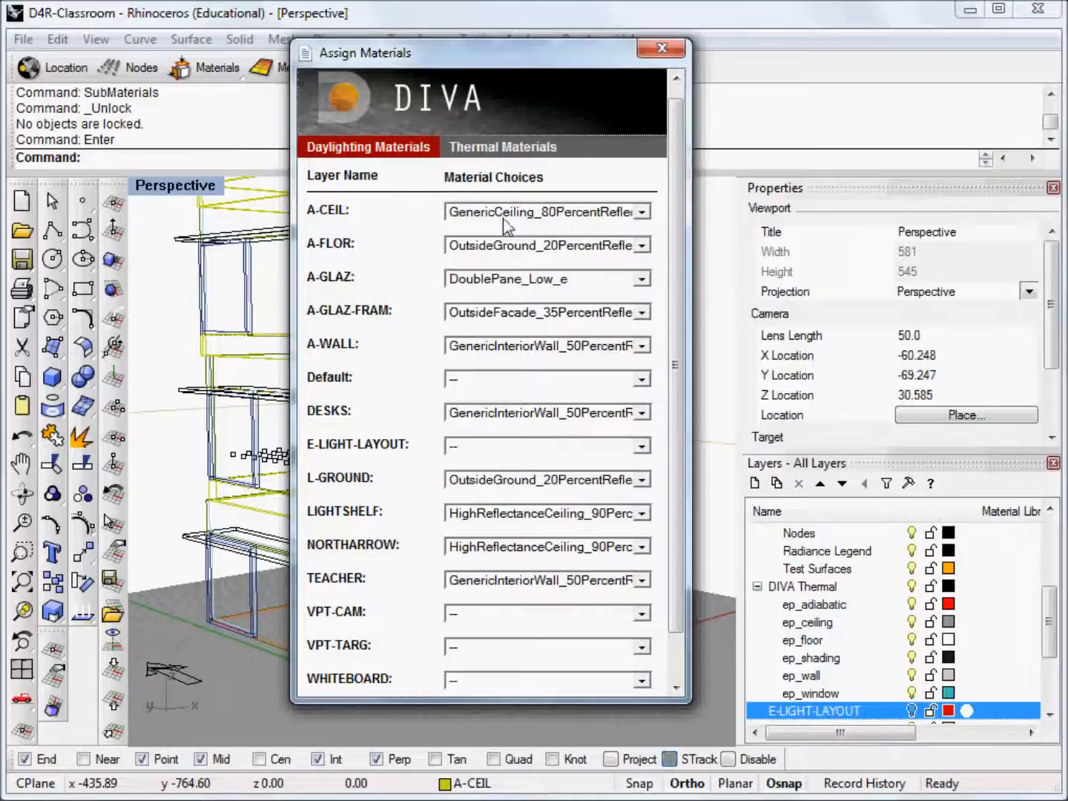
{"action": "mouse_move", "coordinate": [363, 282]}
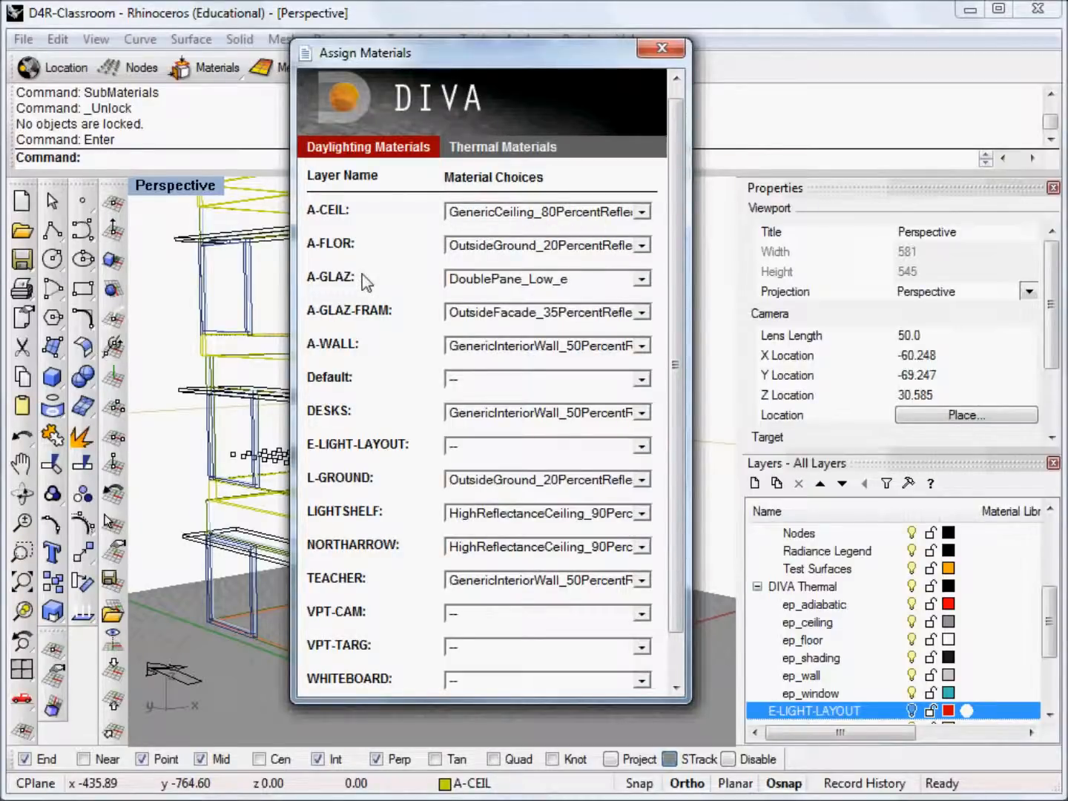
{"action": "scroll", "scroll_direction": "down", "scroll_amount": 3}
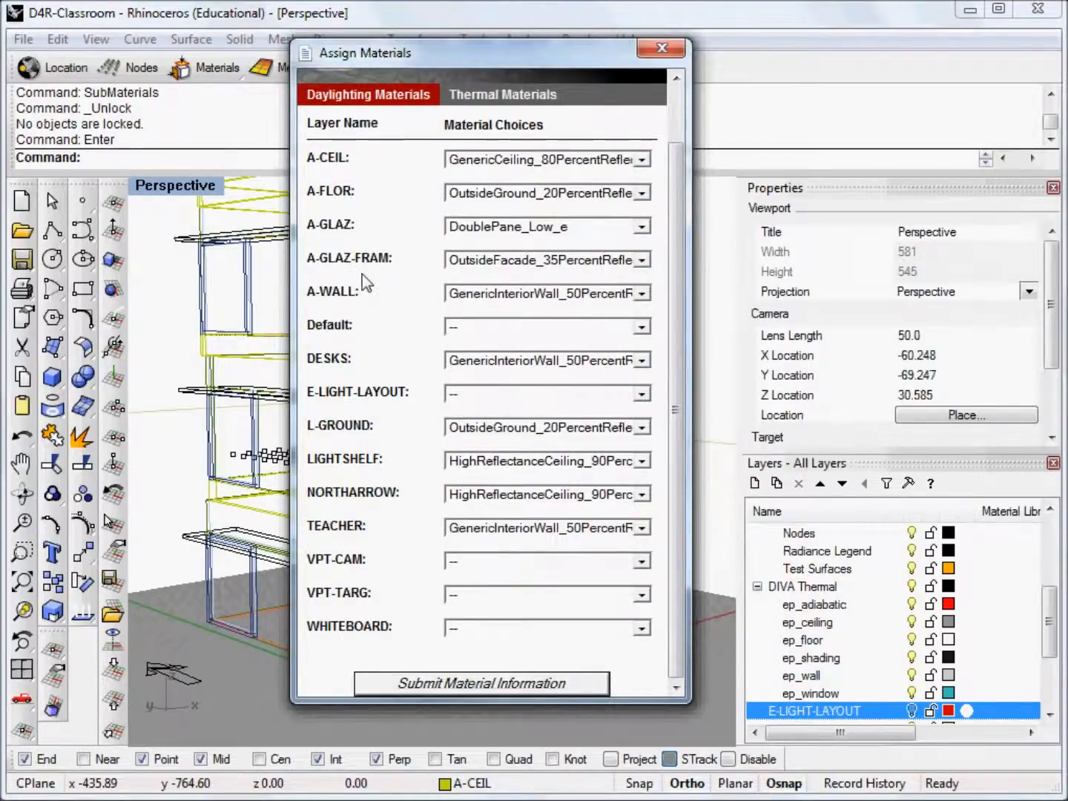
{"action": "mouse_move", "coordinate": [362, 535]}
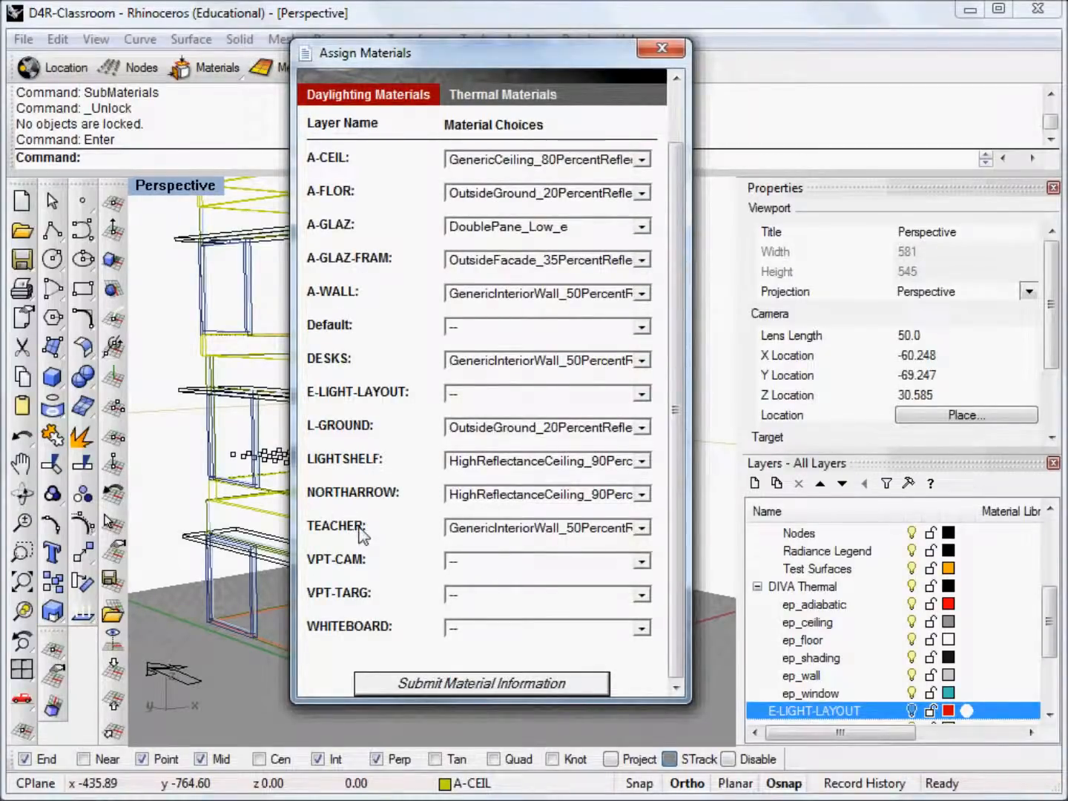
{"action": "mouse_move", "coordinate": [345, 333]}
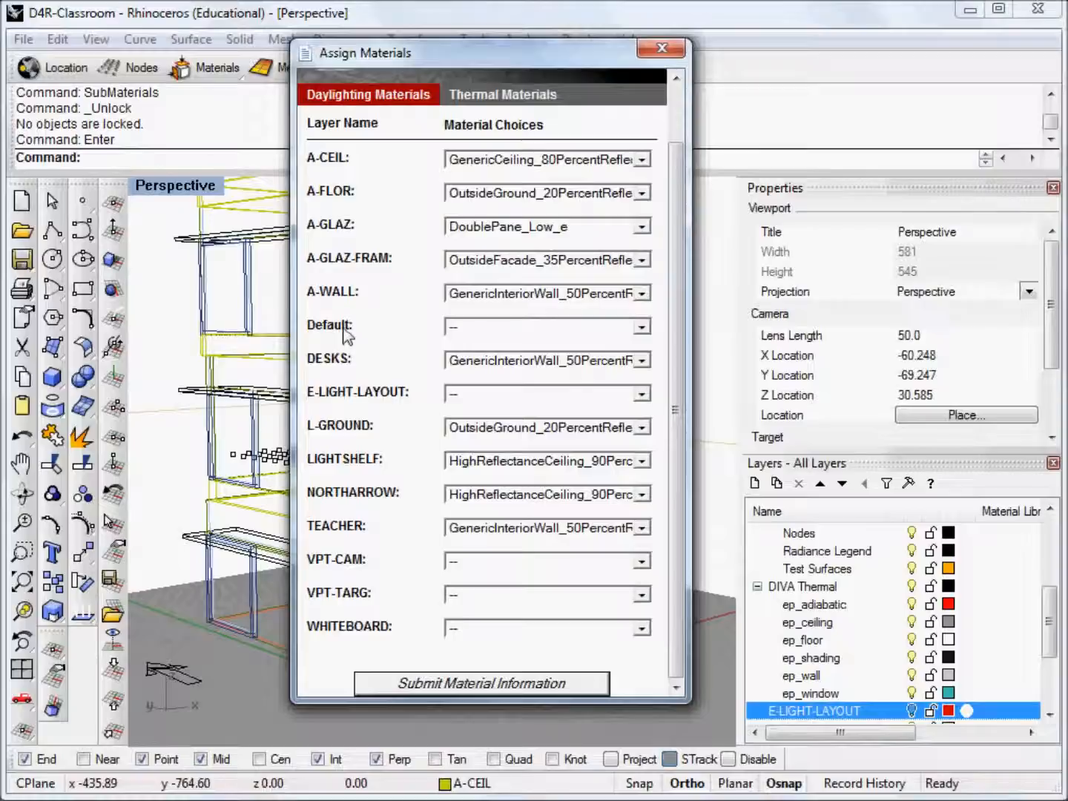
{"action": "mouse_move", "coordinate": [345, 350]}
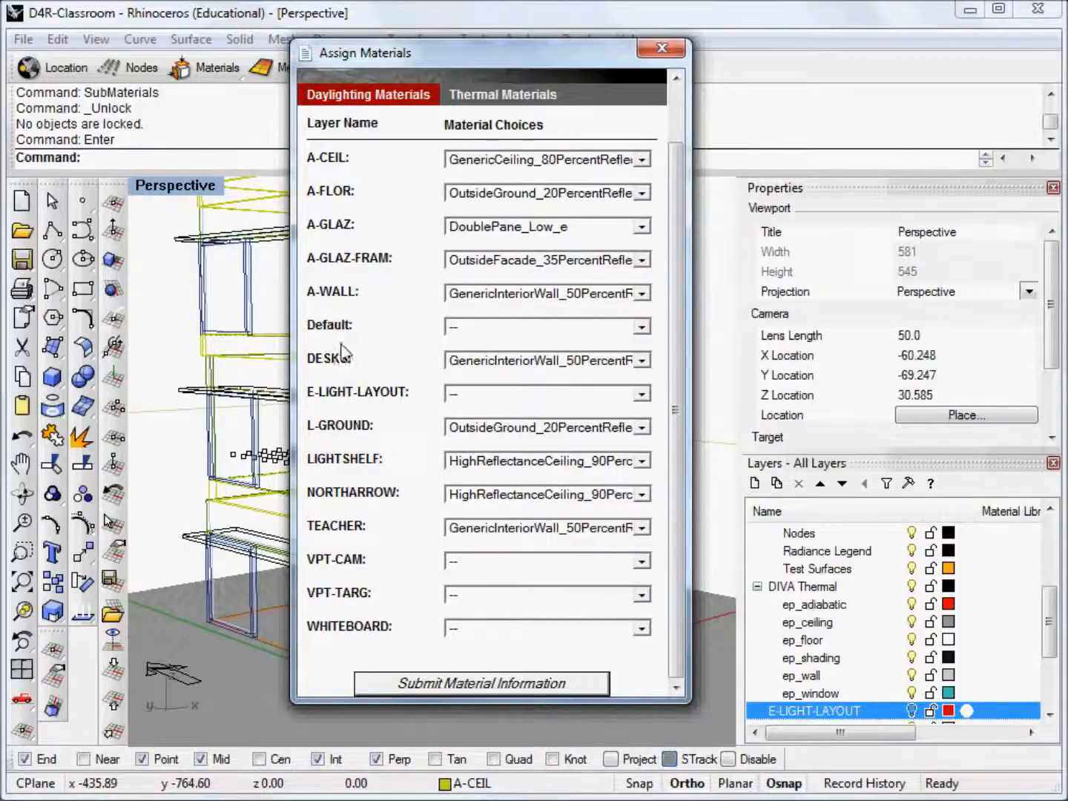
{"action": "mouse_move", "coordinate": [310, 339]}
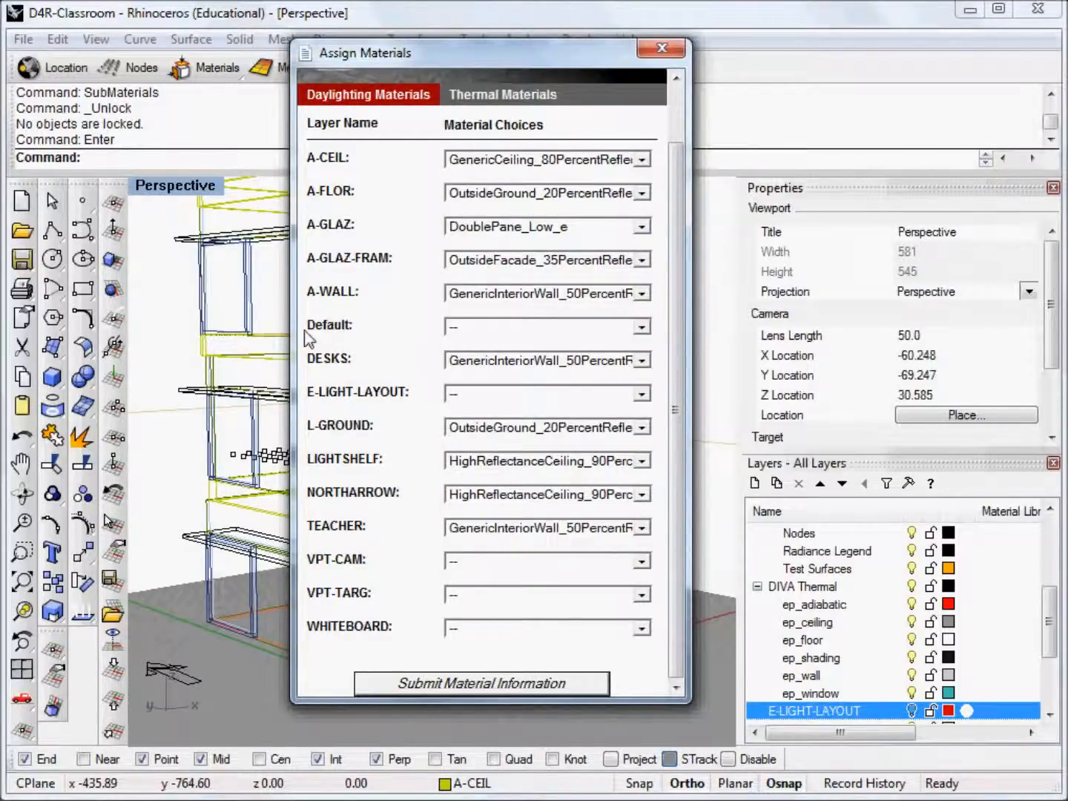
{"action": "mouse_move", "coordinate": [448, 369]}
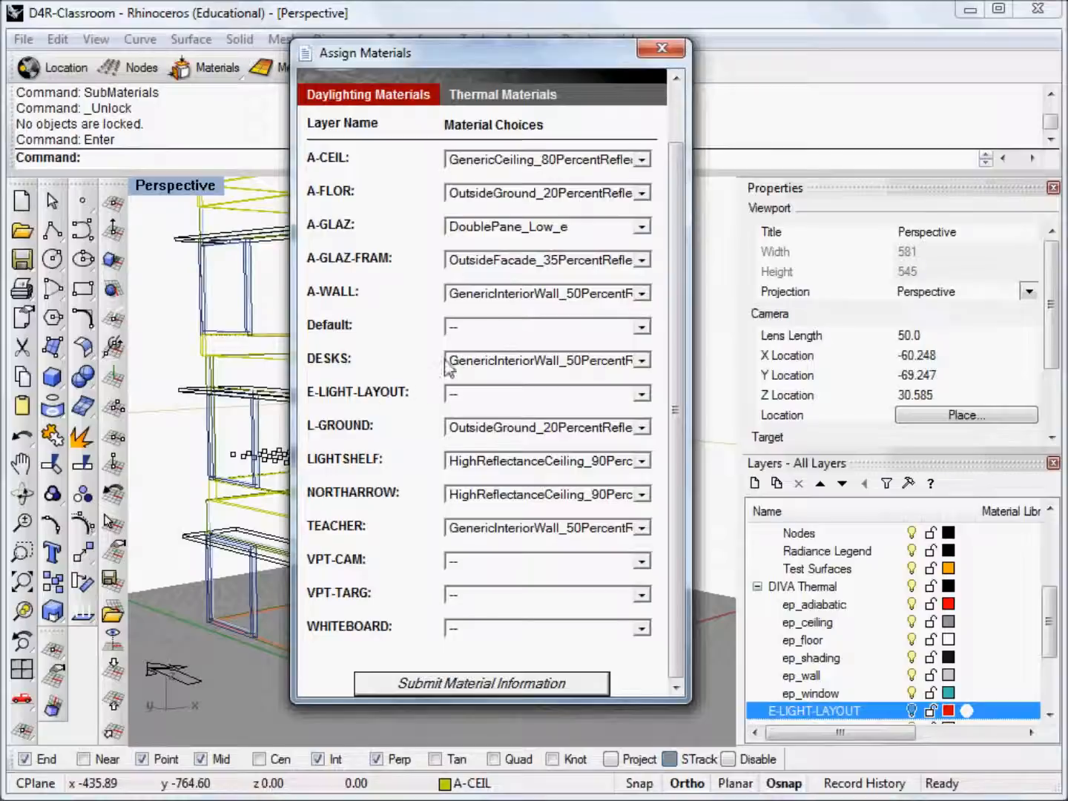
{"action": "mouse_move", "coordinate": [404, 629]}
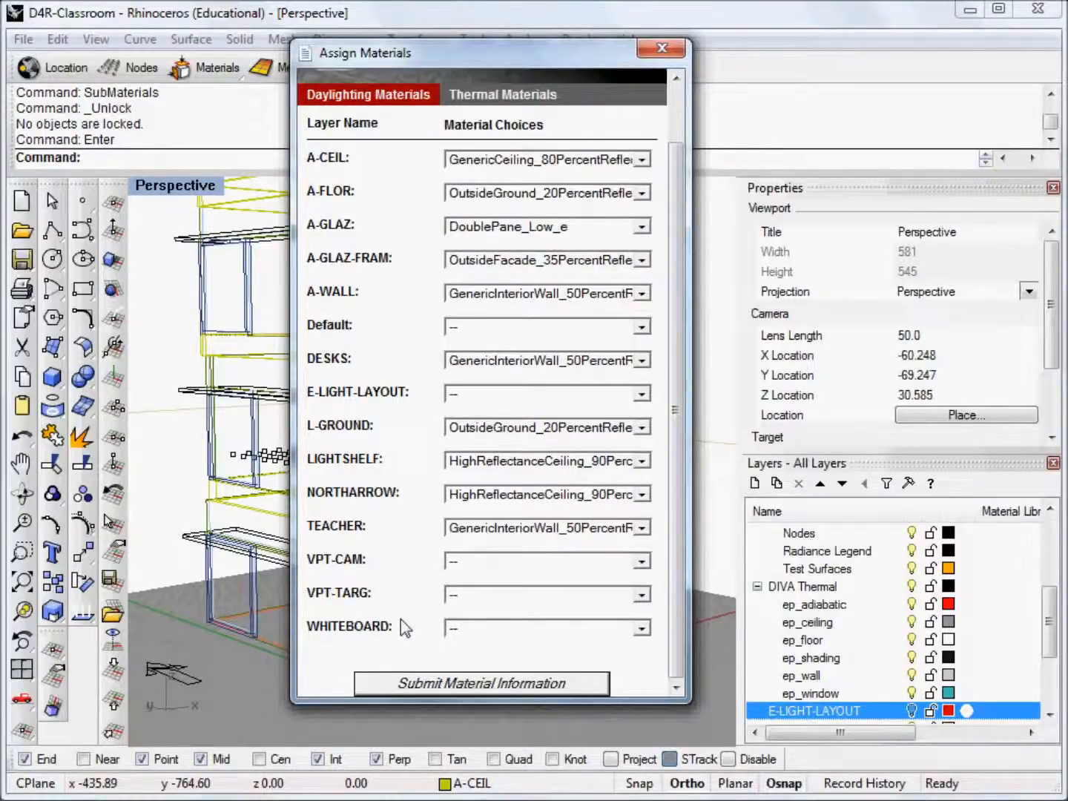
{"action": "mouse_move", "coordinate": [356, 639]}
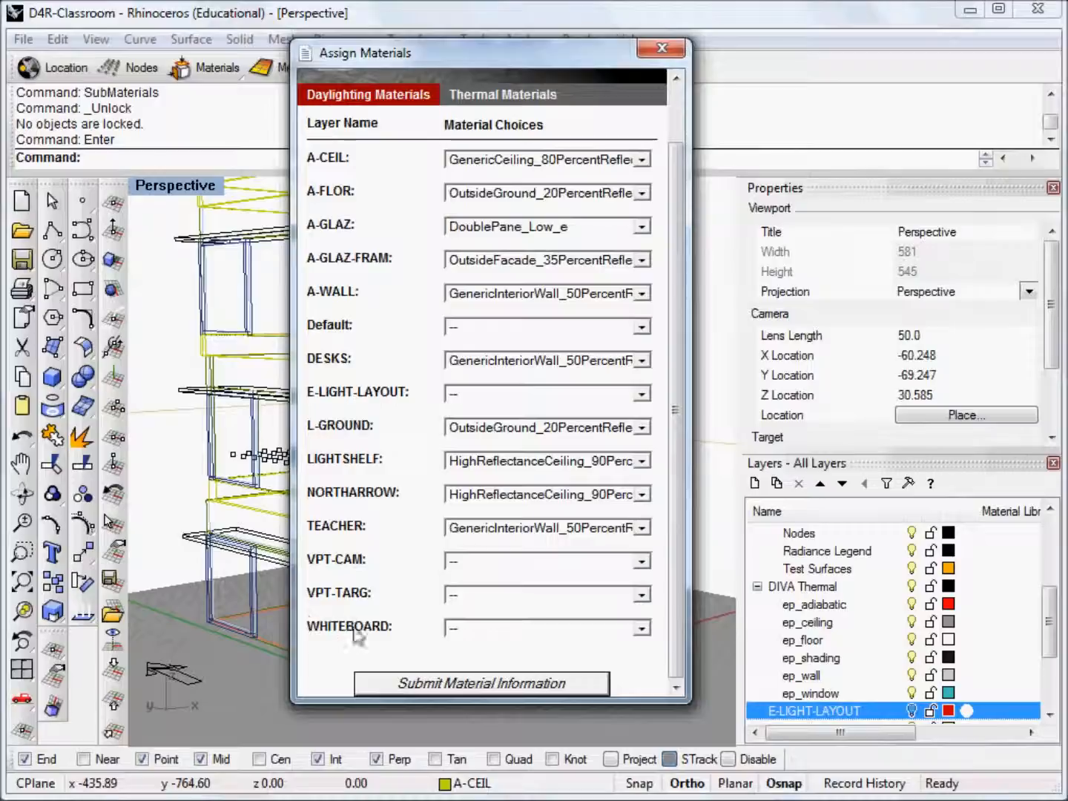
{"action": "mouse_move", "coordinate": [378, 630]}
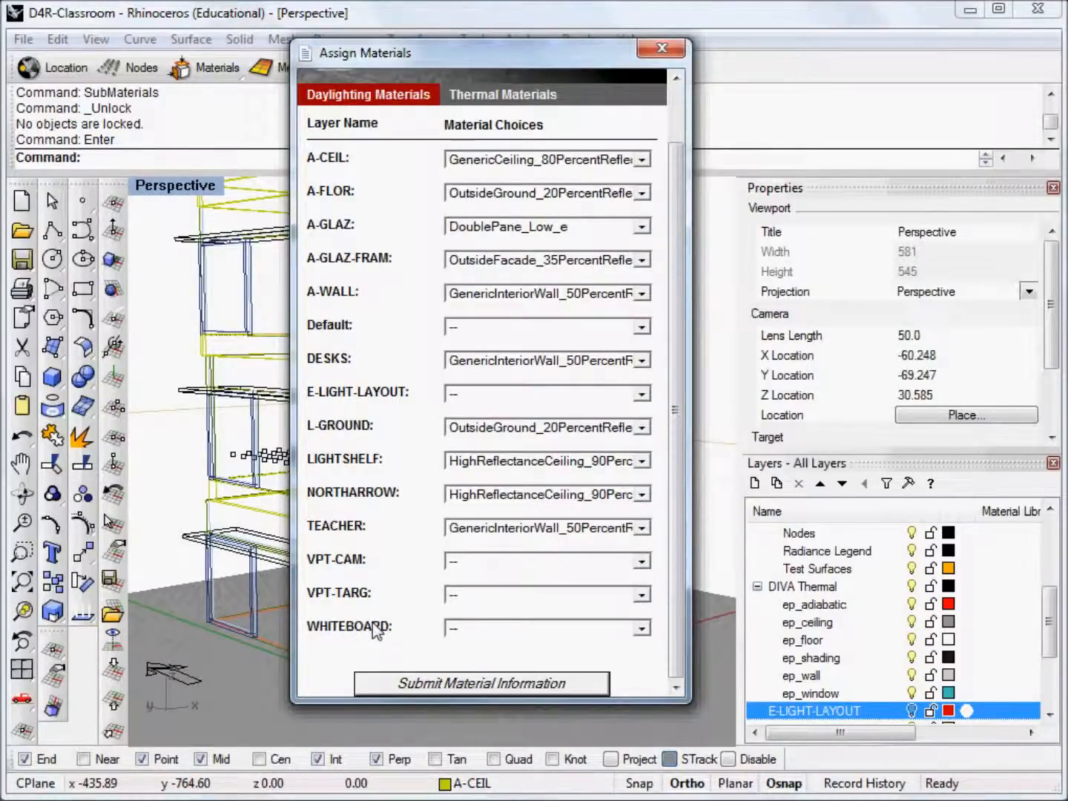
{"action": "mouse_move", "coordinate": [359, 643]}
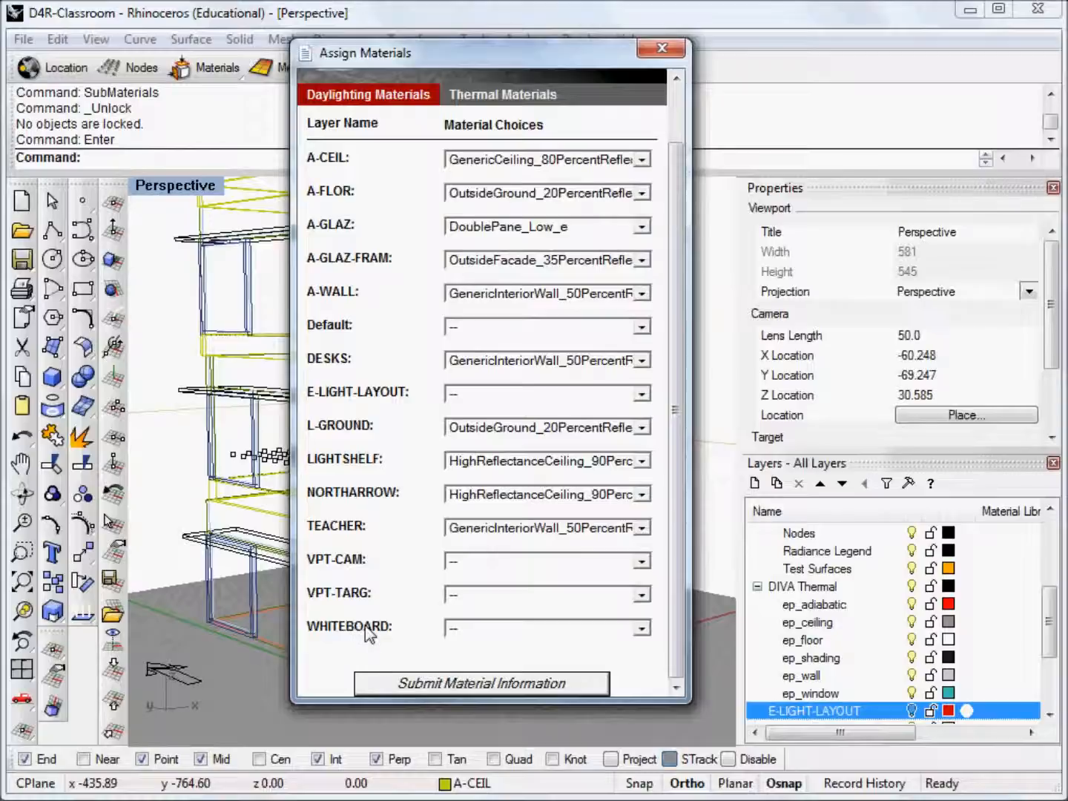
{"action": "mouse_move", "coordinate": [643, 635]}
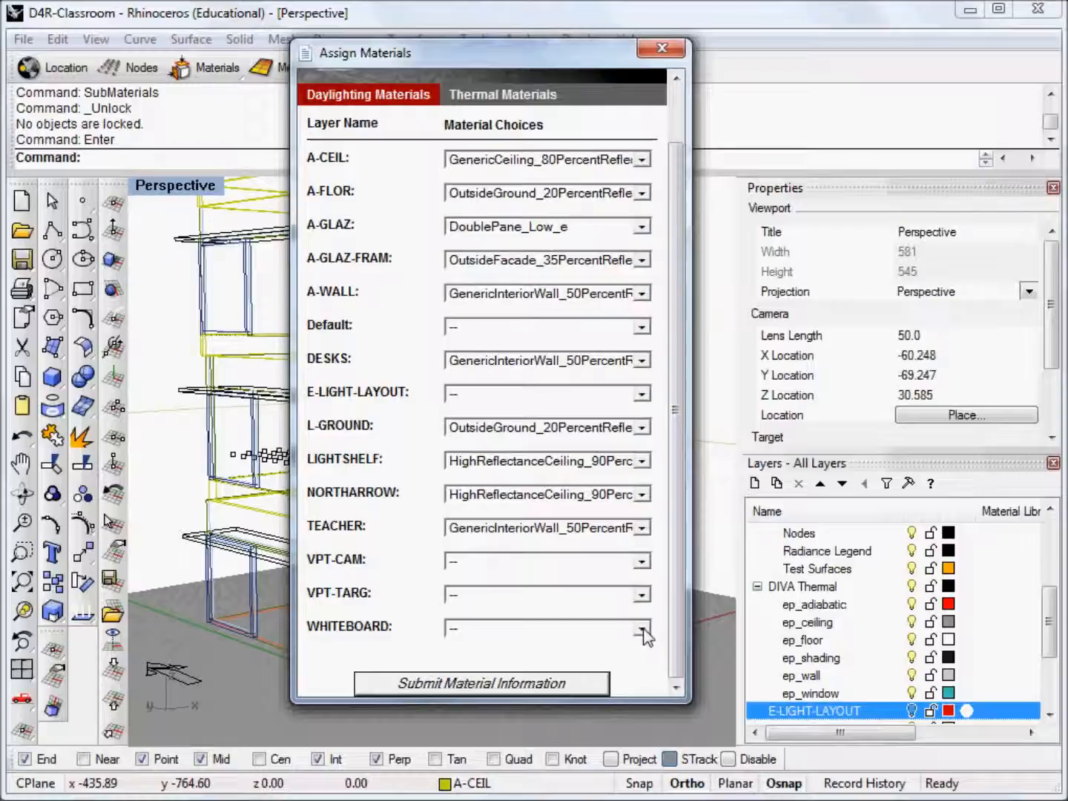
Step: Assign HighReflectanceCeiling_90PercentReflectance to the WHITEBOARD layer
{"action": "left_click", "coordinate": [642, 628]}
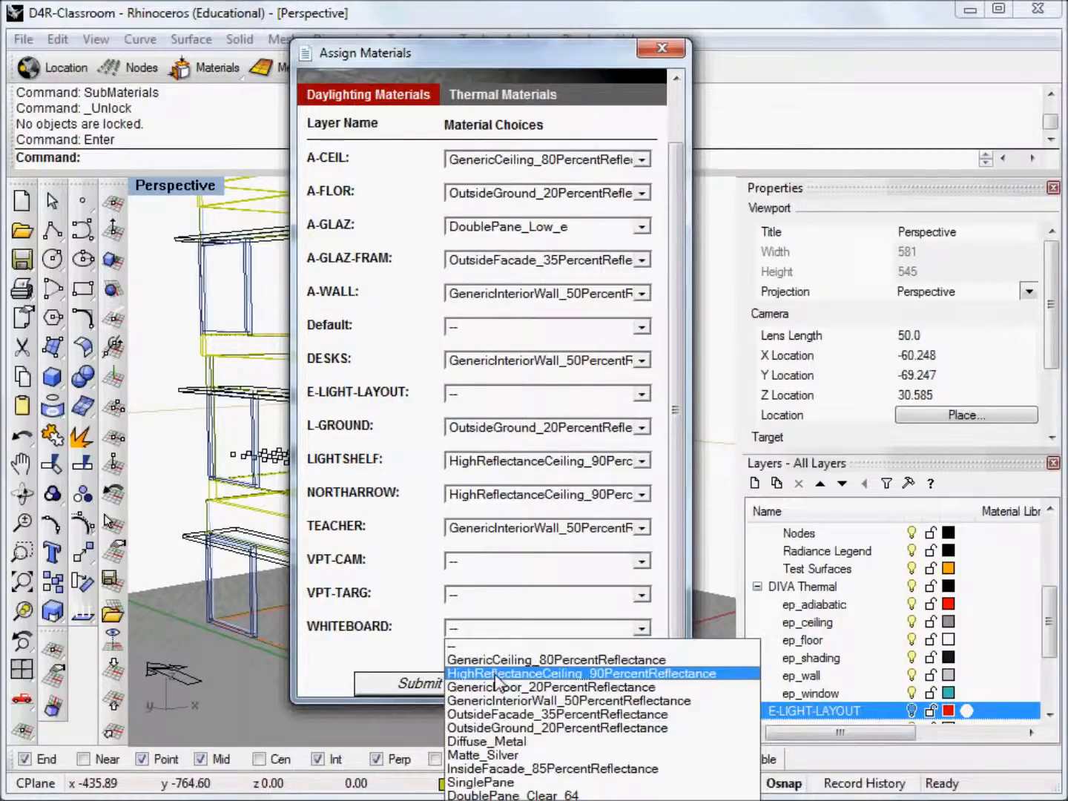
{"action": "left_click", "coordinate": [582, 674]}
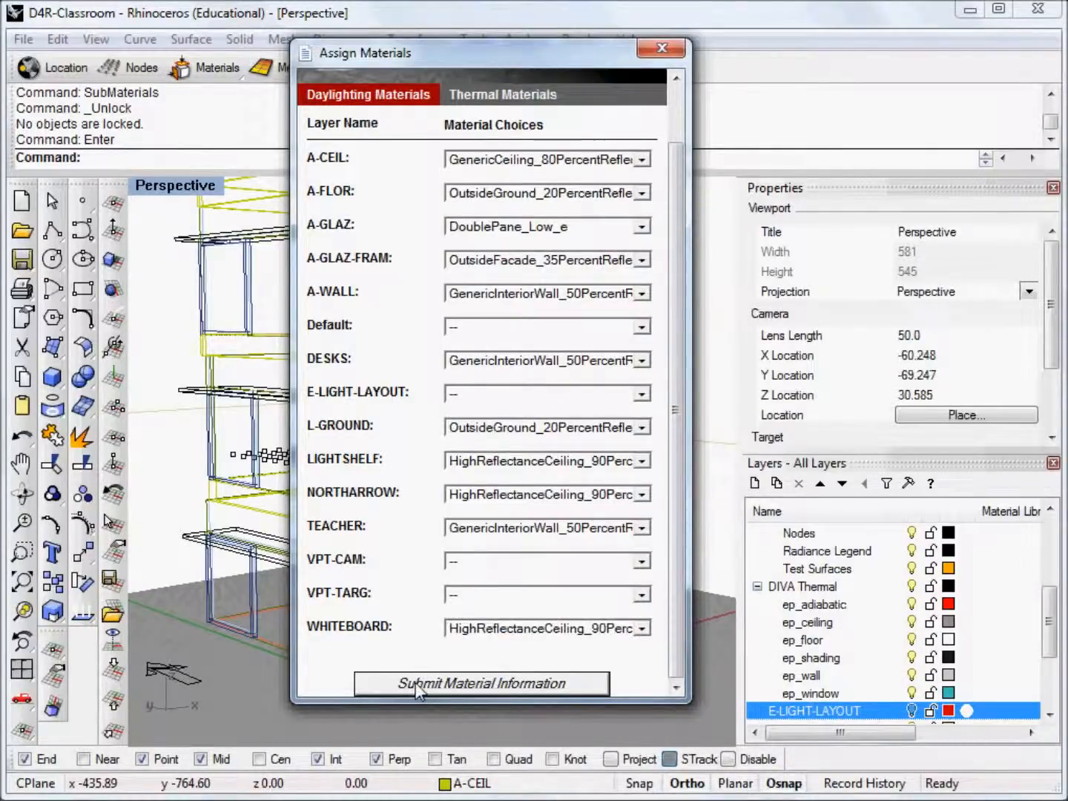
{"action": "mouse_move", "coordinate": [527, 642]}
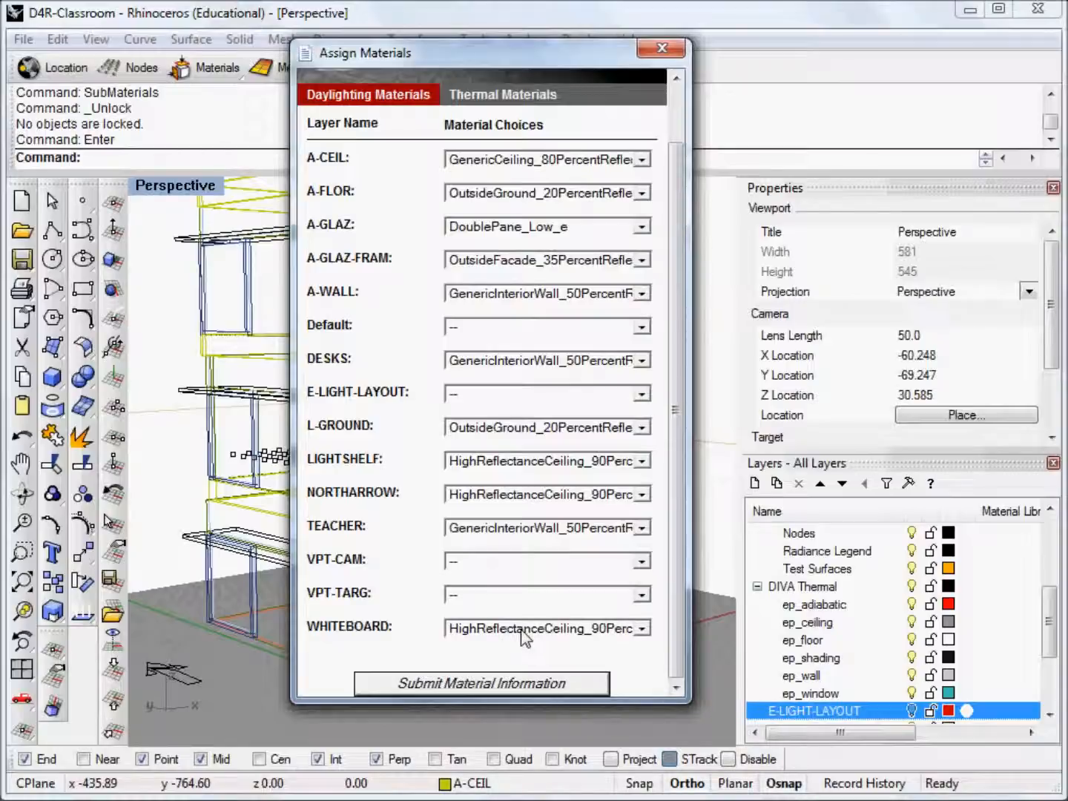
{"action": "mouse_move", "coordinate": [410, 659]}
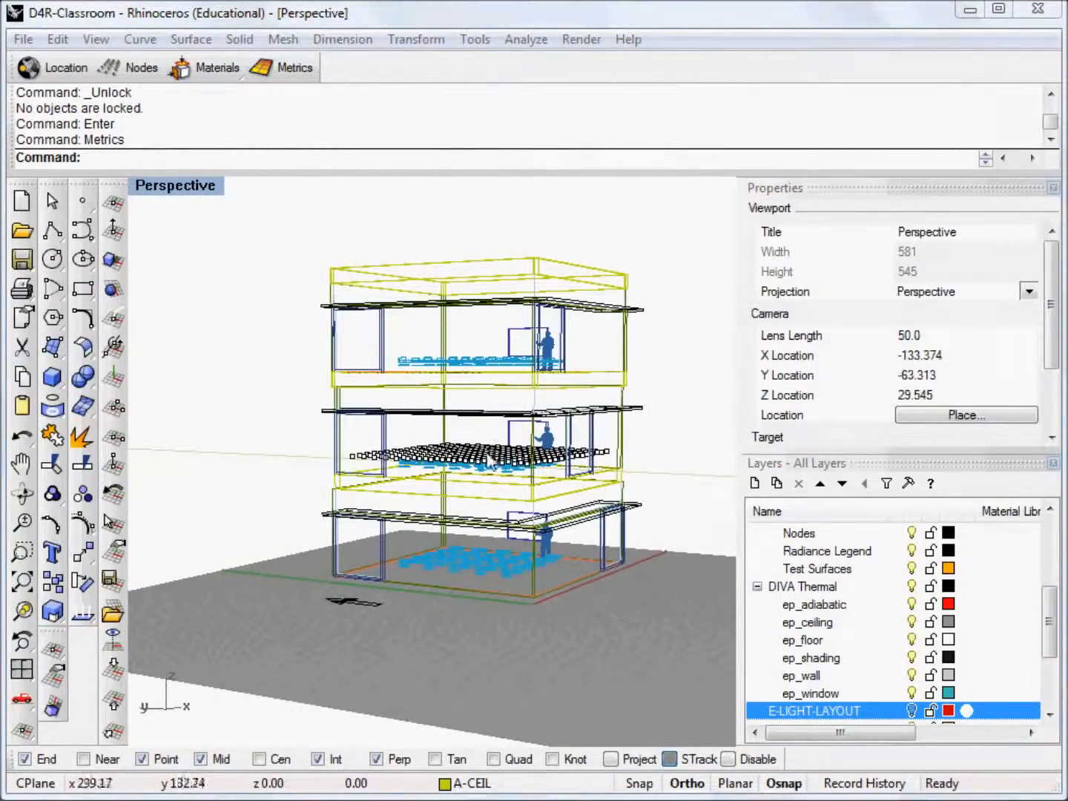
Step: Switch to the interior camera view and check the whiteboard's material in Properties
{"action": "left_click", "coordinate": [489, 463]}
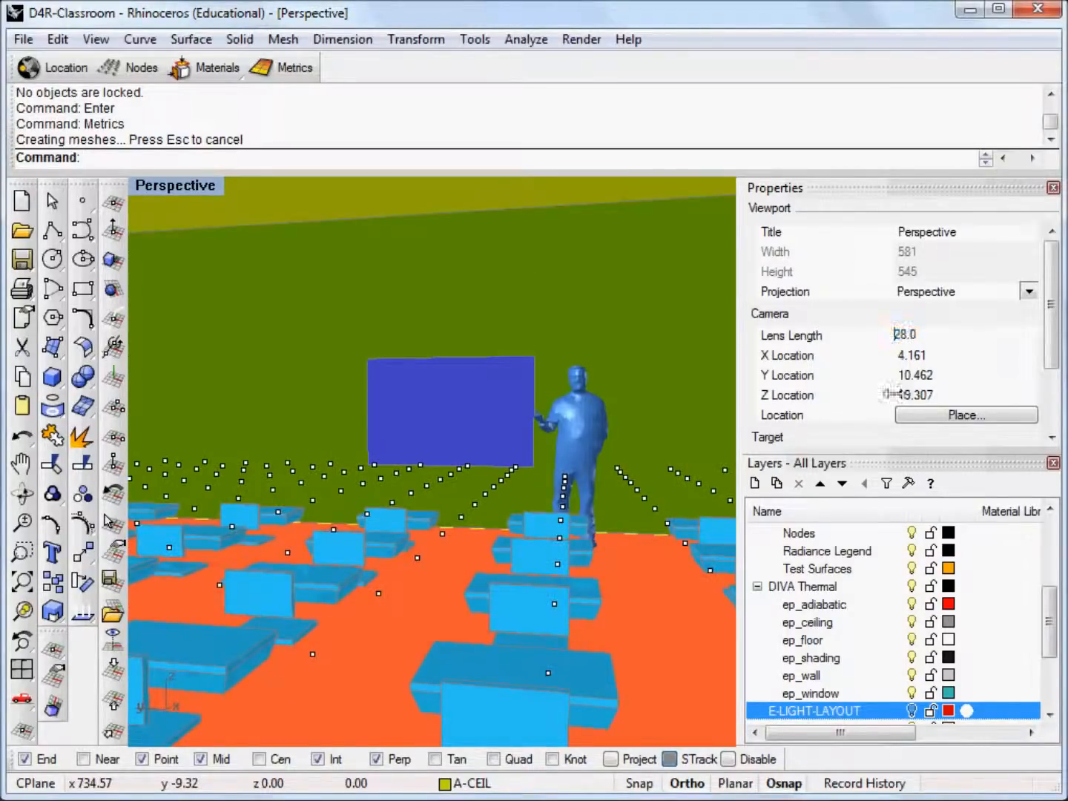
{"action": "left_click", "coordinate": [451, 411]}
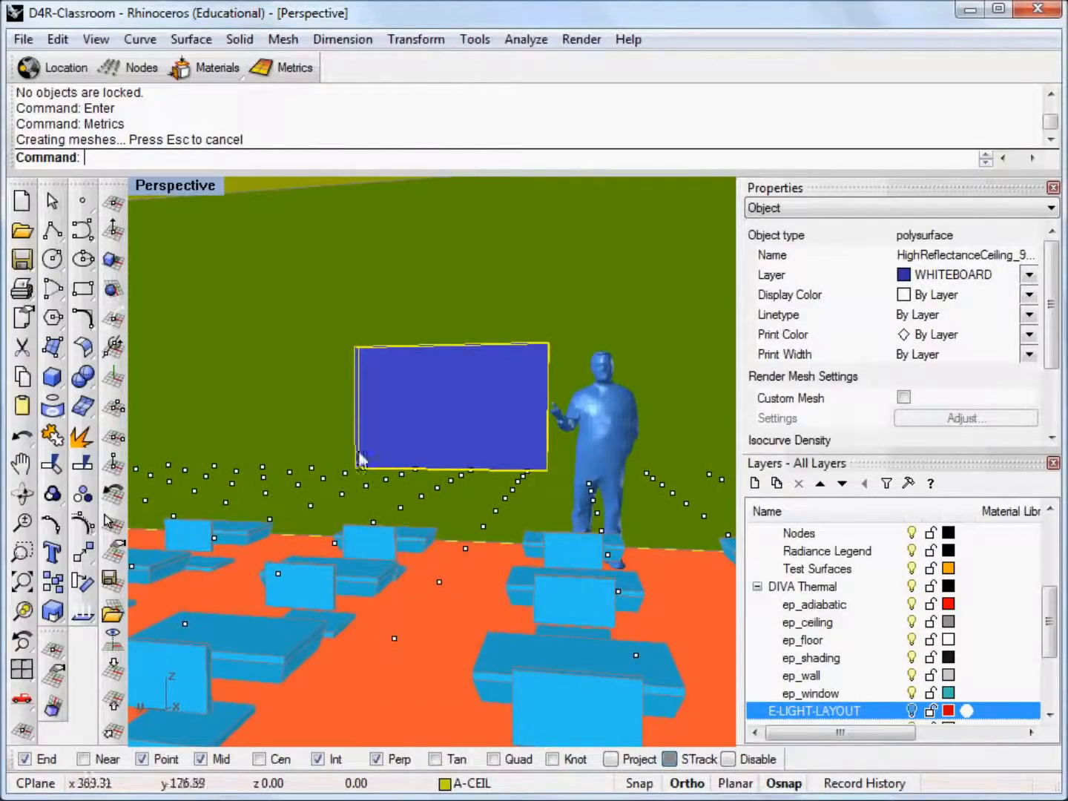
{"action": "mouse_move", "coordinate": [416, 385]}
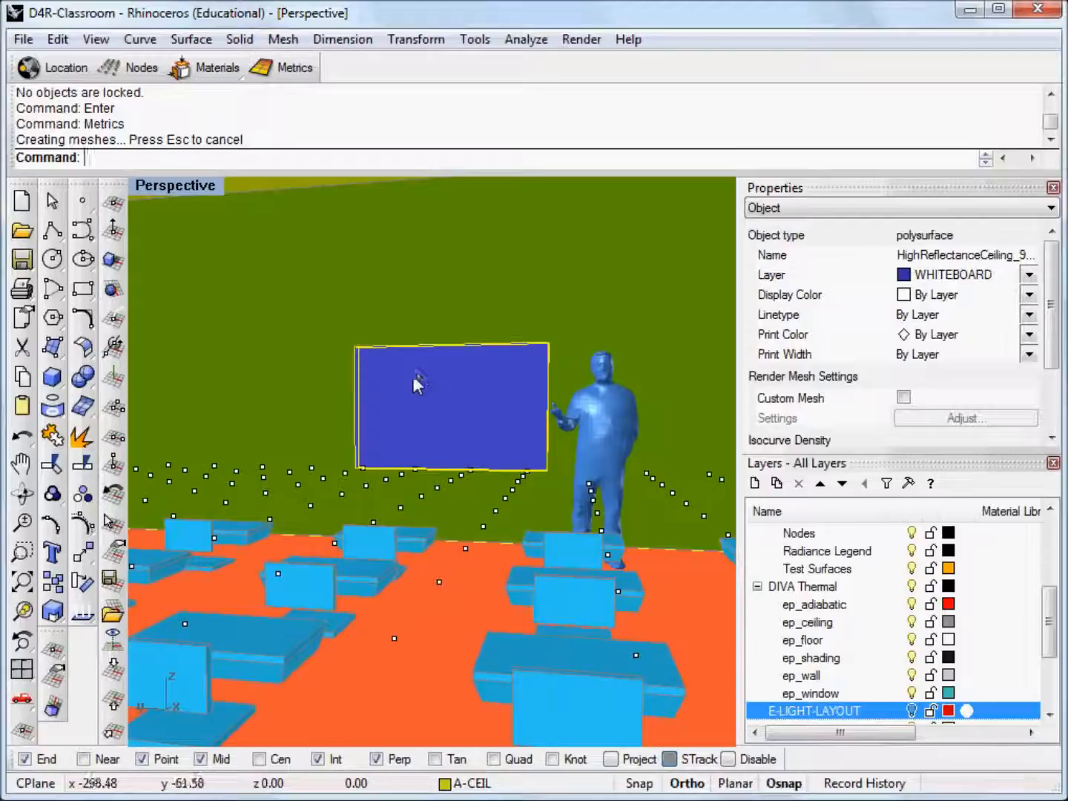
{"action": "mouse_move", "coordinate": [148, 196]}
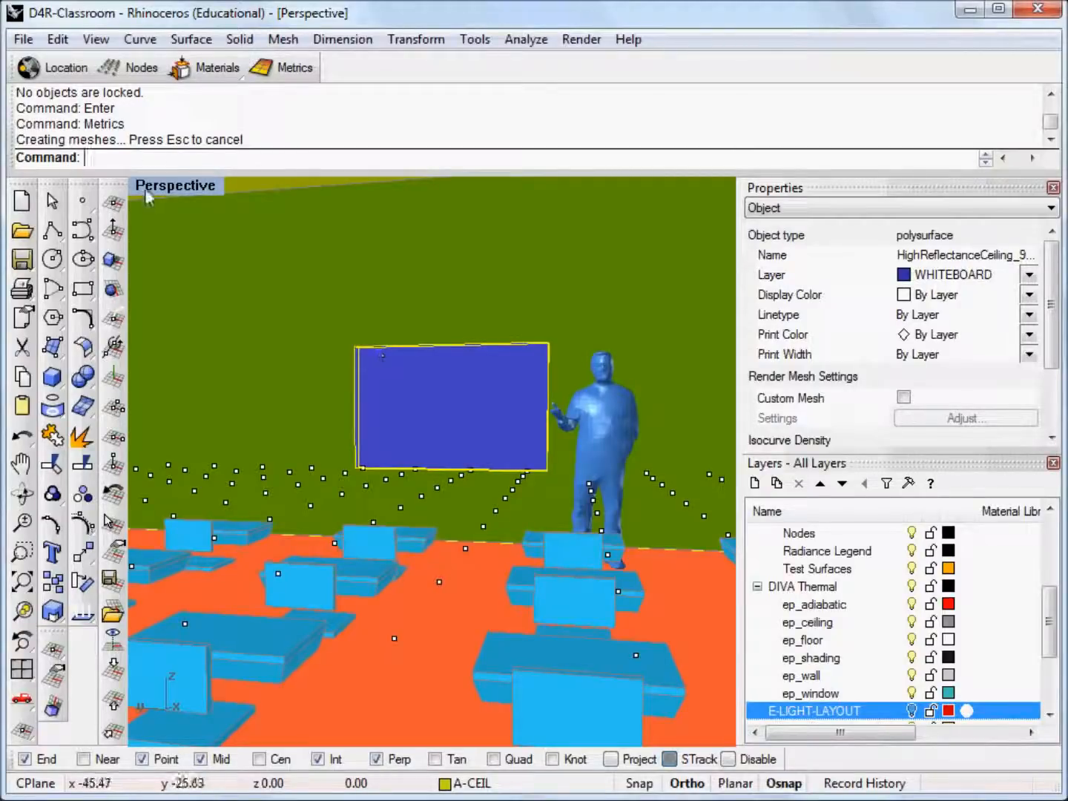
Step: Set the DIVA daylight visualization to Medium image quality
{"action": "left_click", "coordinate": [282, 67]}
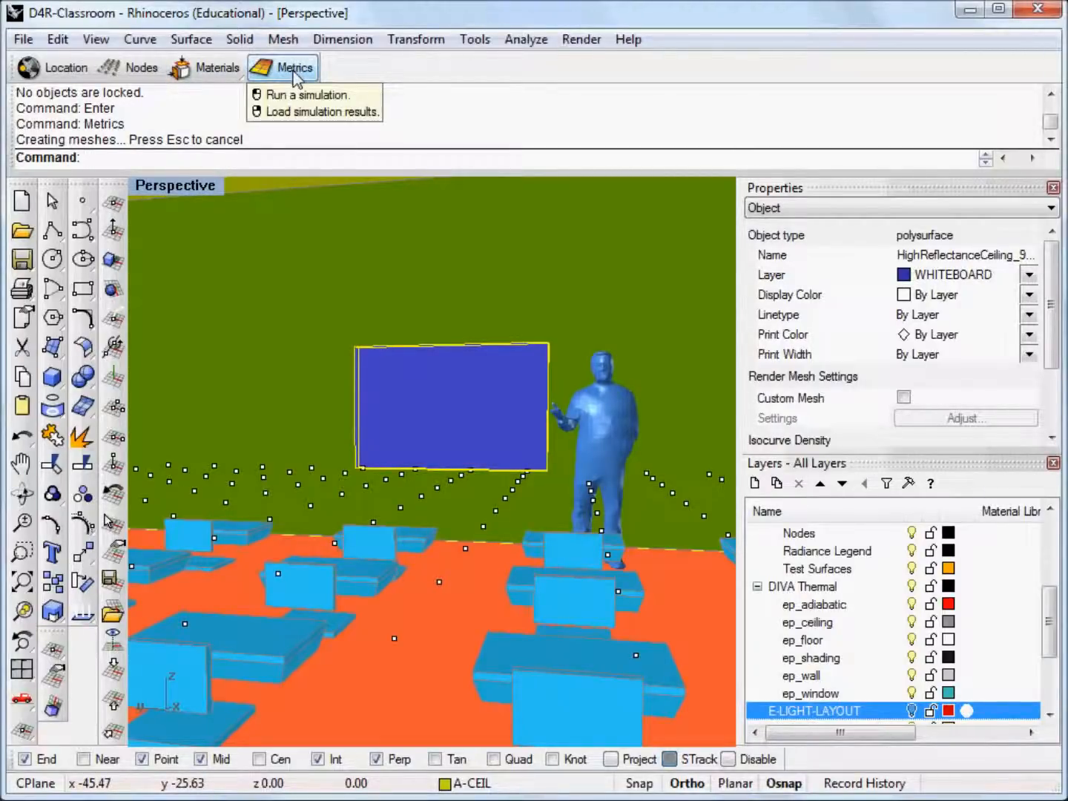
{"action": "left_click", "coordinate": [306, 95]}
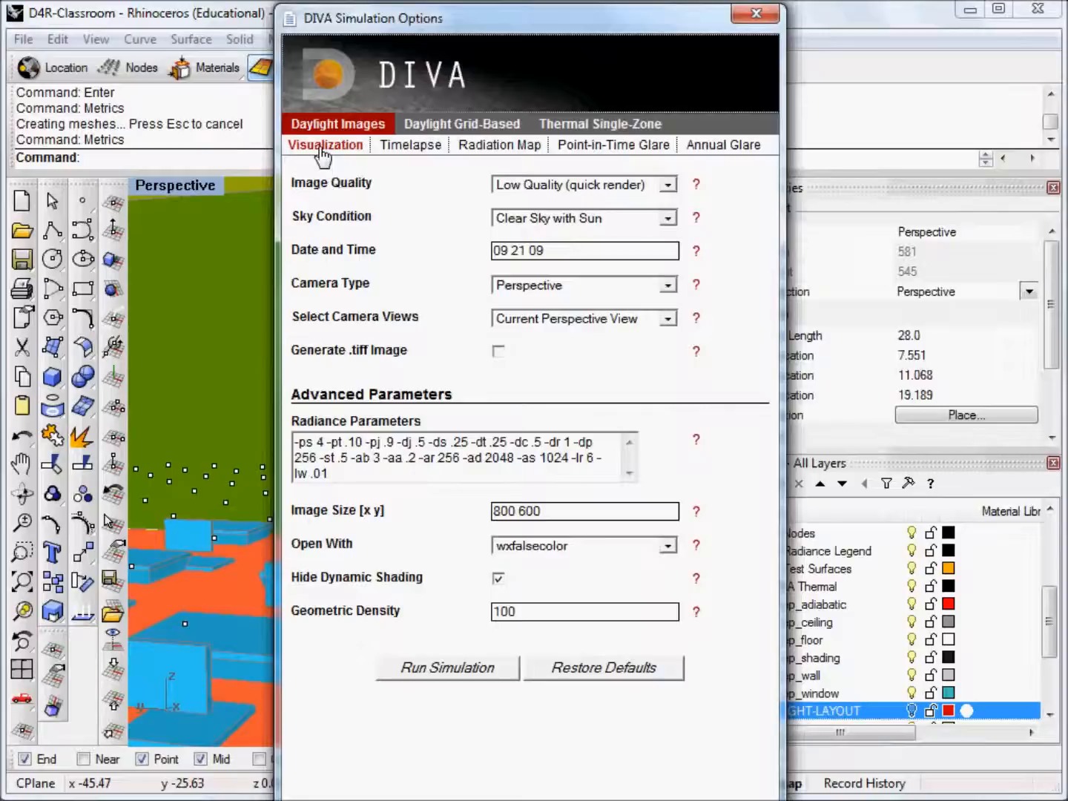
{"action": "mouse_move", "coordinate": [525, 741]}
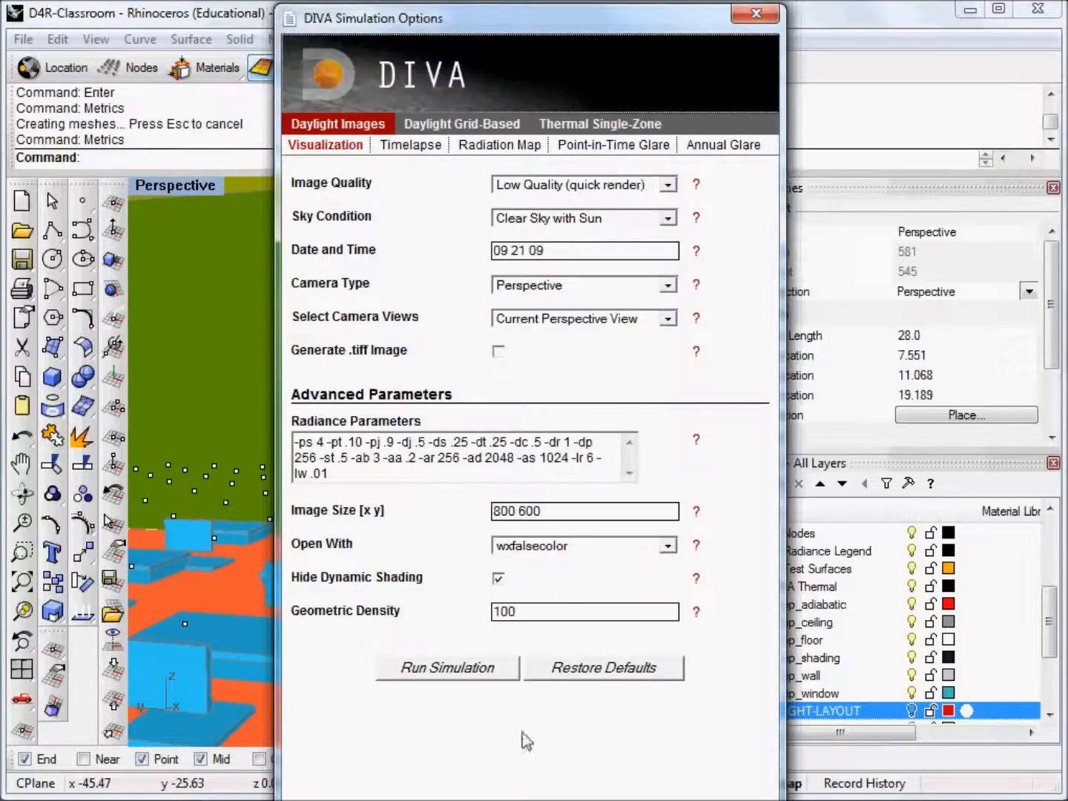
{"action": "left_click", "coordinate": [666, 184]}
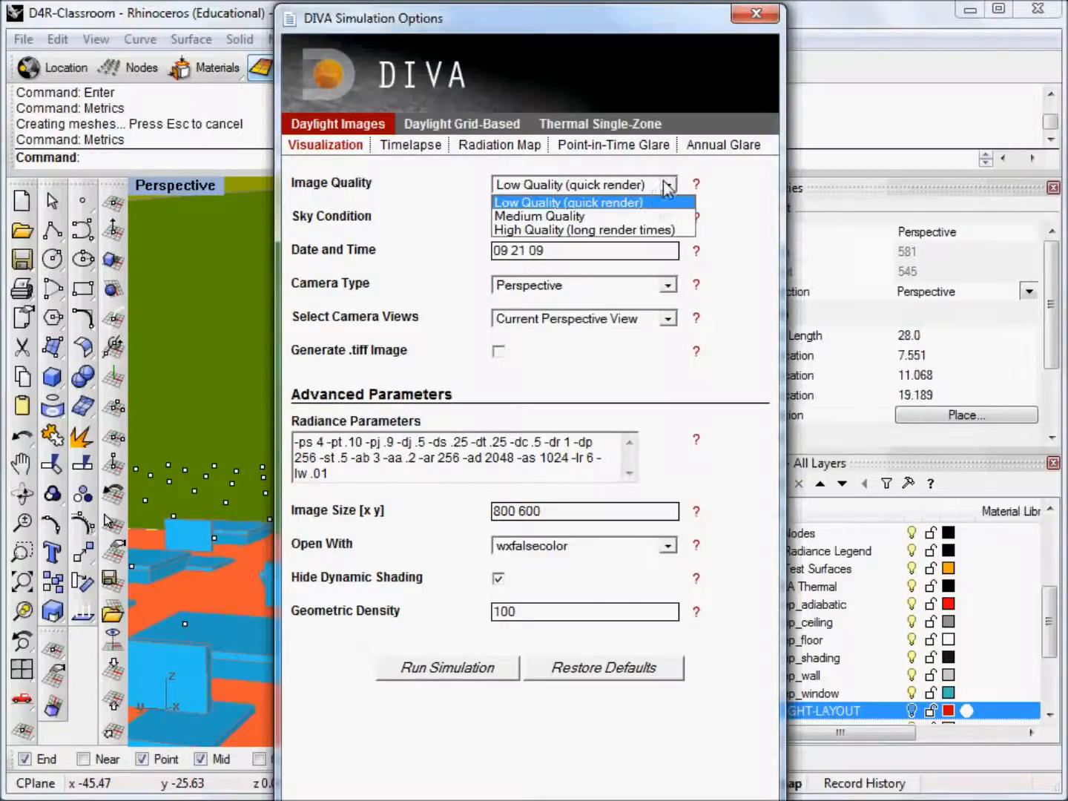
{"action": "left_click", "coordinate": [539, 215]}
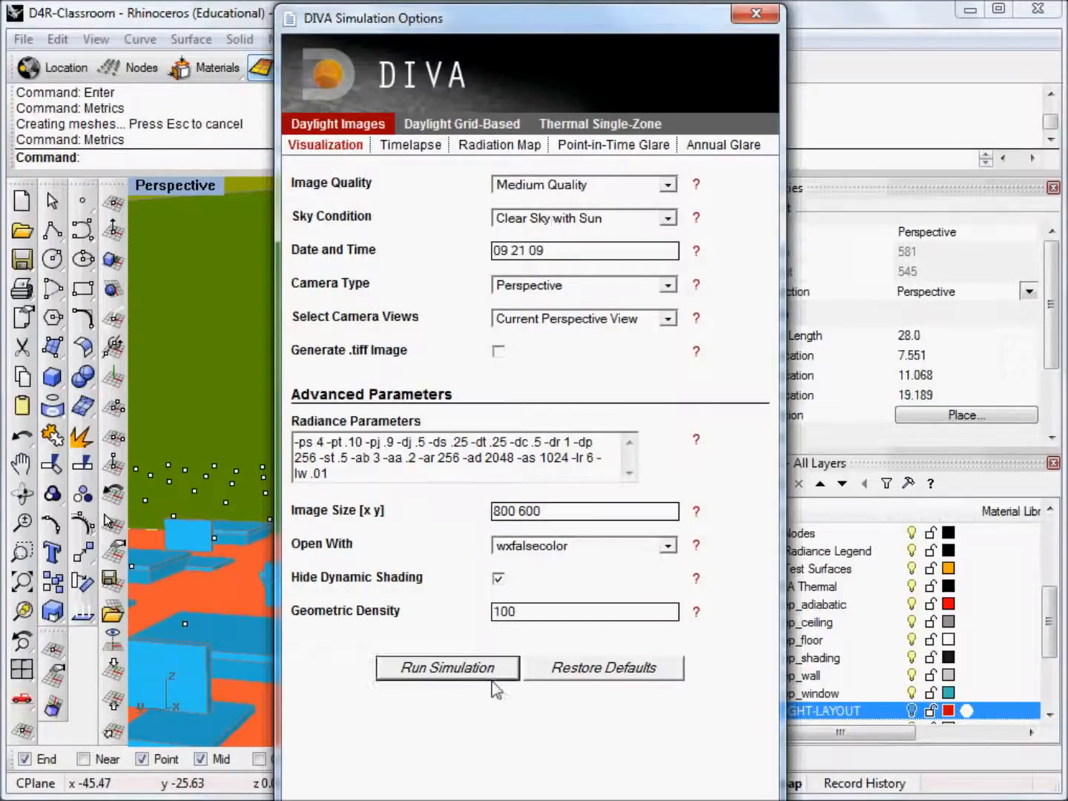
{"action": "mouse_move", "coordinate": [447, 673]}
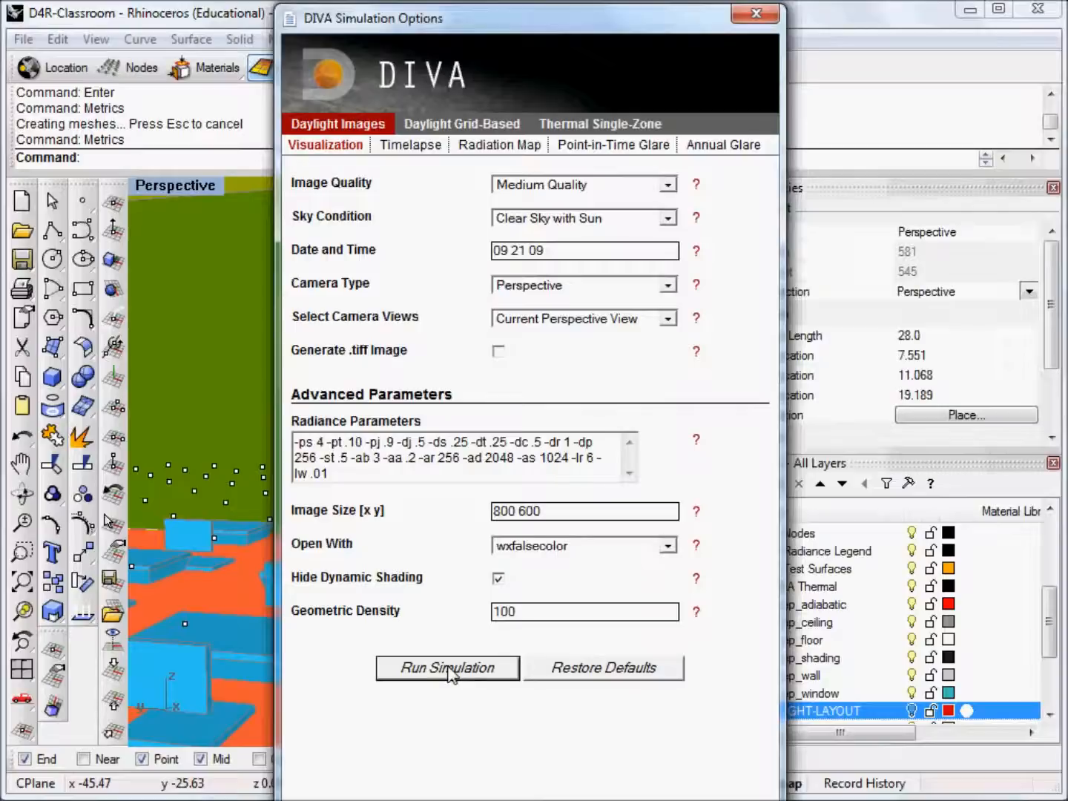
Step: Run the daylight visualization render of the classroom perspective
{"action": "left_click", "coordinate": [447, 667]}
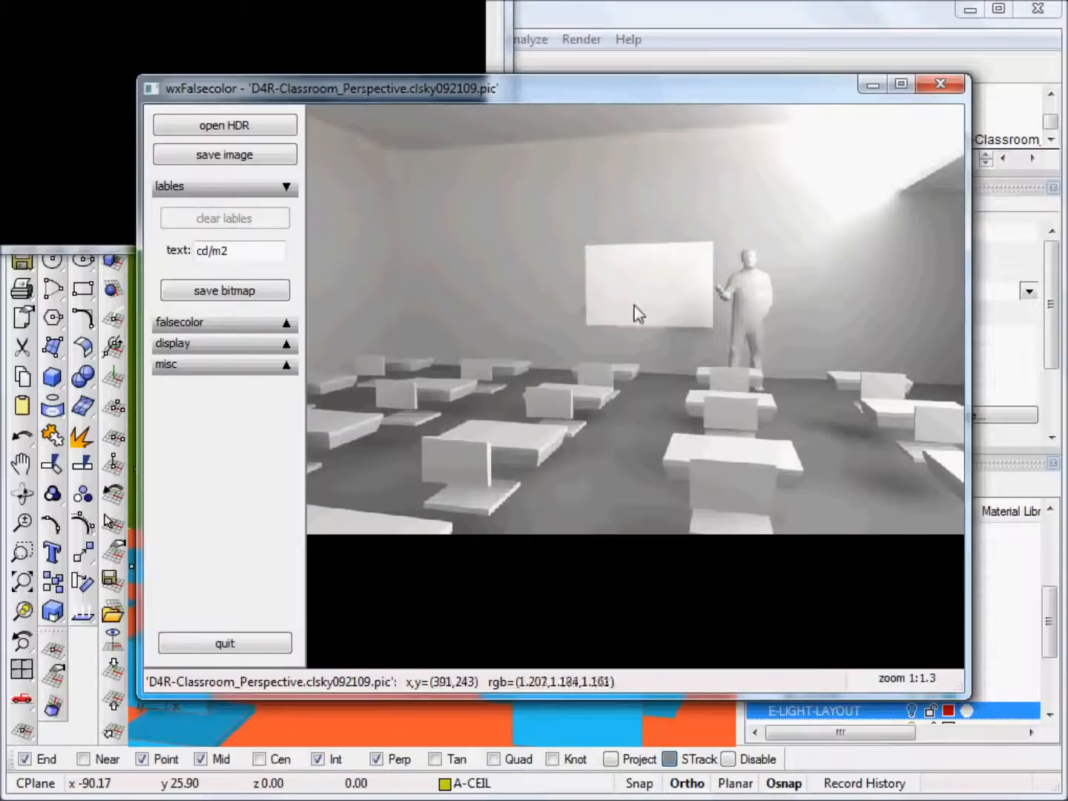
{"action": "mouse_move", "coordinate": [636, 265]}
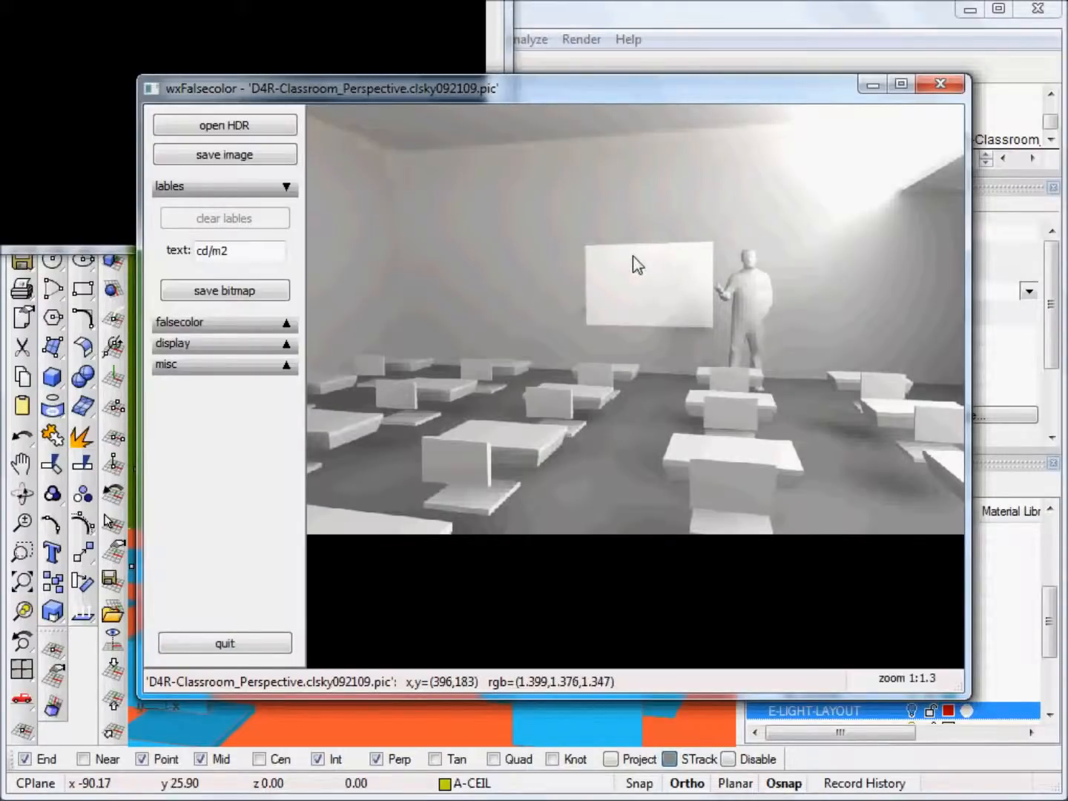
{"action": "mouse_move", "coordinate": [608, 277]}
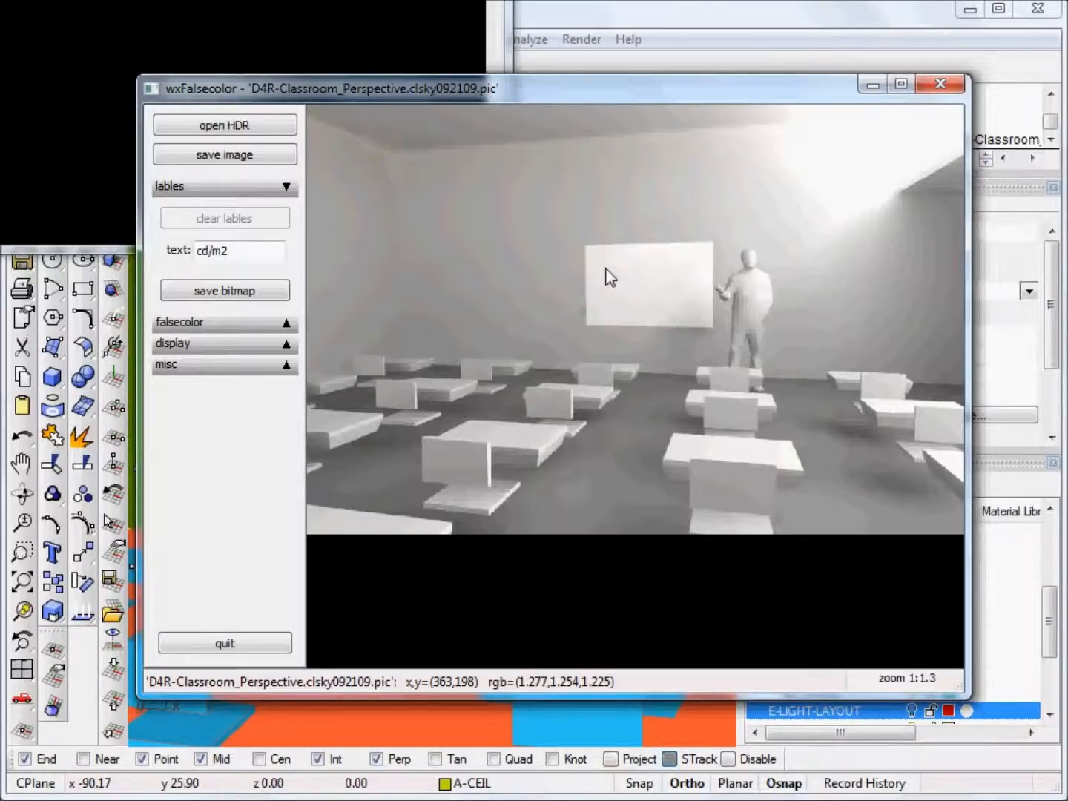
{"action": "mouse_move", "coordinate": [625, 268]}
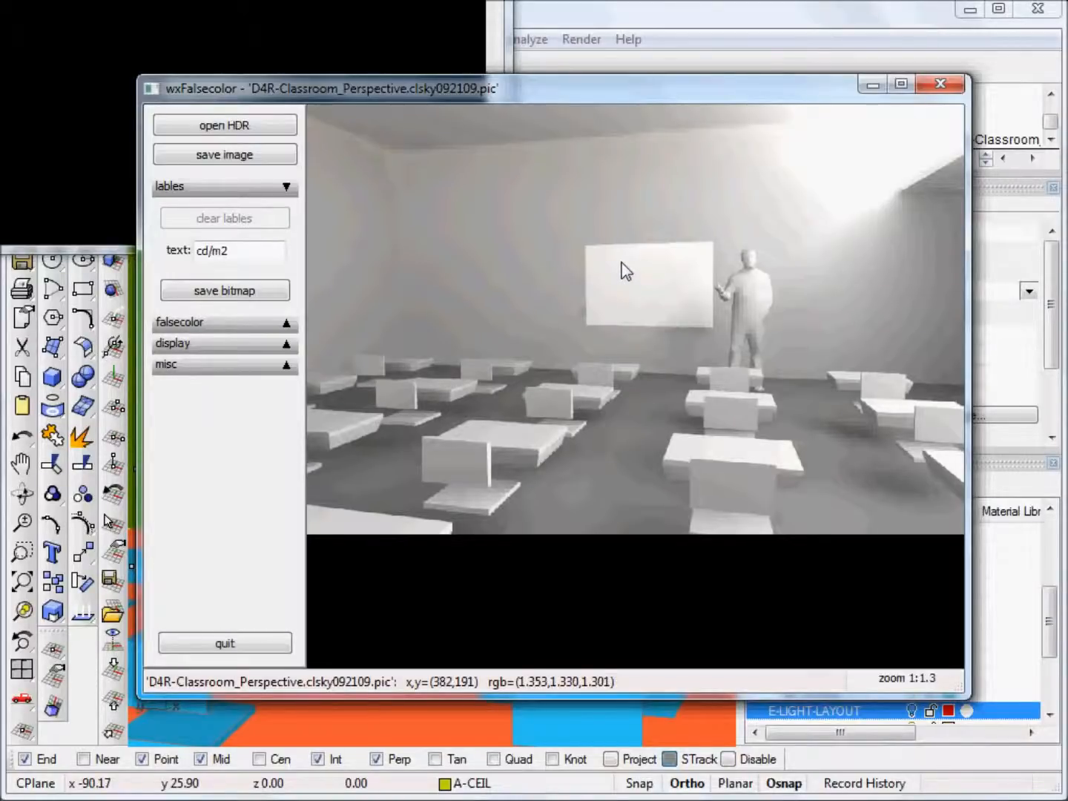
{"action": "mouse_move", "coordinate": [648, 286]}
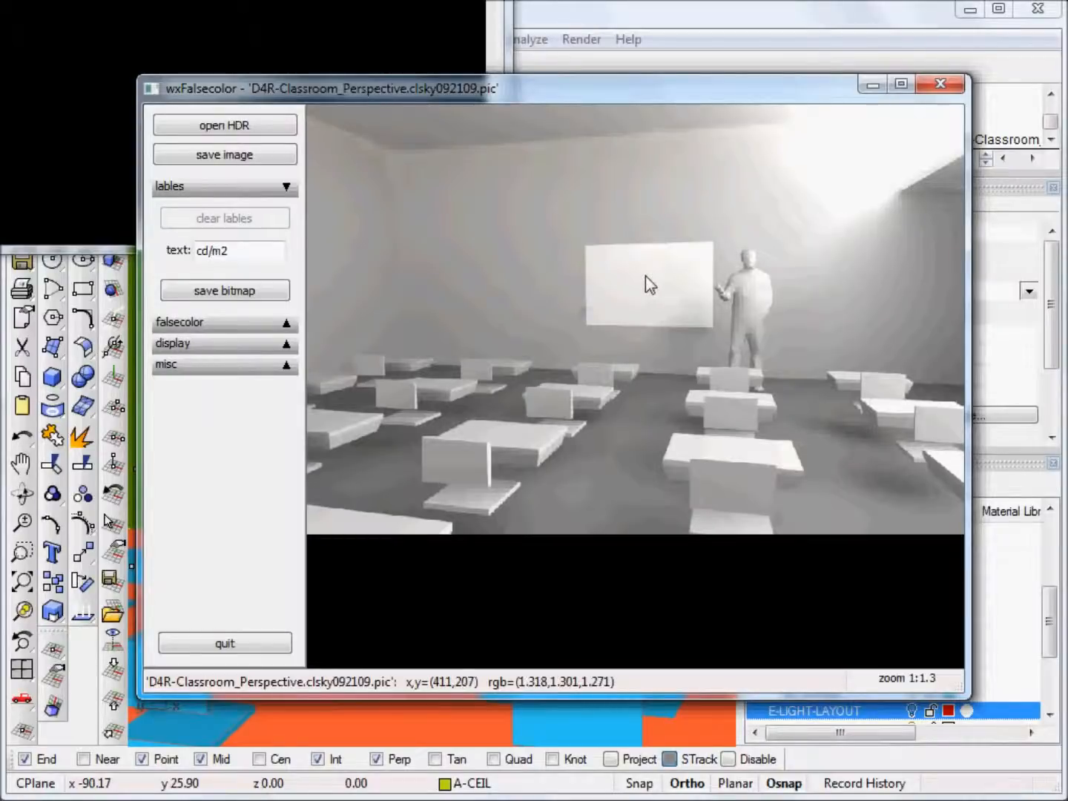
{"action": "mouse_move", "coordinate": [657, 280]}
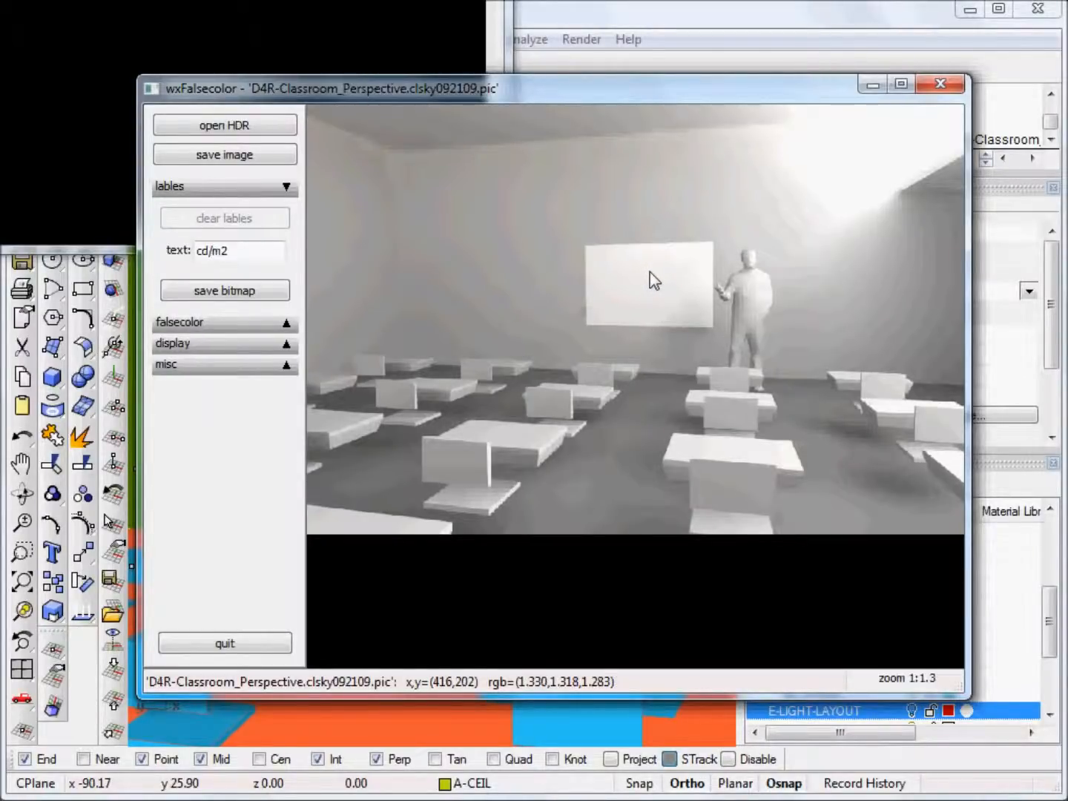
{"action": "mouse_move", "coordinate": [667, 285]}
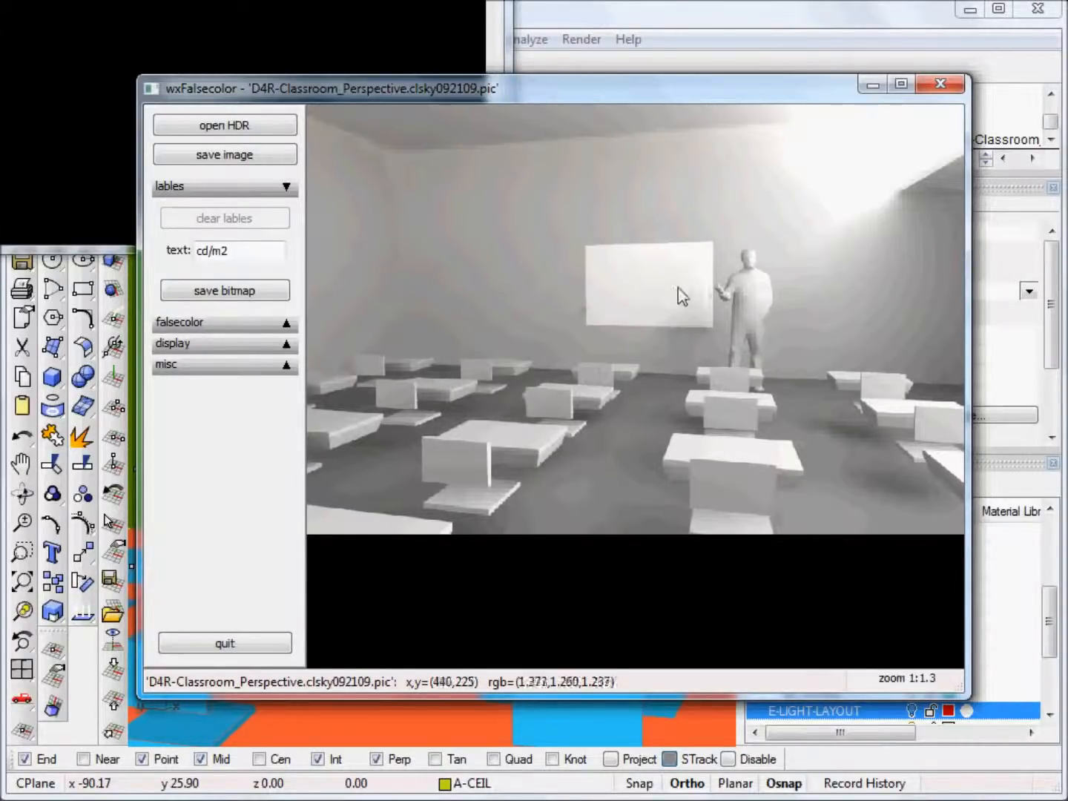
{"action": "mouse_move", "coordinate": [601, 304]}
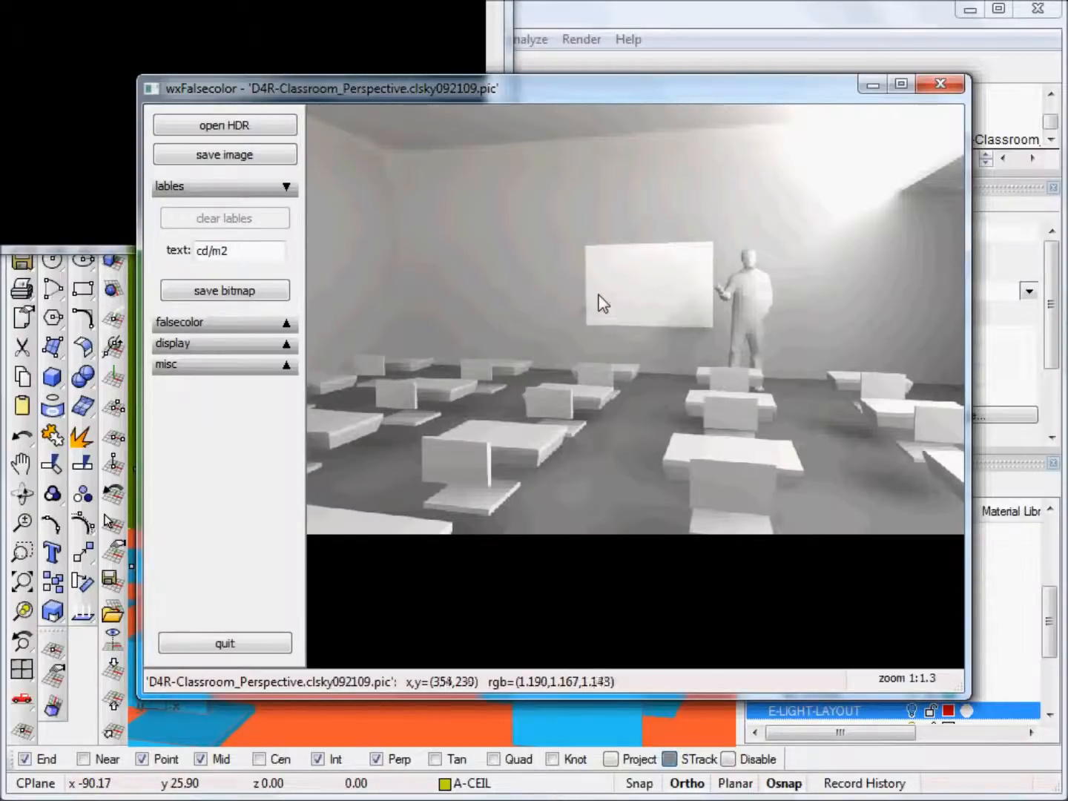
{"action": "mouse_move", "coordinate": [771, 252]}
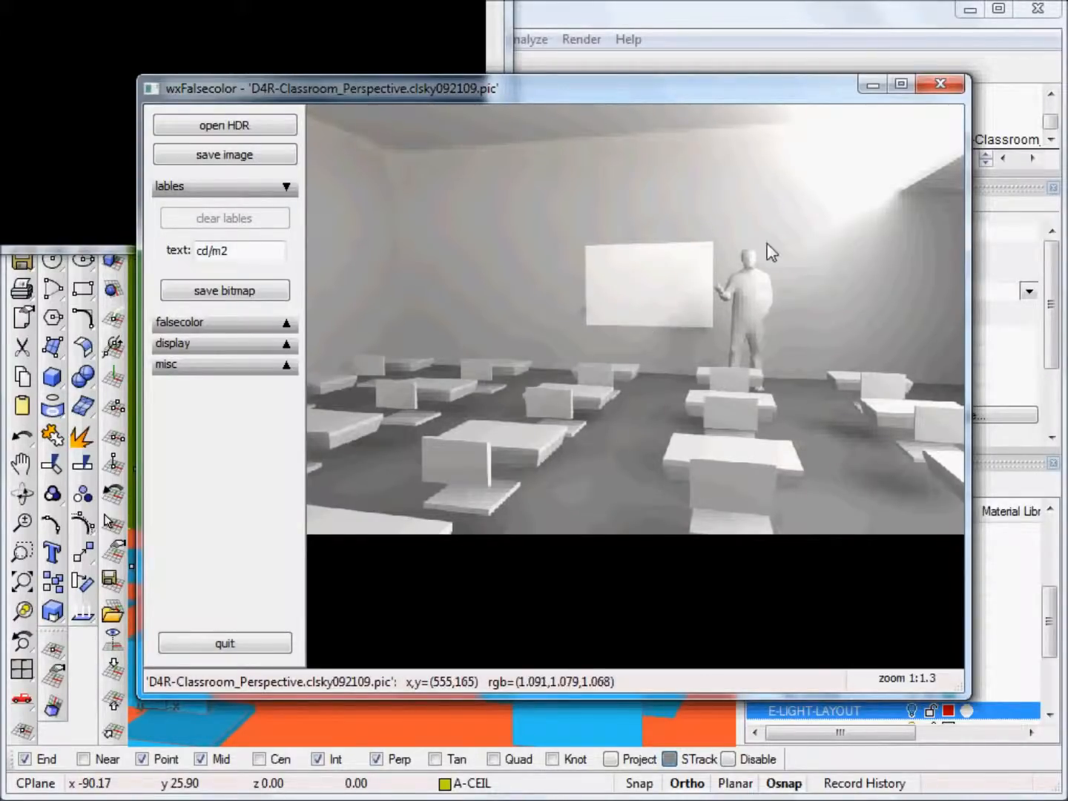
{"action": "mouse_move", "coordinate": [622, 297]}
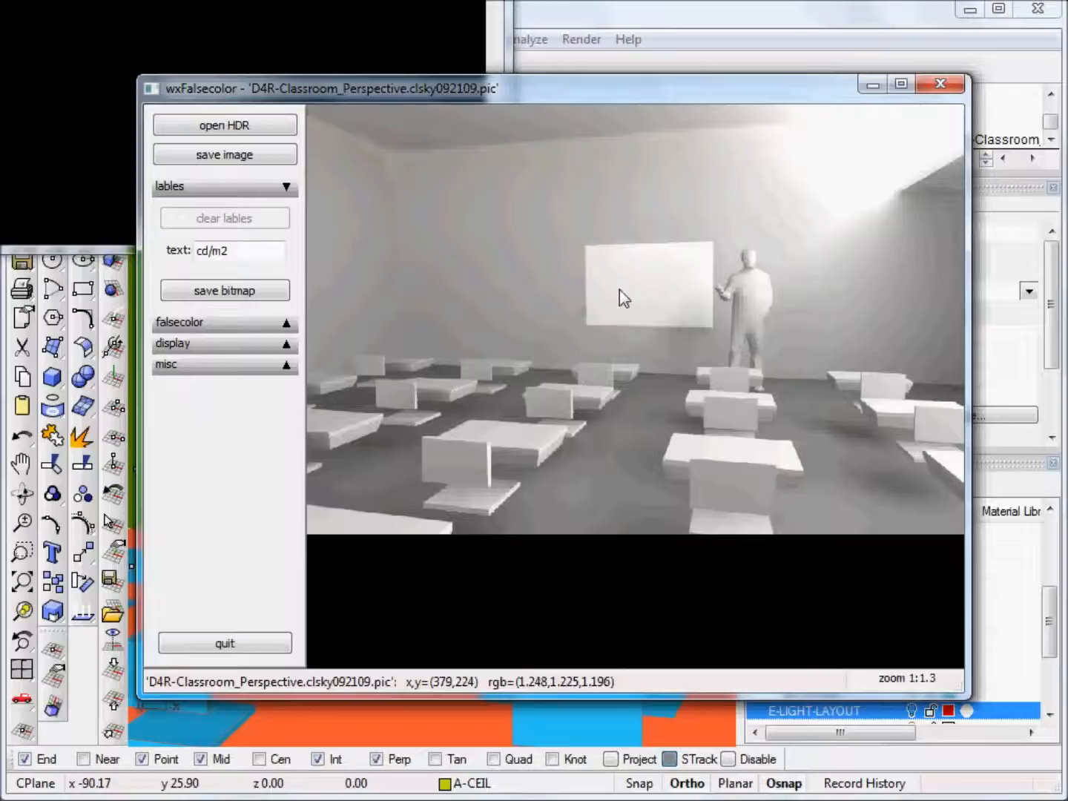
{"action": "mouse_move", "coordinate": [630, 318]}
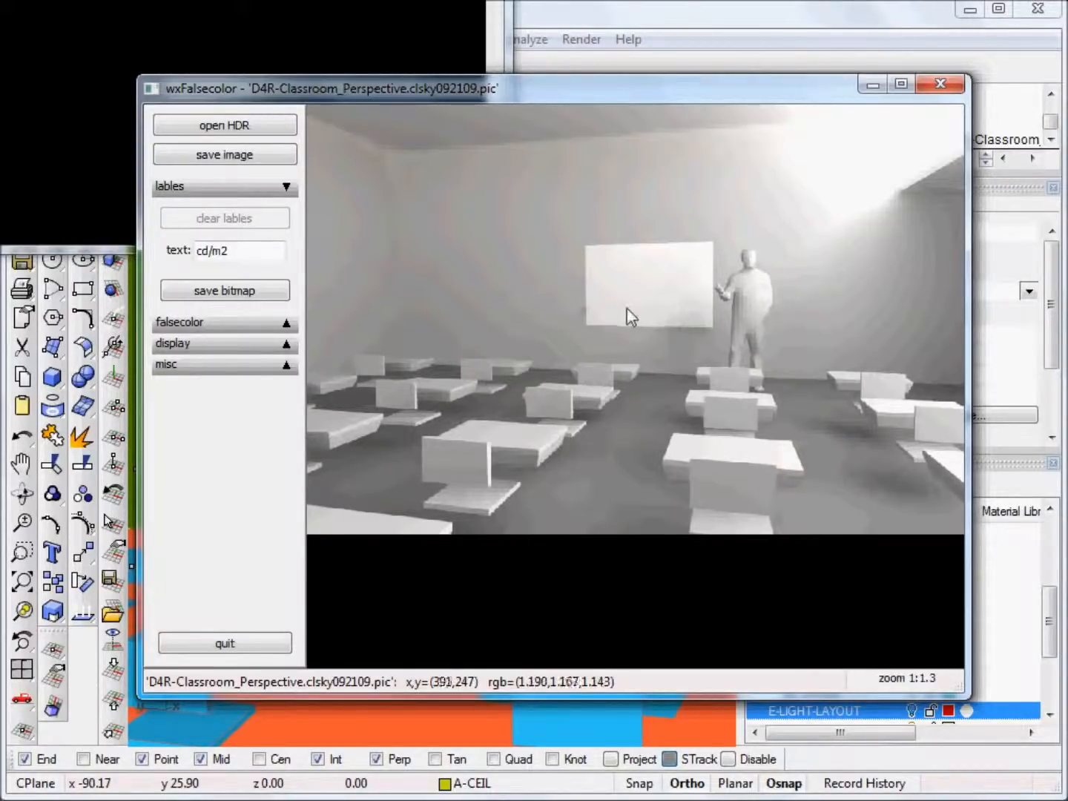
{"action": "mouse_move", "coordinate": [605, 286]}
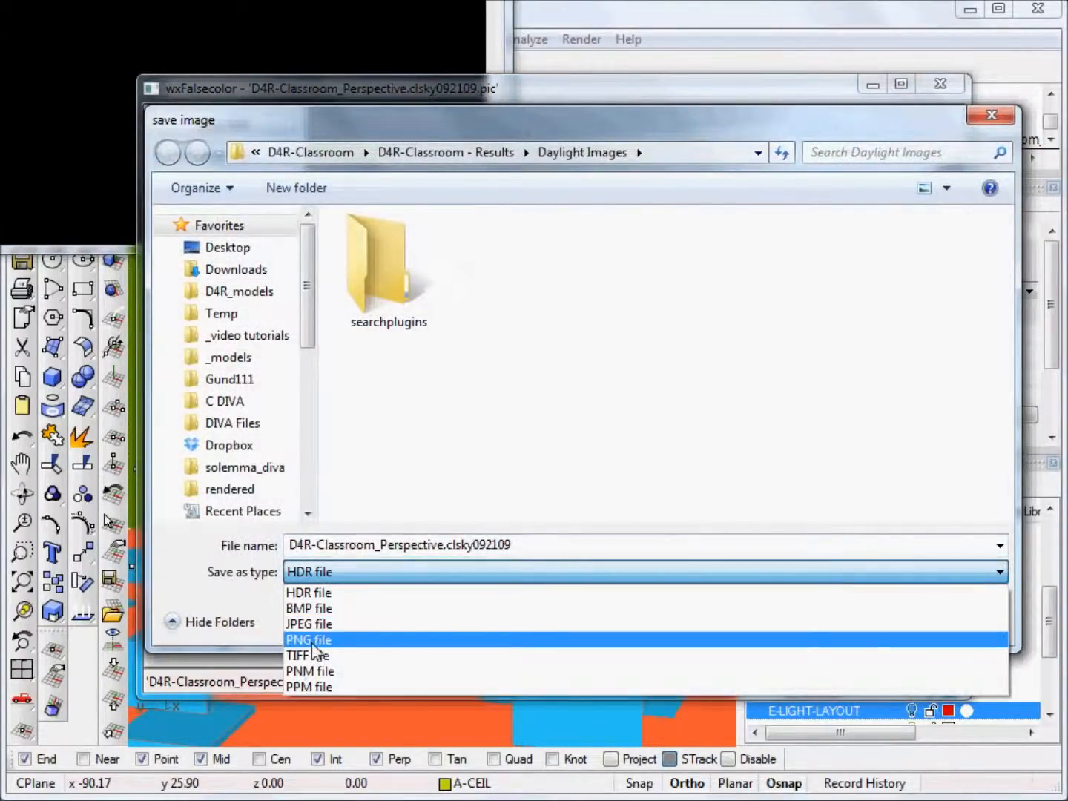
Step: Save the rendered classroom image as a PNG file
{"action": "left_click", "coordinate": [308, 639]}
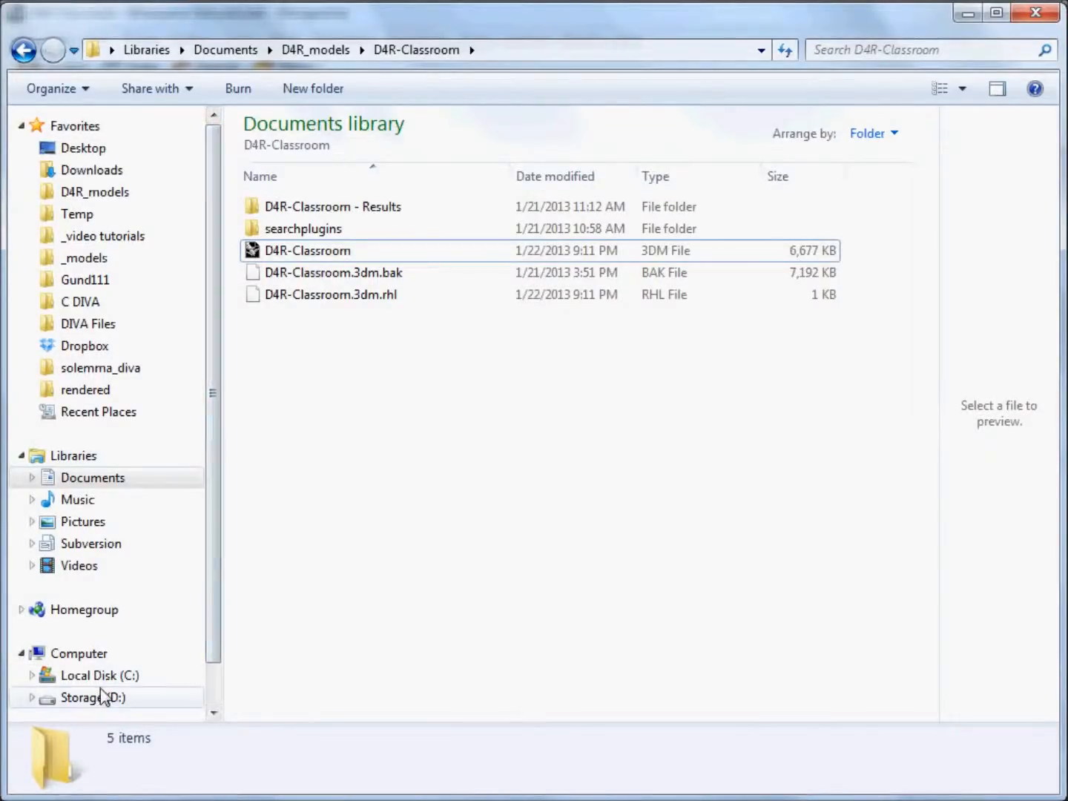
Step: Browse to C:\DIVA\Daylight and select the material RAD file
{"action": "left_click", "coordinate": [101, 674]}
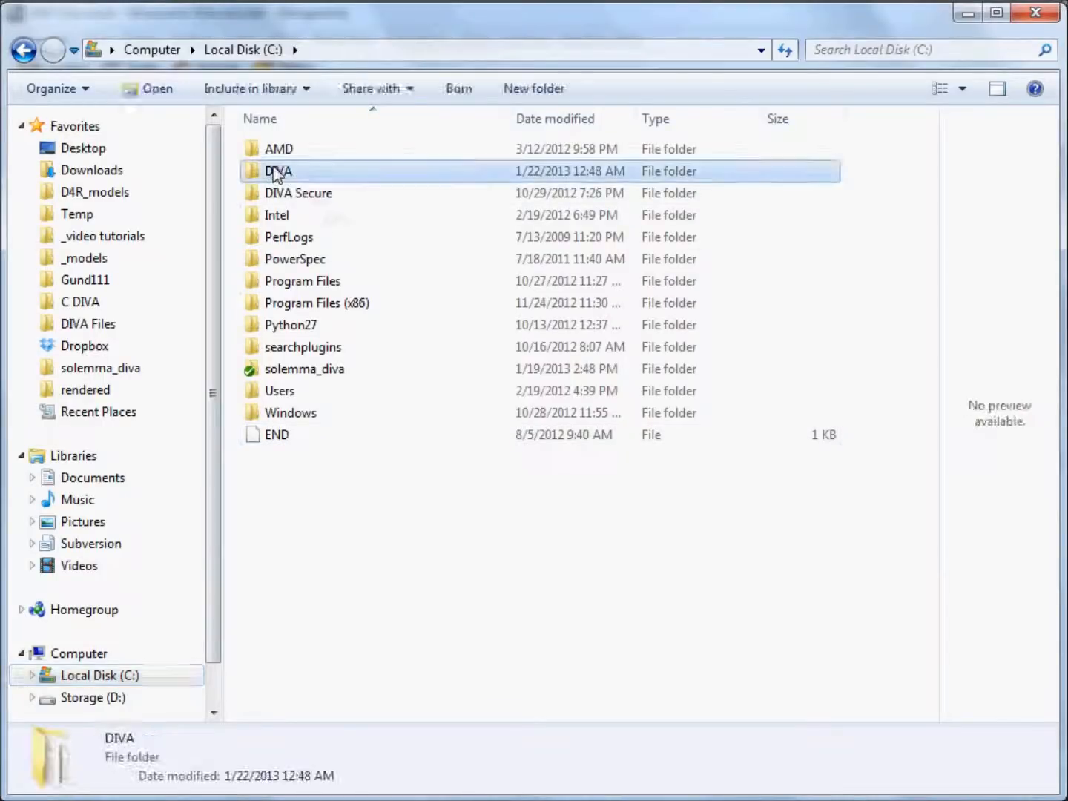
{"action": "double_click", "coordinate": [278, 171]}
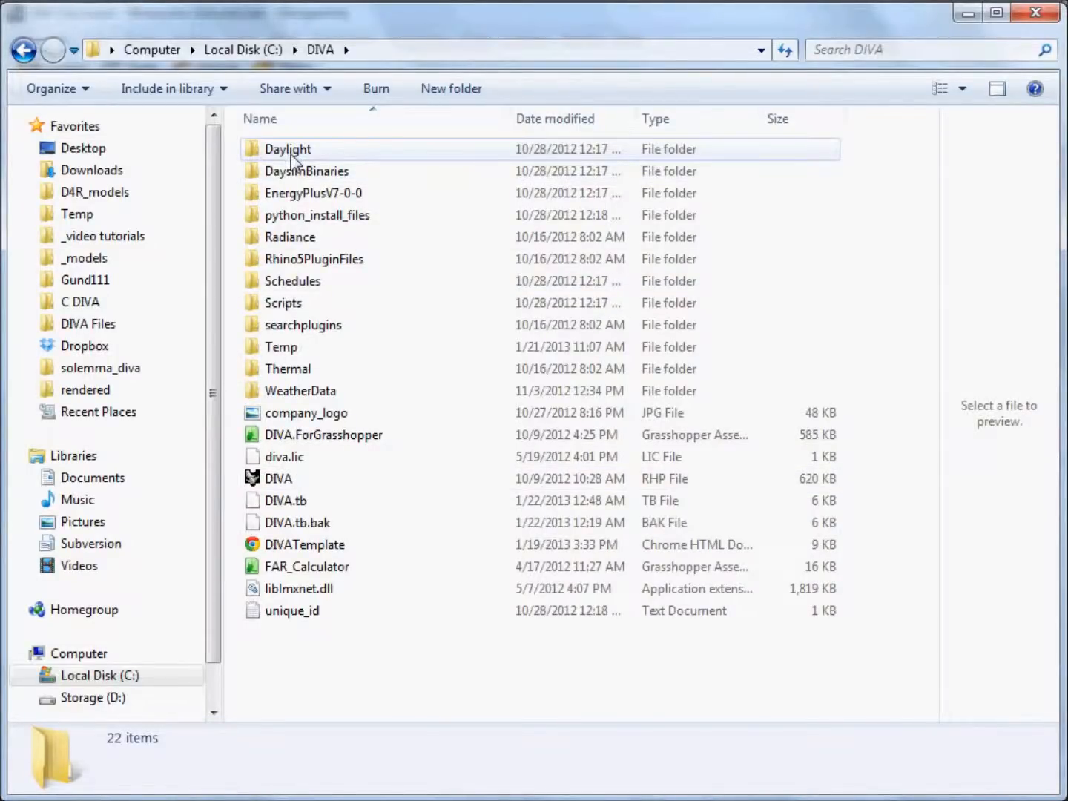
{"action": "mouse_move", "coordinate": [287, 149]}
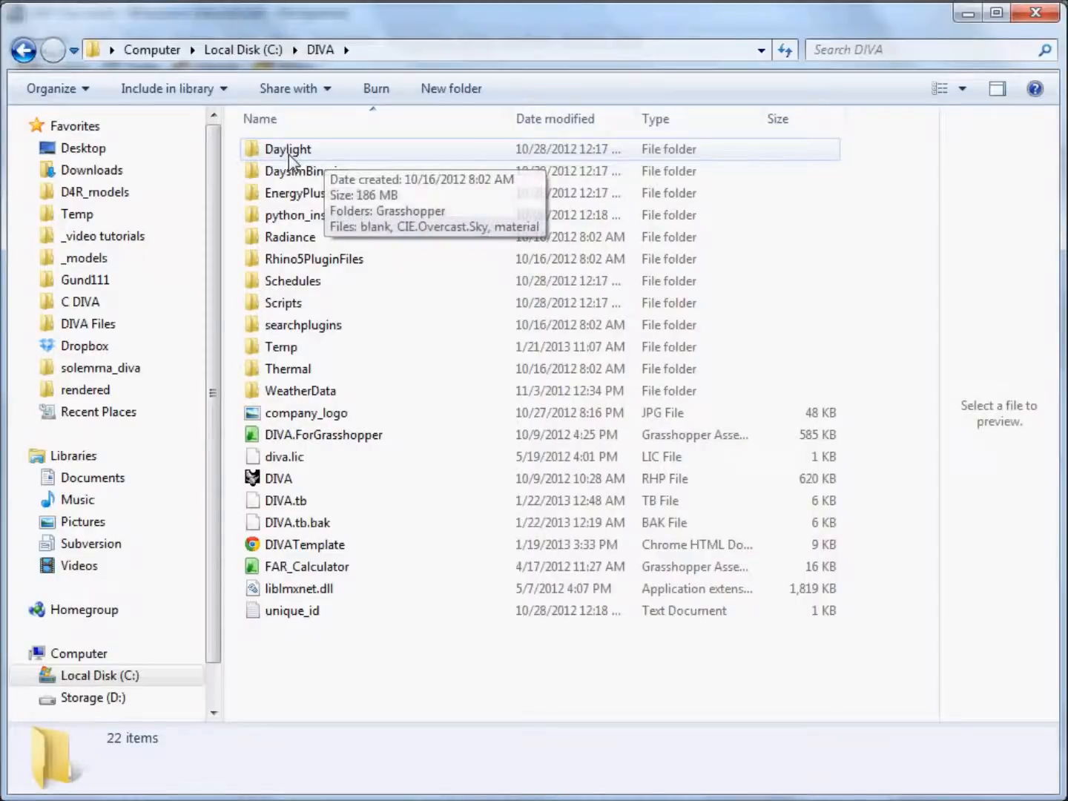
{"action": "mouse_move", "coordinate": [375, 147]}
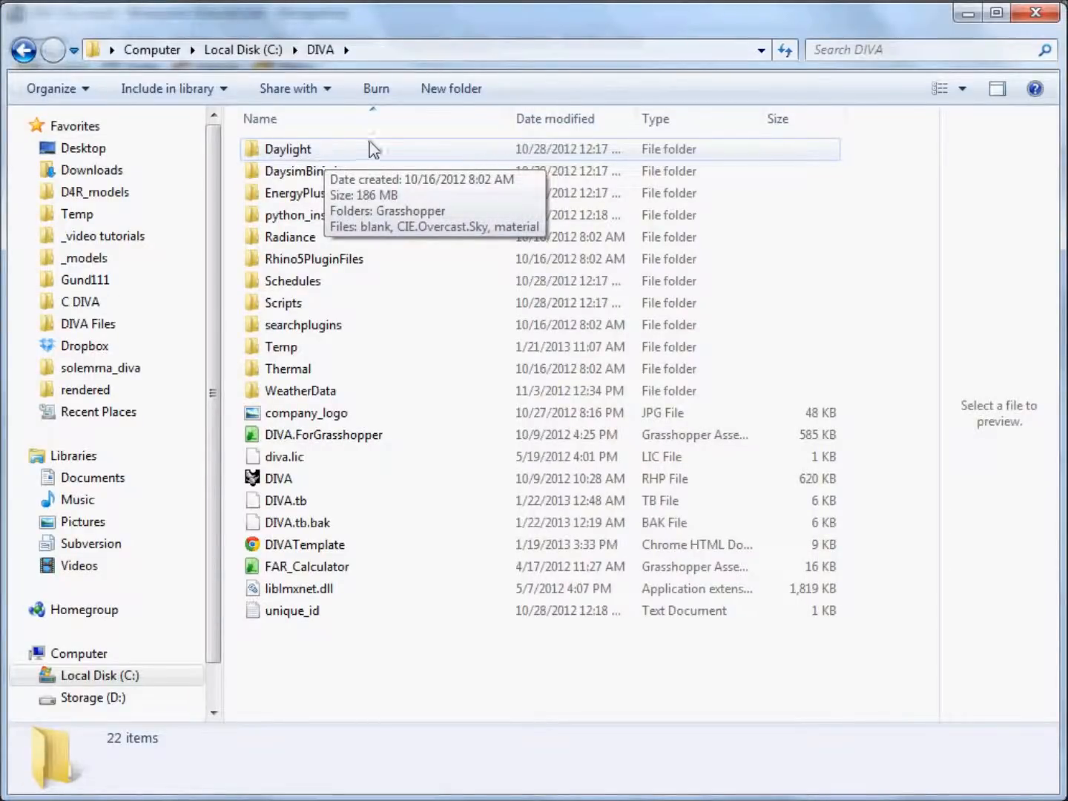
{"action": "mouse_move", "coordinate": [256, 514]}
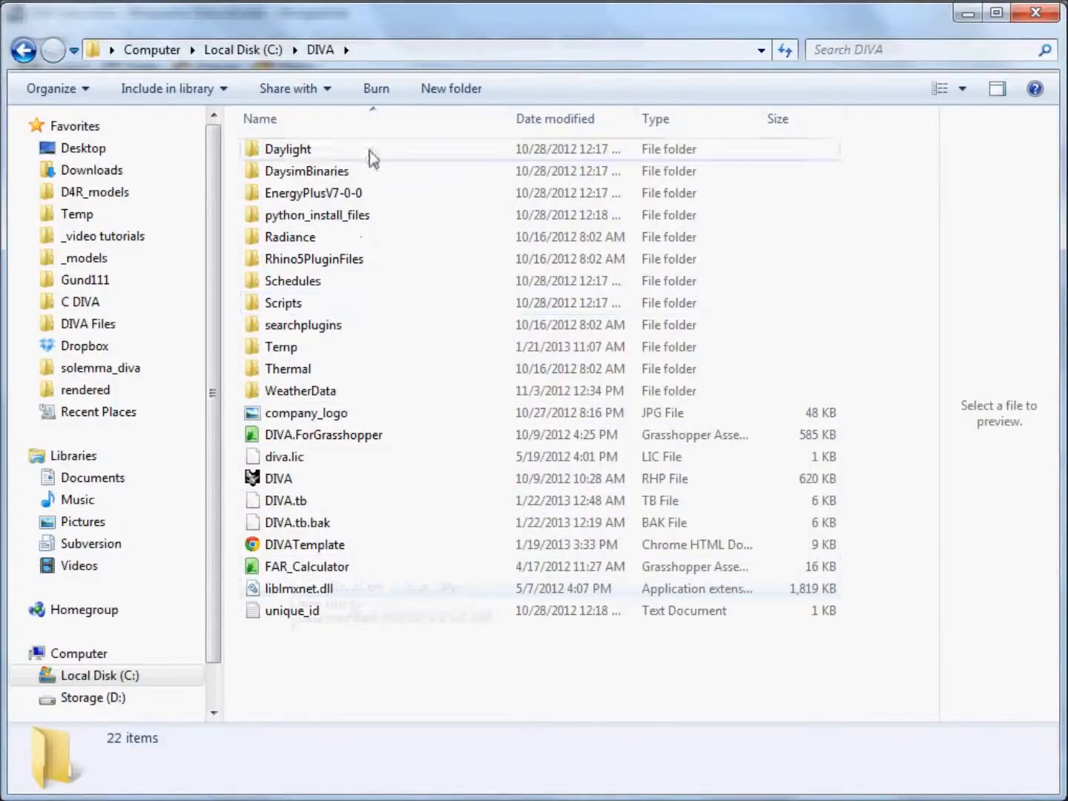
{"action": "mouse_move", "coordinate": [288, 148]}
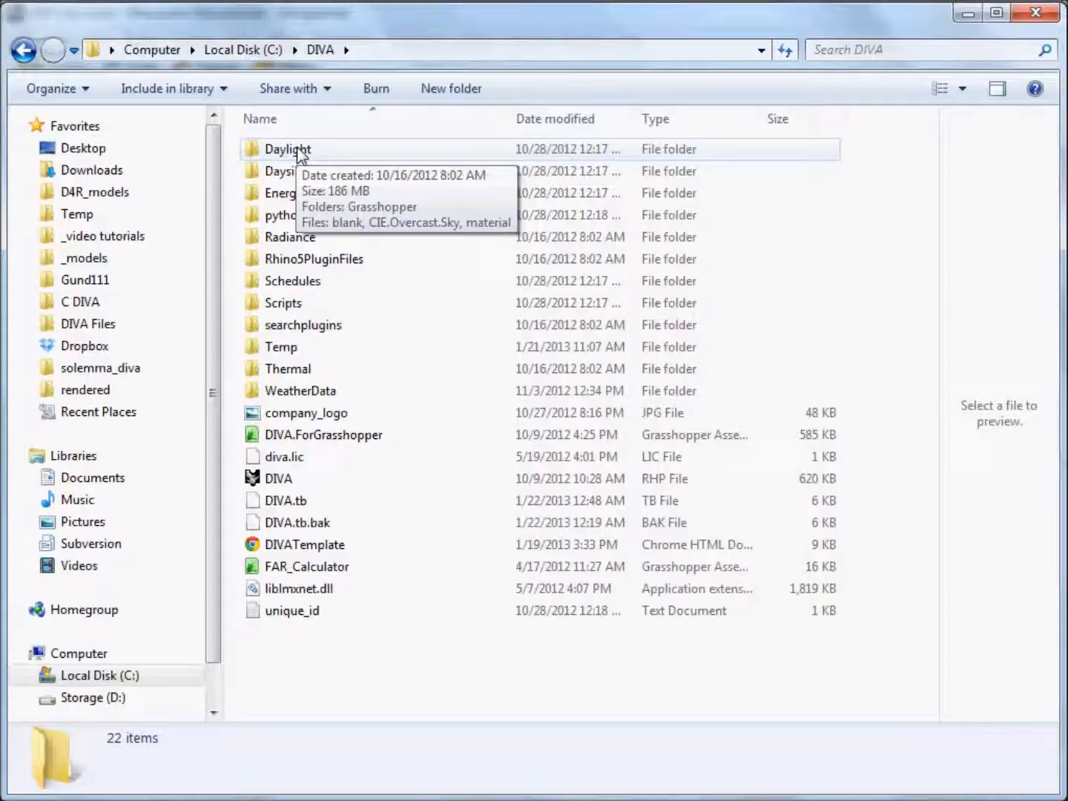
{"action": "double_click", "coordinate": [288, 149]}
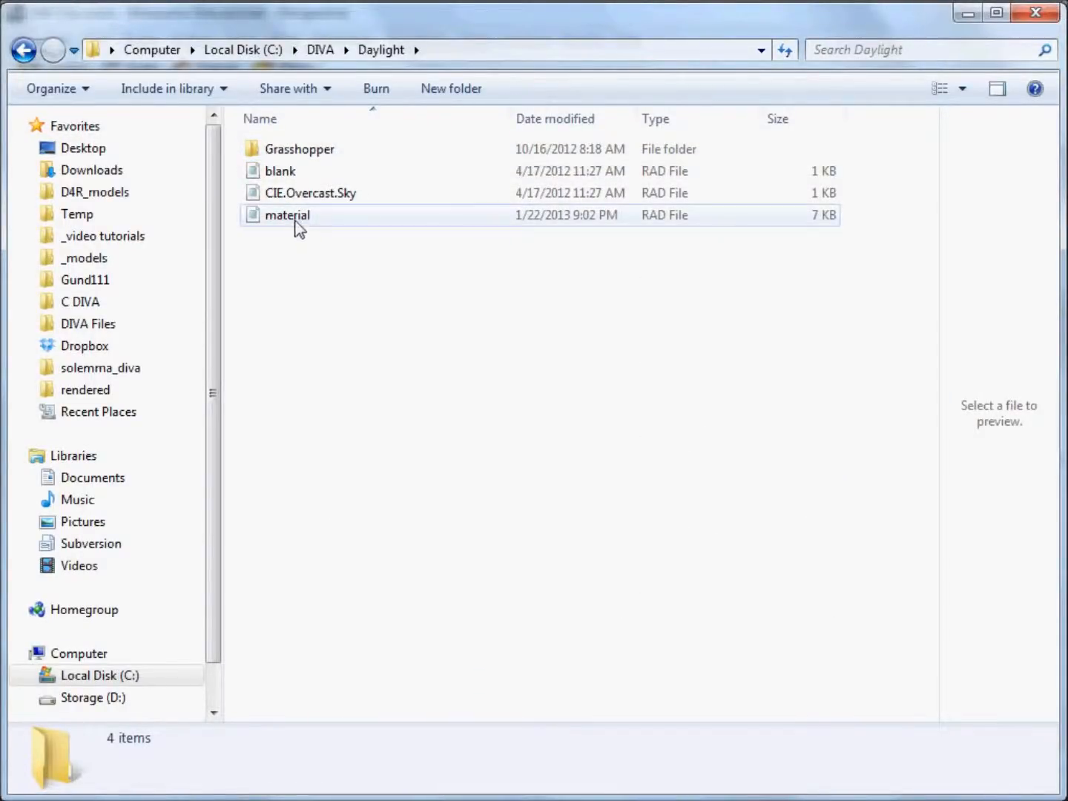
{"action": "left_click", "coordinate": [286, 215]}
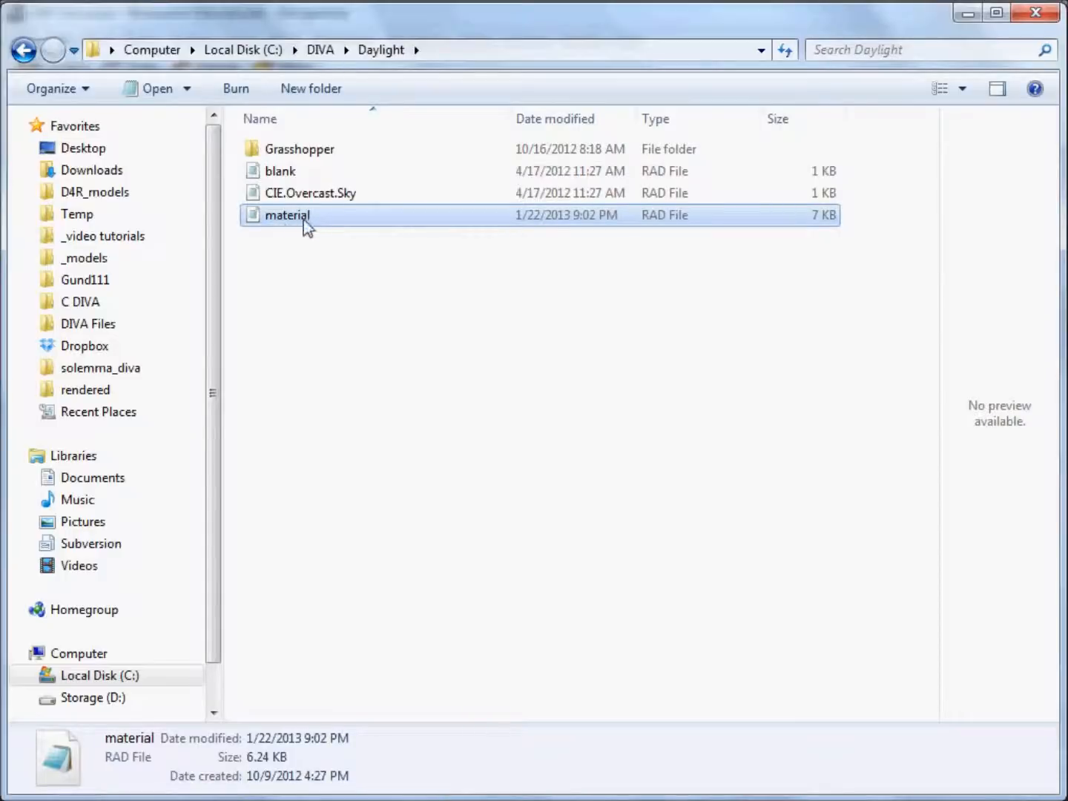
{"action": "mouse_move", "coordinate": [657, 221]}
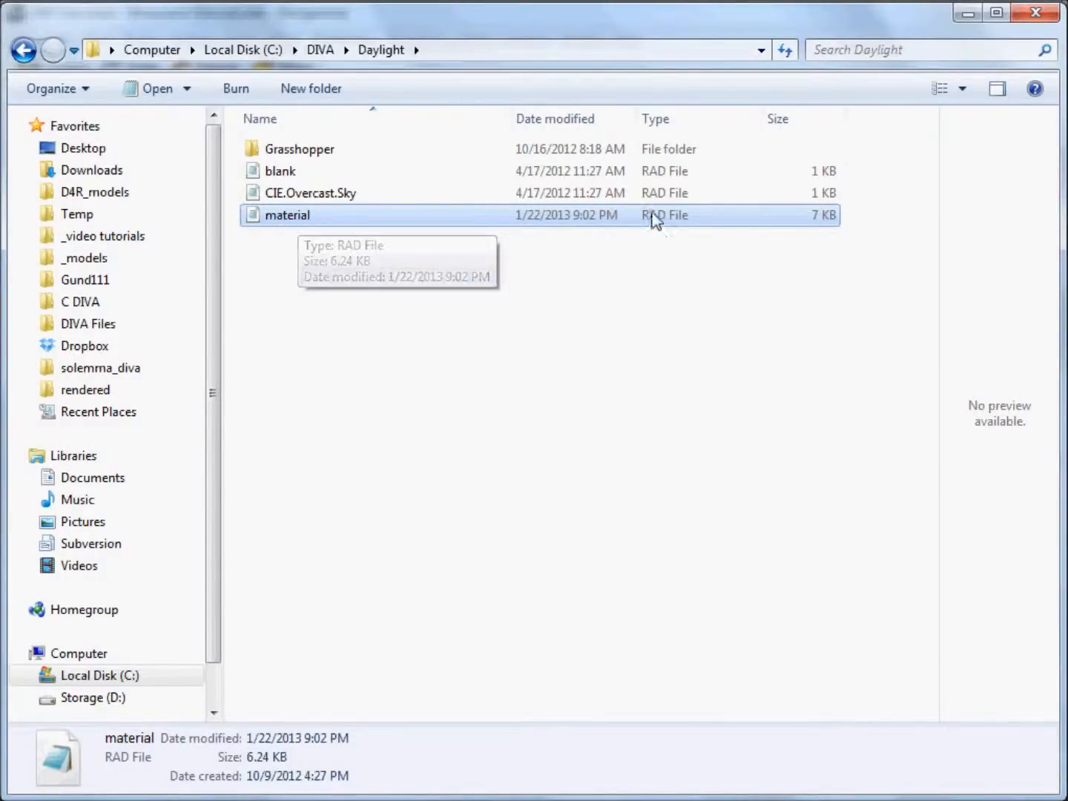
{"action": "mouse_move", "coordinate": [278, 228]}
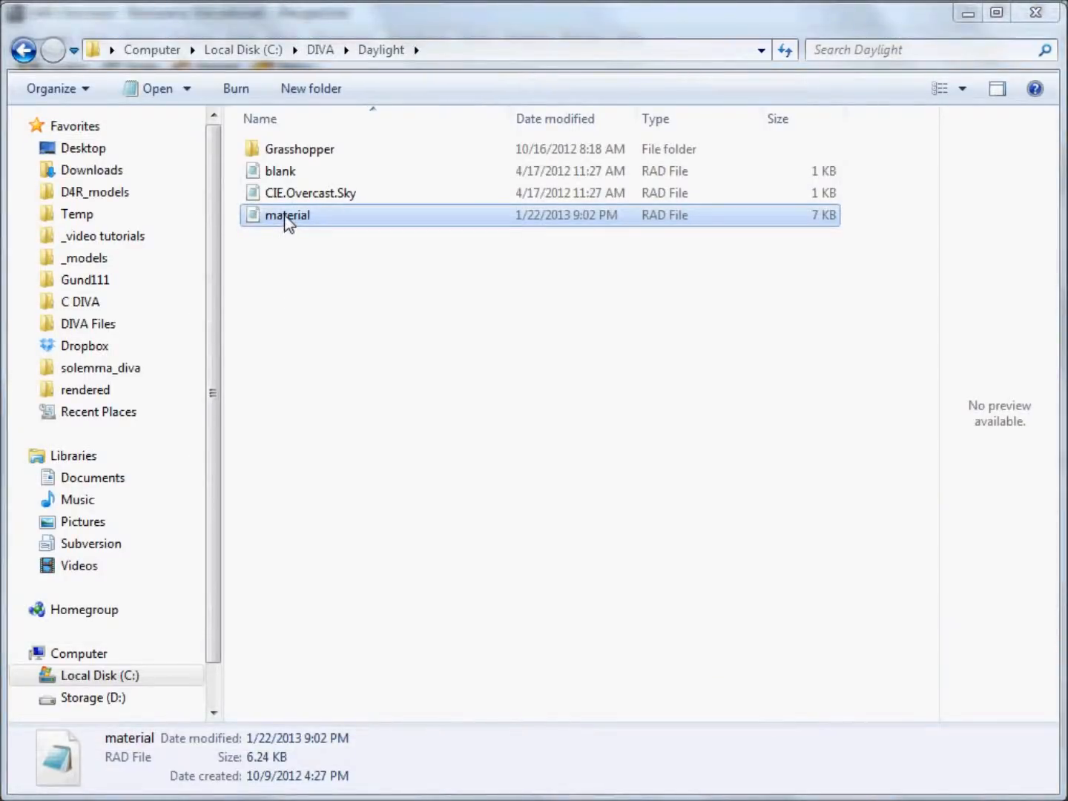
{"action": "right_click", "coordinate": [287, 215]}
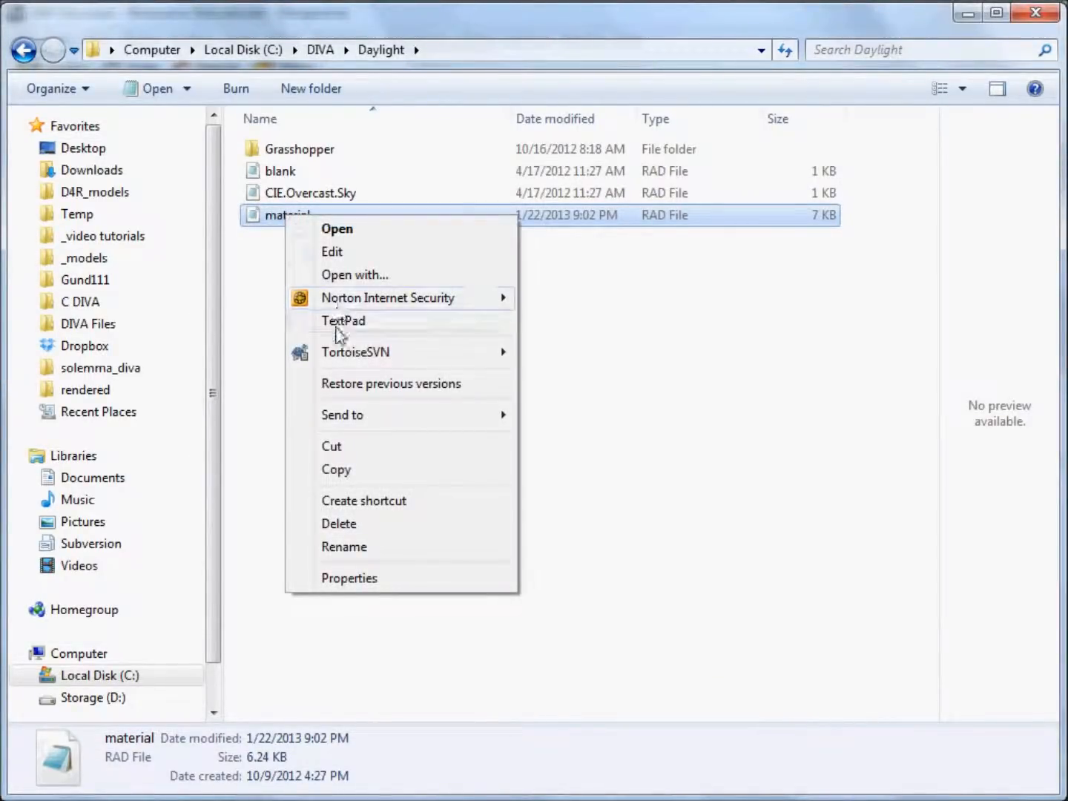
{"action": "left_click", "coordinate": [344, 320]}
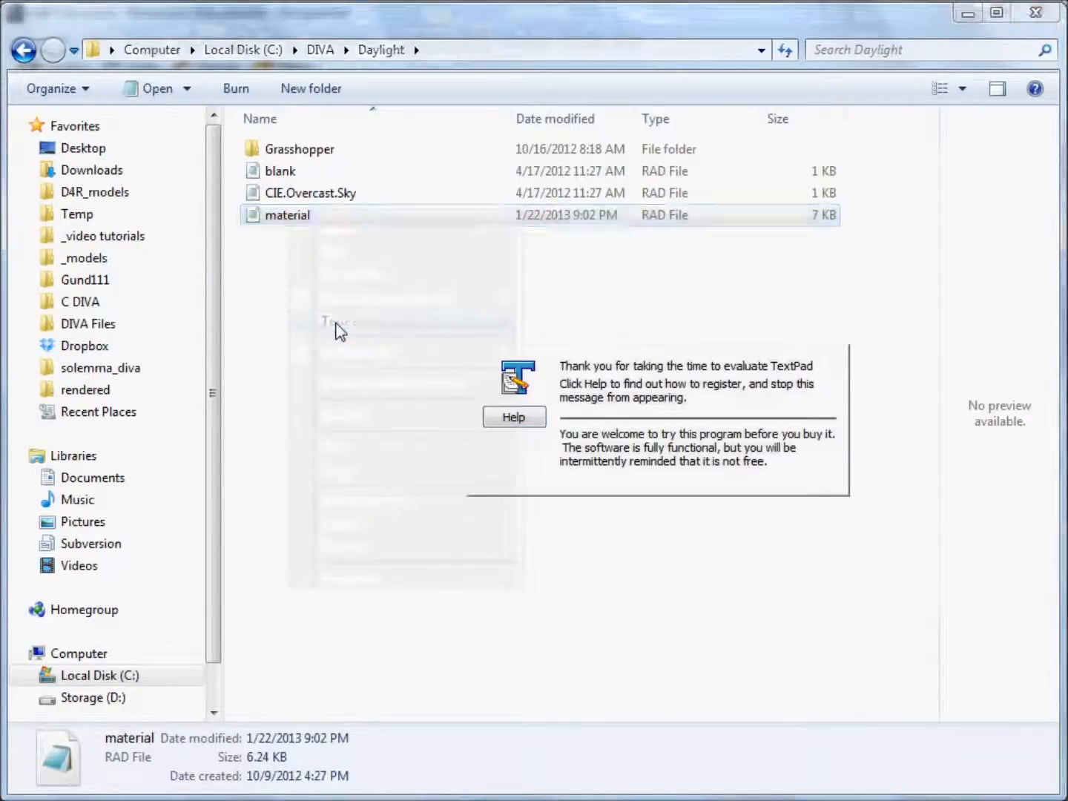
{"action": "double_click", "coordinate": [288, 214]}
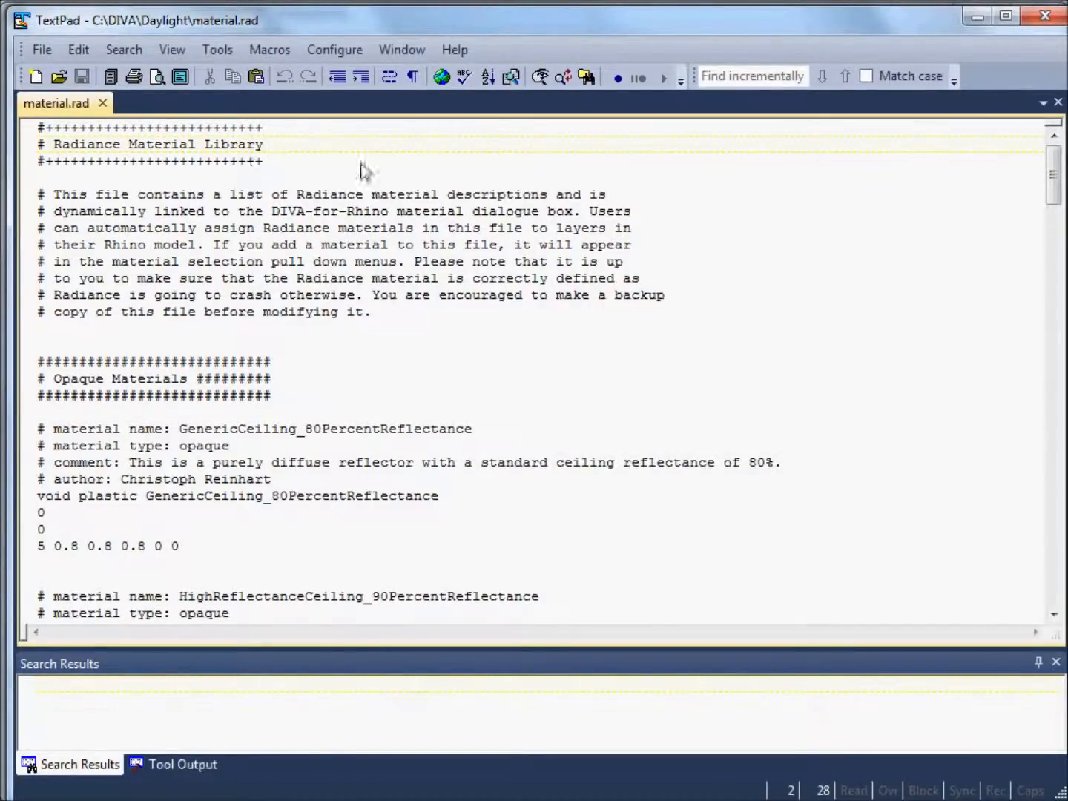
{"action": "mouse_move", "coordinate": [380, 373]}
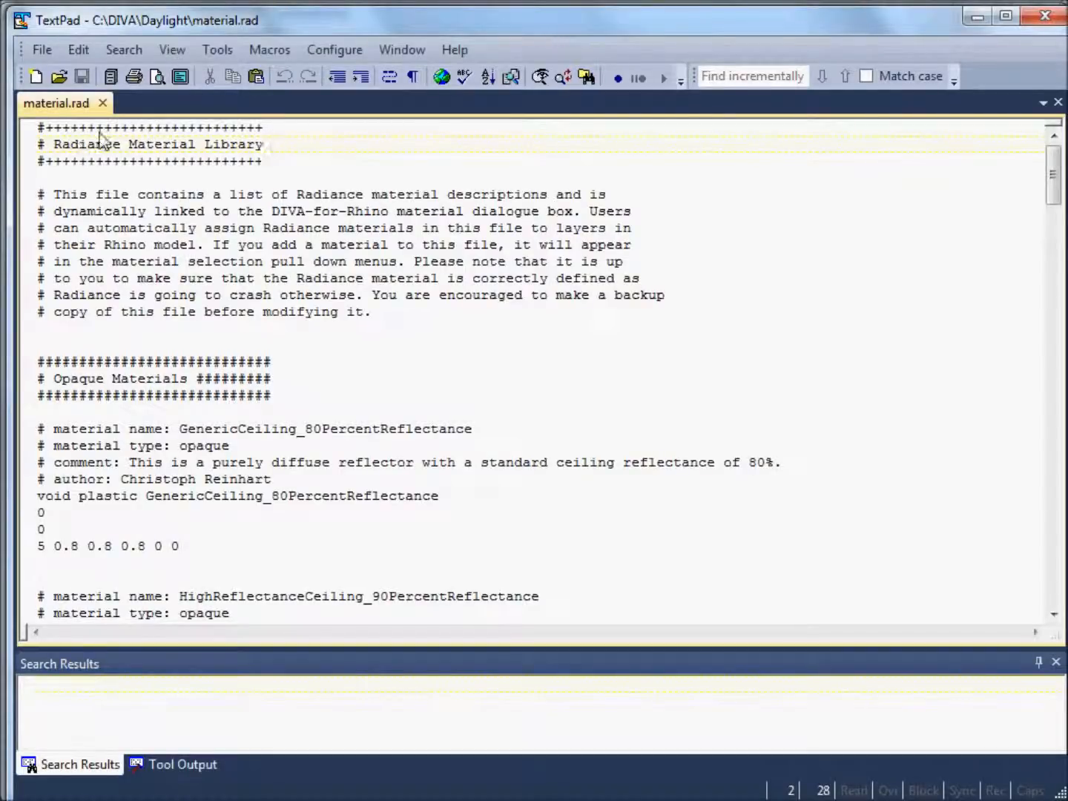
{"action": "mouse_move", "coordinate": [187, 178]}
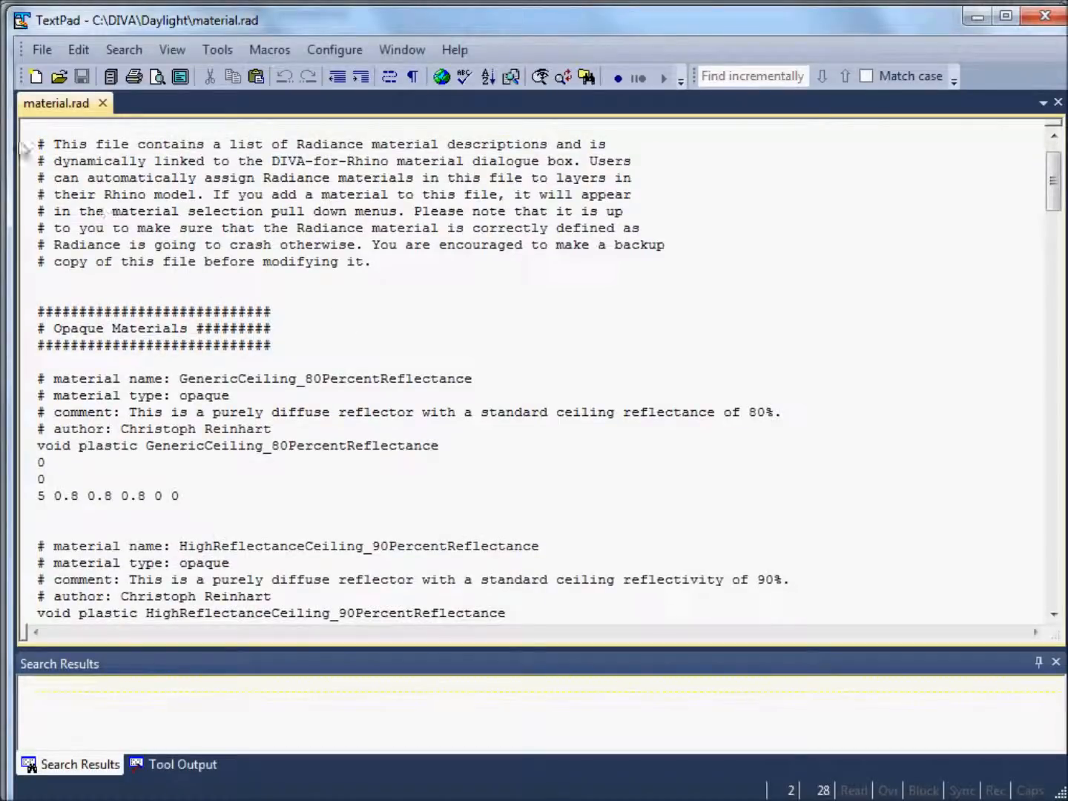
{"action": "scroll", "scroll_direction": "up", "scroll_amount": 3}
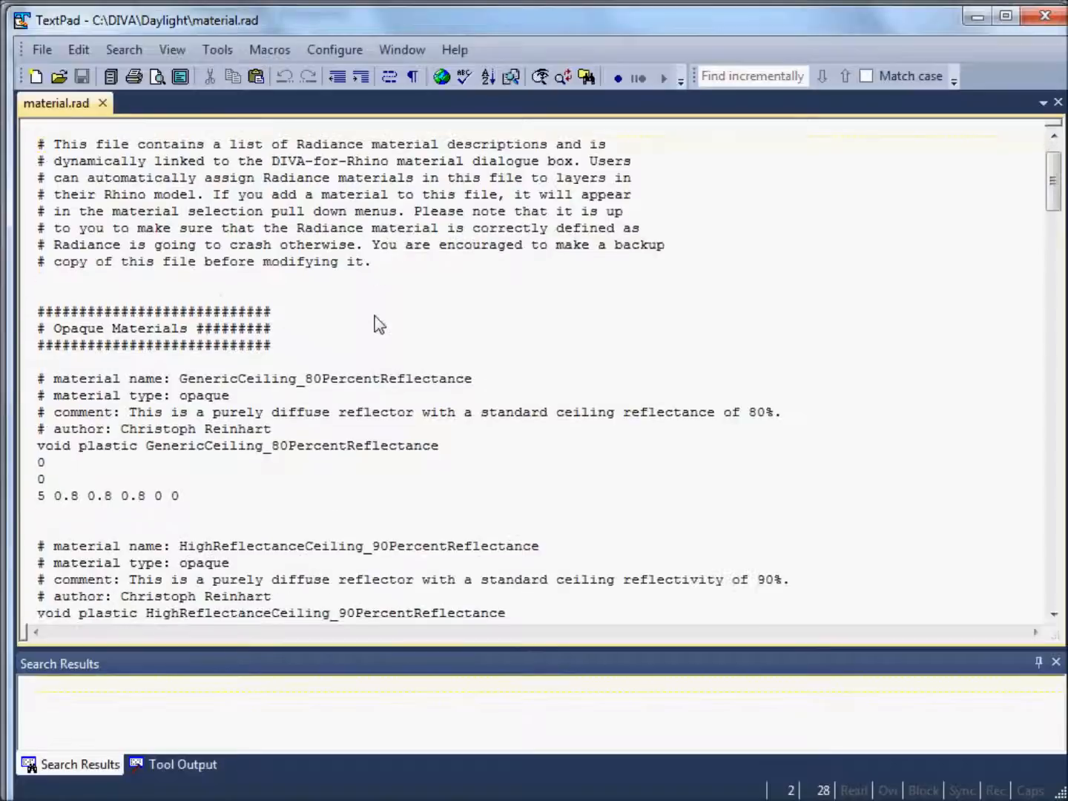
{"action": "mouse_move", "coordinate": [243, 355]}
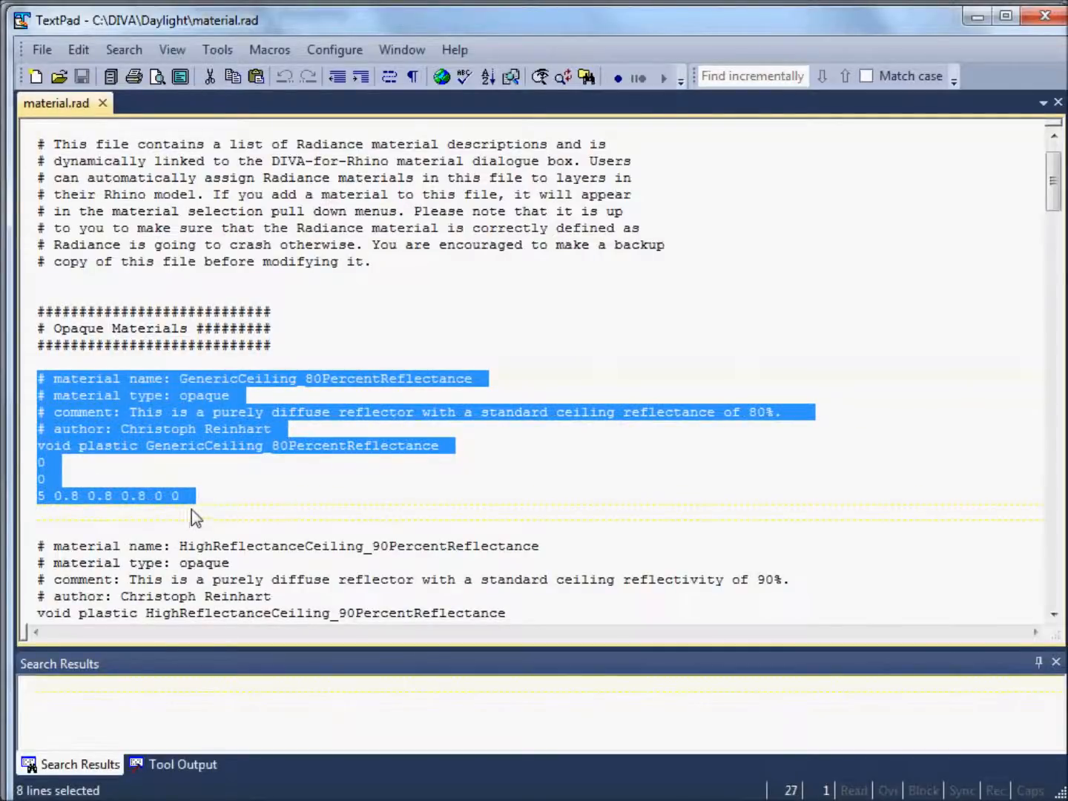
{"action": "mouse_move", "coordinate": [267, 389]}
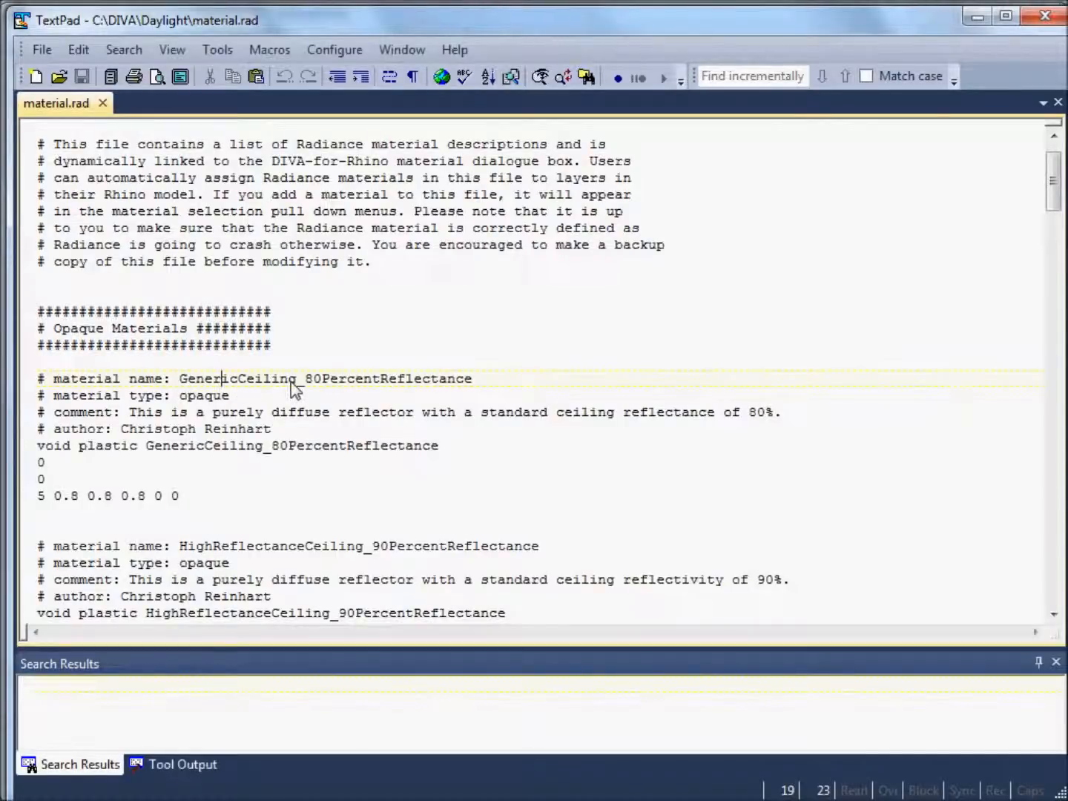
{"action": "mouse_move", "coordinate": [453, 386]}
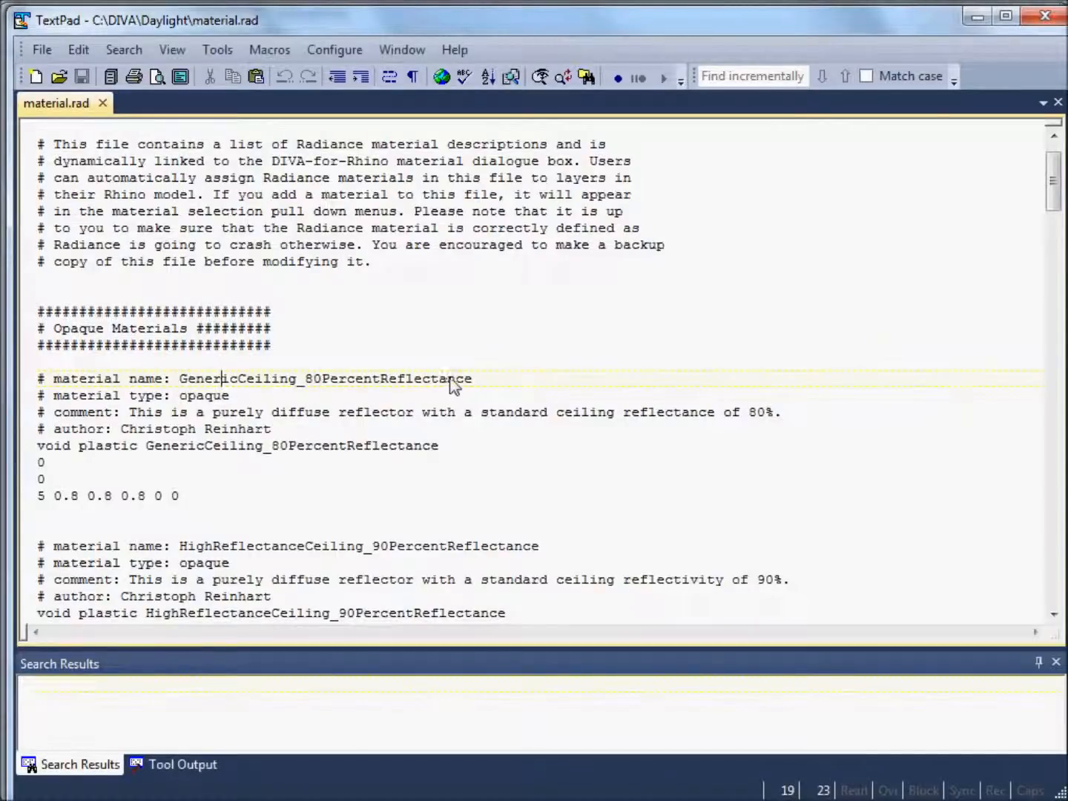
{"action": "mouse_move", "coordinate": [78, 385]}
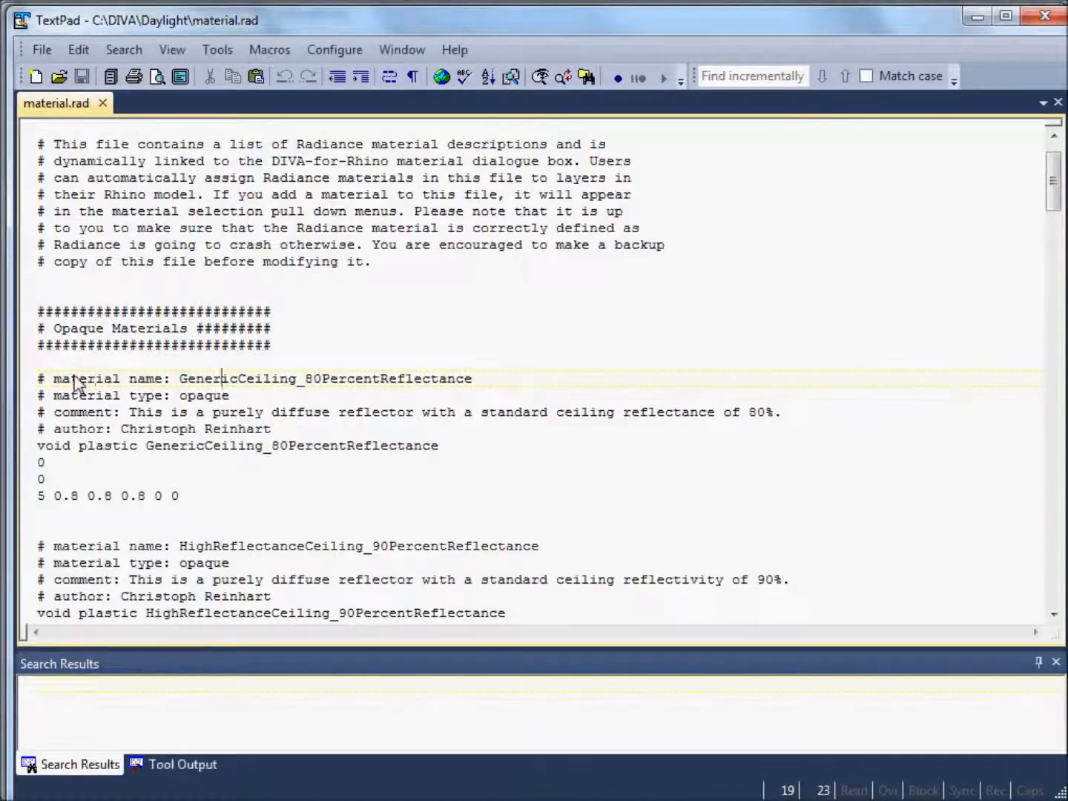
{"action": "scroll", "scroll_direction": "down", "scroll_amount": 3}
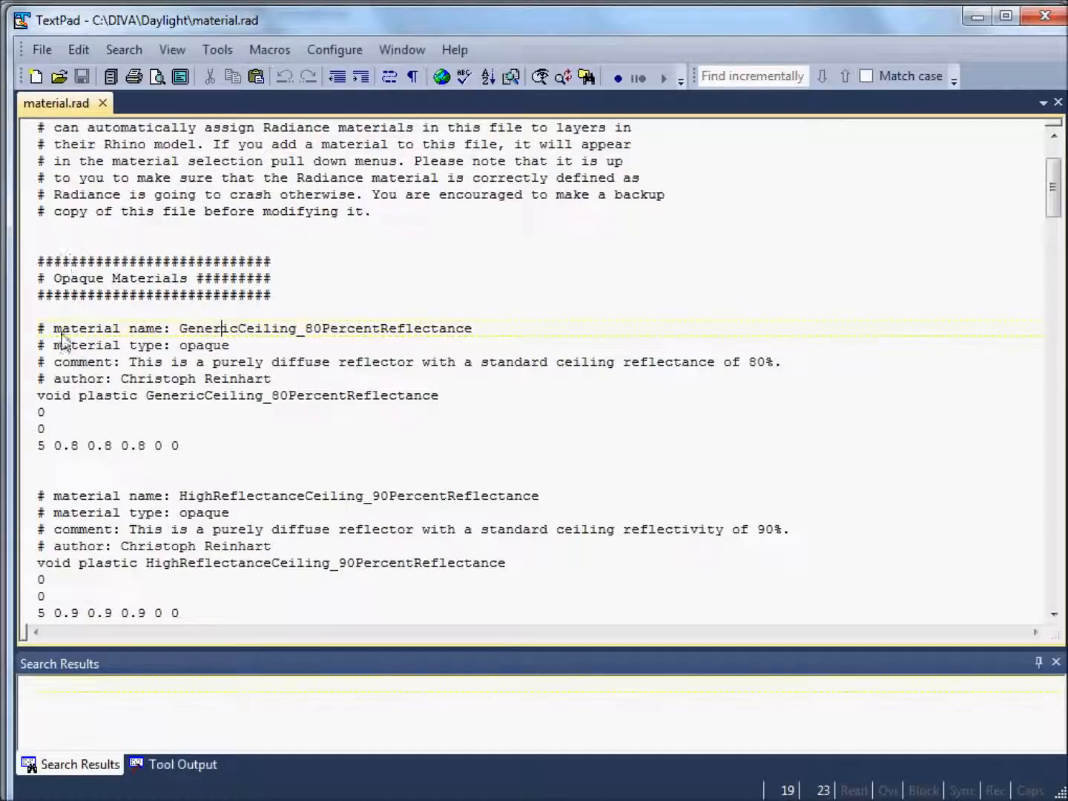
{"action": "mouse_move", "coordinate": [41, 337]}
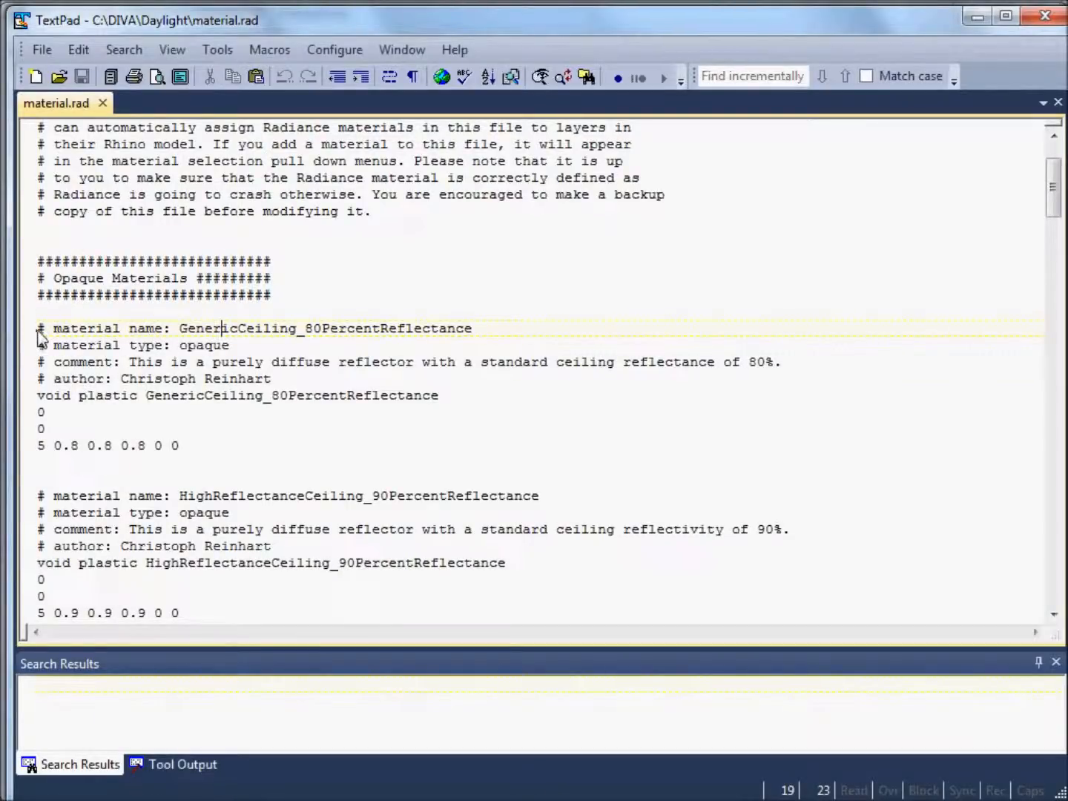
{"action": "mouse_move", "coordinate": [39, 386]}
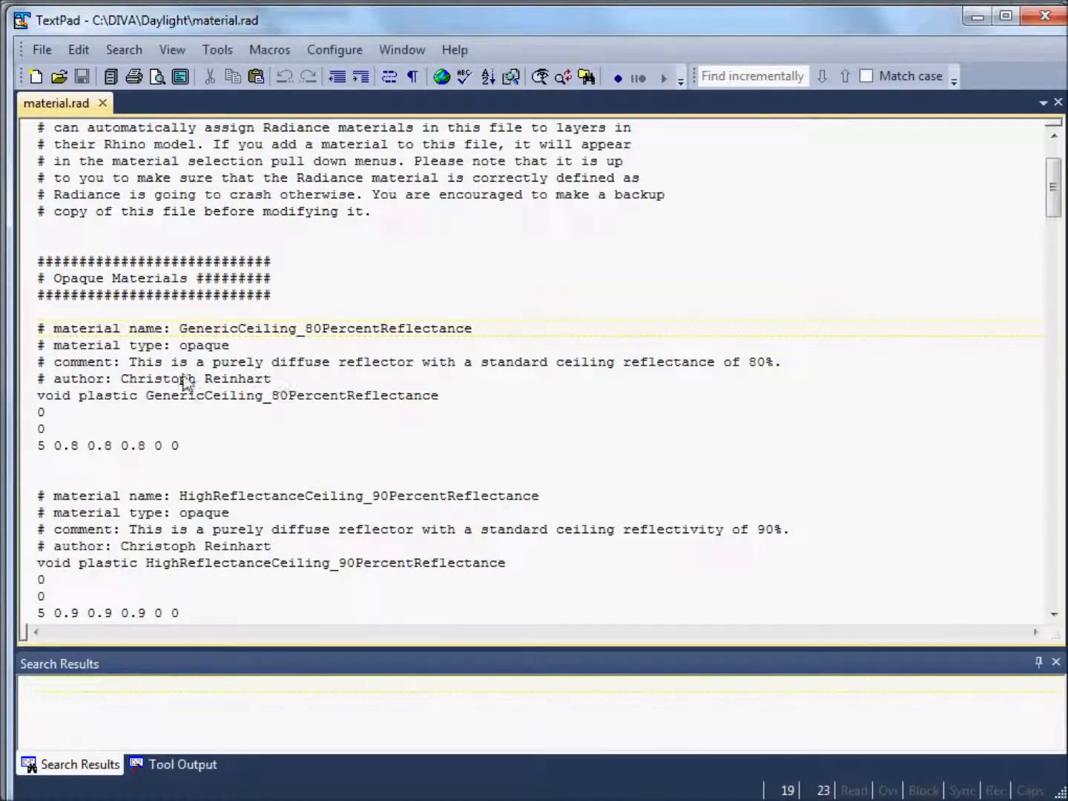
{"action": "mouse_move", "coordinate": [273, 380]}
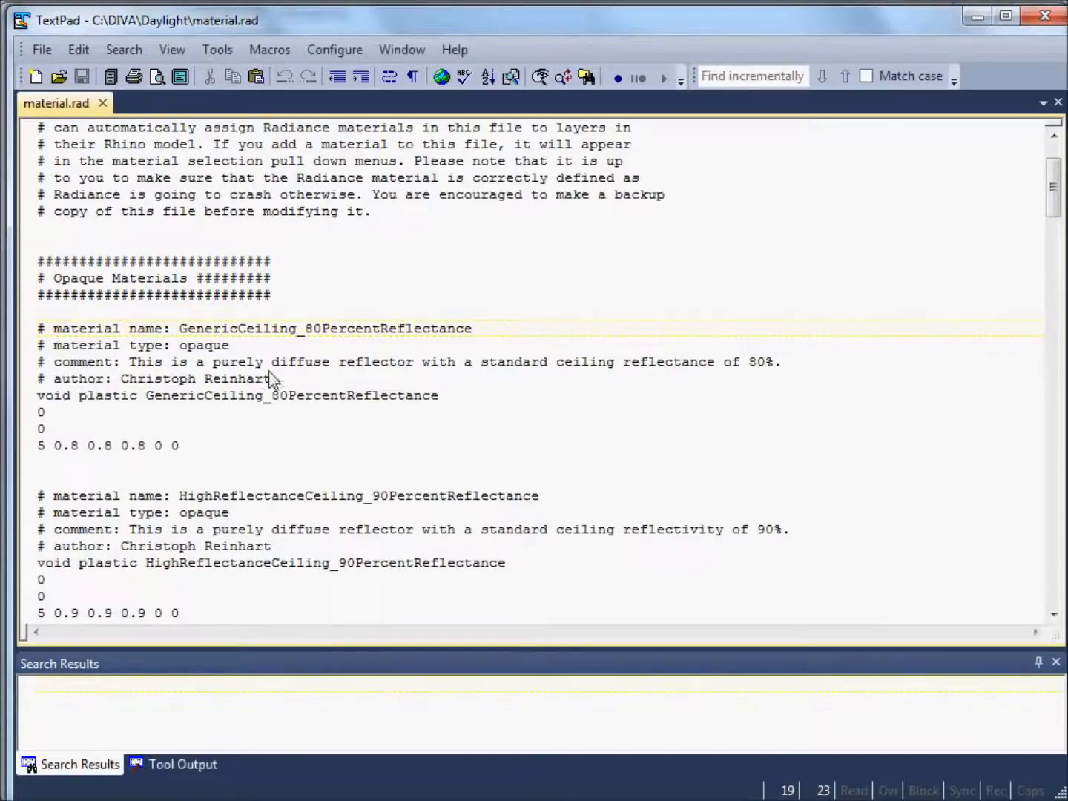
{"action": "scroll", "scroll_direction": "down", "scroll_amount": 3}
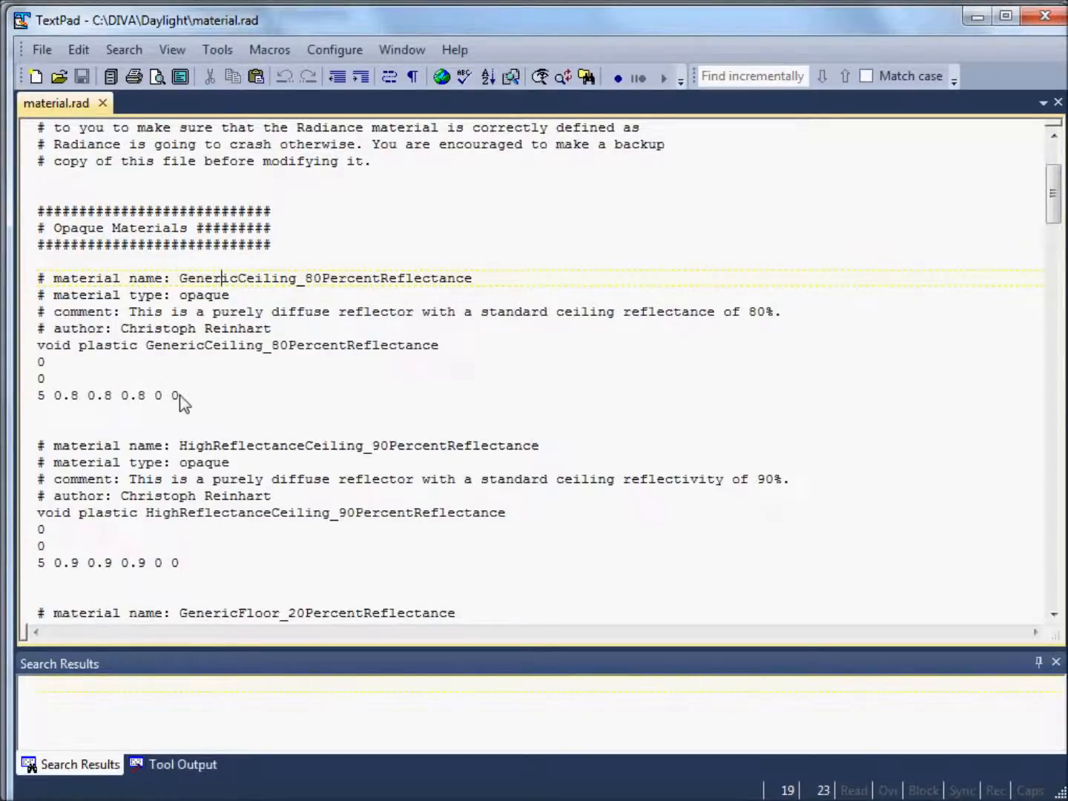
{"action": "mouse_move", "coordinate": [179, 405]}
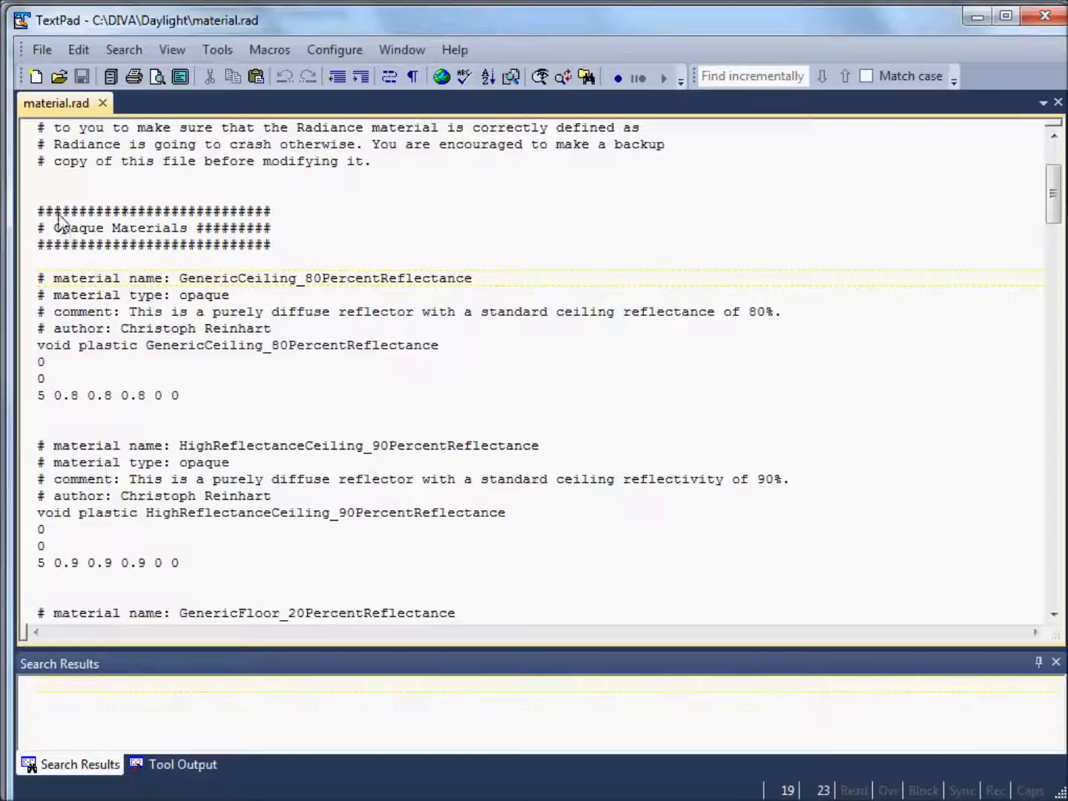
{"action": "mouse_move", "coordinate": [41, 207]}
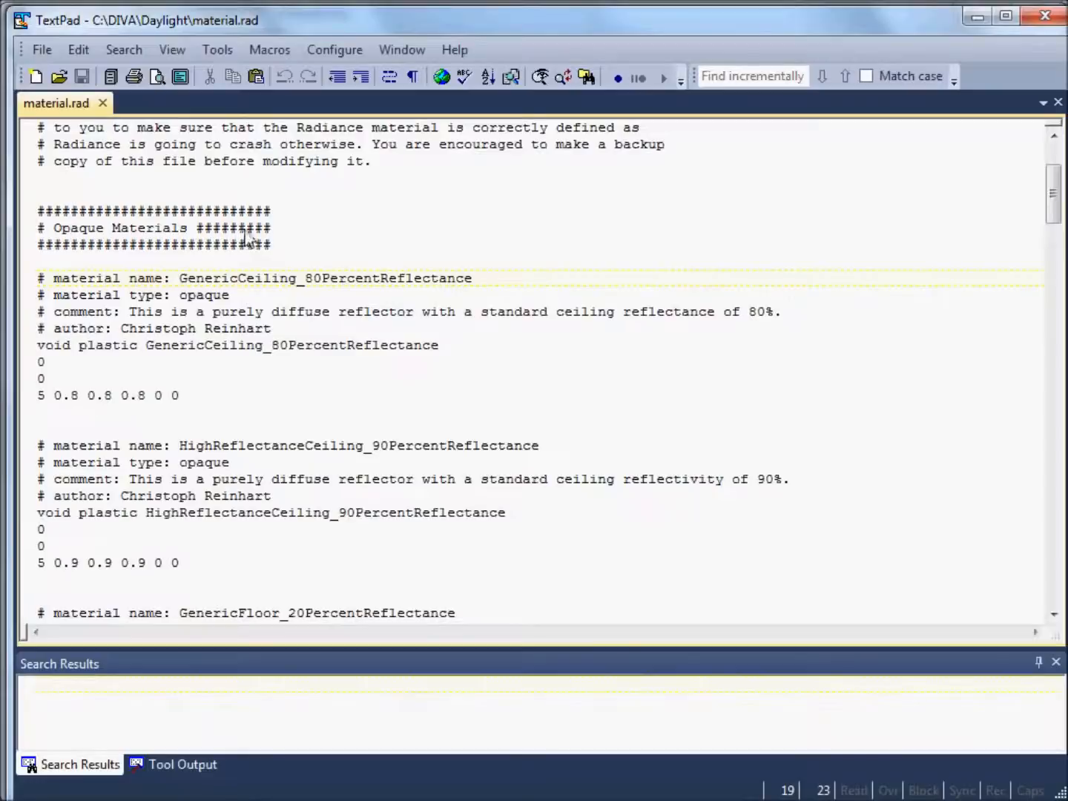
{"action": "scroll", "scroll_direction": "down", "scroll_amount": 3}
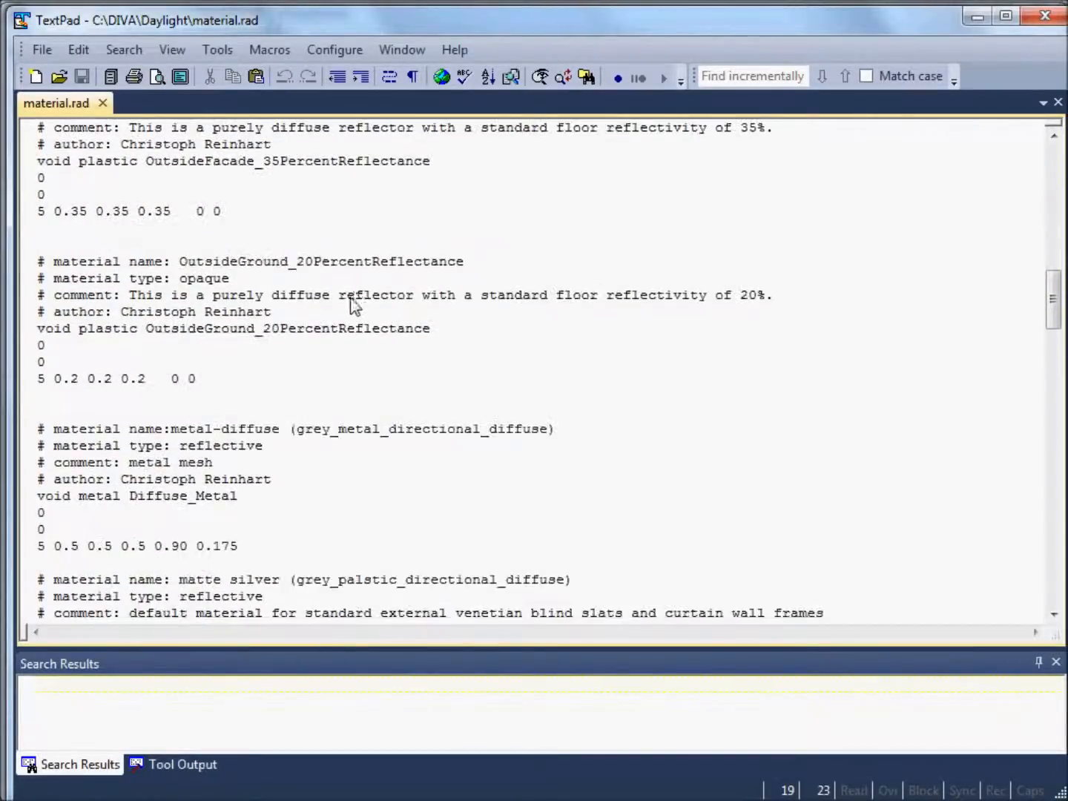
{"action": "scroll", "scroll_direction": "down", "scroll_amount": 3}
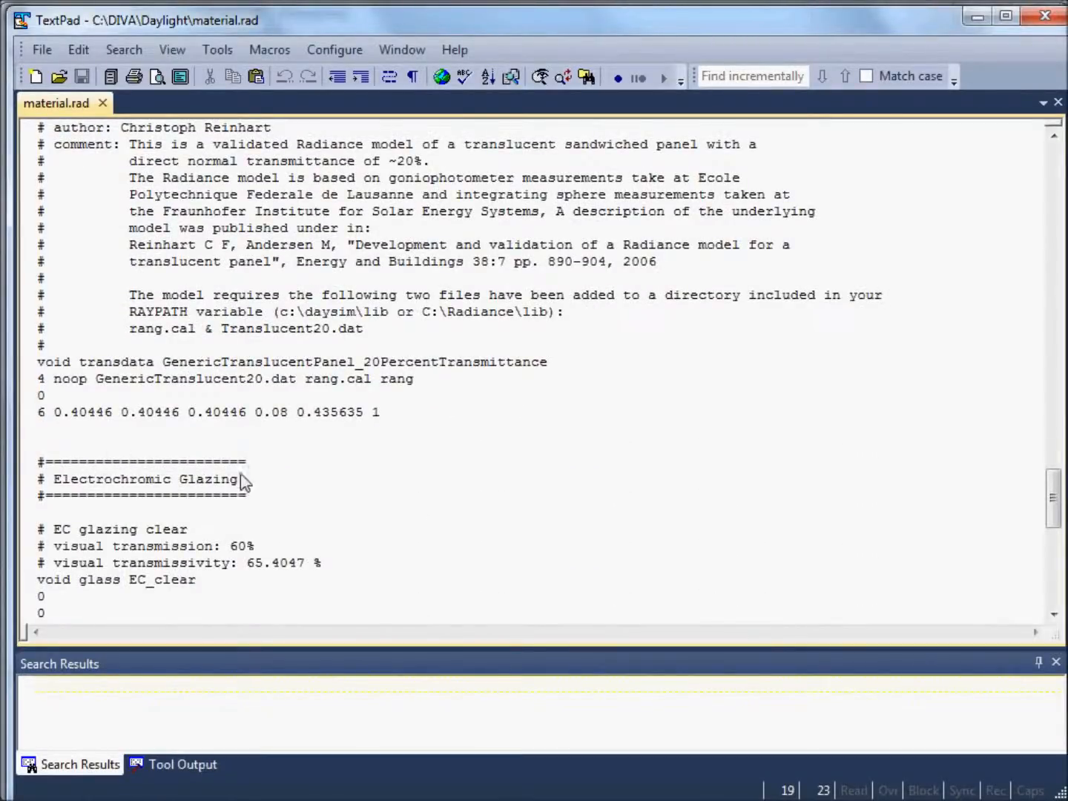
{"action": "scroll", "scroll_direction": "down", "scroll_amount": 3}
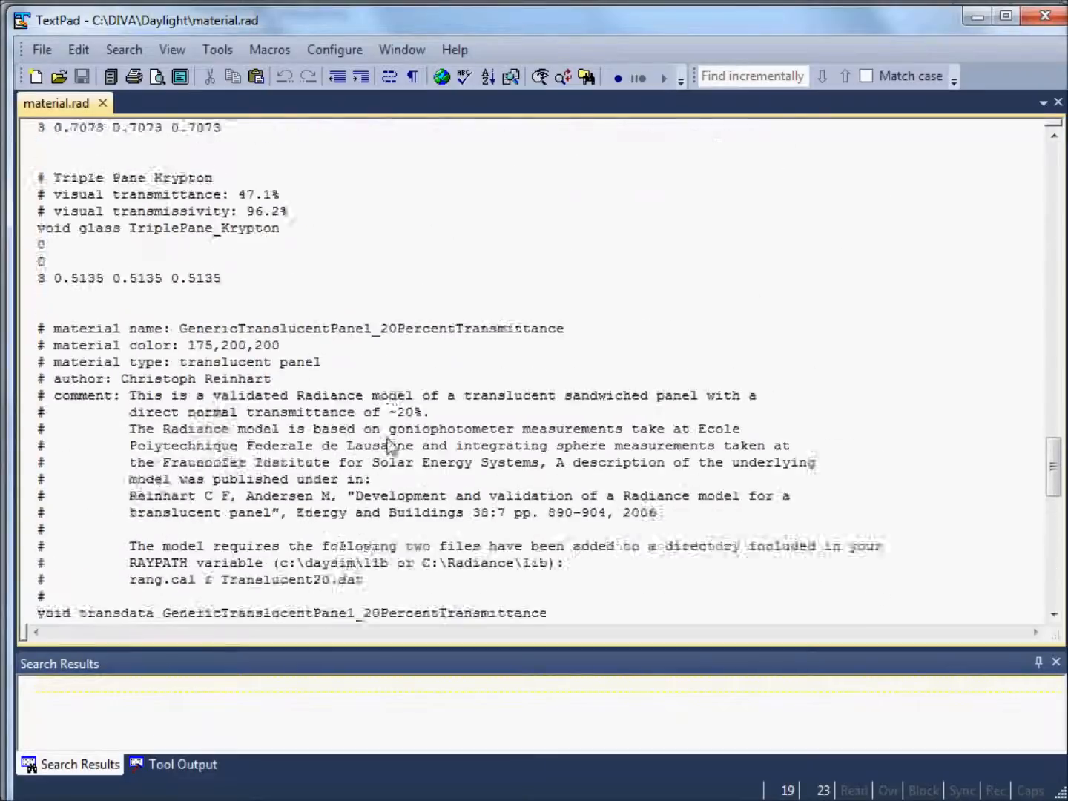
{"action": "scroll", "scroll_direction": "down", "scroll_amount": 3}
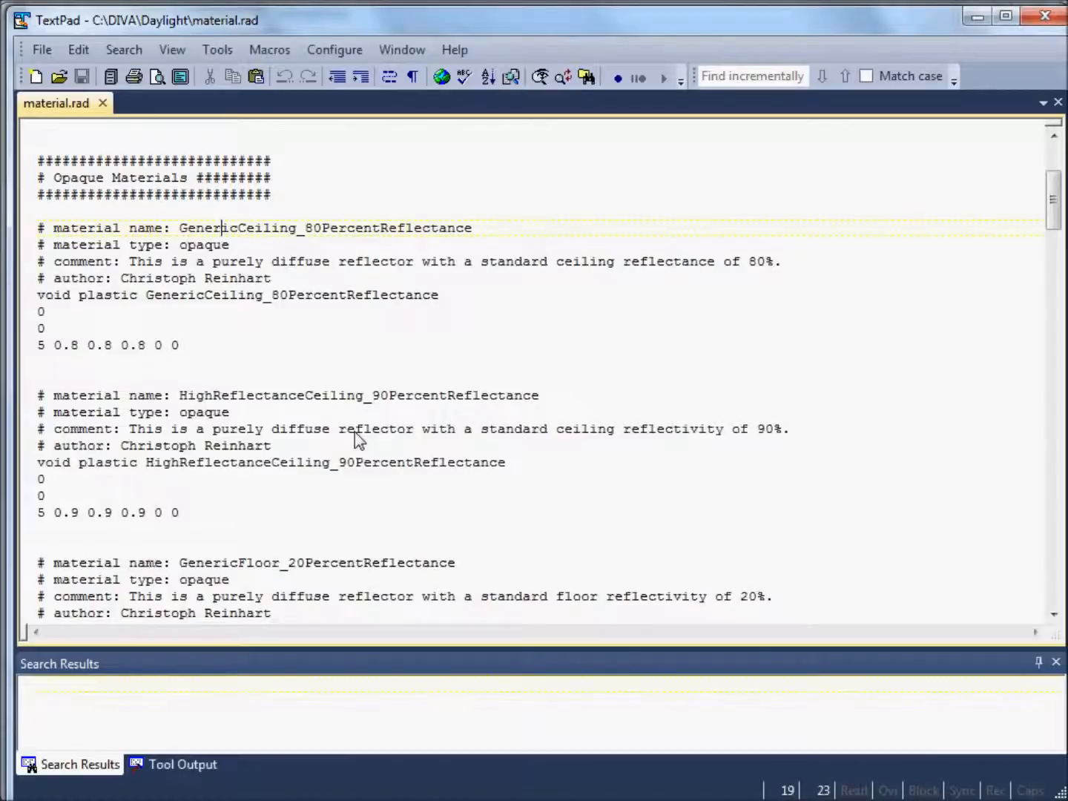
{"action": "mouse_move", "coordinate": [41, 233]}
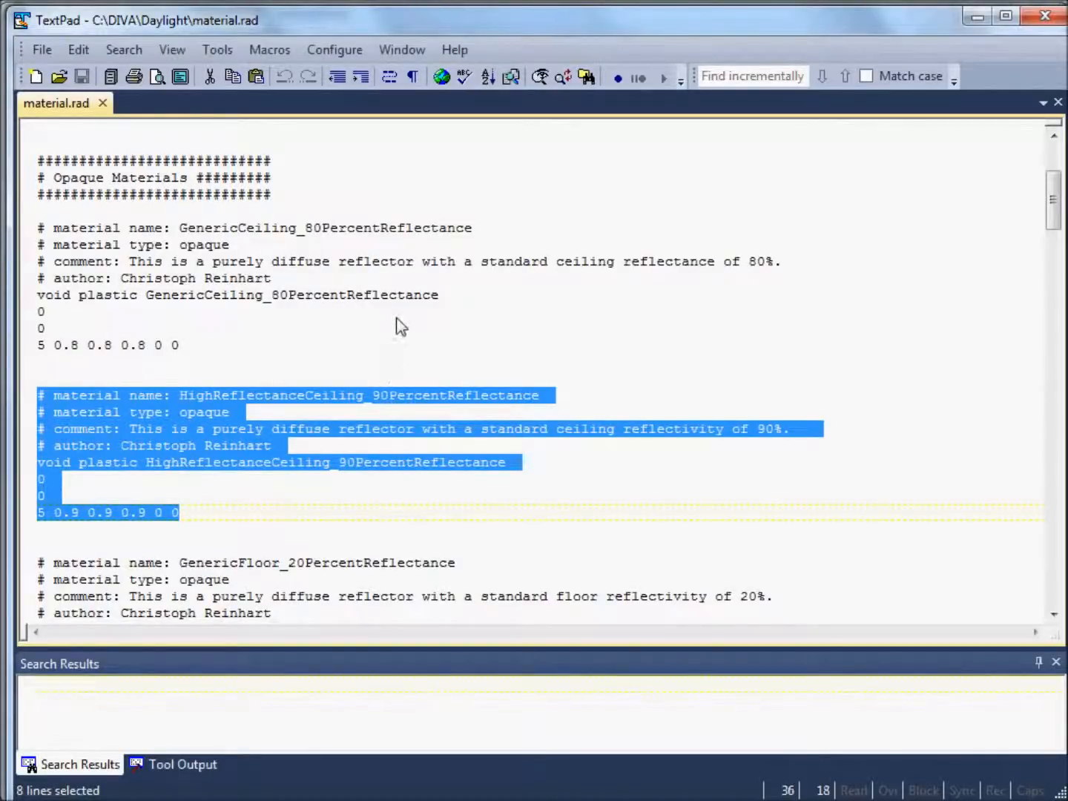
Step: Paste the copied HighReflectanceCeiling definition right after the InsideFacade_85PercentReflectance material
{"action": "scroll", "scroll_direction": "down", "scroll_amount": 3}
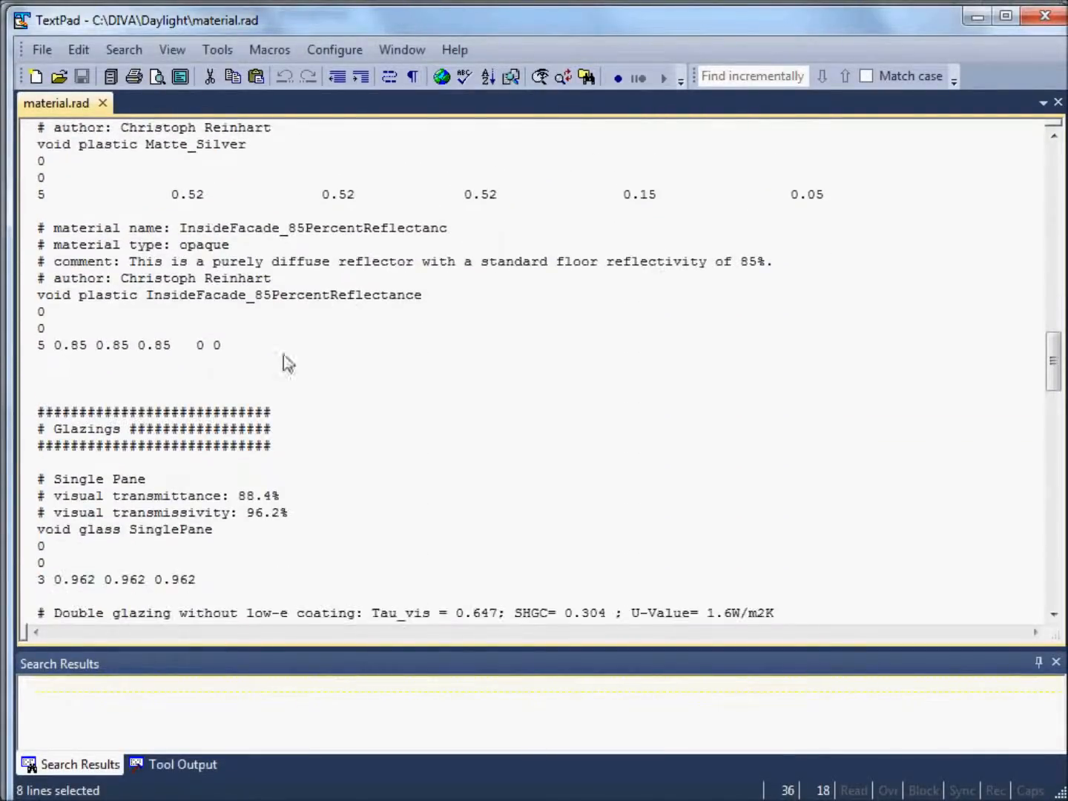
{"action": "key", "text": "ctrl+v"}
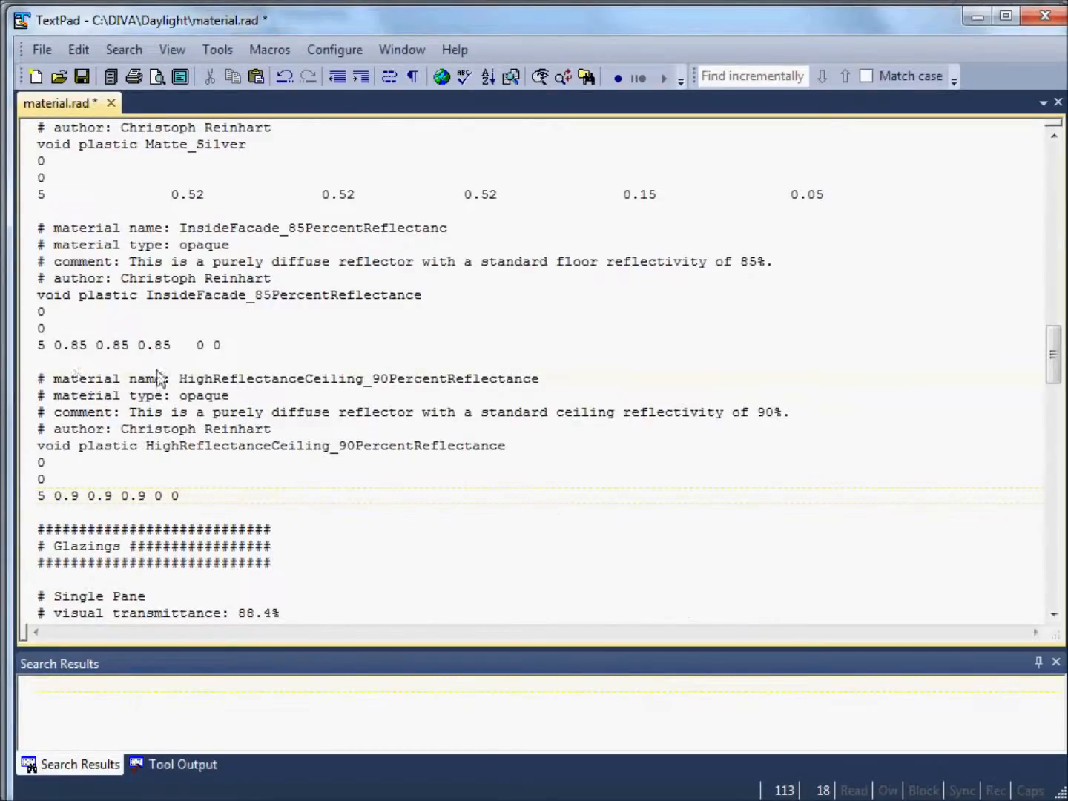
{"action": "mouse_move", "coordinate": [197, 371]}
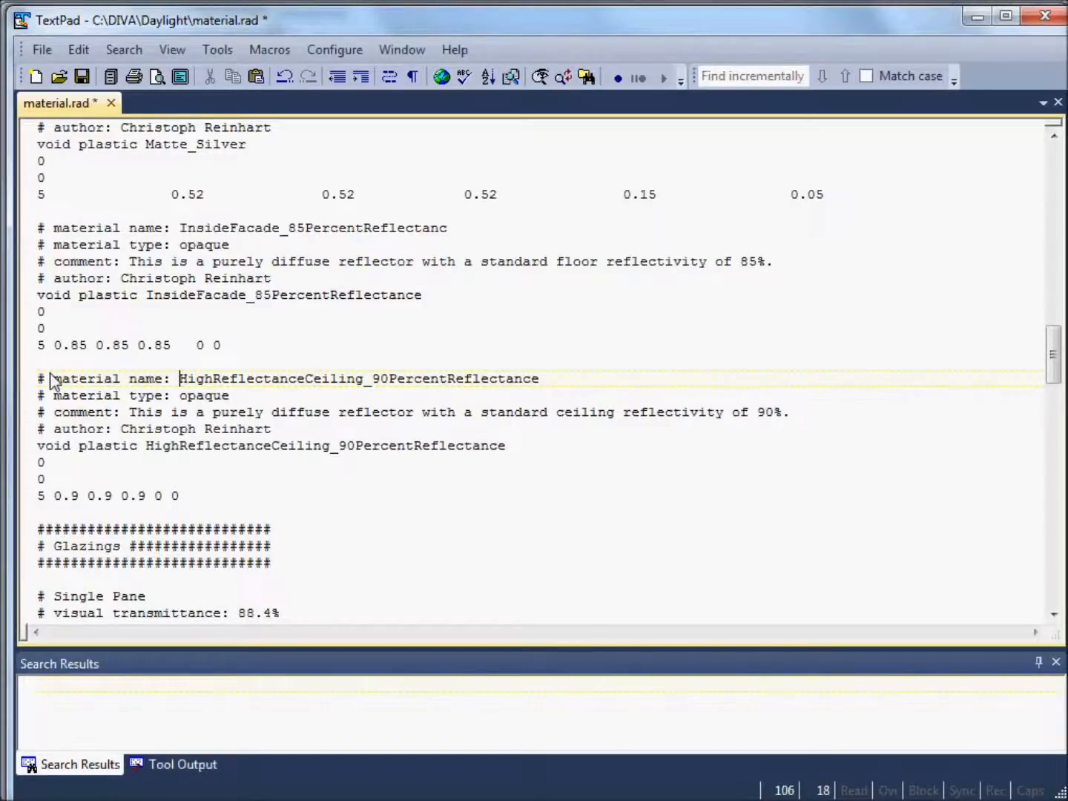
{"action": "mouse_move", "coordinate": [185, 389]}
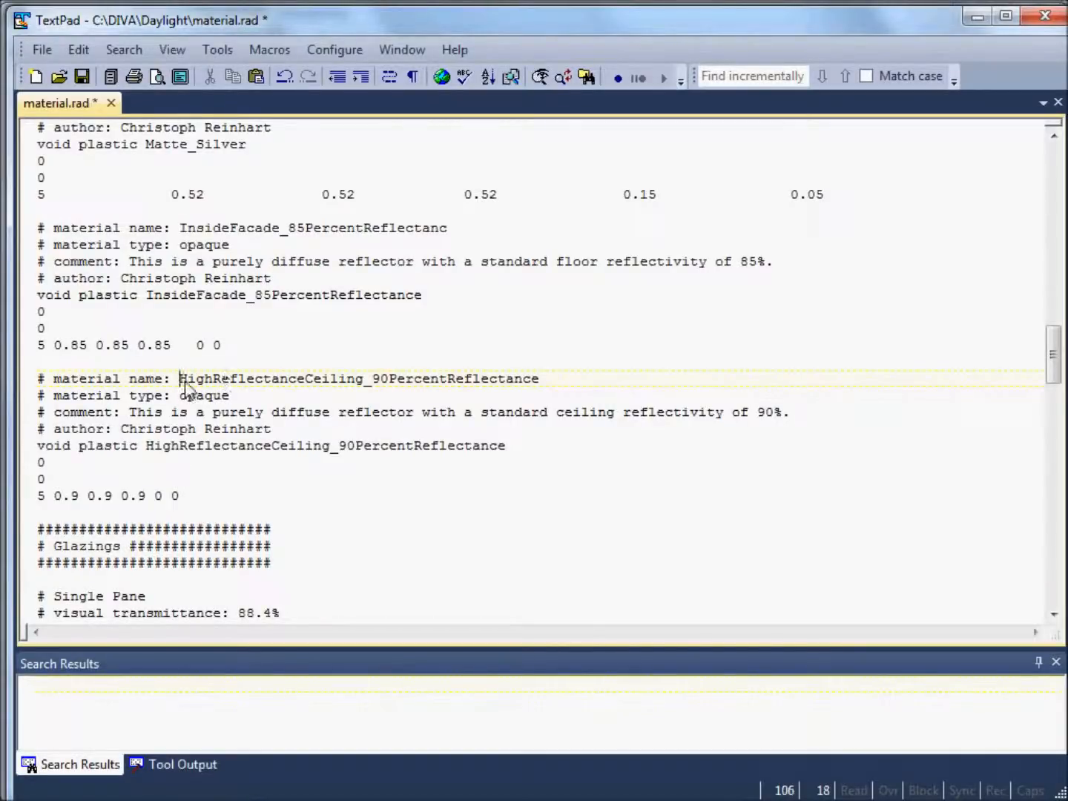
{"action": "mouse_move", "coordinate": [152, 458]}
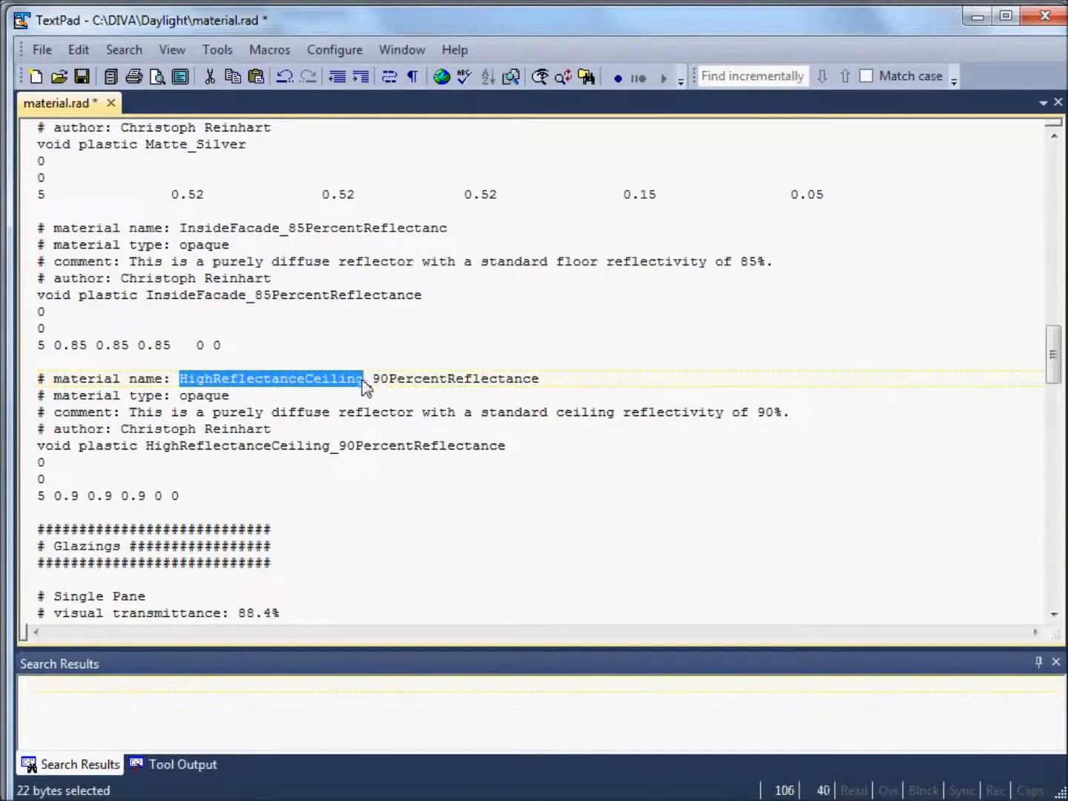
{"action": "mouse_move", "coordinate": [519, 390]}
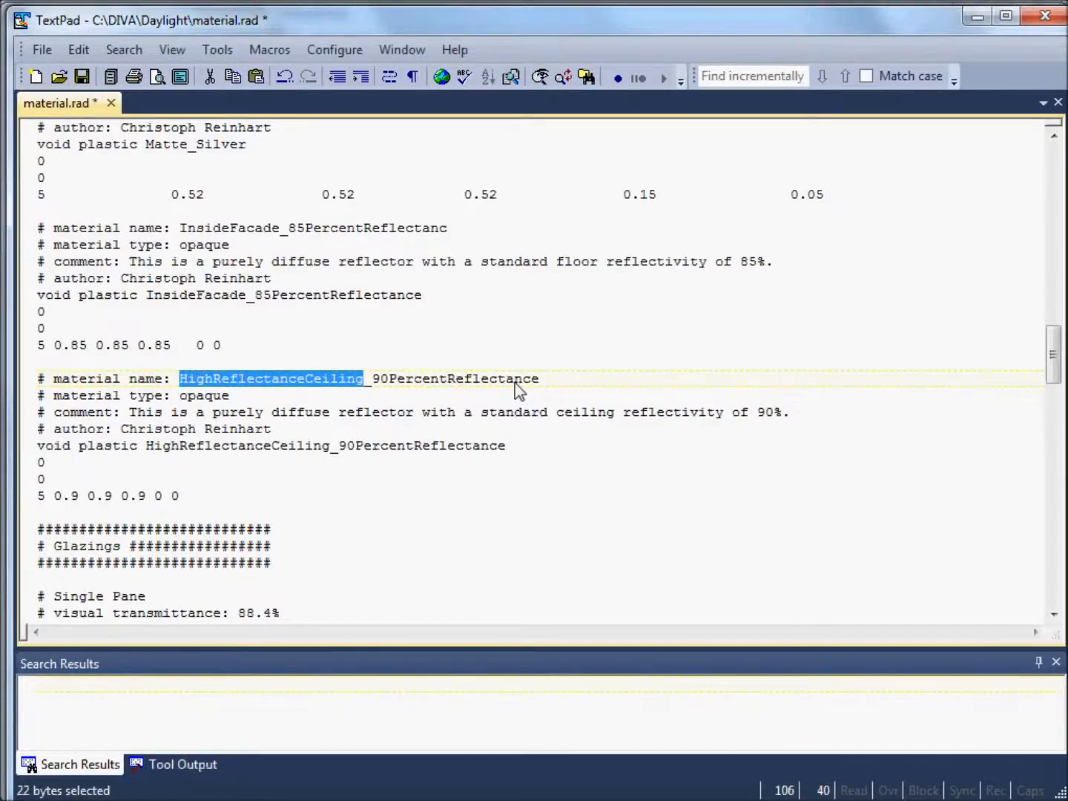
Step: Overwrite the pasted name comment with ShinyWhiteBoard, giving ShinyWhiteBoard_90PercentReflectance
{"action": "type", "text": "ShinyWhite"}
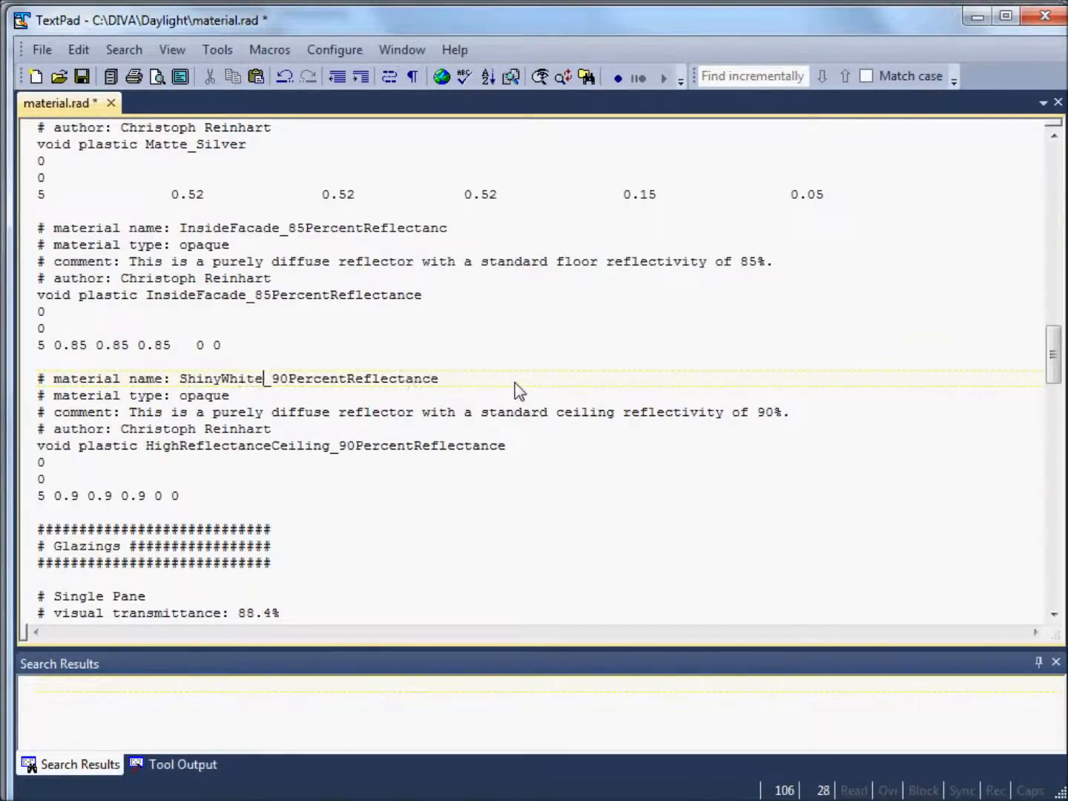
{"action": "type", "text": "Board"}
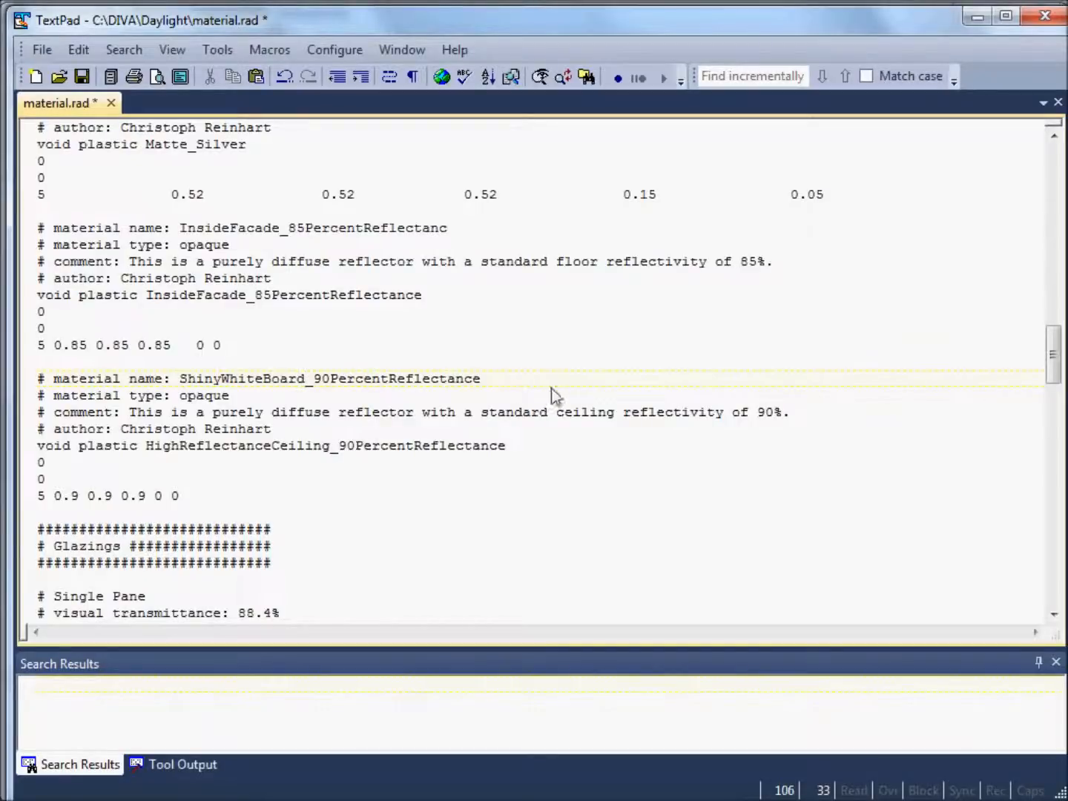
{"action": "mouse_move", "coordinate": [199, 384]}
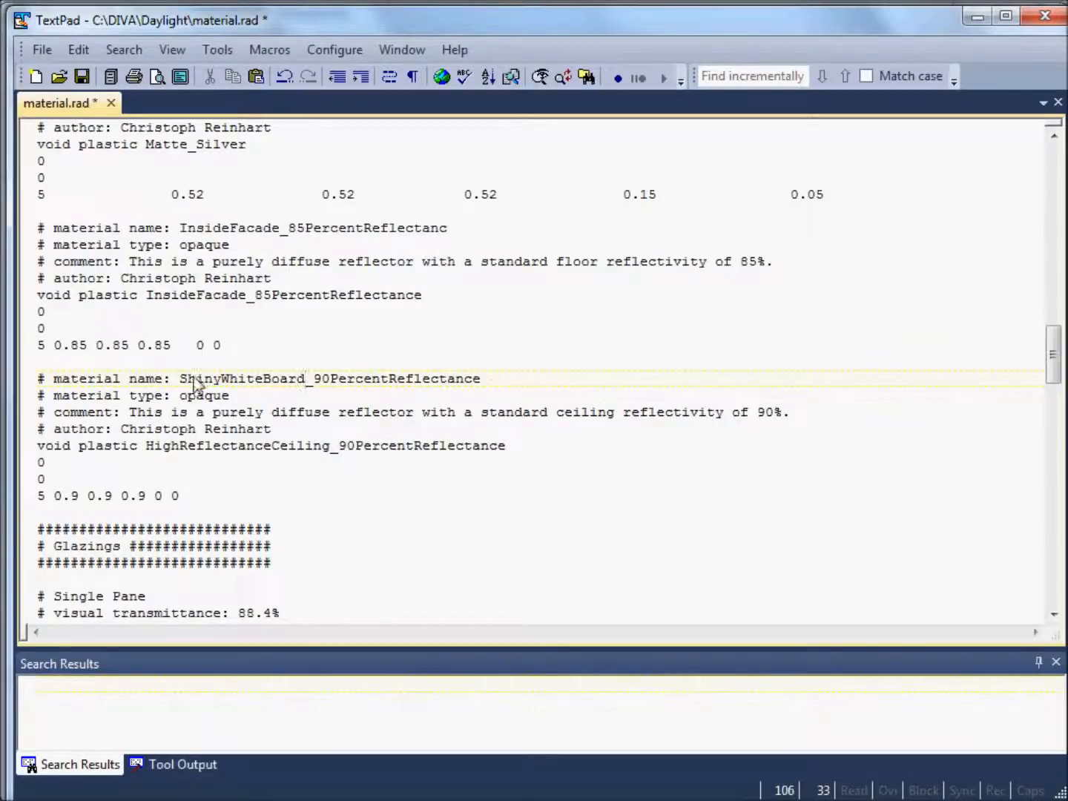
{"action": "mouse_move", "coordinate": [330, 385]}
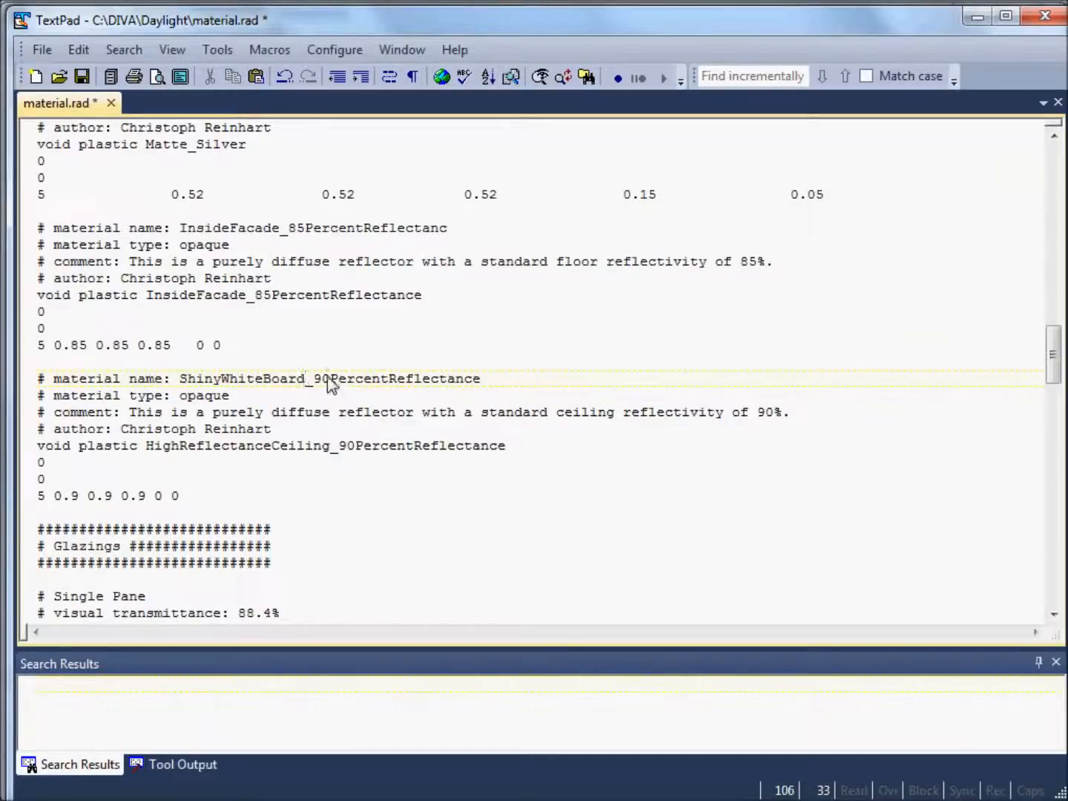
{"action": "mouse_move", "coordinate": [449, 393]}
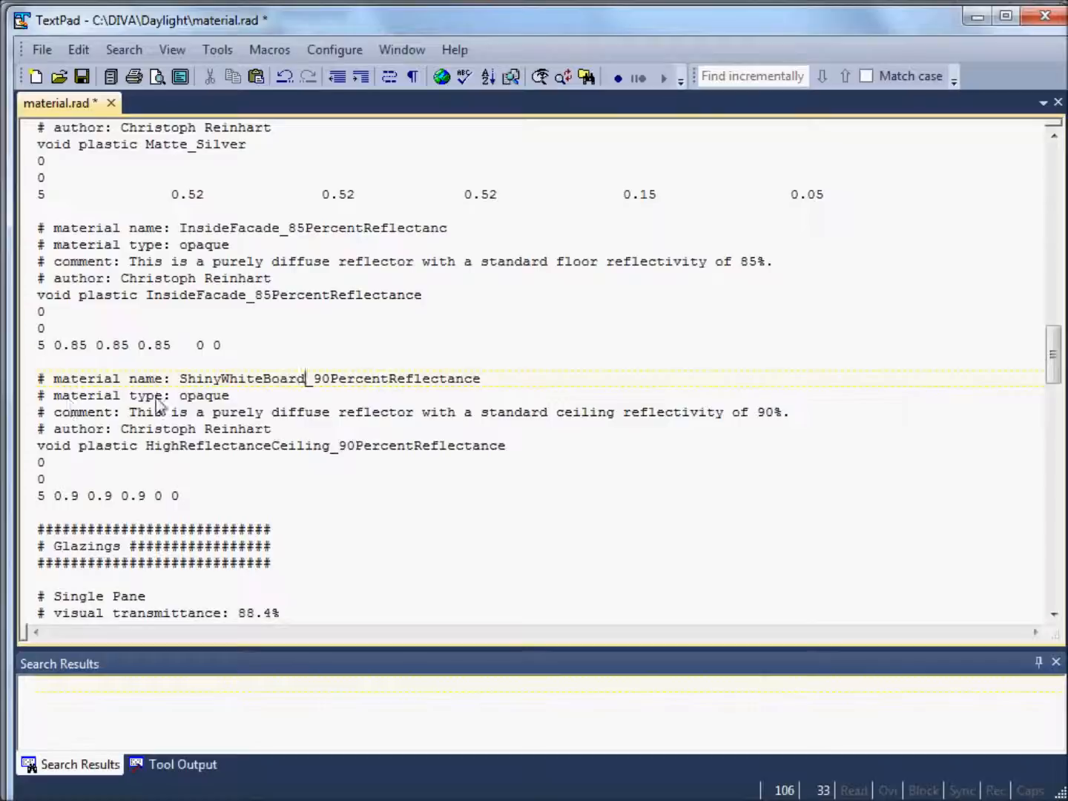
{"action": "mouse_move", "coordinate": [215, 406]}
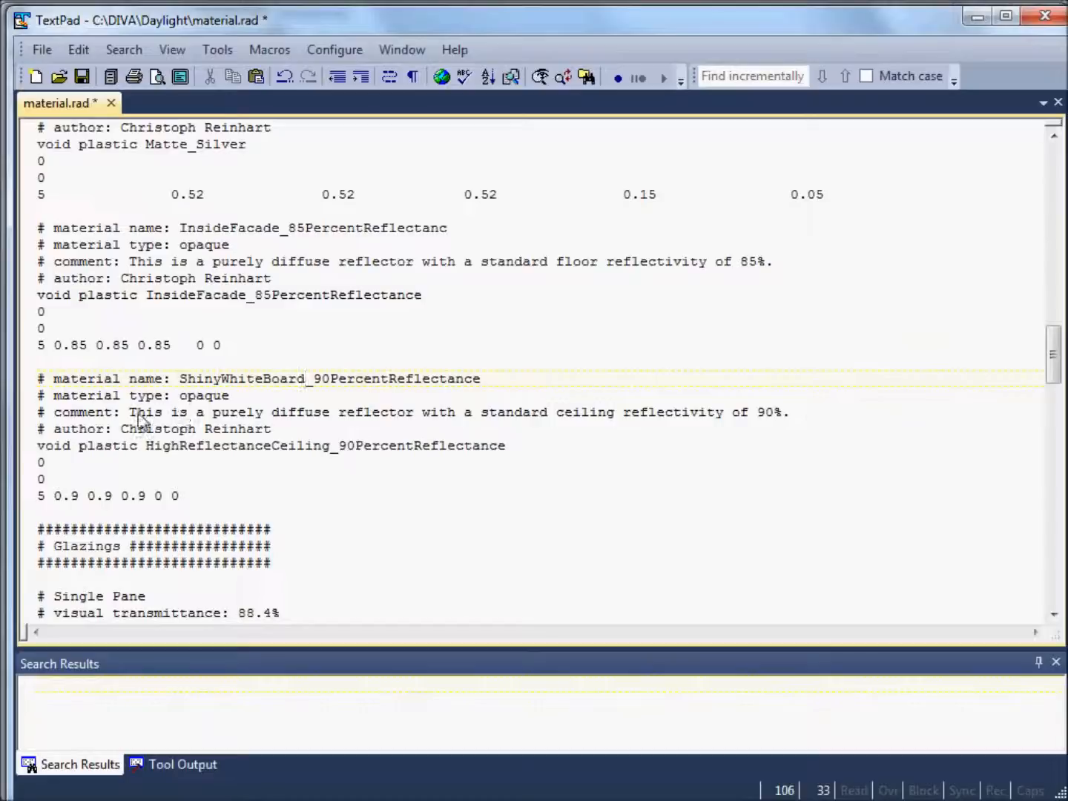
{"action": "mouse_move", "coordinate": [215, 423]}
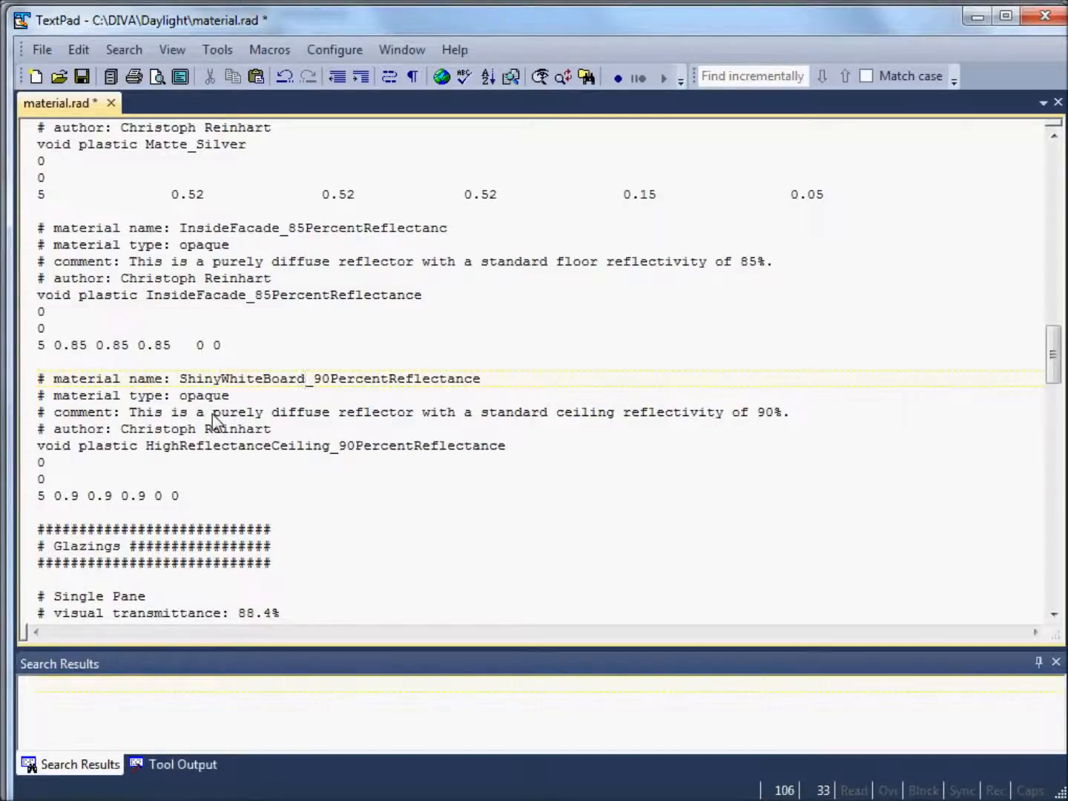
{"action": "mouse_move", "coordinate": [318, 434]}
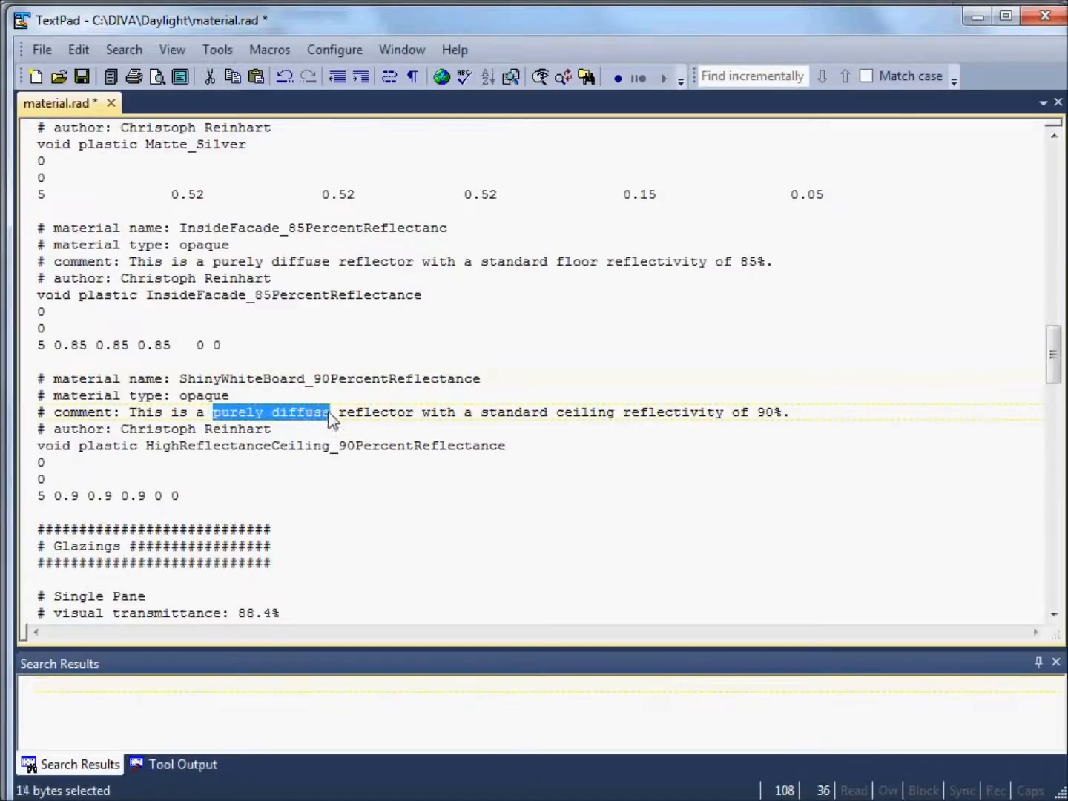
Step: Reword the comment to 'slightly specular', drop 'standard ceiling', and set the author to You
{"action": "type", "text": "slightly"}
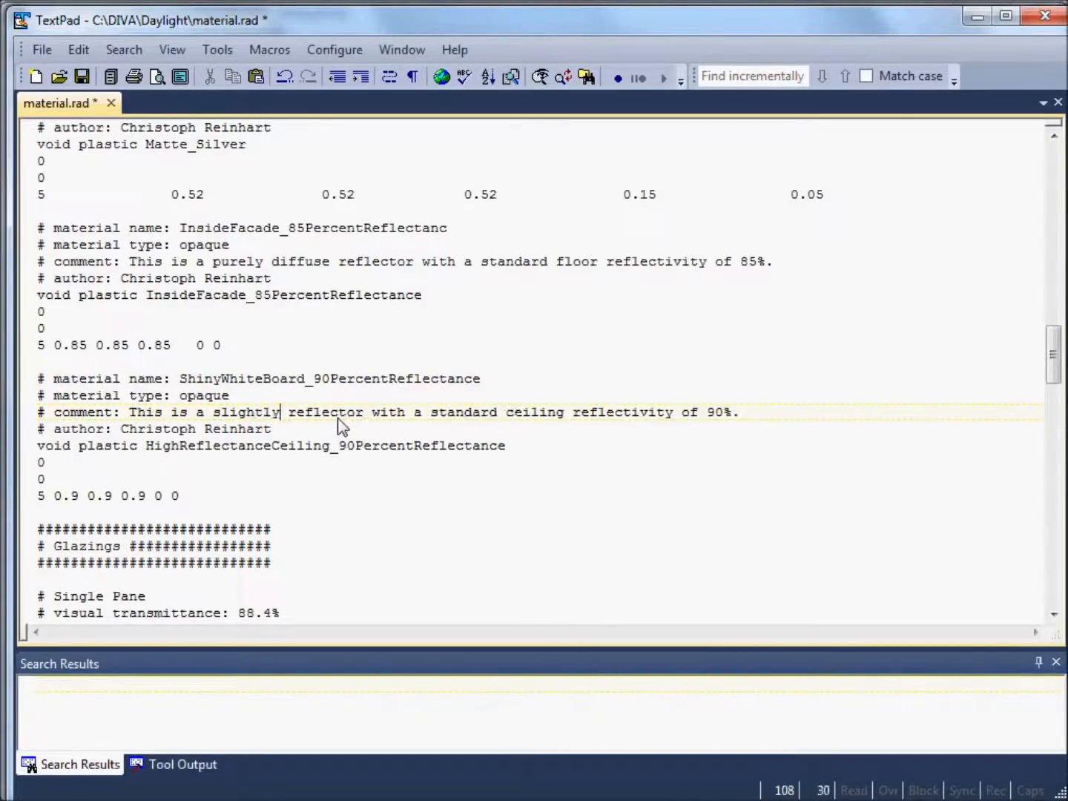
{"action": "type", "text": "specular"}
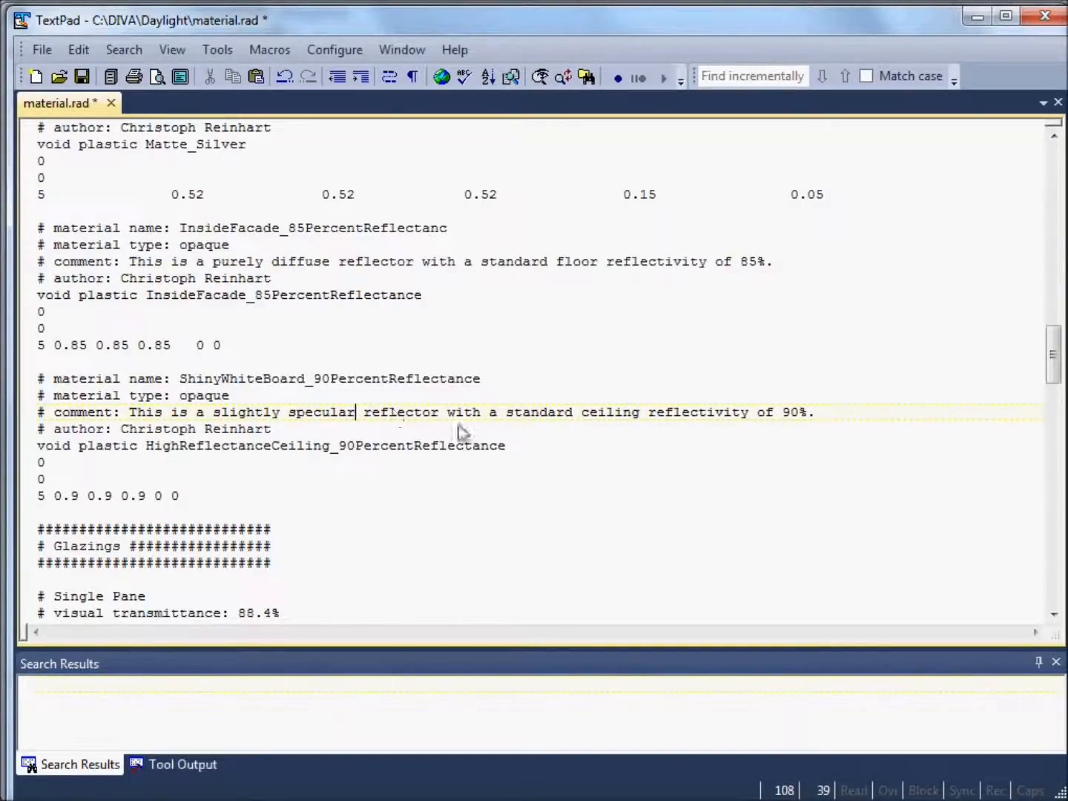
{"action": "mouse_move", "coordinate": [511, 421]}
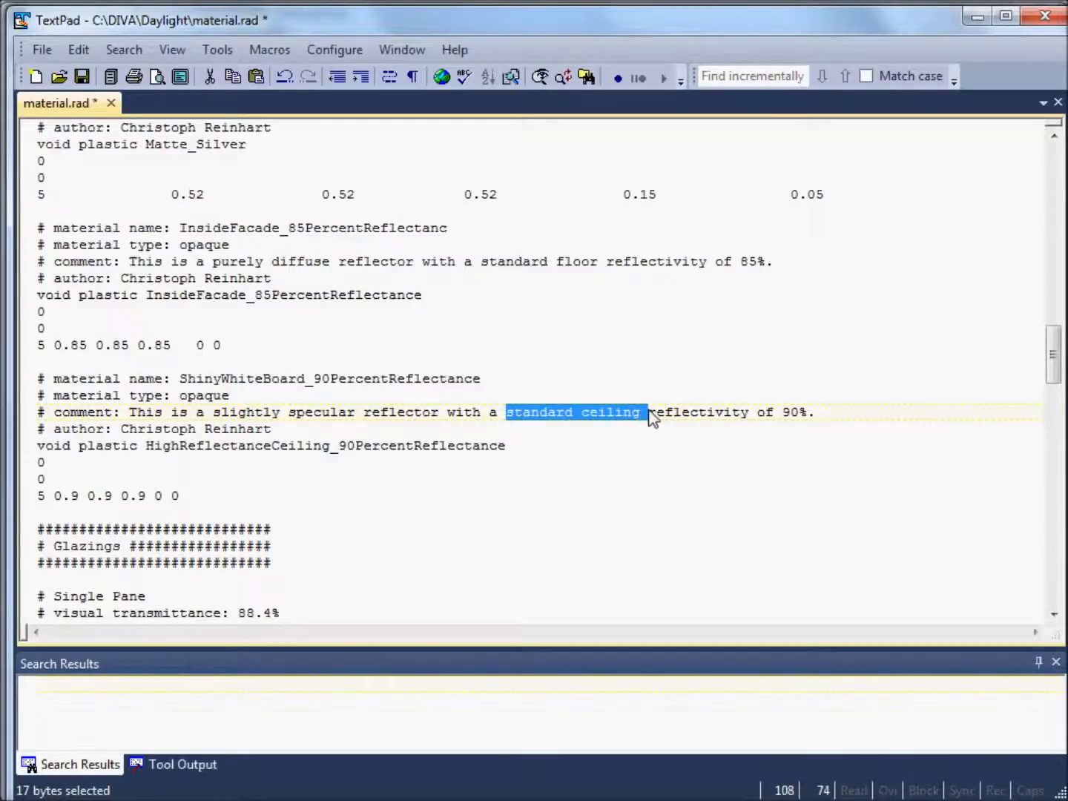
{"action": "key", "text": "Delete"}
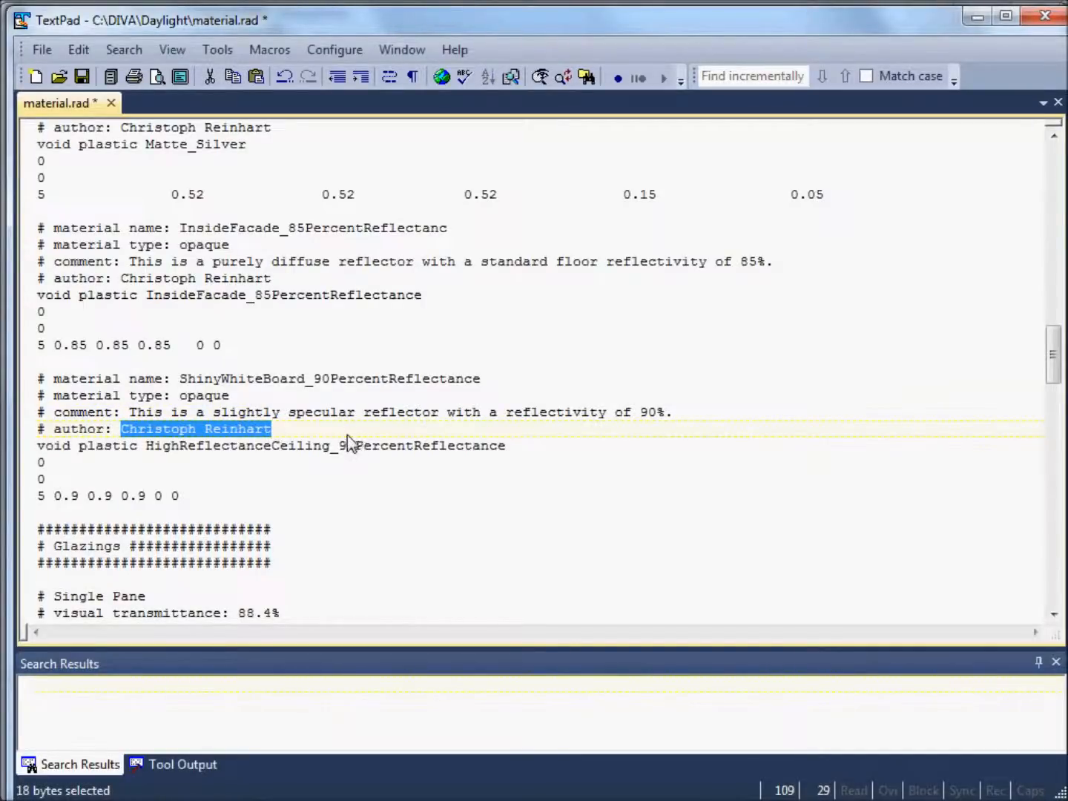
{"action": "mouse_move", "coordinate": [302, 432]}
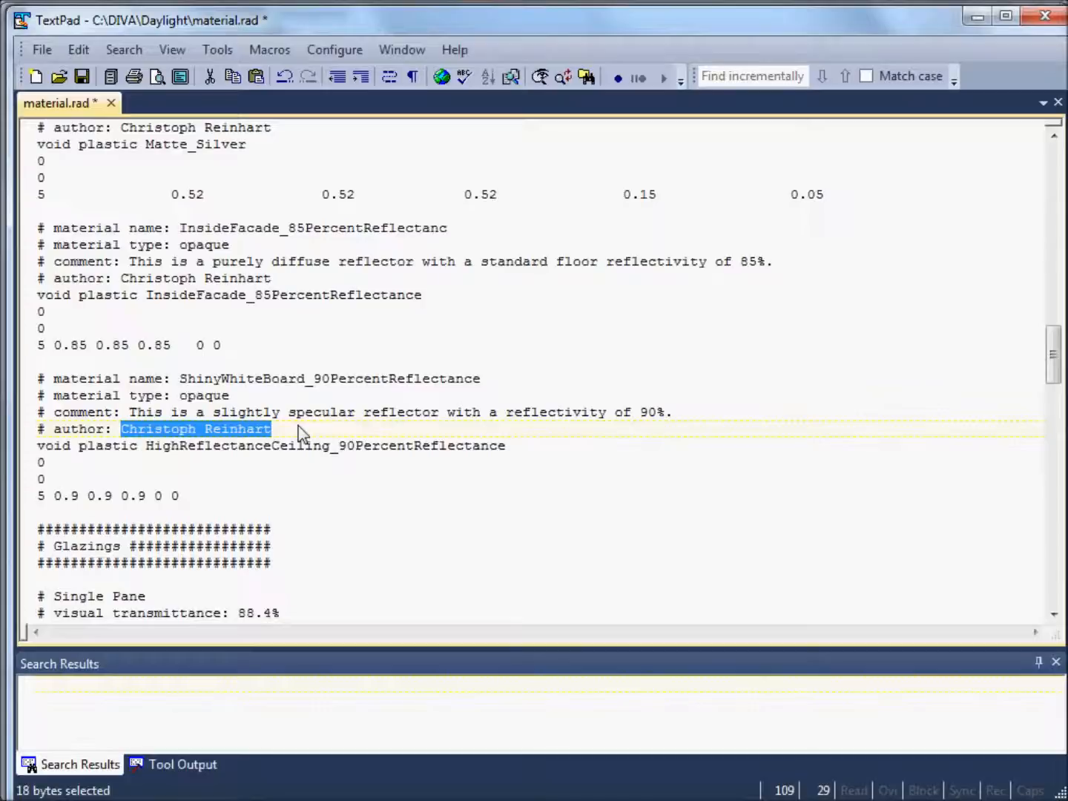
{"action": "type", "text": "You"}
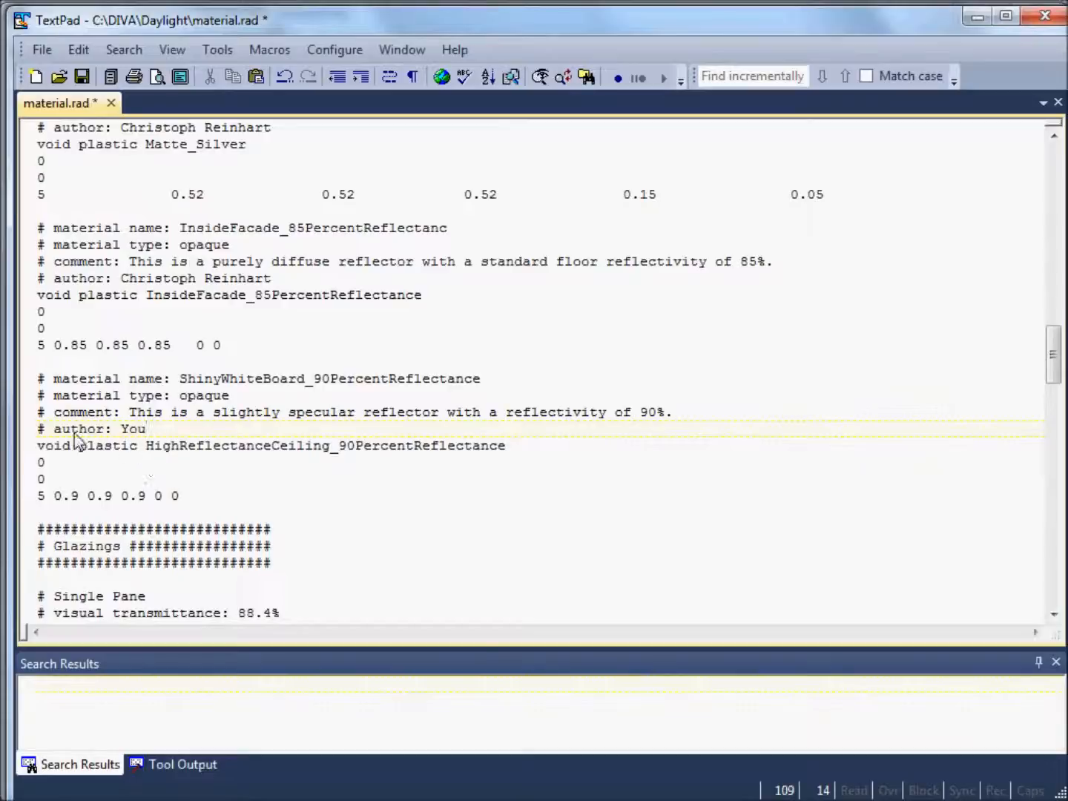
{"action": "scroll", "scroll_direction": "down", "scroll_amount": 3}
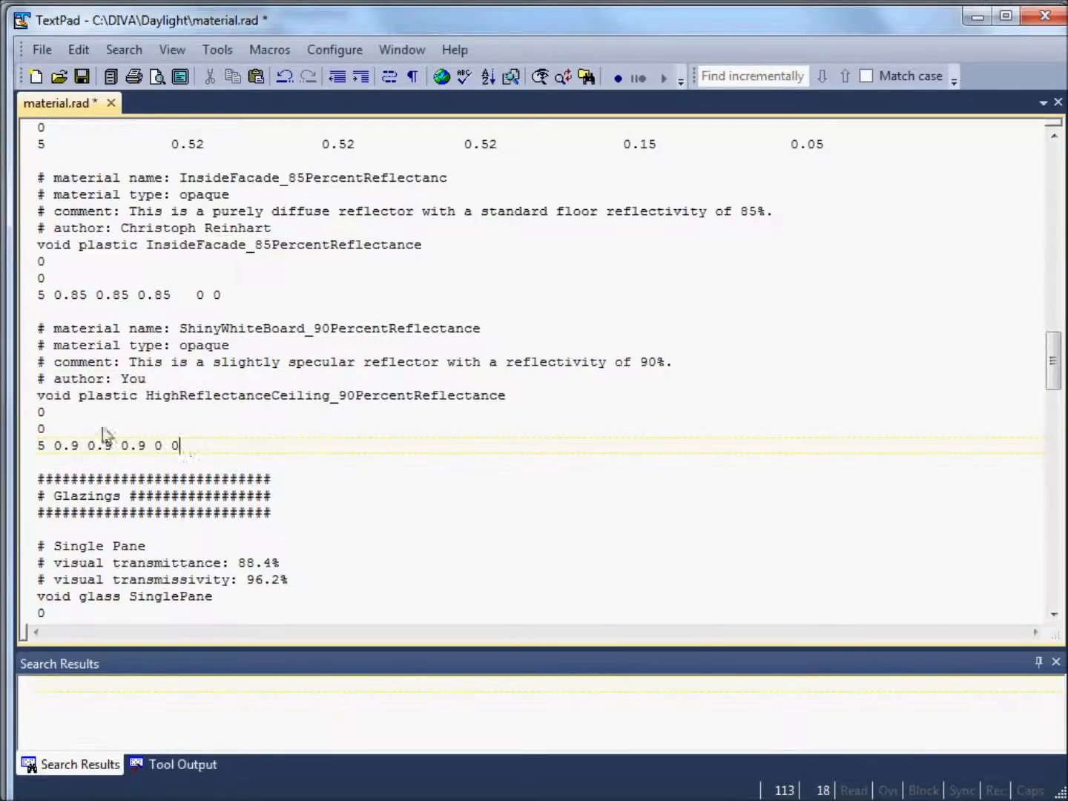
{"action": "mouse_move", "coordinate": [152, 408]}
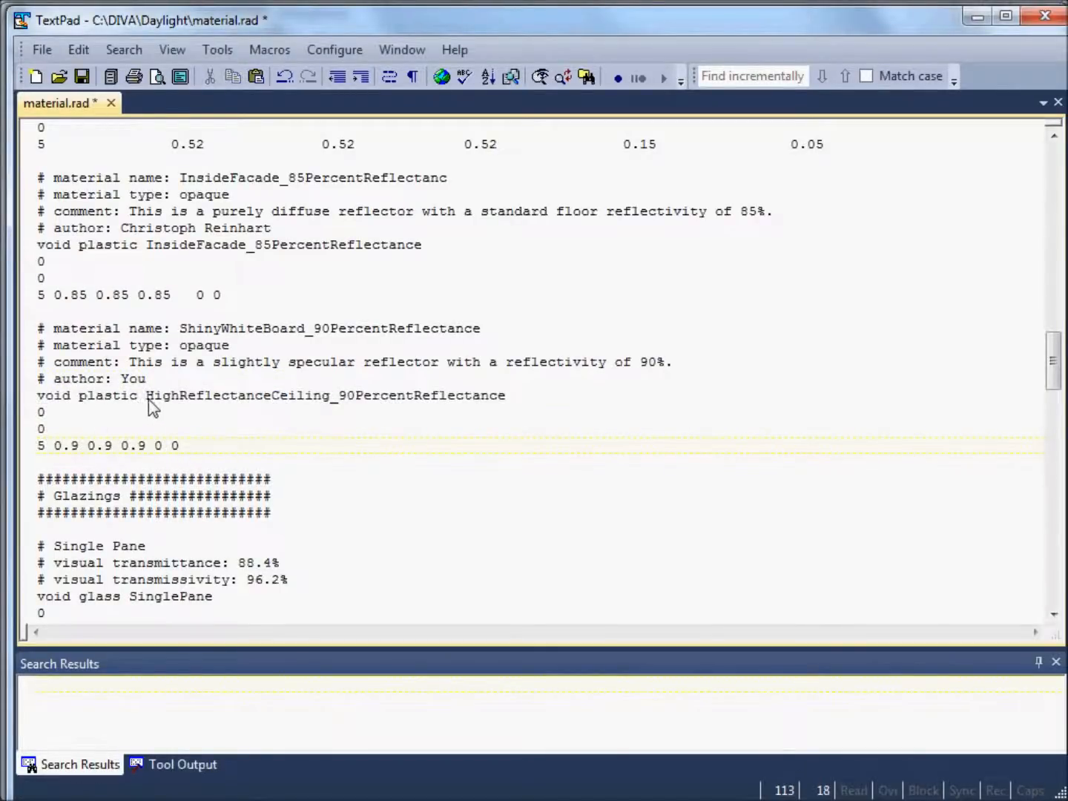
{"action": "mouse_move", "coordinate": [161, 403]}
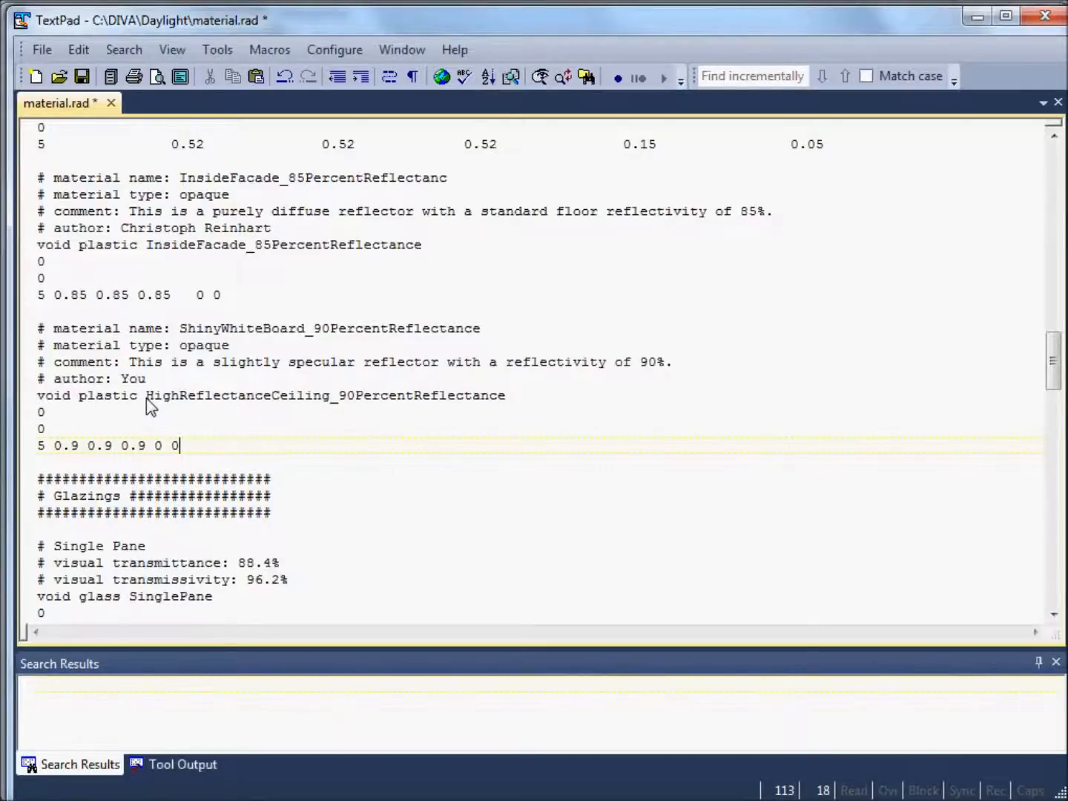
{"action": "mouse_move", "coordinate": [81, 411]}
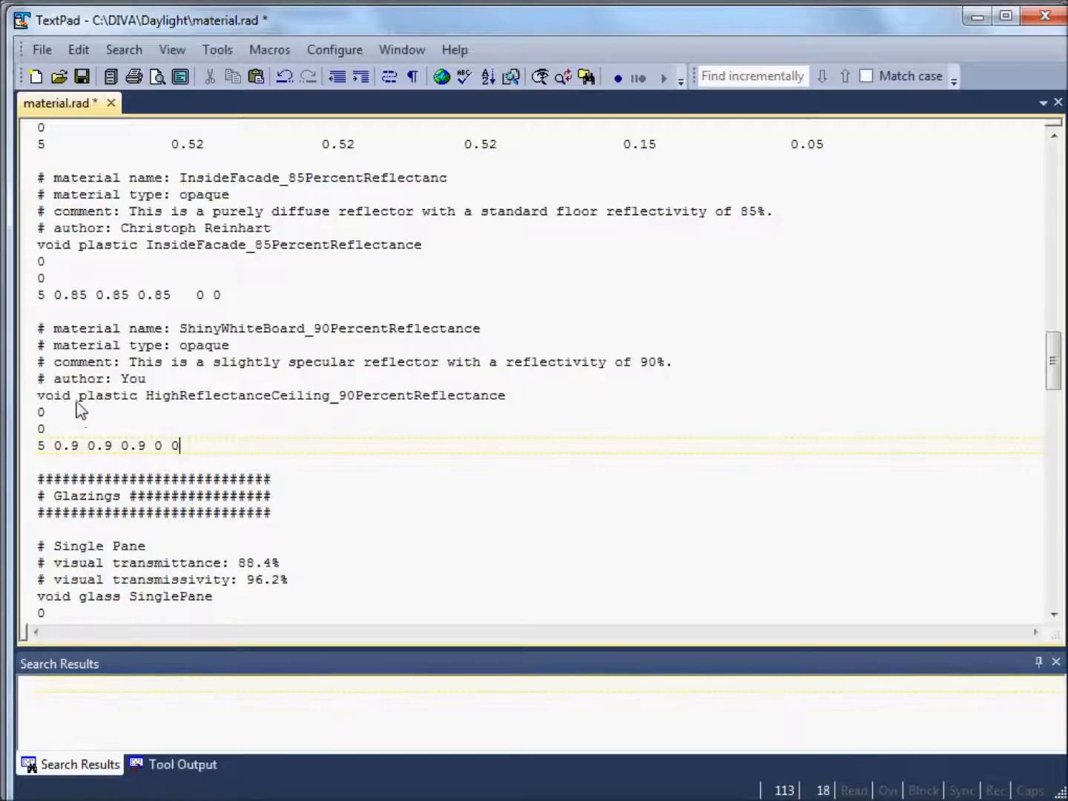
{"action": "mouse_move", "coordinate": [57, 406]}
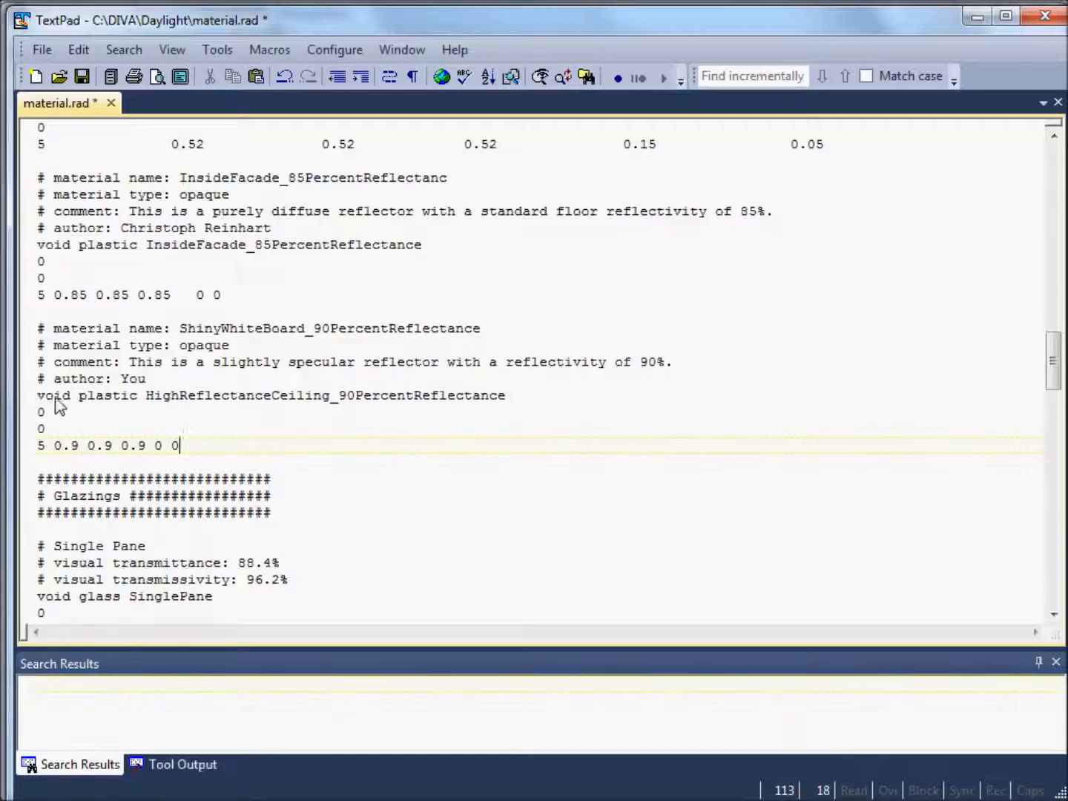
{"action": "mouse_move", "coordinate": [119, 403]}
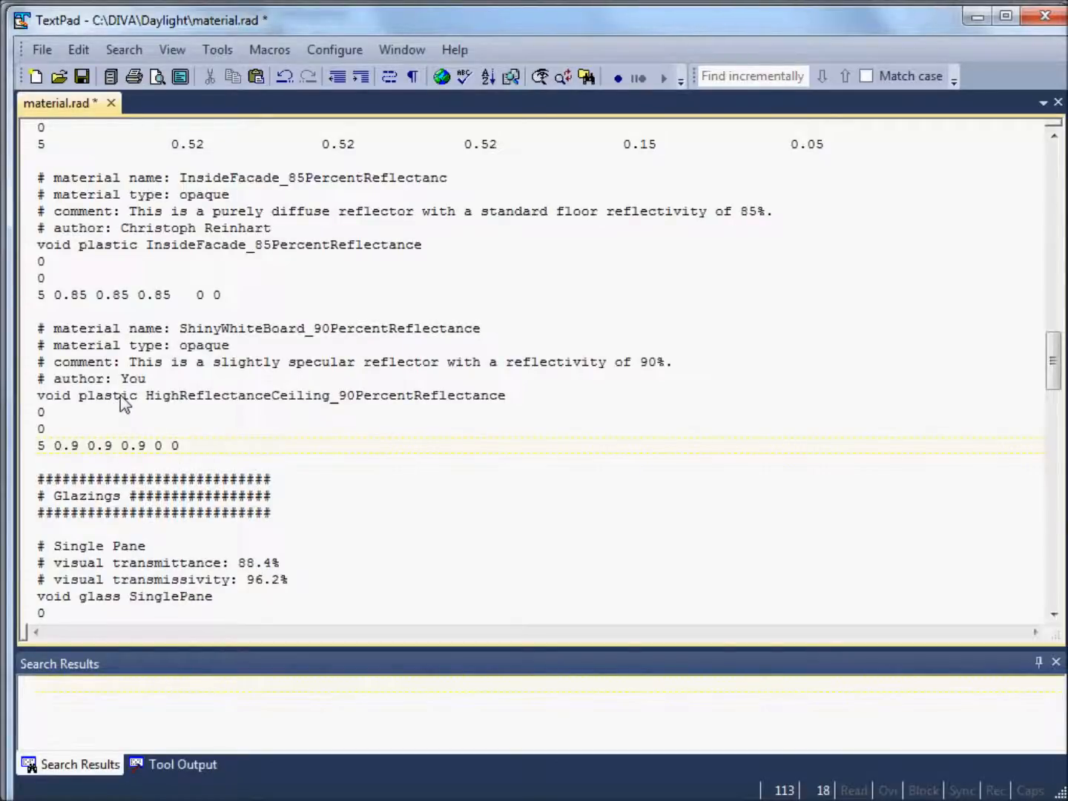
{"action": "mouse_move", "coordinate": [140, 410]}
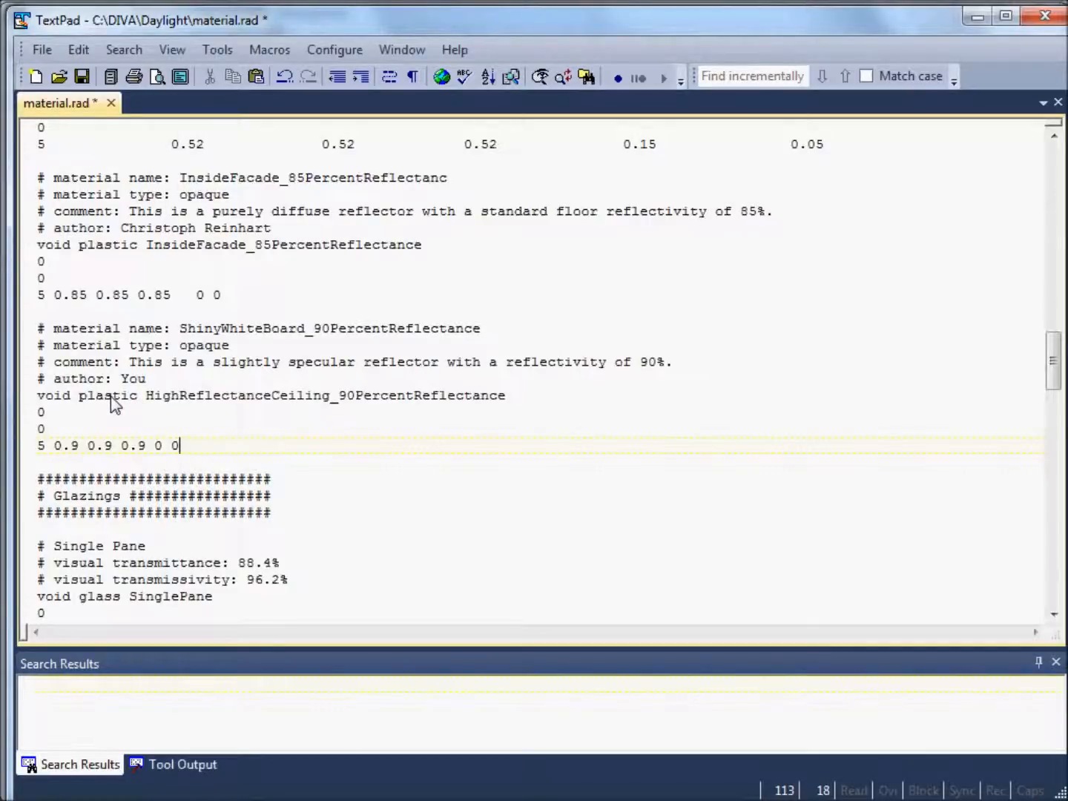
{"action": "mouse_move", "coordinate": [148, 395]}
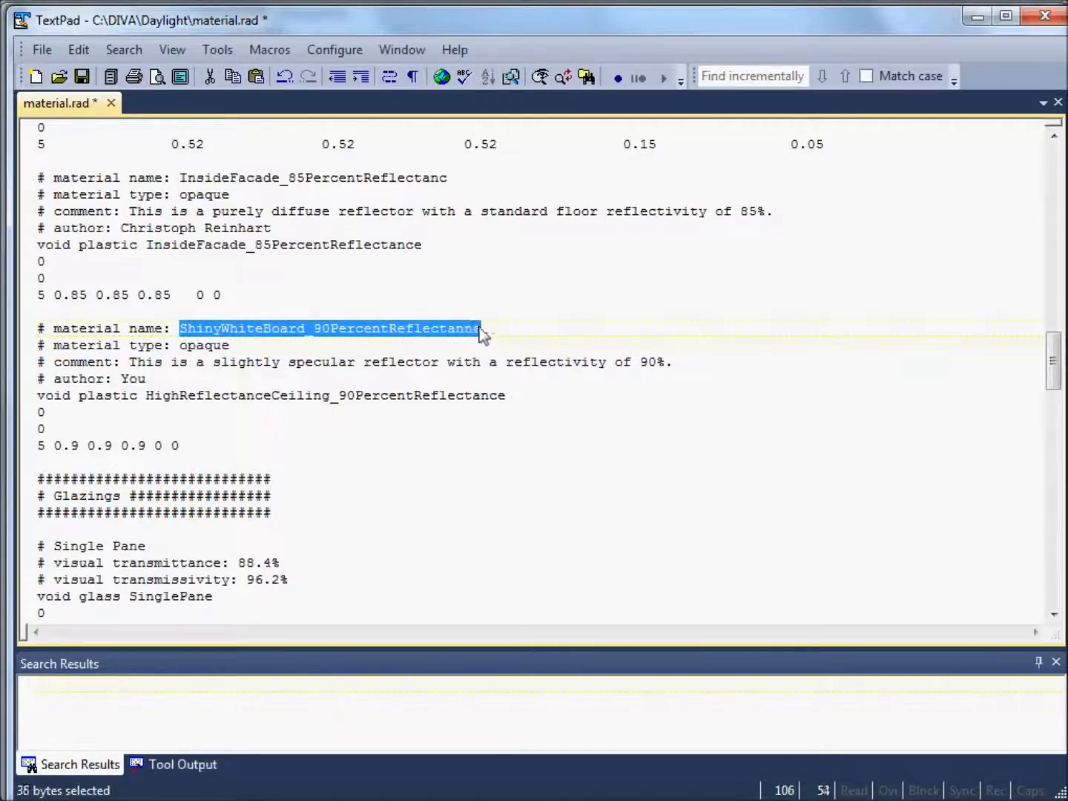
Step: Replace the void plastic identifier with ShinyWhiteBoard_90PercentReflectance
{"action": "left_click", "coordinate": [148, 395]}
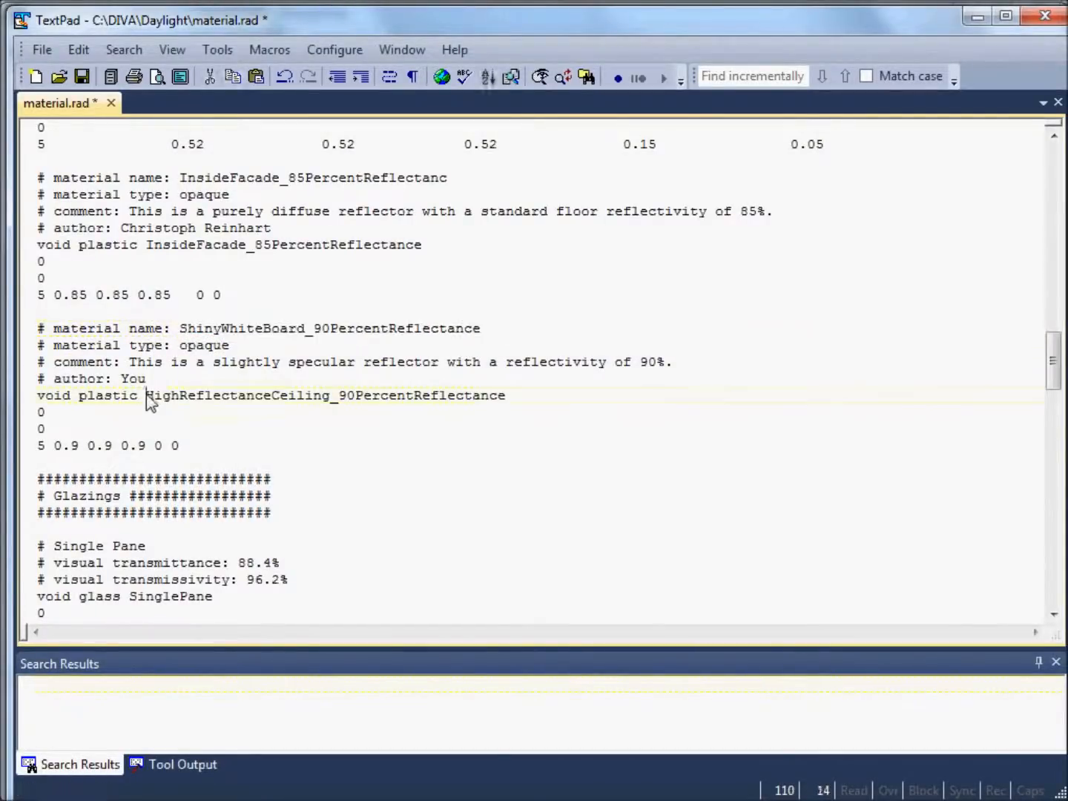
{"action": "double_click", "coordinate": [325, 395]}
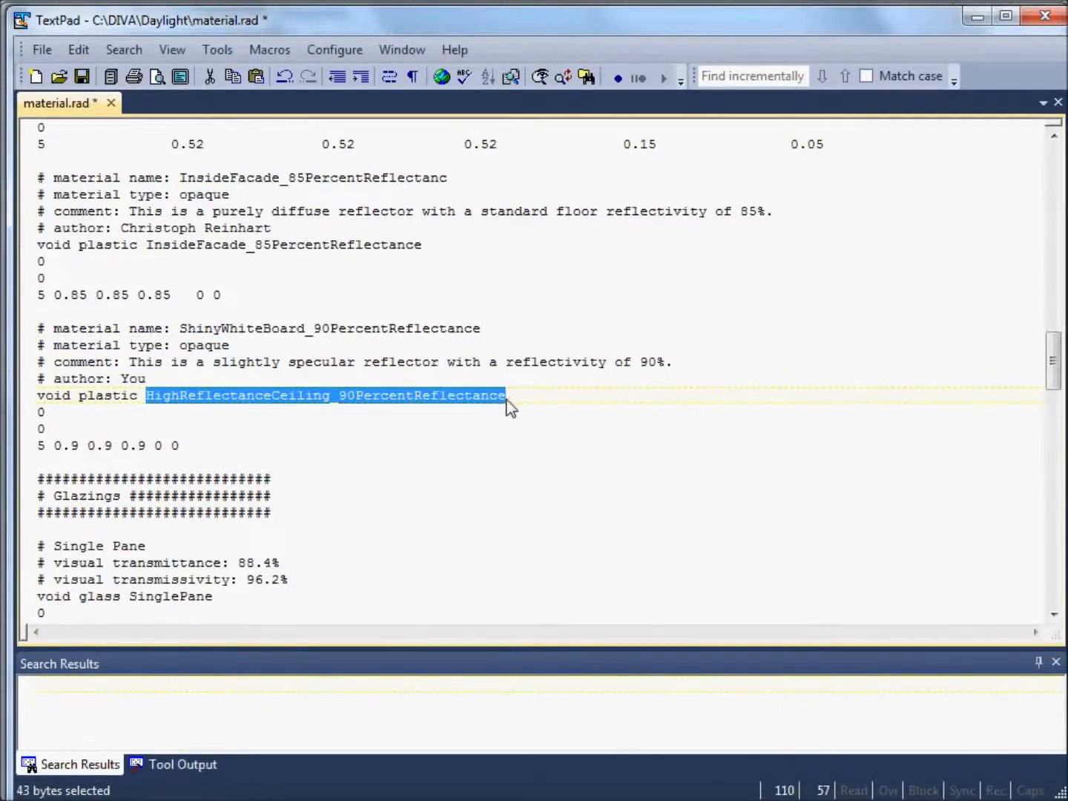
{"action": "type", "text": "ShinyWhiteBoard_90PercentReflectance"}
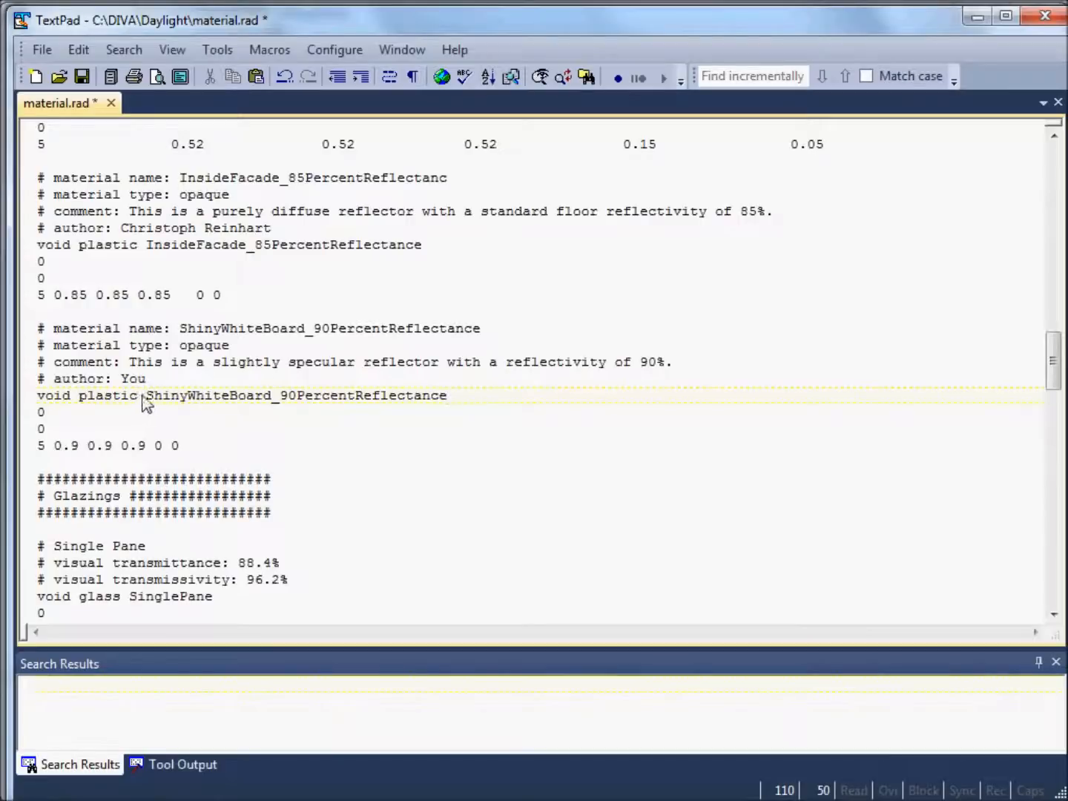
{"action": "mouse_move", "coordinate": [152, 406]}
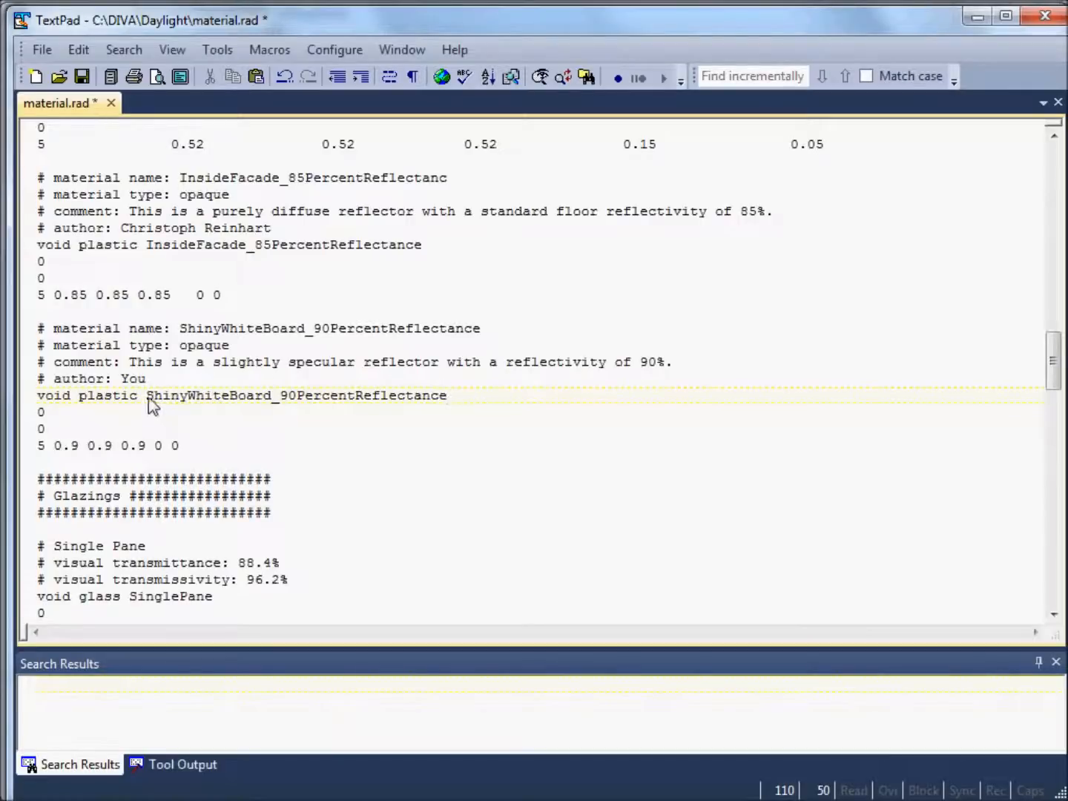
{"action": "mouse_move", "coordinate": [413, 408]}
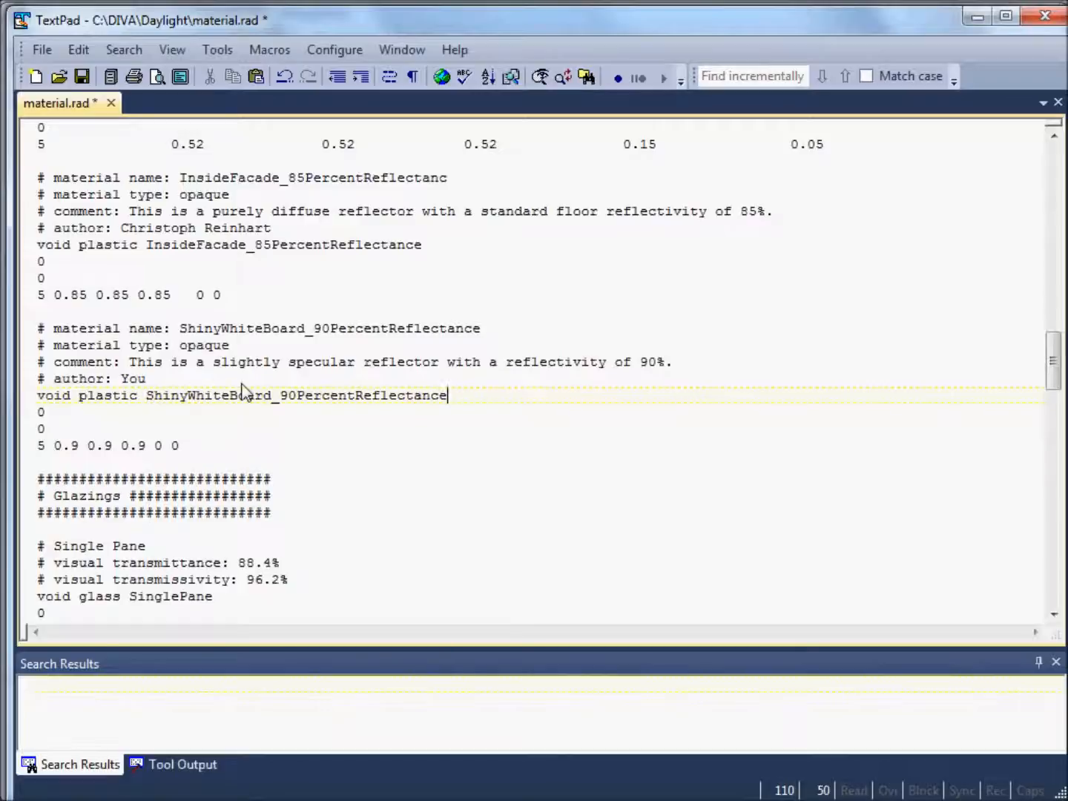
{"action": "mouse_move", "coordinate": [441, 421]}
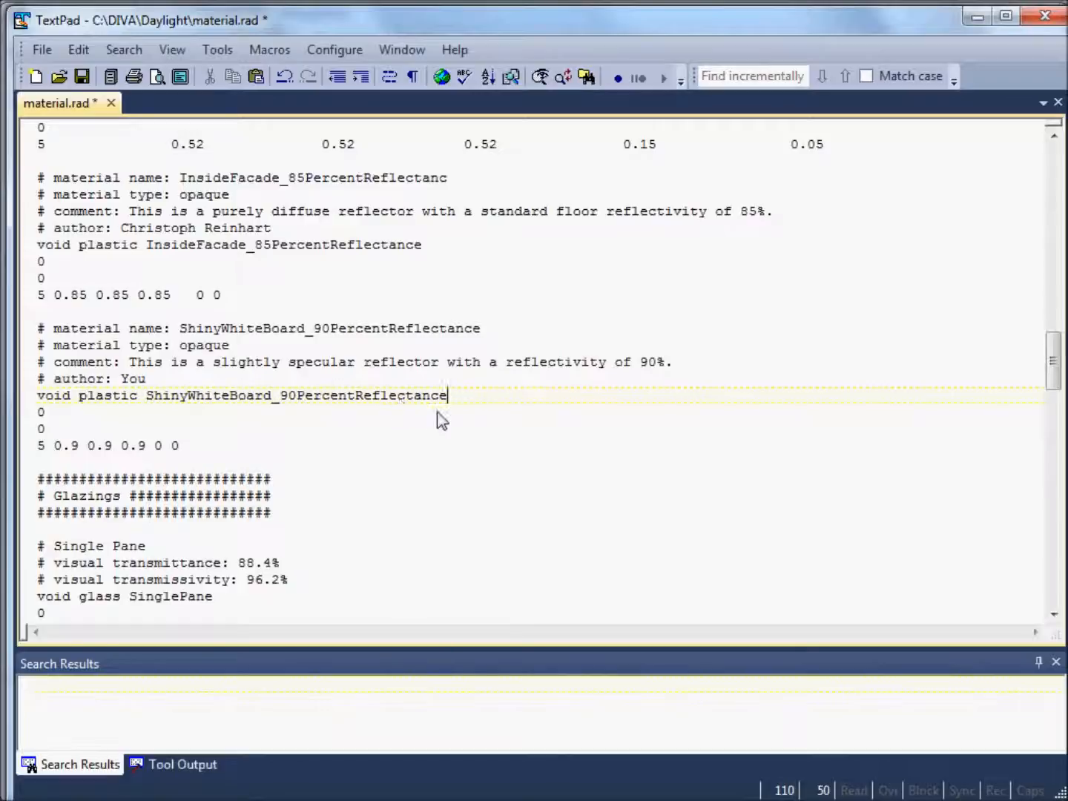
{"action": "mouse_move", "coordinate": [60, 456]}
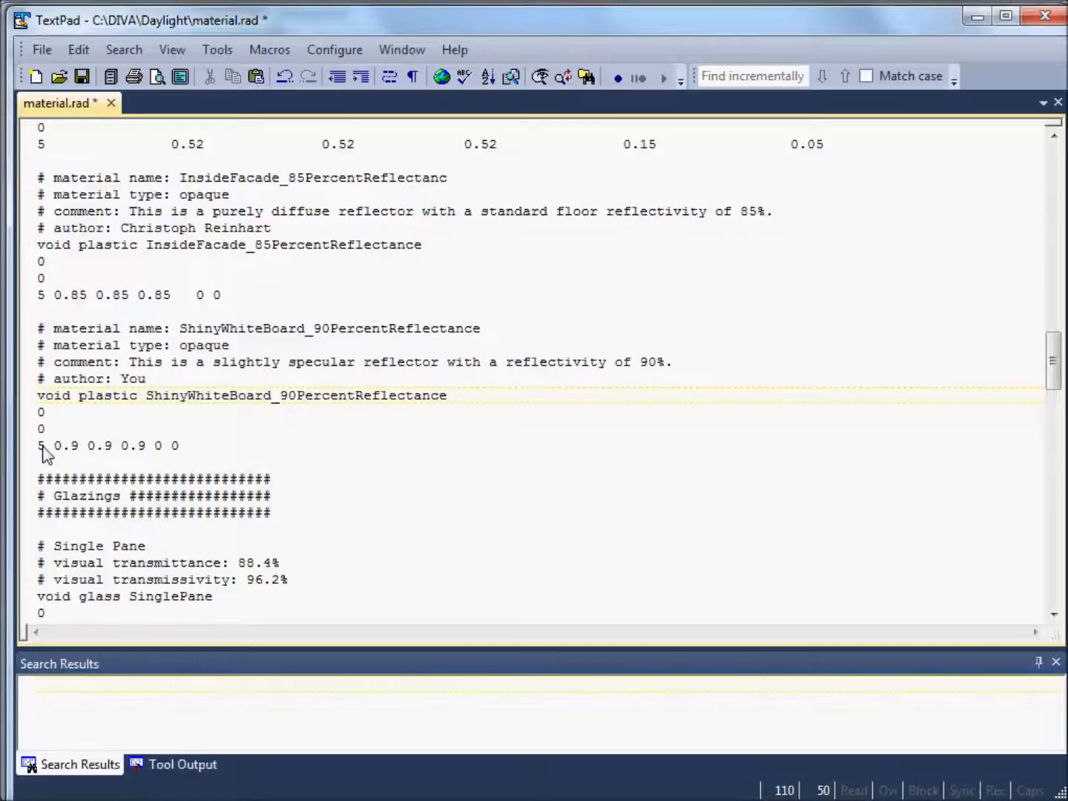
{"action": "mouse_move", "coordinate": [130, 456]}
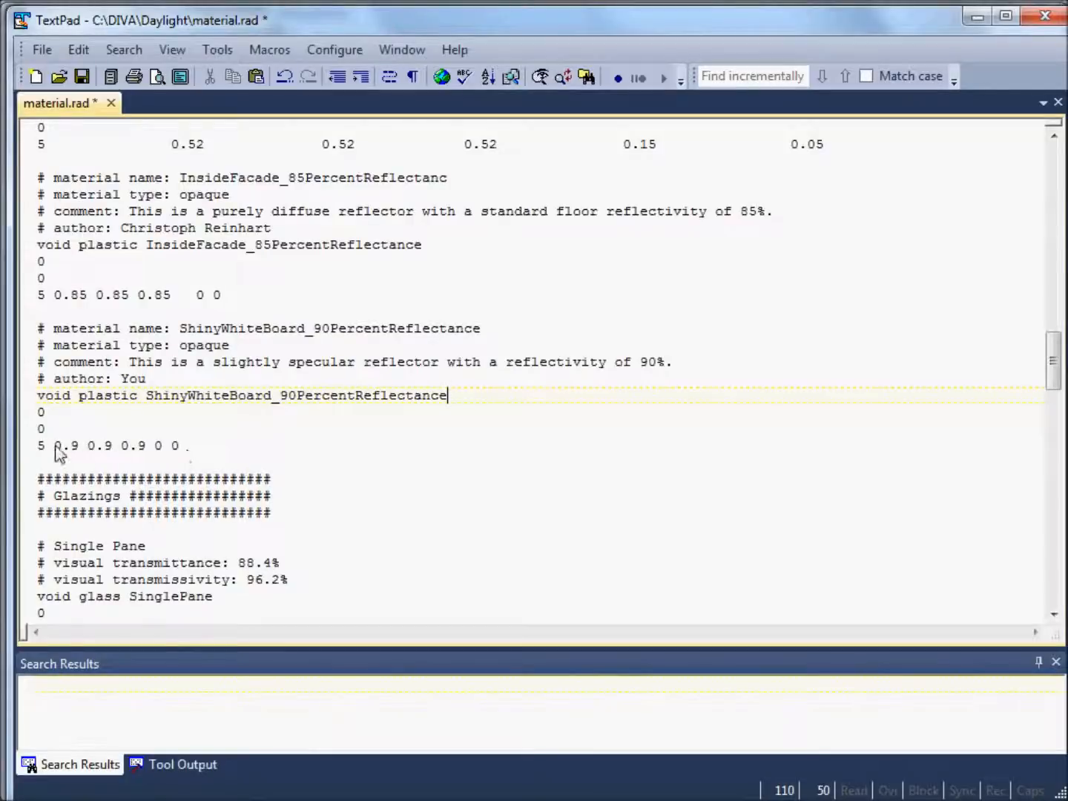
{"action": "mouse_move", "coordinate": [163, 455]}
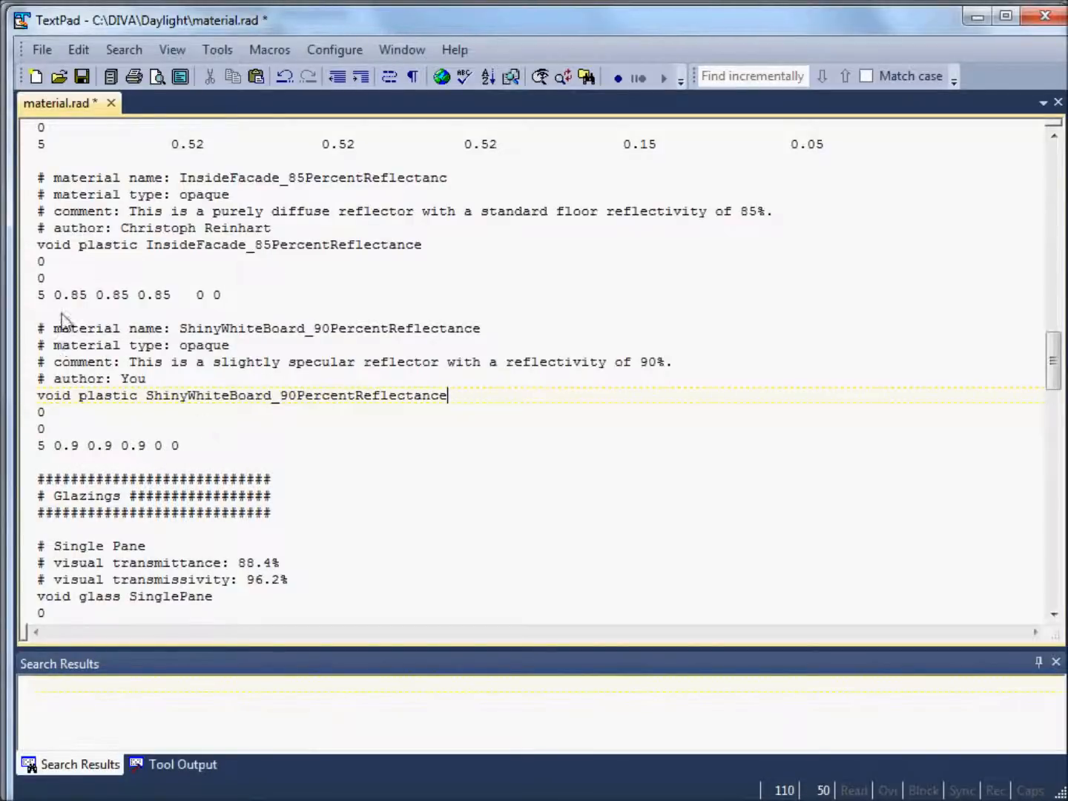
{"action": "mouse_move", "coordinate": [26, 456]}
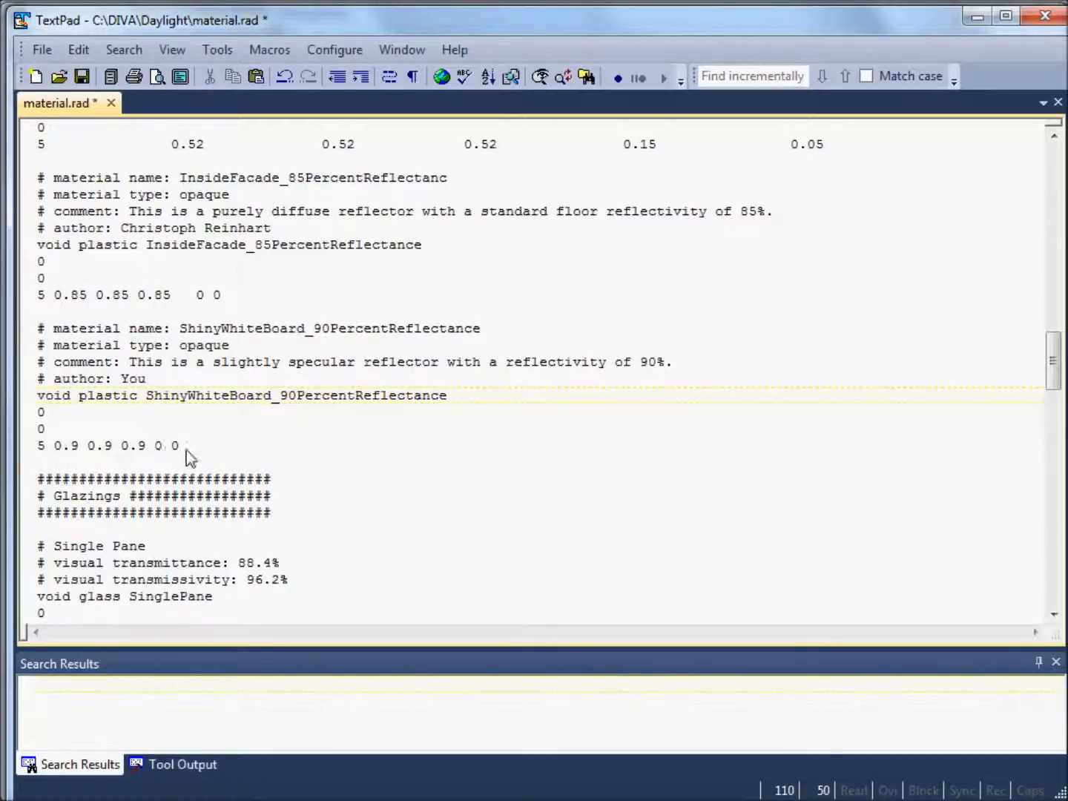
{"action": "scroll", "scroll_direction": "down", "scroll_amount": 3}
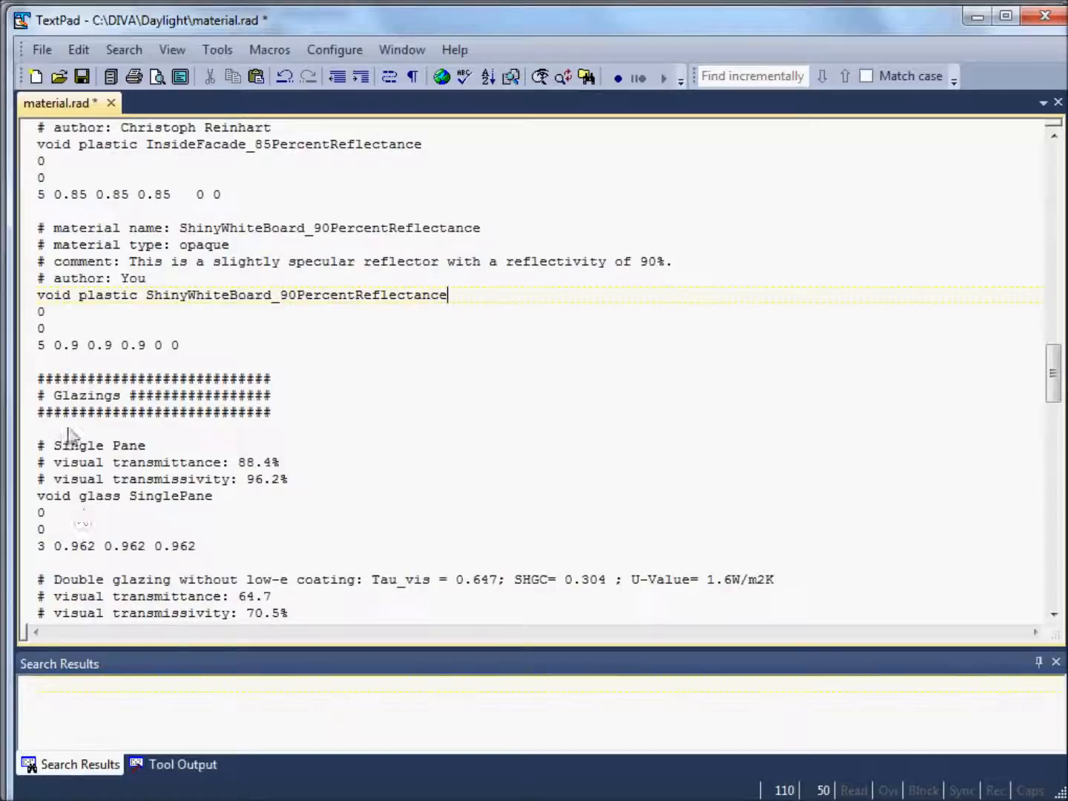
{"action": "mouse_move", "coordinate": [78, 553]}
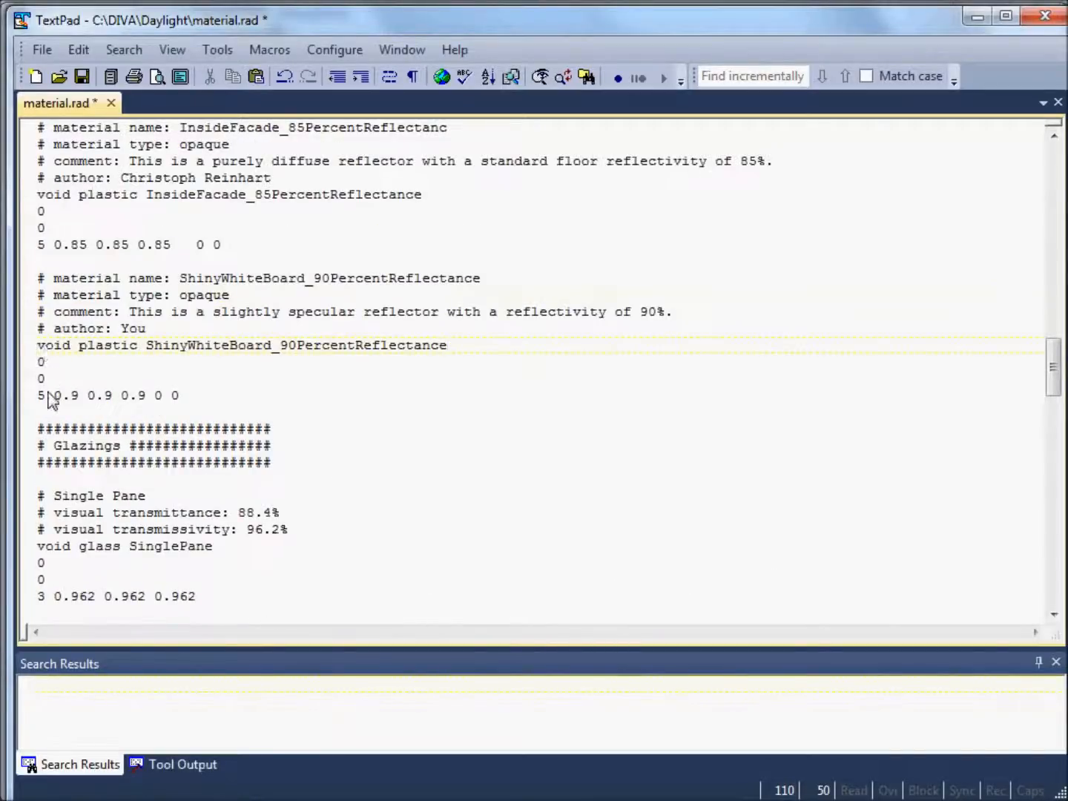
{"action": "left_click", "coordinate": [447, 345]}
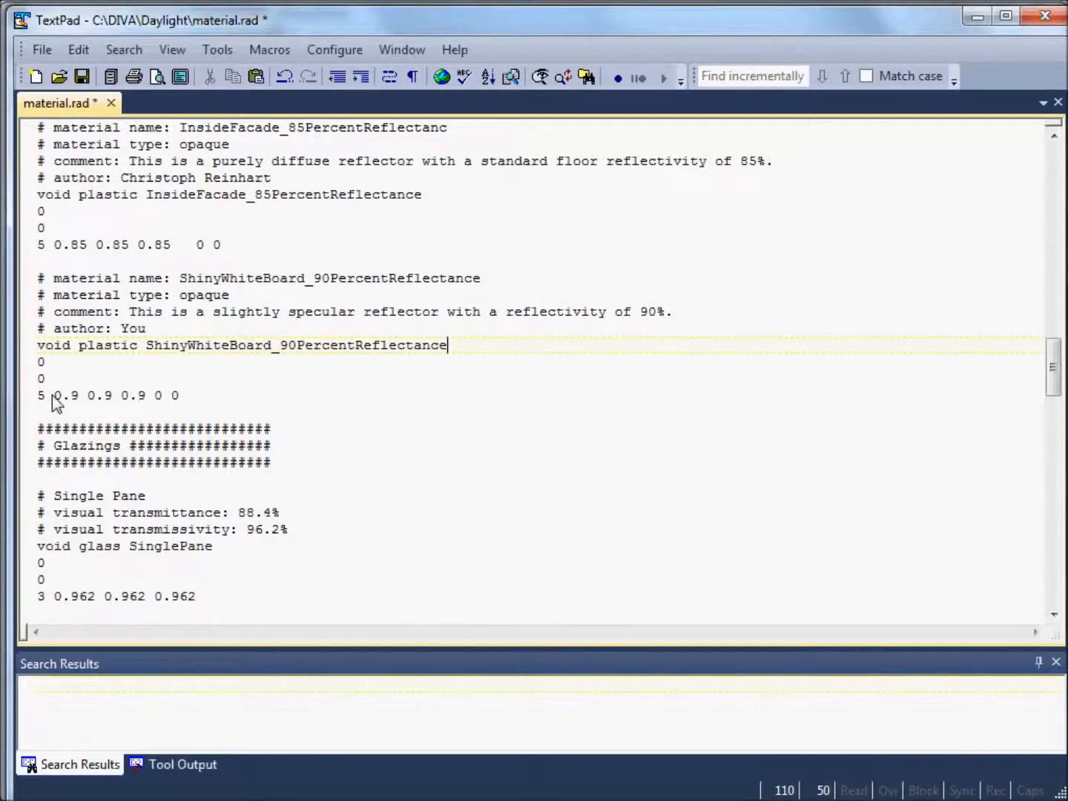
{"action": "mouse_move", "coordinate": [70, 341]}
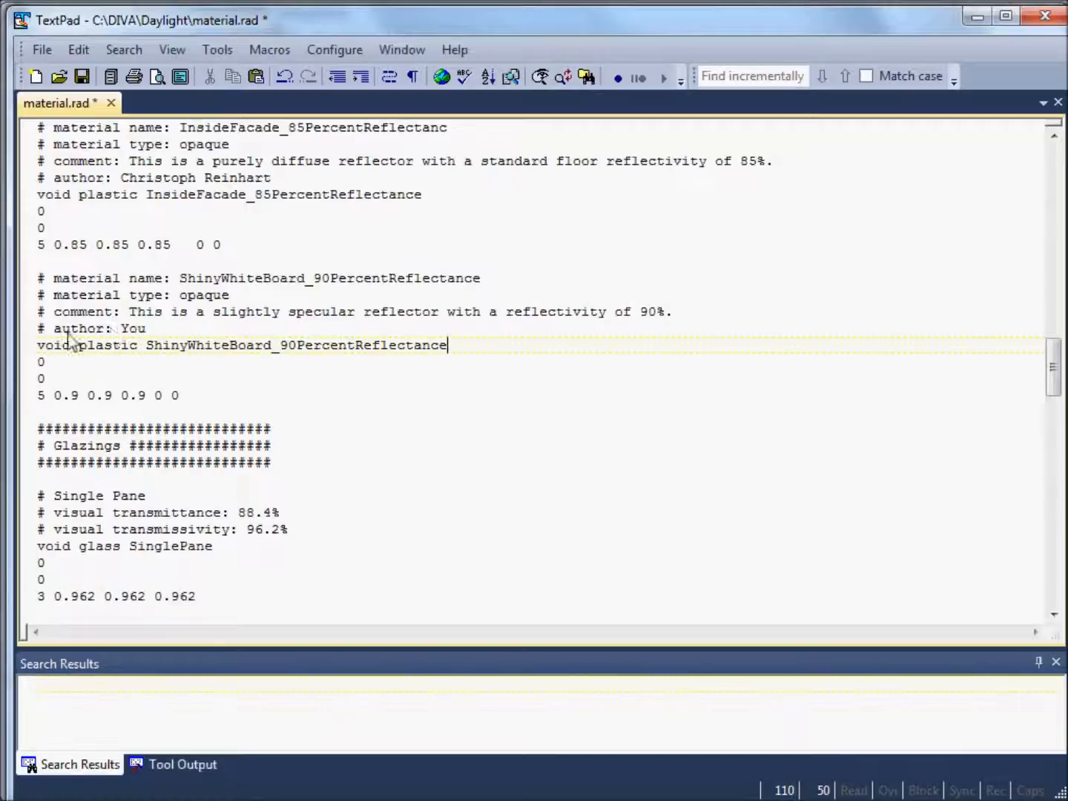
{"action": "mouse_move", "coordinate": [59, 402]}
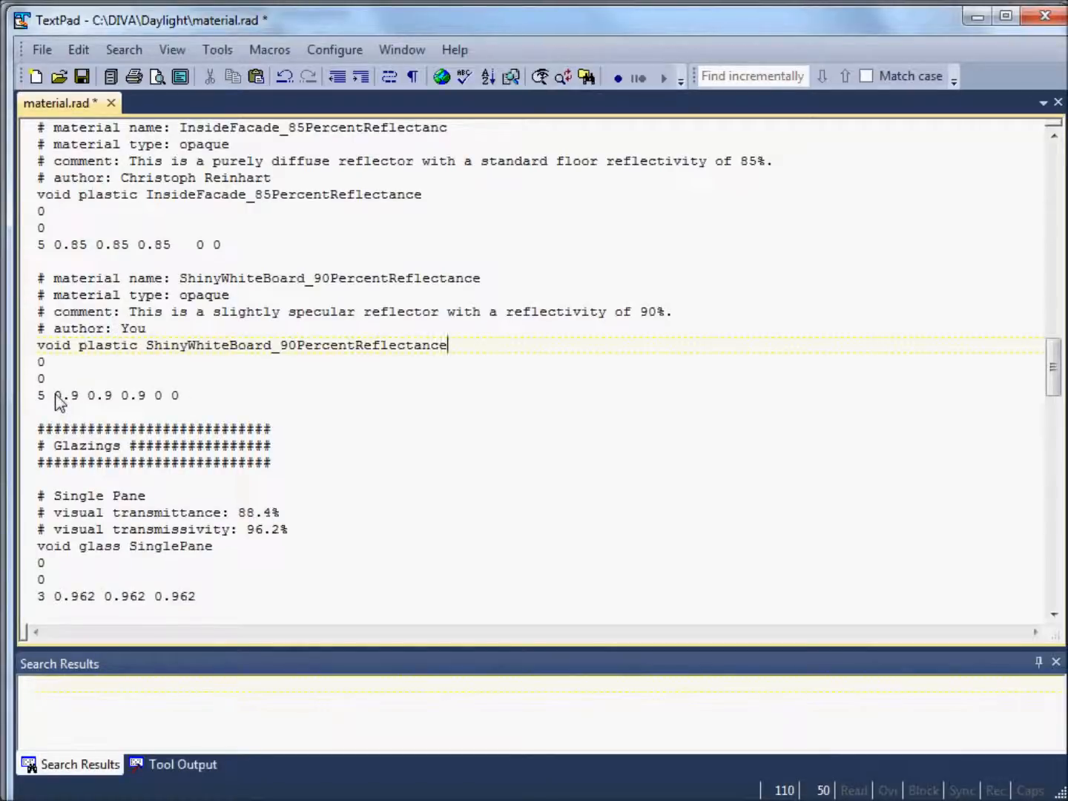
{"action": "mouse_move", "coordinate": [67, 401]}
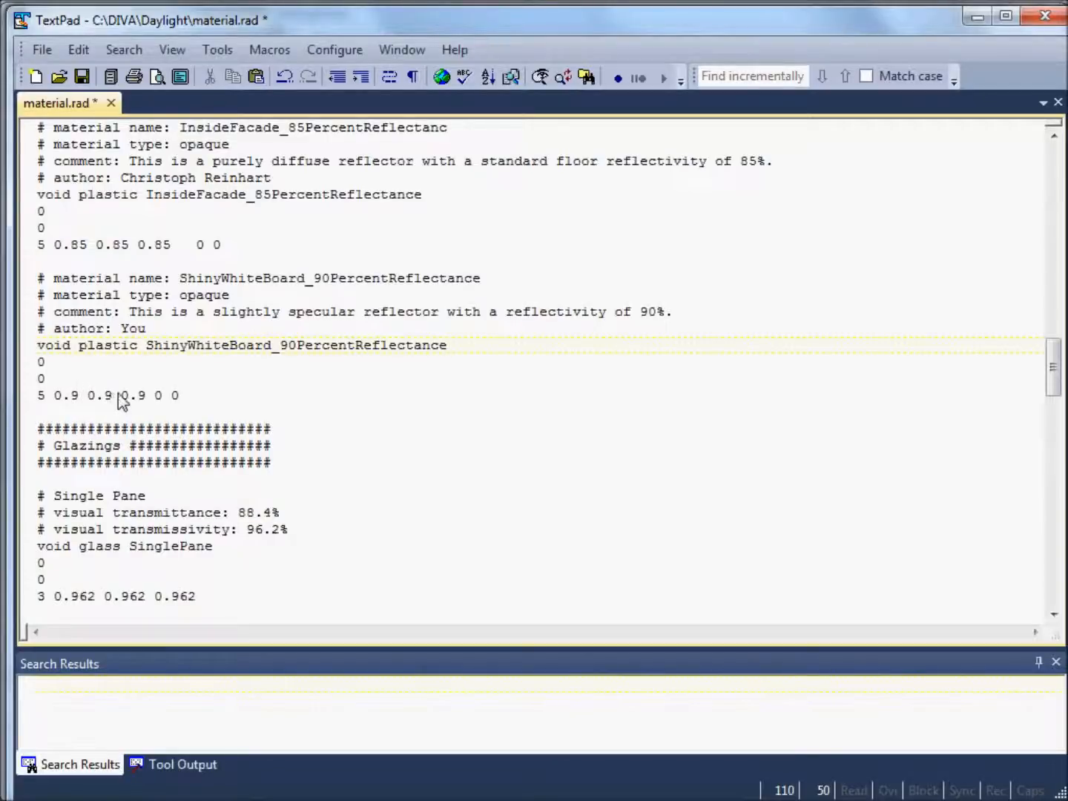
{"action": "mouse_move", "coordinate": [148, 400]}
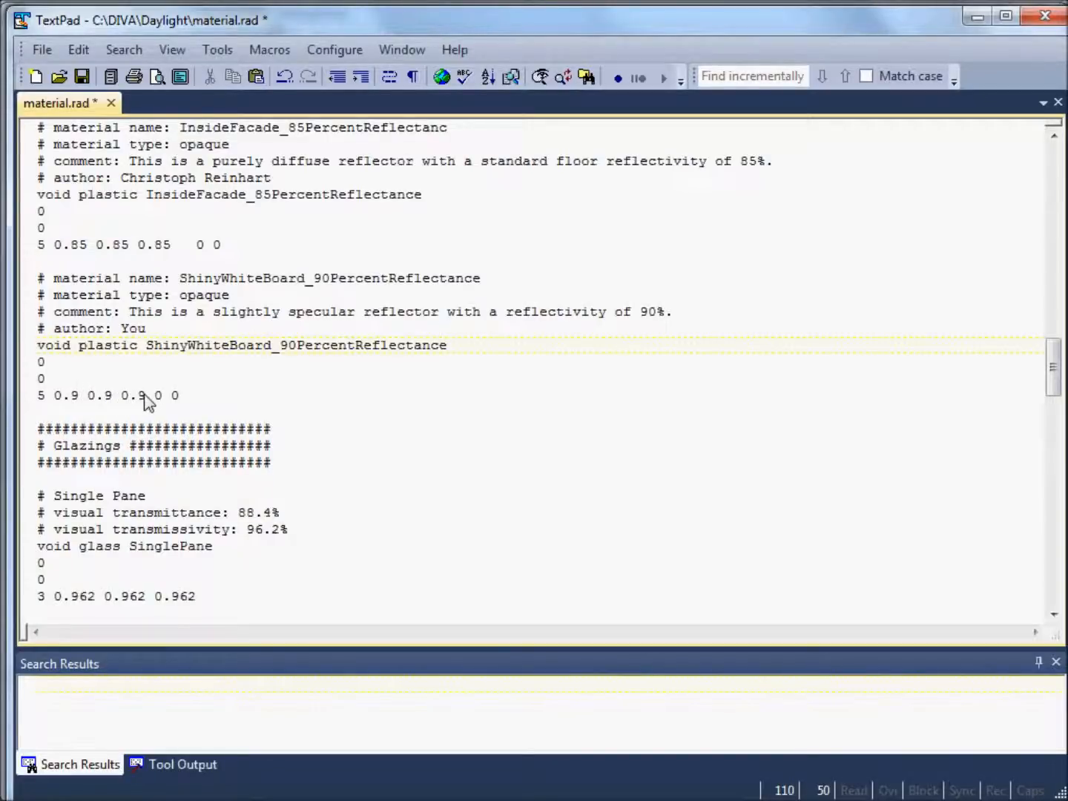
{"action": "mouse_move", "coordinate": [167, 400]}
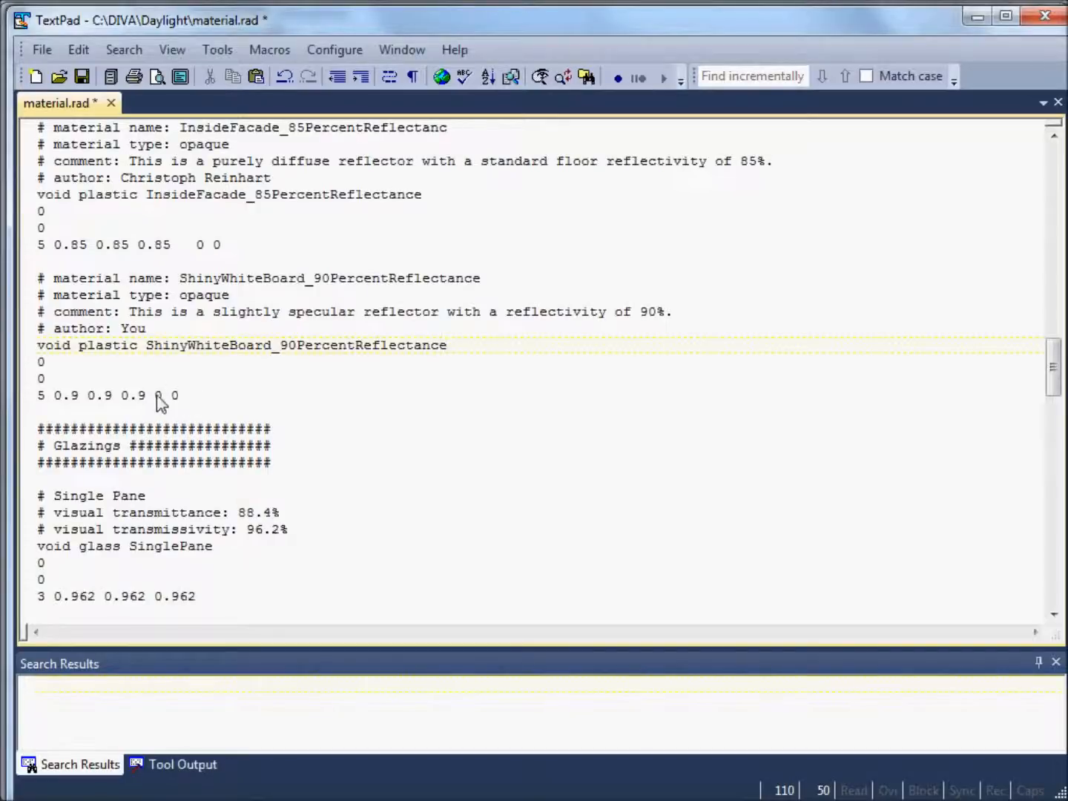
{"action": "left_click", "coordinate": [447, 345]}
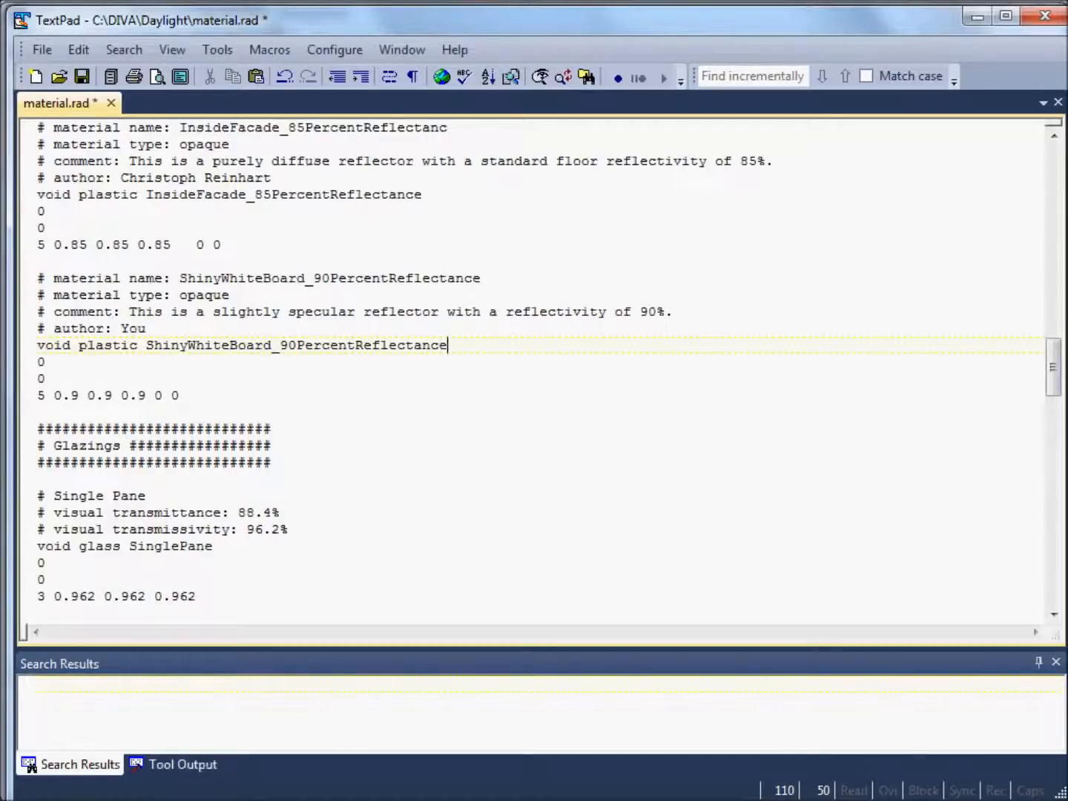
{"action": "mouse_move", "coordinate": [130, 369]}
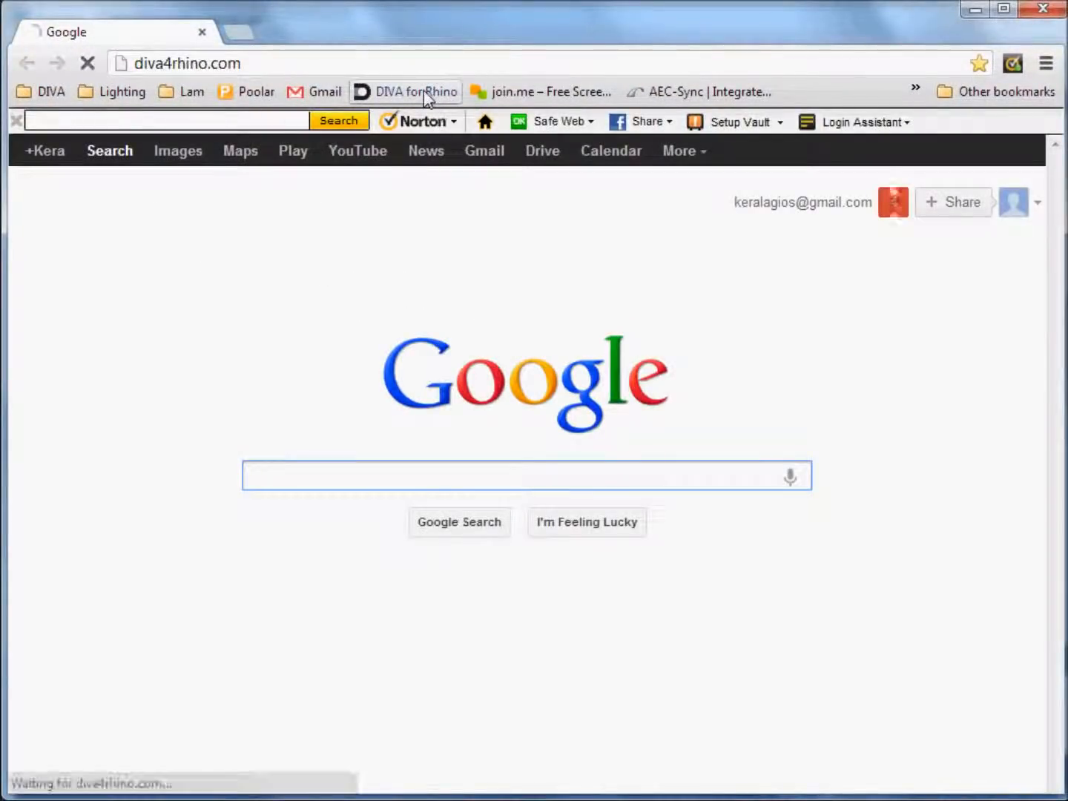
Step: Navigate the DIVA for Rhino user guide to the Custom Radiance Materials page under Advanced Concepts
{"action": "left_click", "coordinate": [406, 91]}
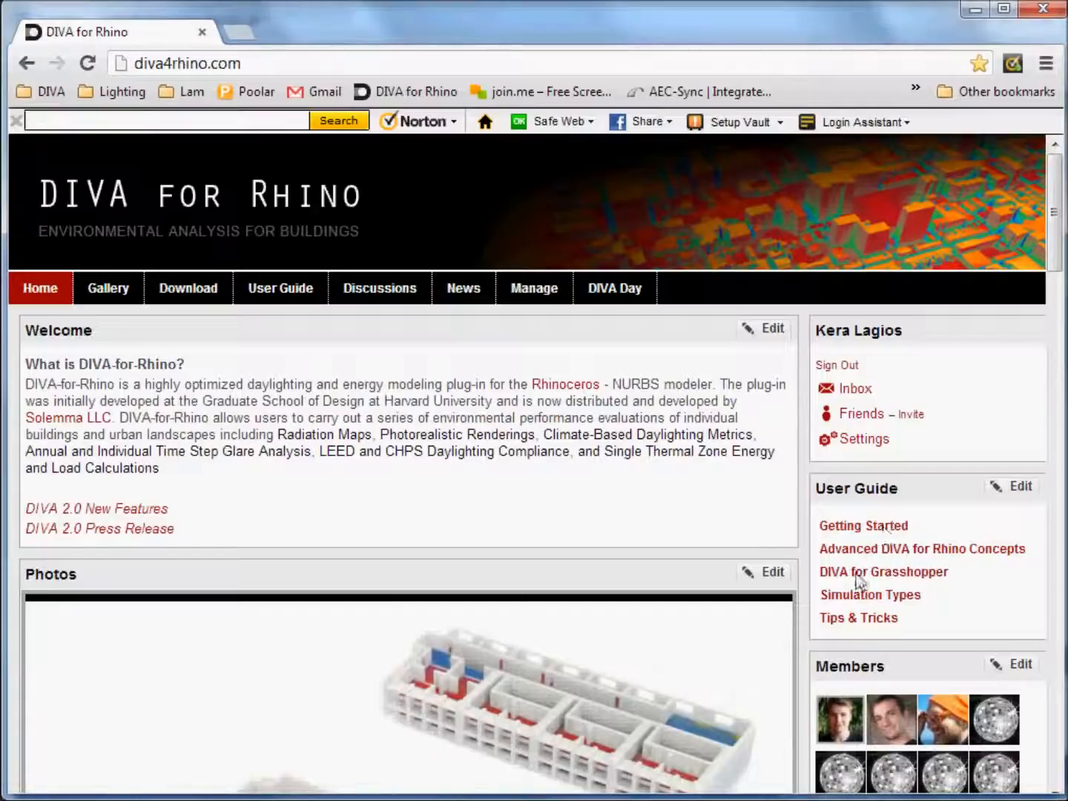
{"action": "mouse_move", "coordinate": [860, 552]}
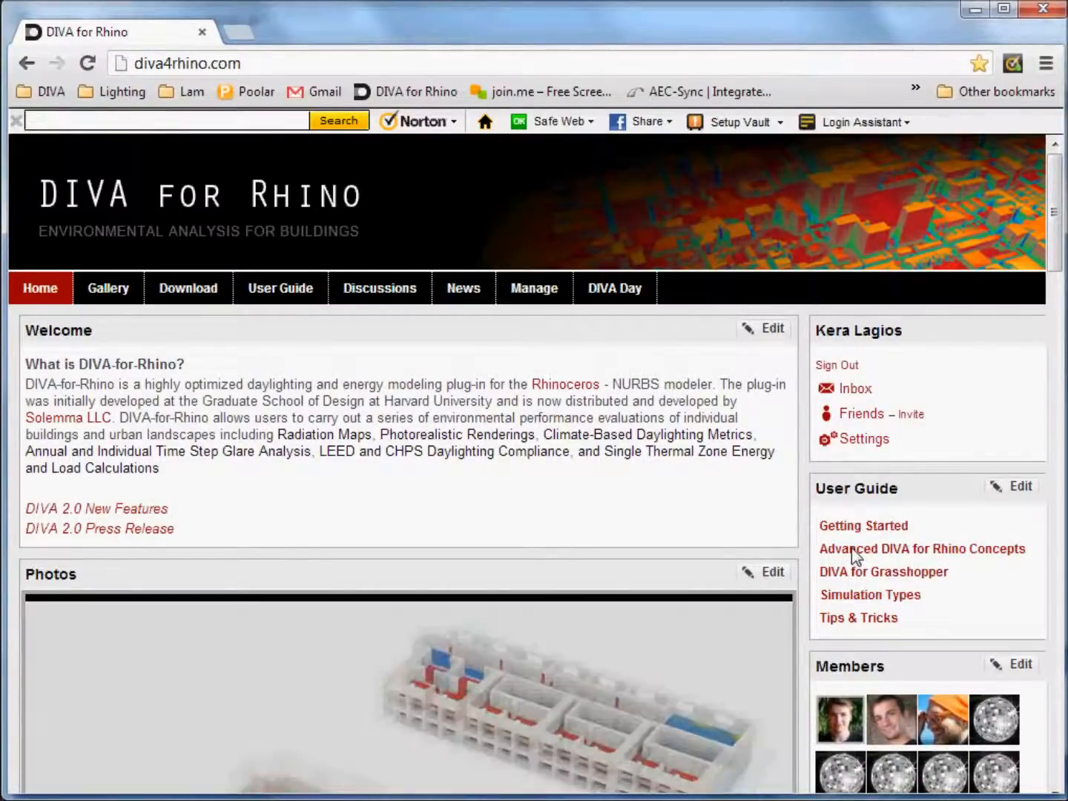
{"action": "left_click", "coordinate": [922, 549]}
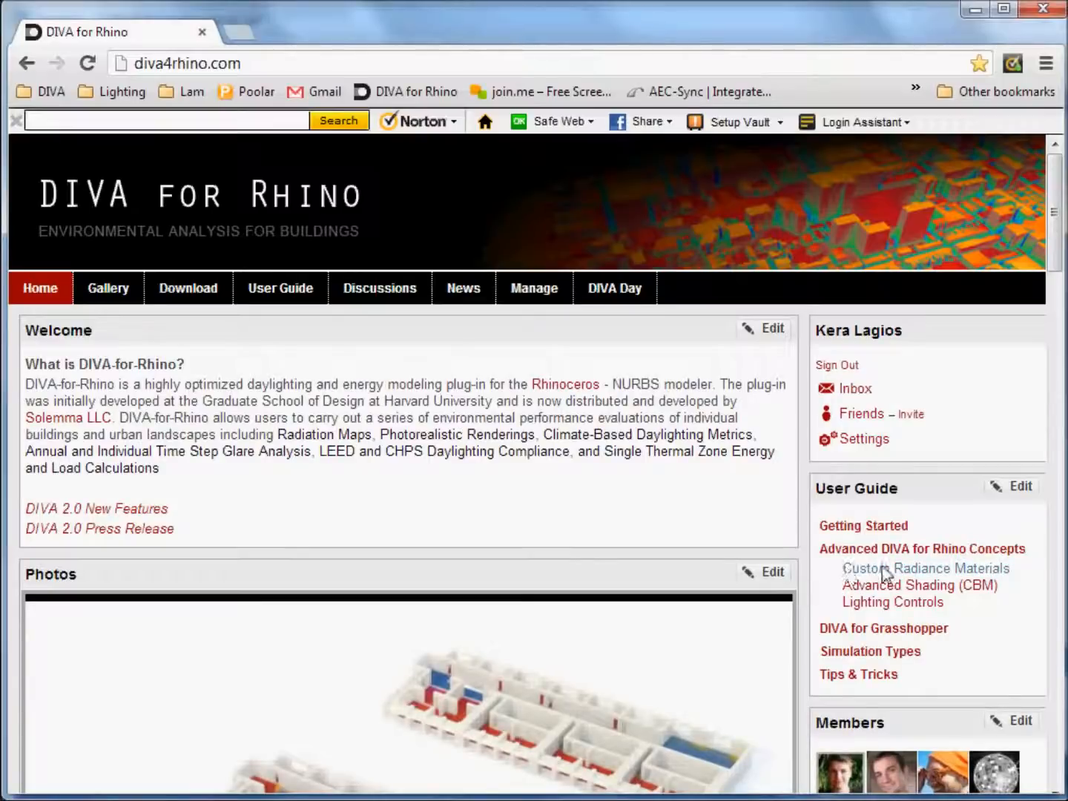
{"action": "left_click", "coordinate": [925, 568]}
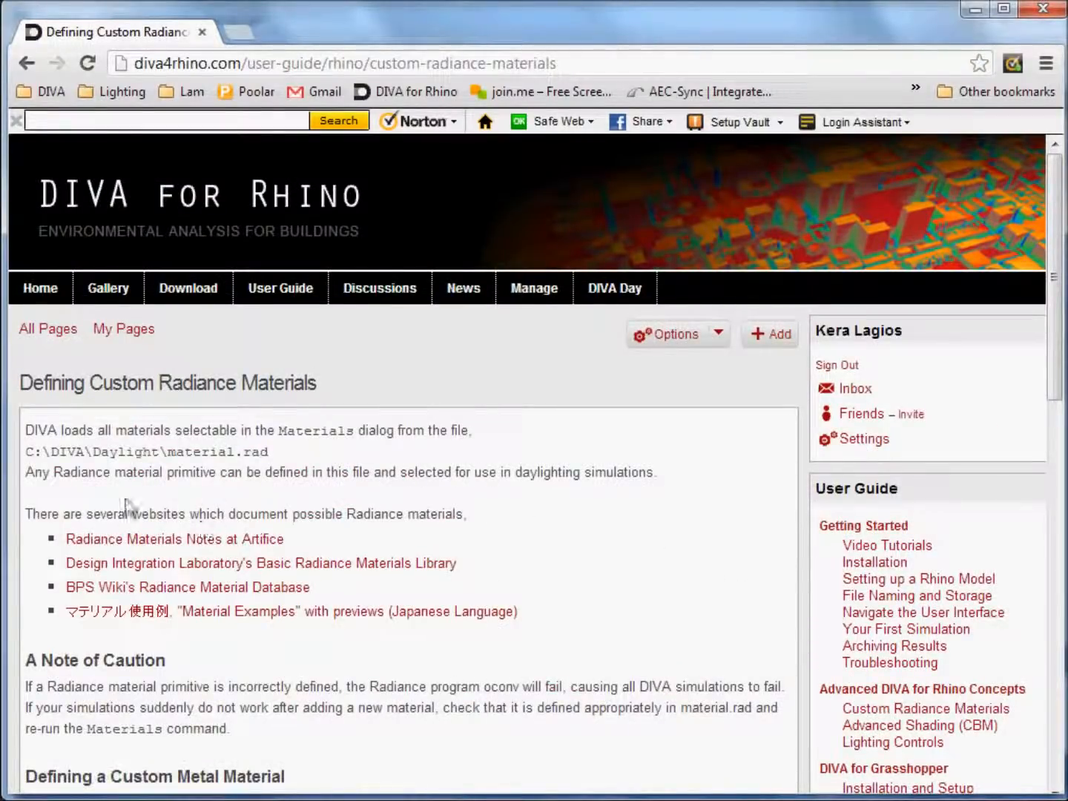
{"action": "mouse_move", "coordinate": [216, 594]}
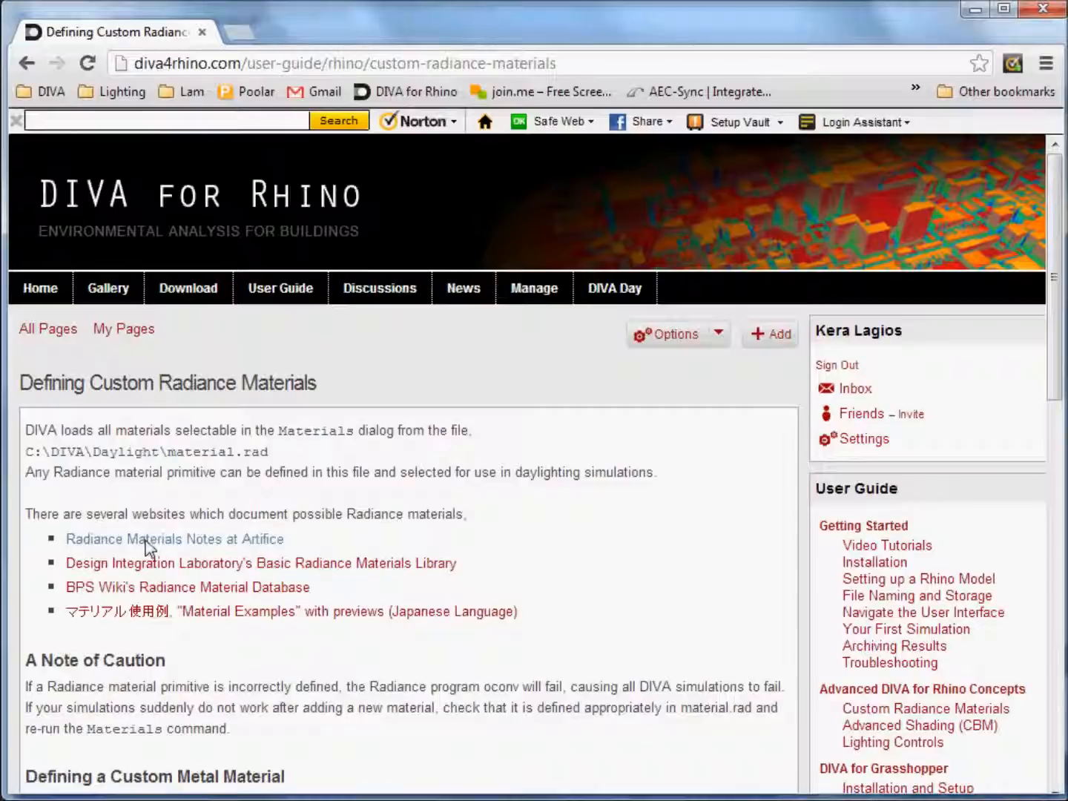
Step: Follow the Radiance Materials Notes at Artifice link and scroll to the plastic material parameters
{"action": "left_click", "coordinate": [174, 538]}
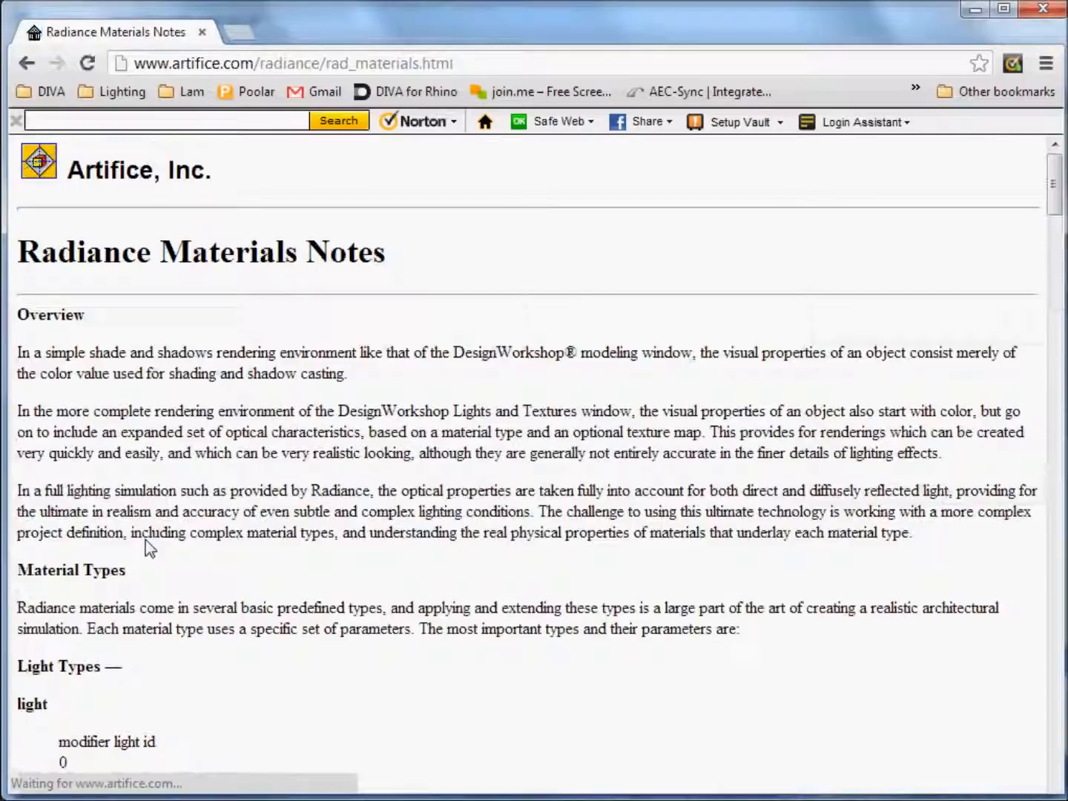
{"action": "scroll", "scroll_direction": "down", "scroll_amount": 3}
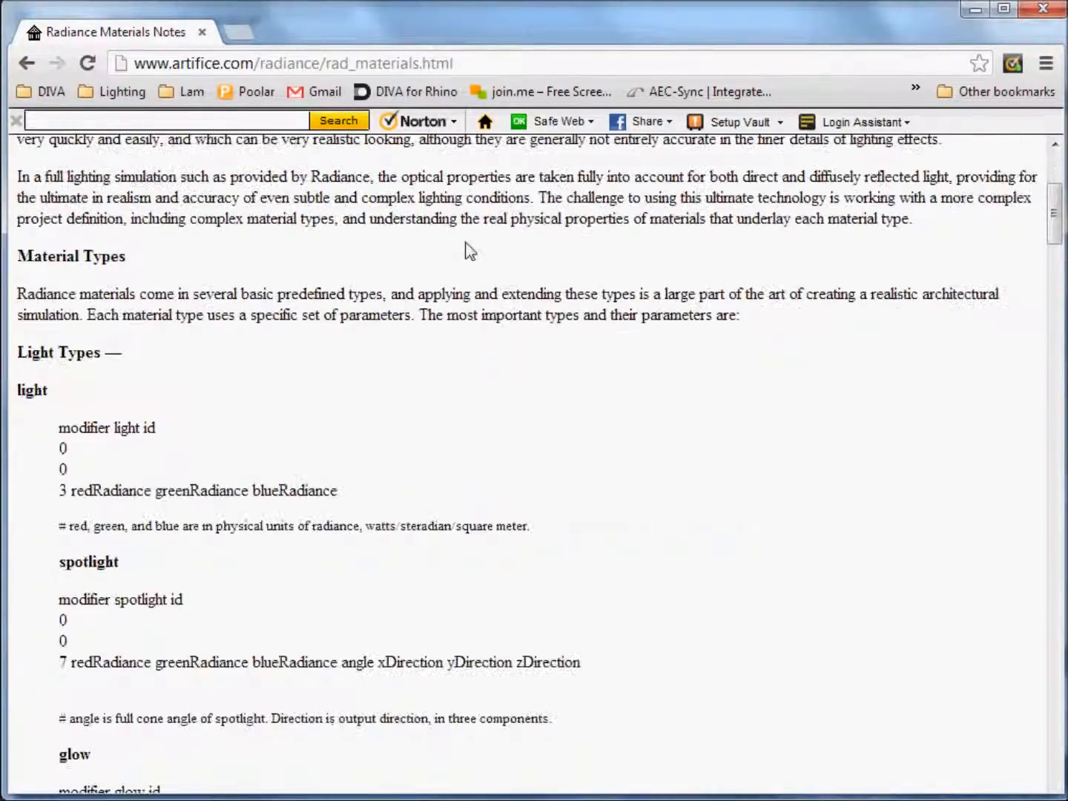
{"action": "scroll", "scroll_direction": "down", "scroll_amount": 3}
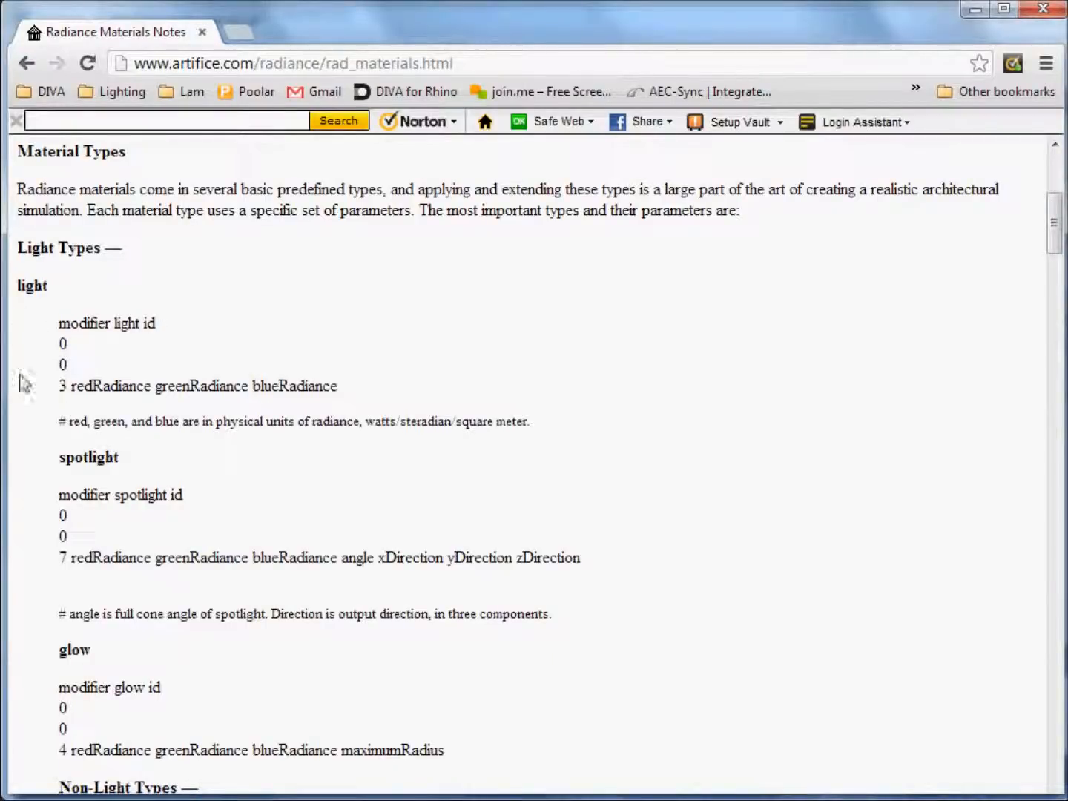
{"action": "mouse_move", "coordinate": [244, 391]}
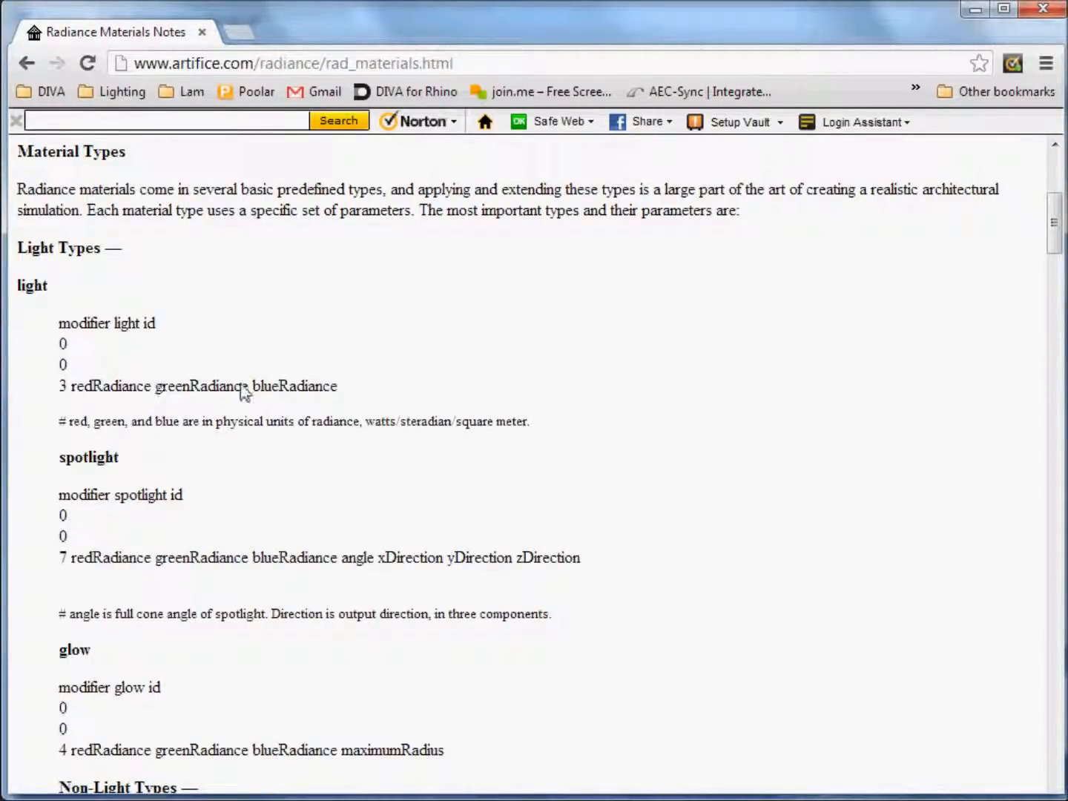
{"action": "scroll", "scroll_direction": "down", "scroll_amount": 3}
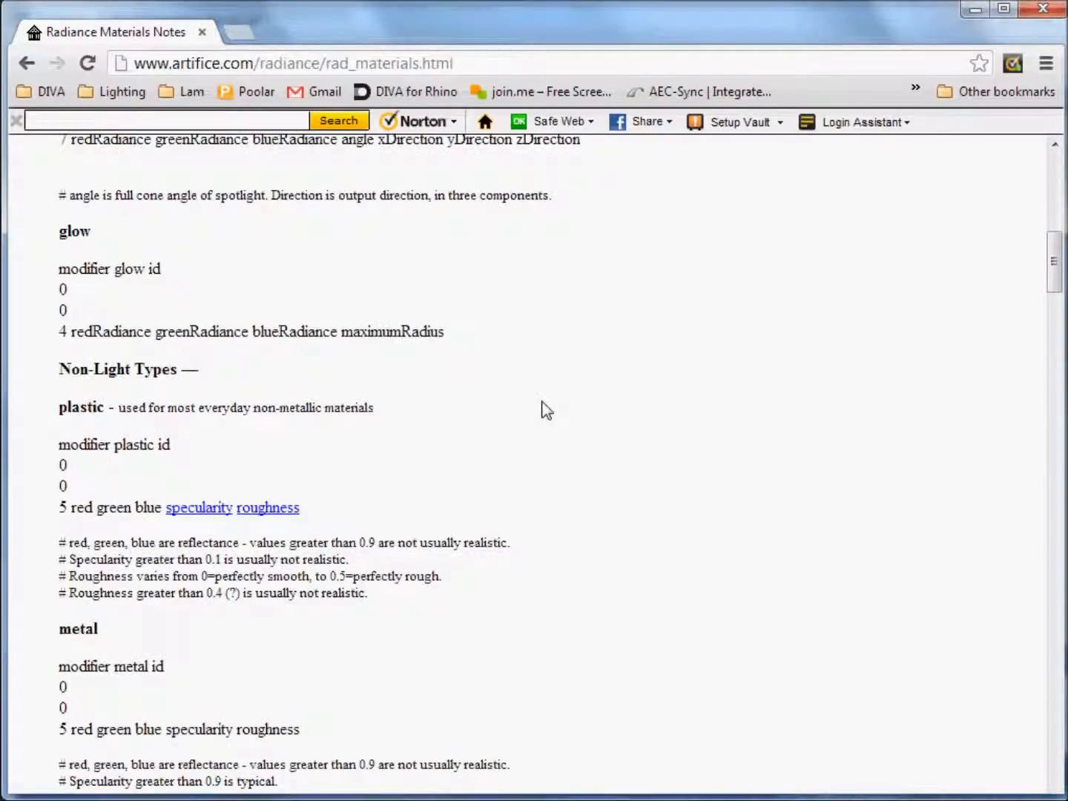
{"action": "scroll", "scroll_direction": "down", "scroll_amount": 3}
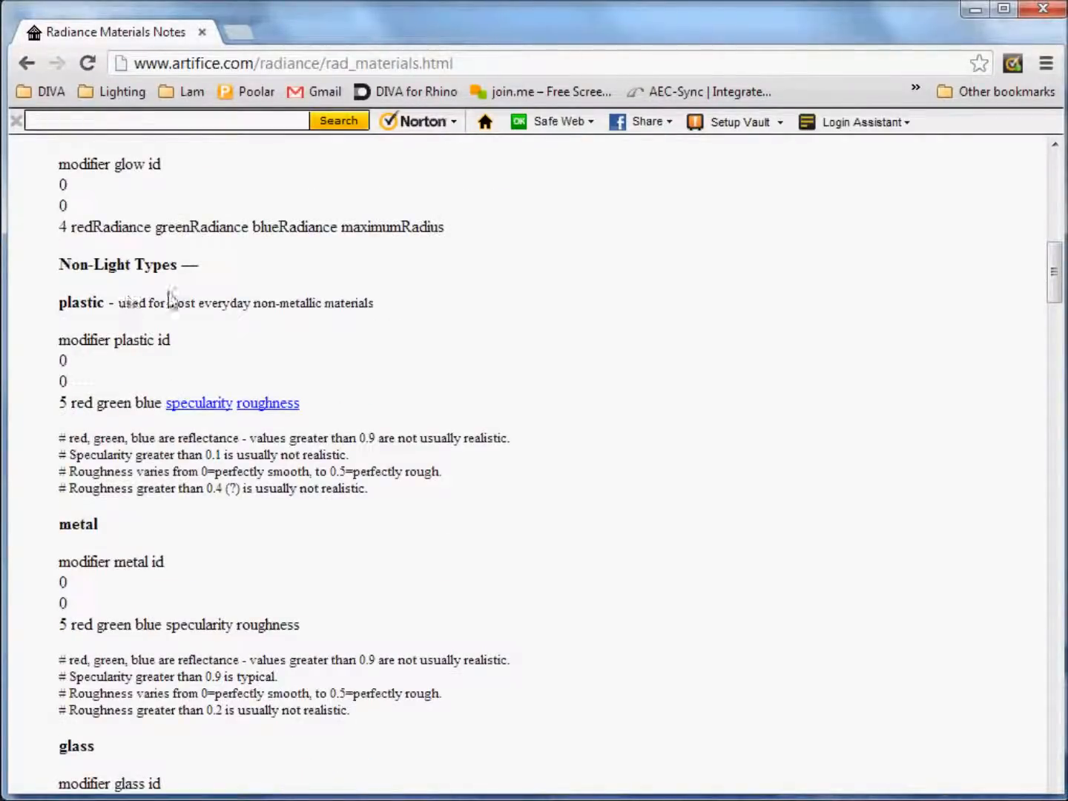
{"action": "mouse_move", "coordinate": [74, 340]}
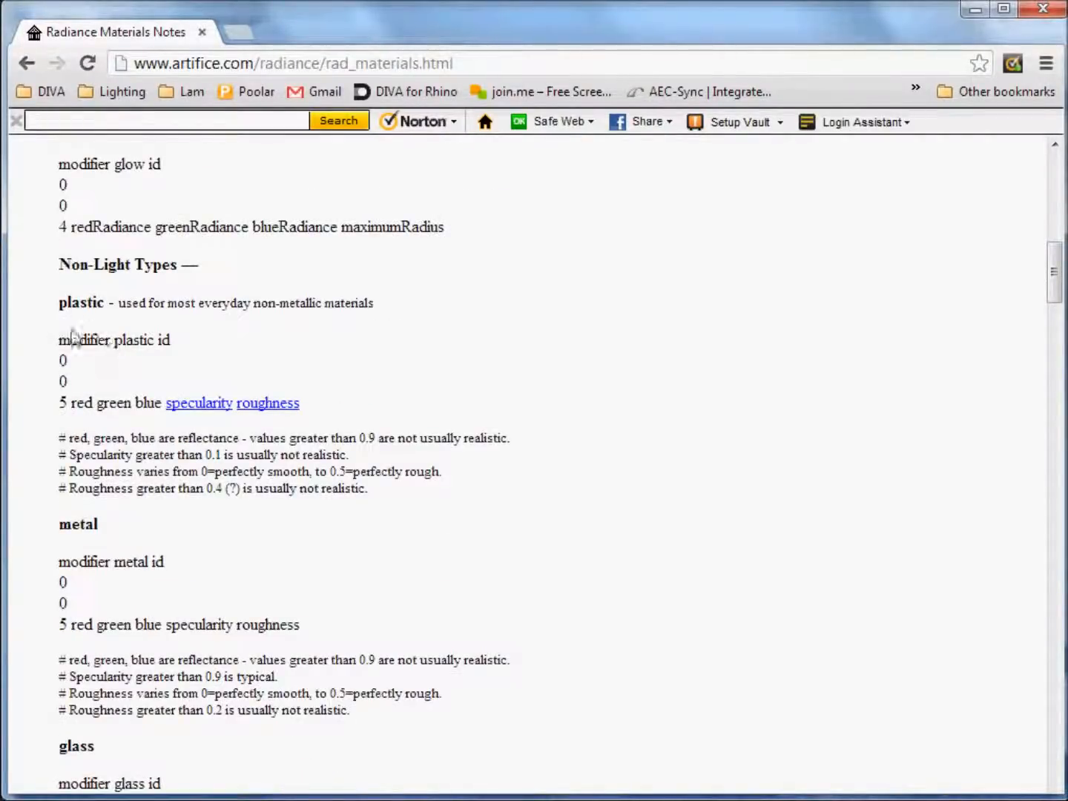
{"action": "mouse_move", "coordinate": [131, 349]}
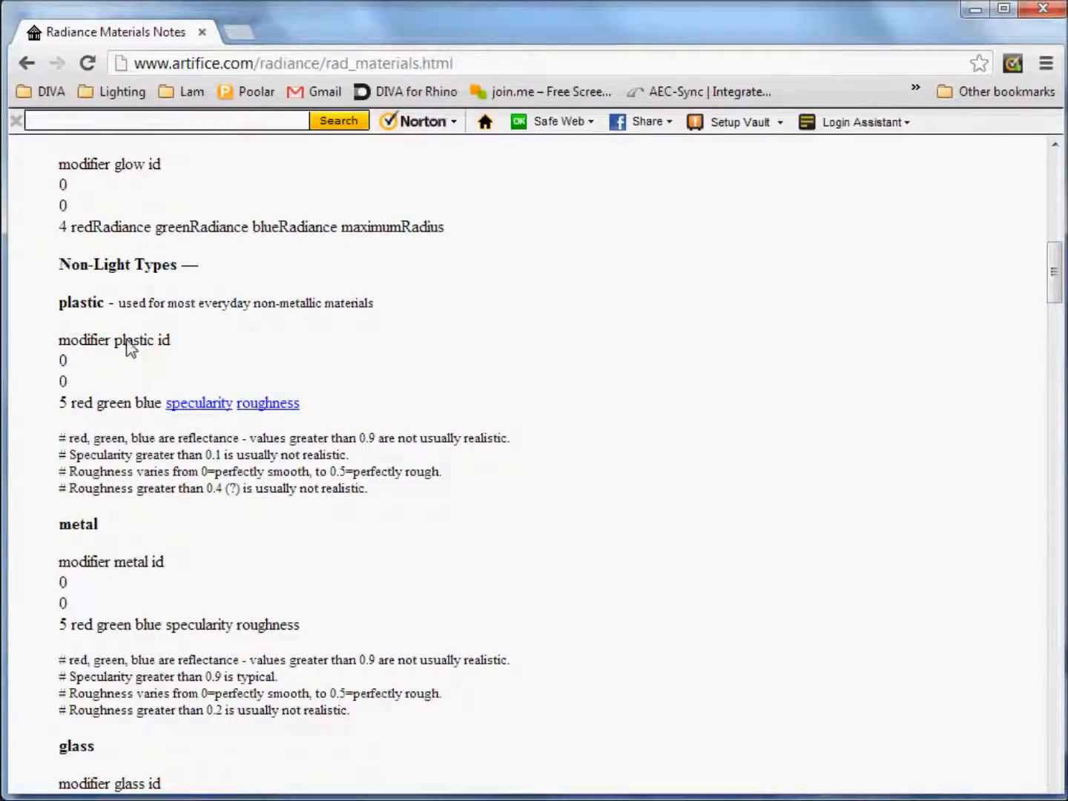
{"action": "mouse_move", "coordinate": [132, 354]}
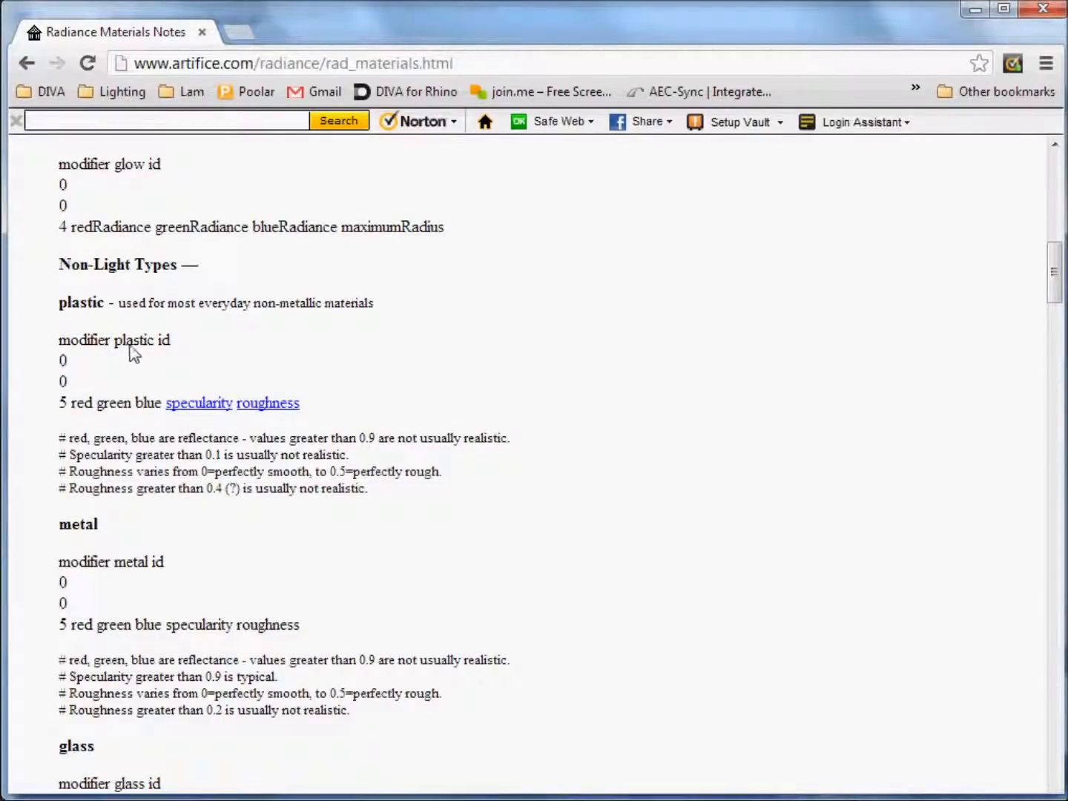
{"action": "mouse_move", "coordinate": [174, 347]}
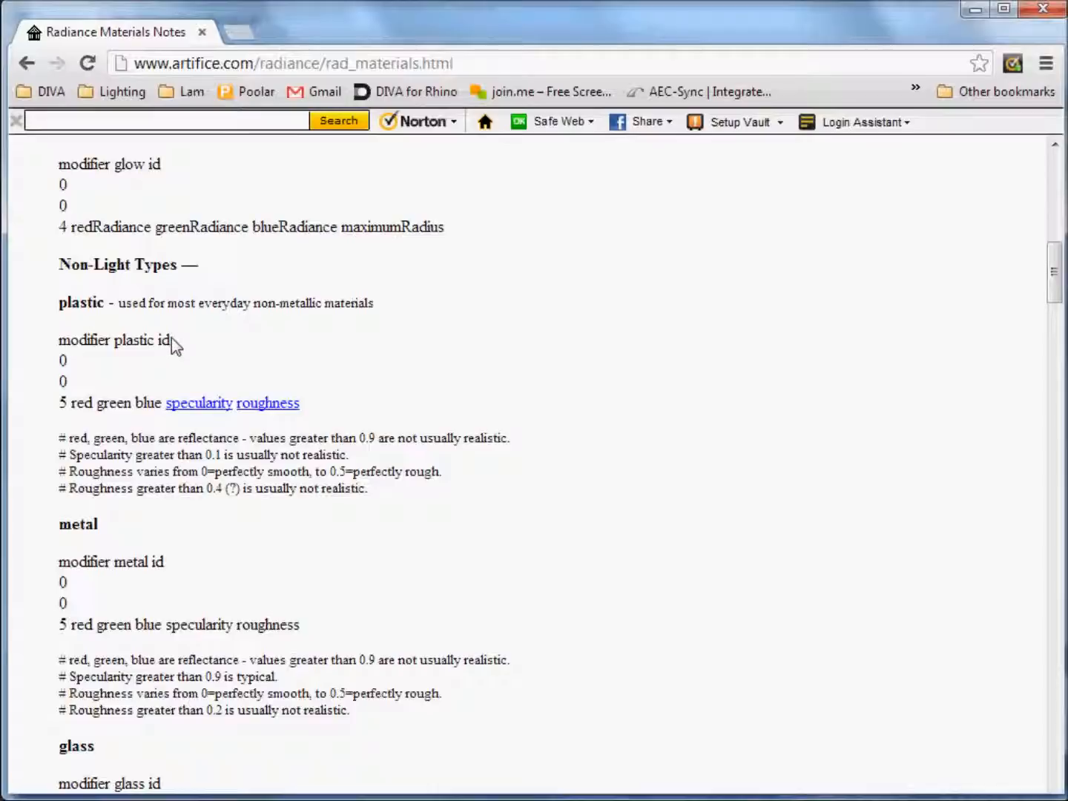
{"action": "mouse_move", "coordinate": [169, 350]}
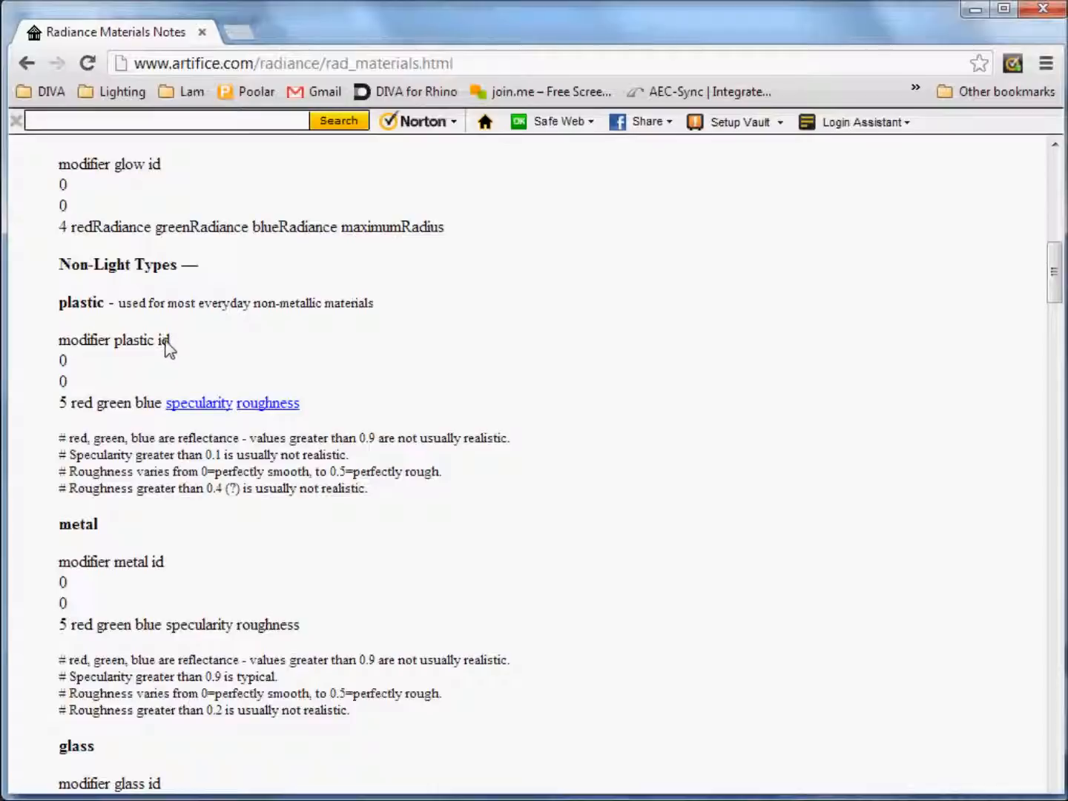
{"action": "mouse_move", "coordinate": [164, 349]}
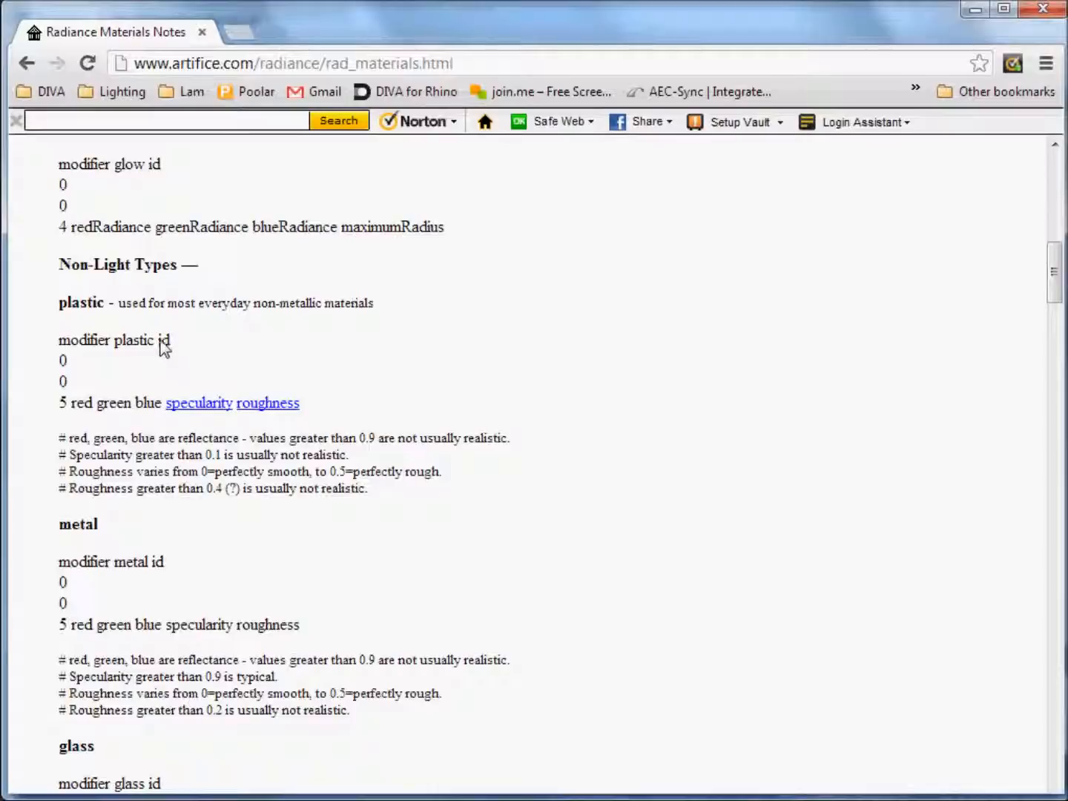
{"action": "mouse_move", "coordinate": [68, 391]}
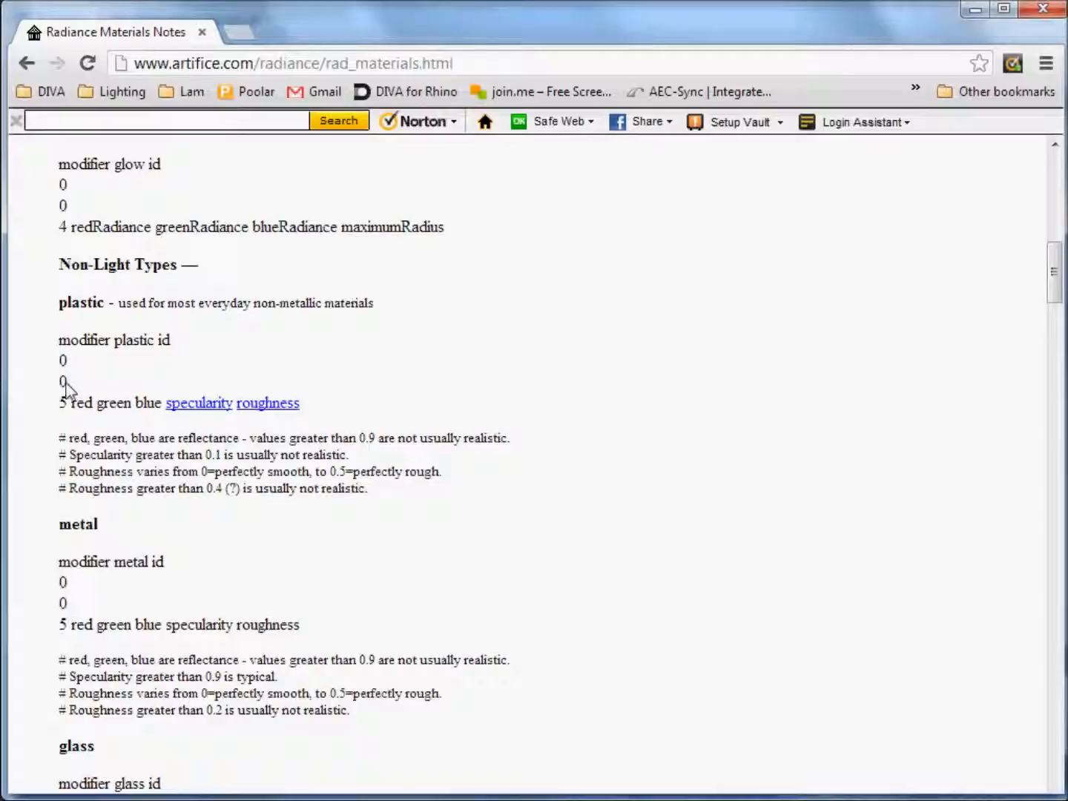
{"action": "mouse_move", "coordinate": [67, 412]}
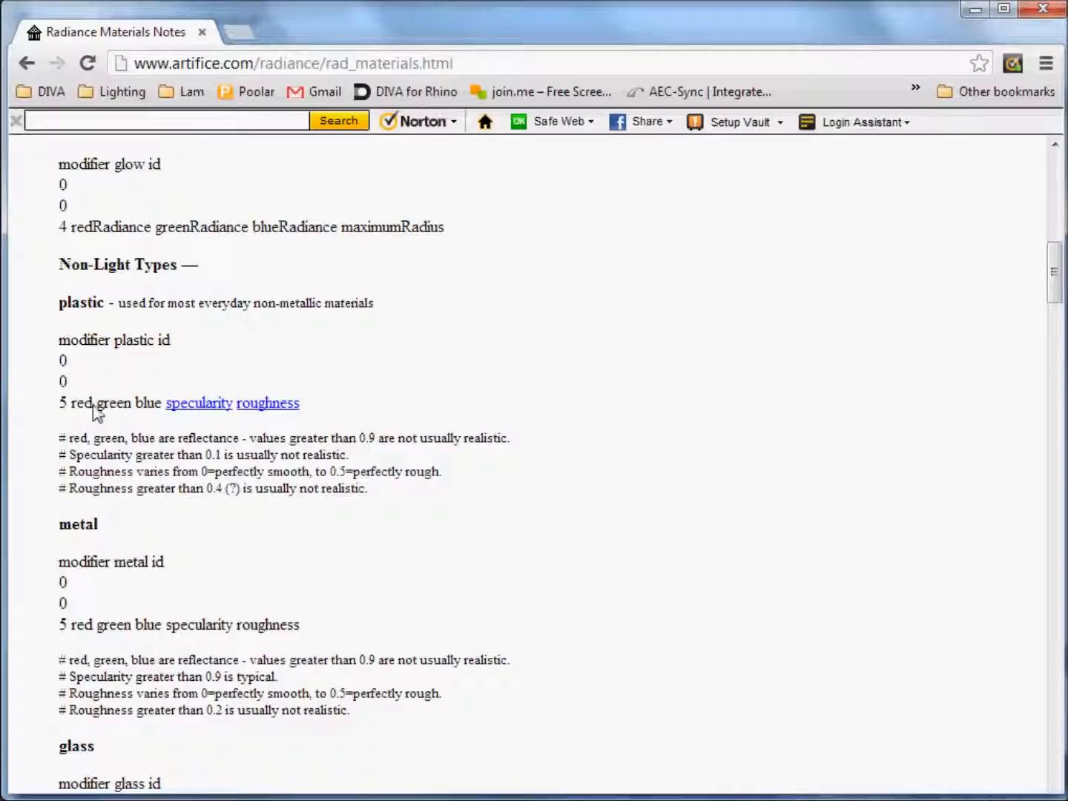
{"action": "mouse_move", "coordinate": [156, 410]}
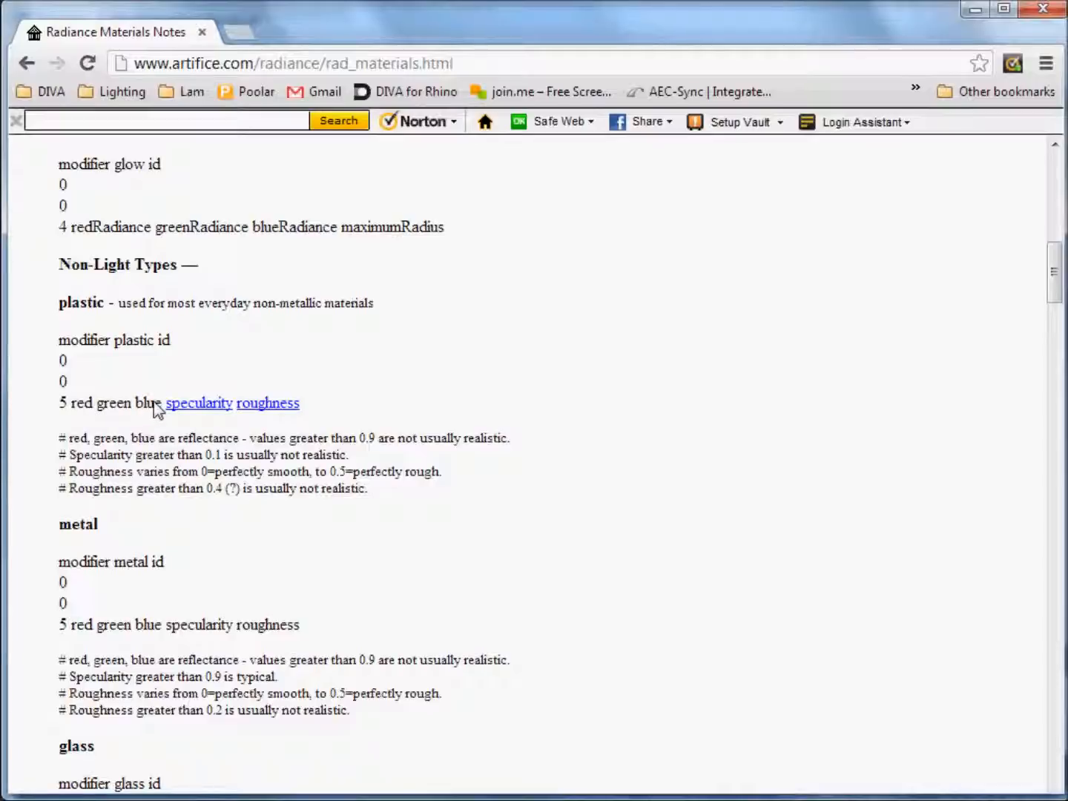
{"action": "mouse_move", "coordinate": [150, 425]}
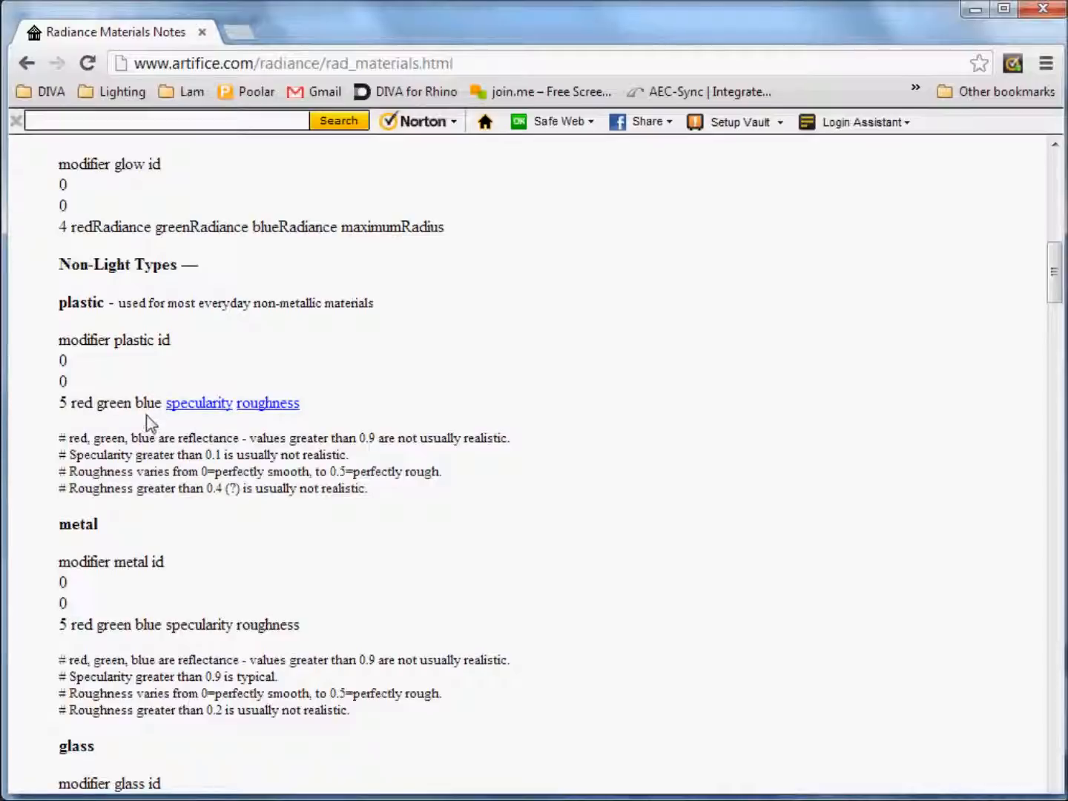
{"action": "mouse_move", "coordinate": [141, 413]}
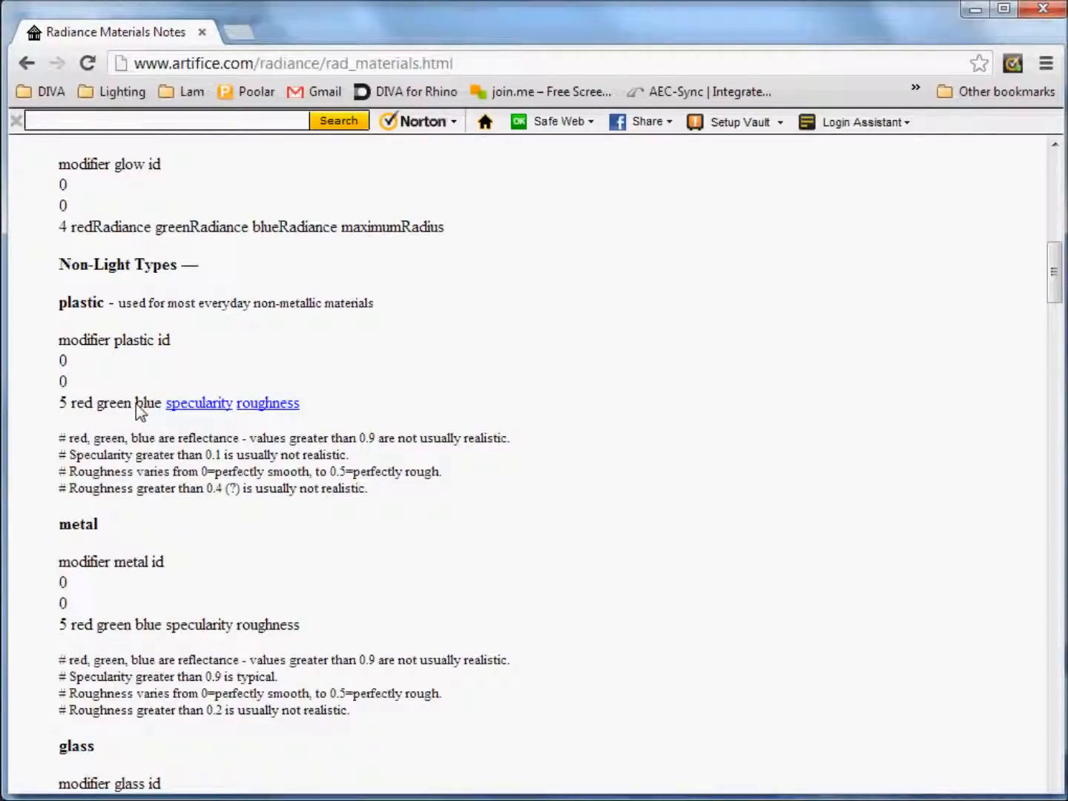
{"action": "mouse_move", "coordinate": [300, 417]}
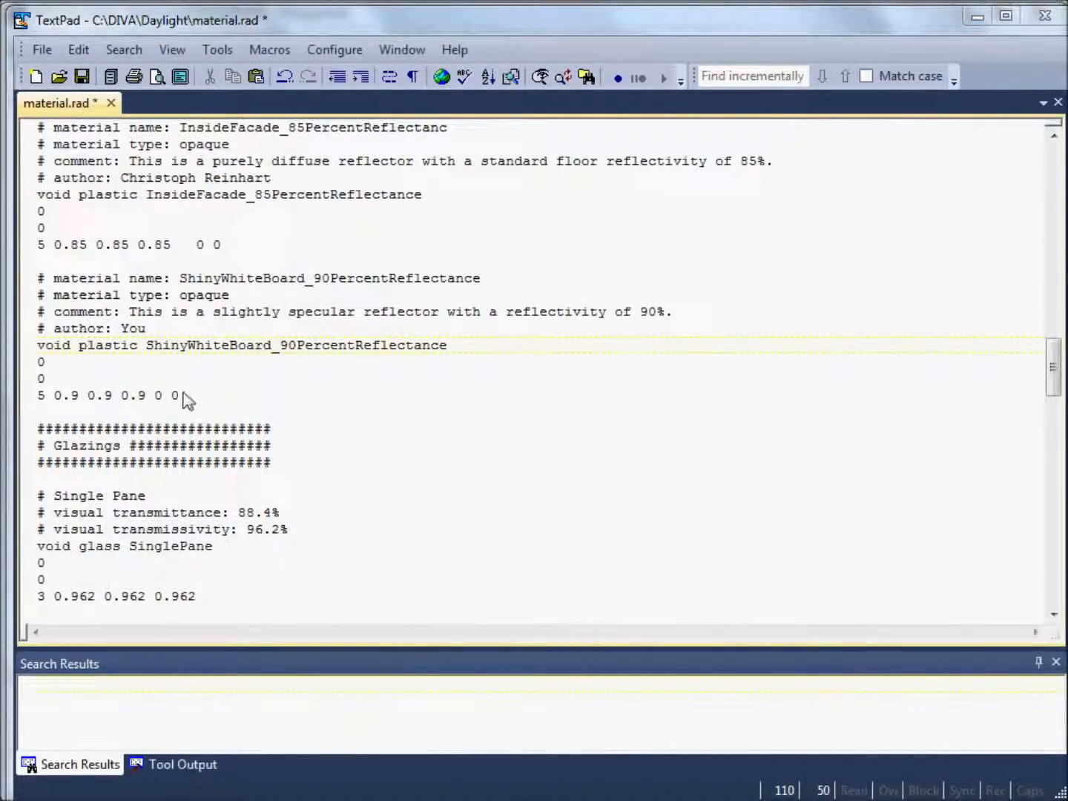
{"action": "mouse_move", "coordinate": [111, 400]}
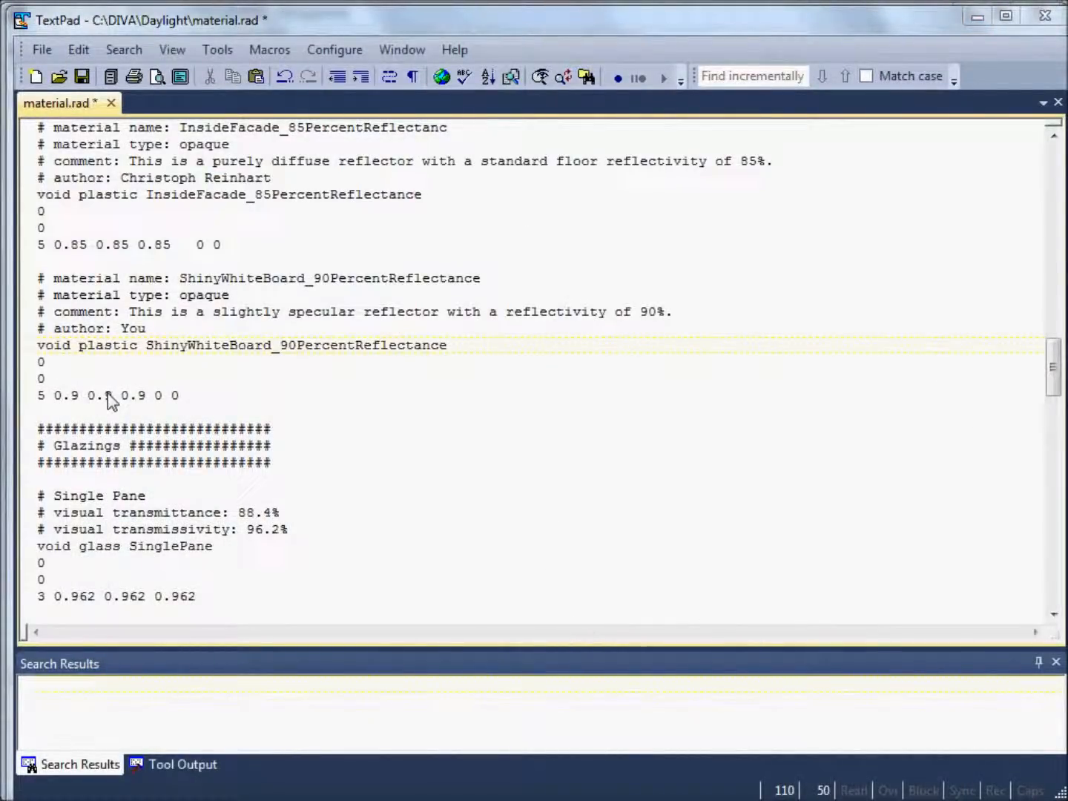
{"action": "mouse_move", "coordinate": [148, 402]}
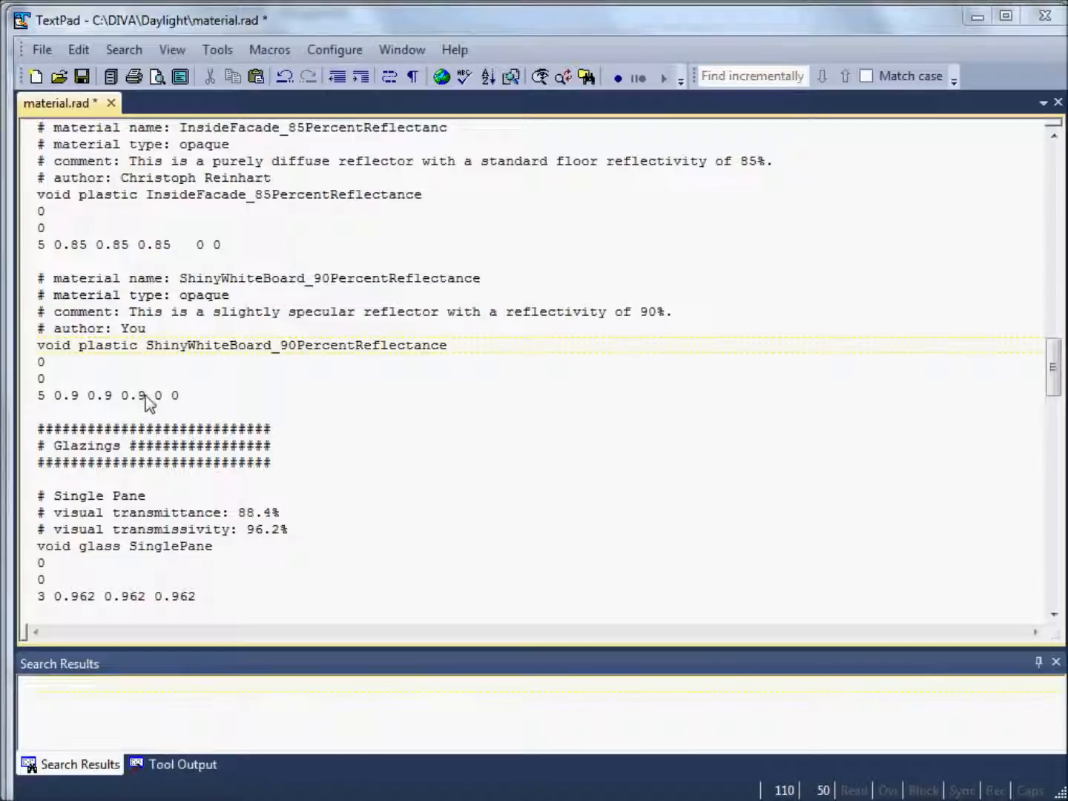
{"action": "mouse_move", "coordinate": [58, 401]}
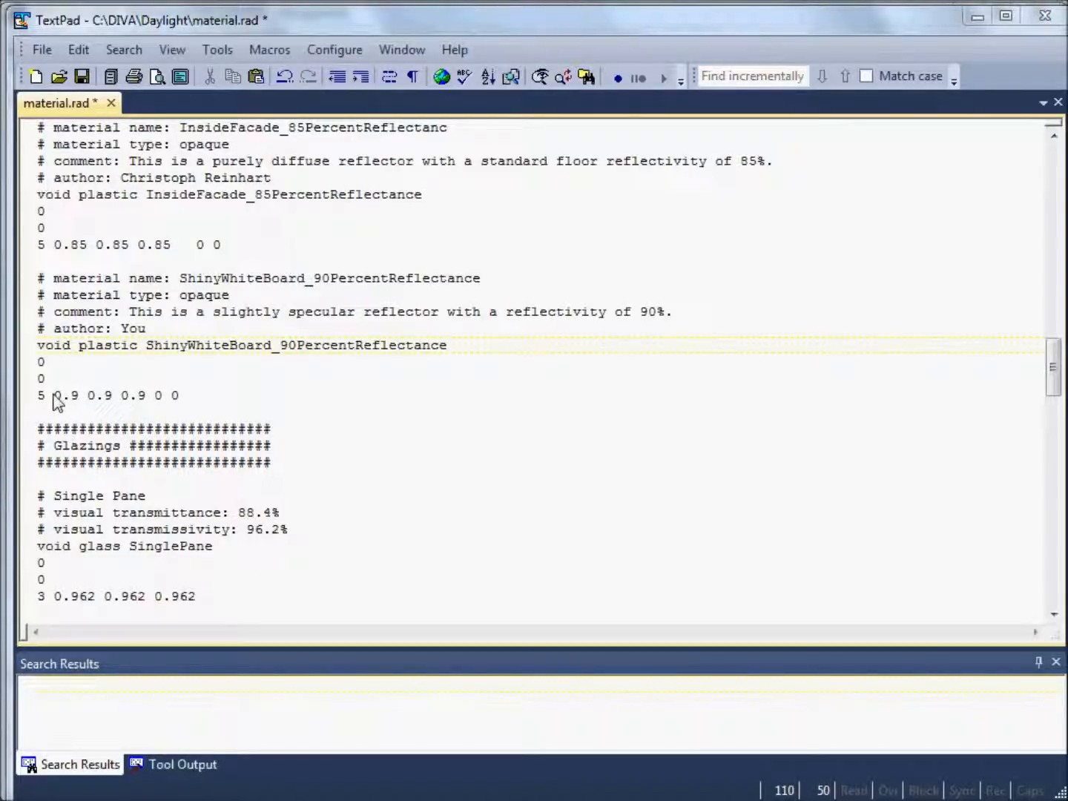
{"action": "mouse_move", "coordinate": [66, 406]}
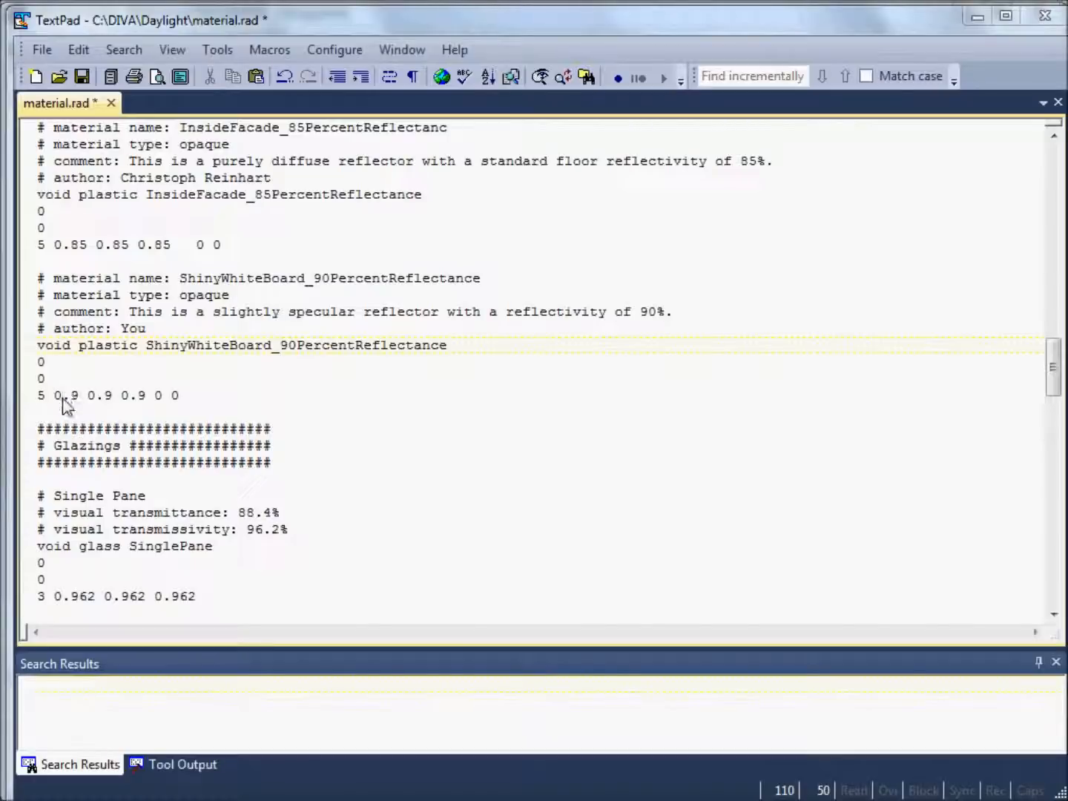
{"action": "mouse_move", "coordinate": [80, 403]}
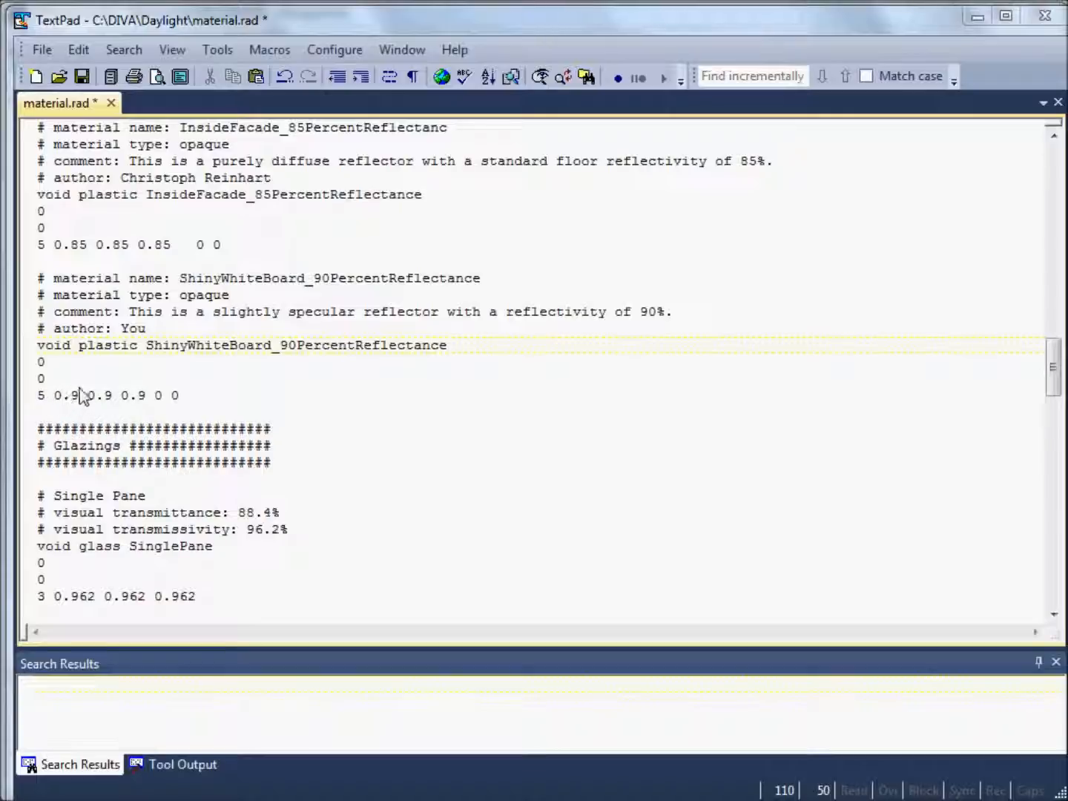
{"action": "mouse_move", "coordinate": [79, 402]}
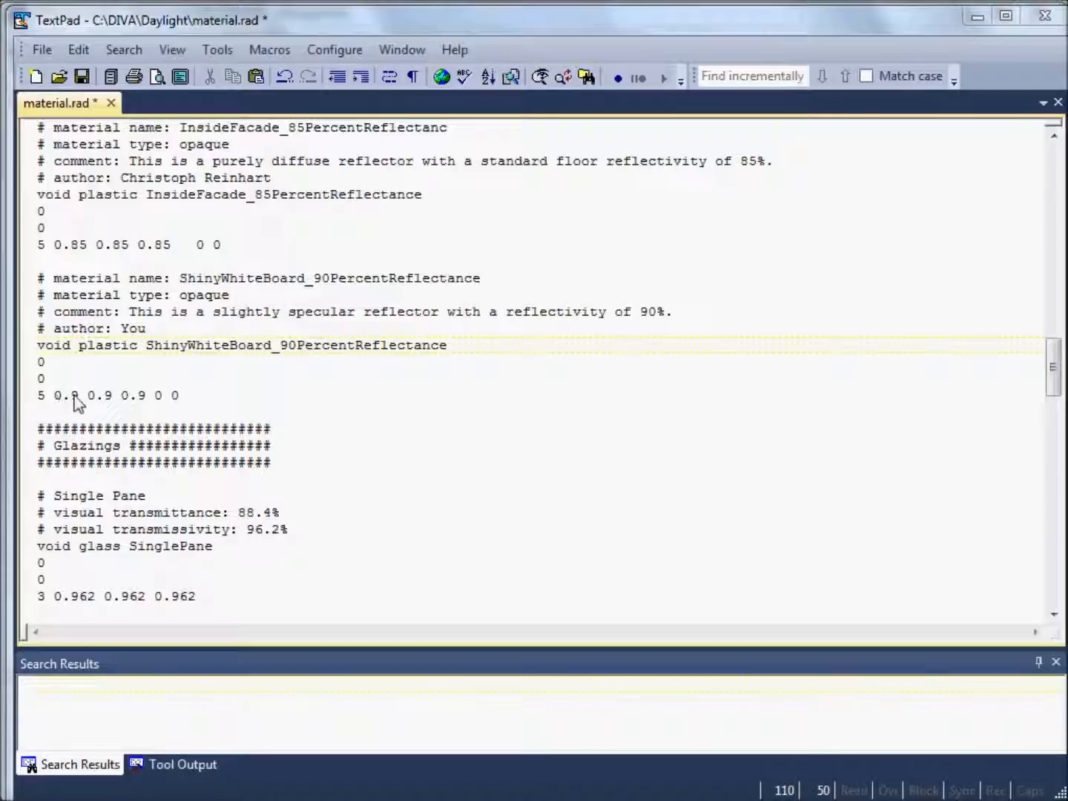
{"action": "mouse_move", "coordinate": [137, 406]}
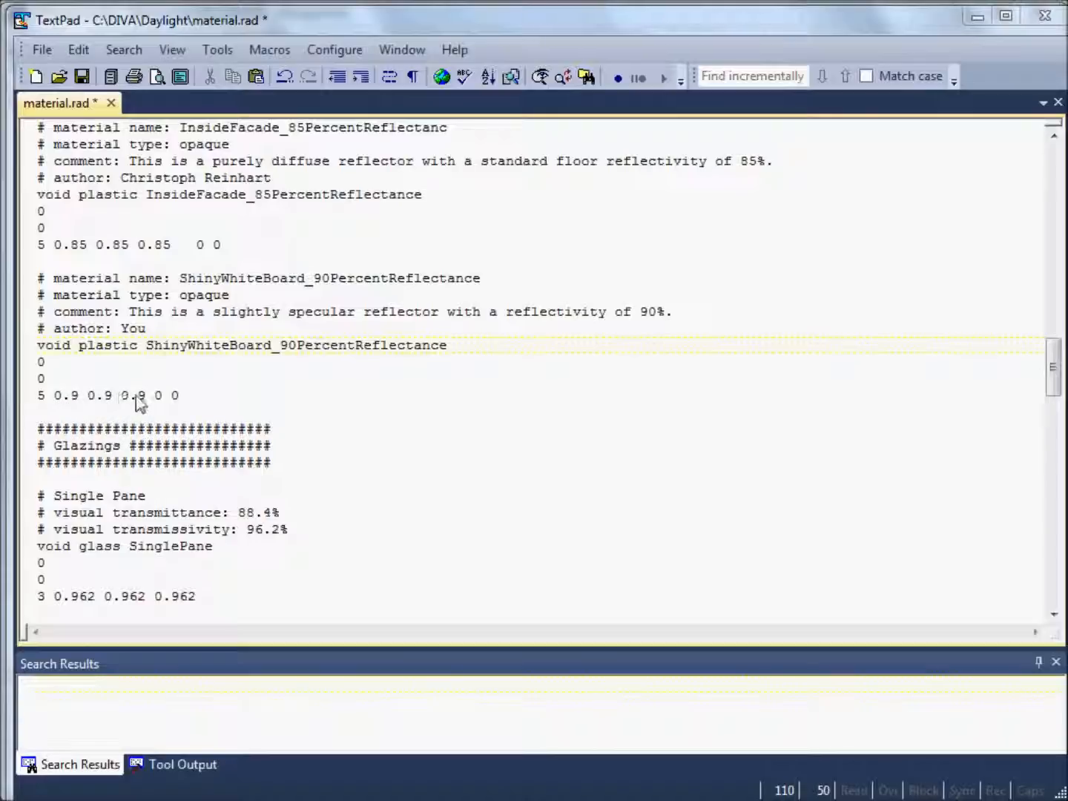
{"action": "mouse_move", "coordinate": [81, 404]}
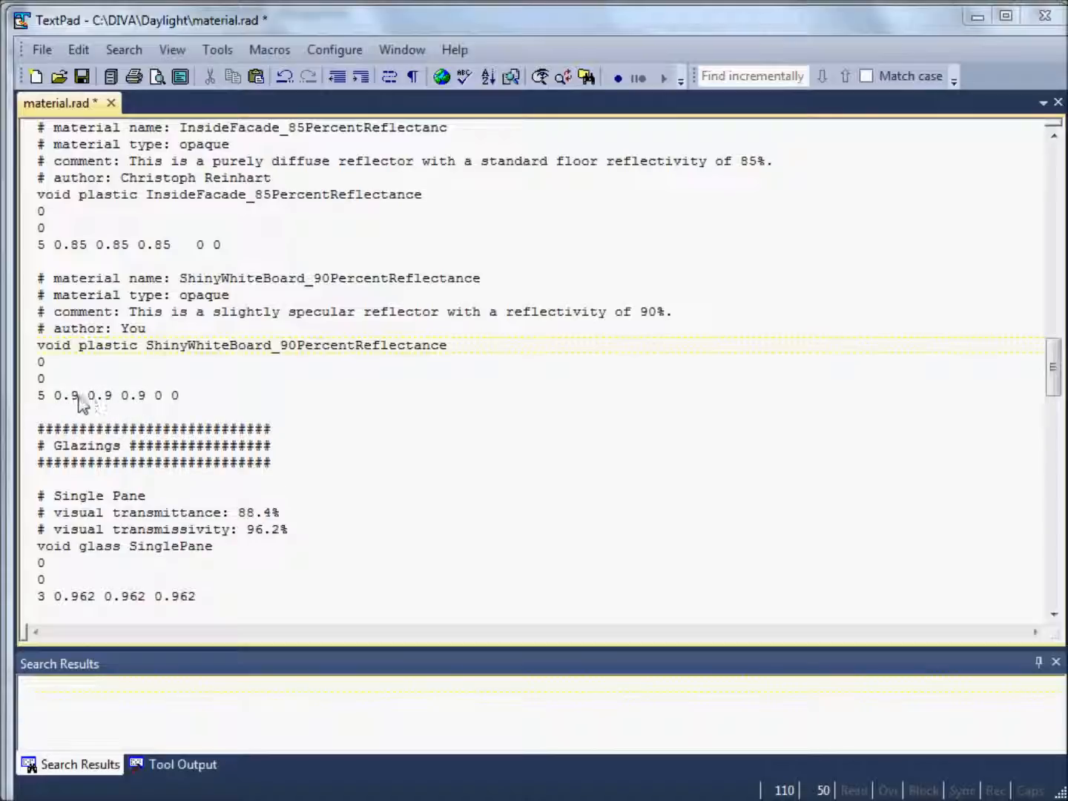
{"action": "mouse_move", "coordinate": [156, 400]}
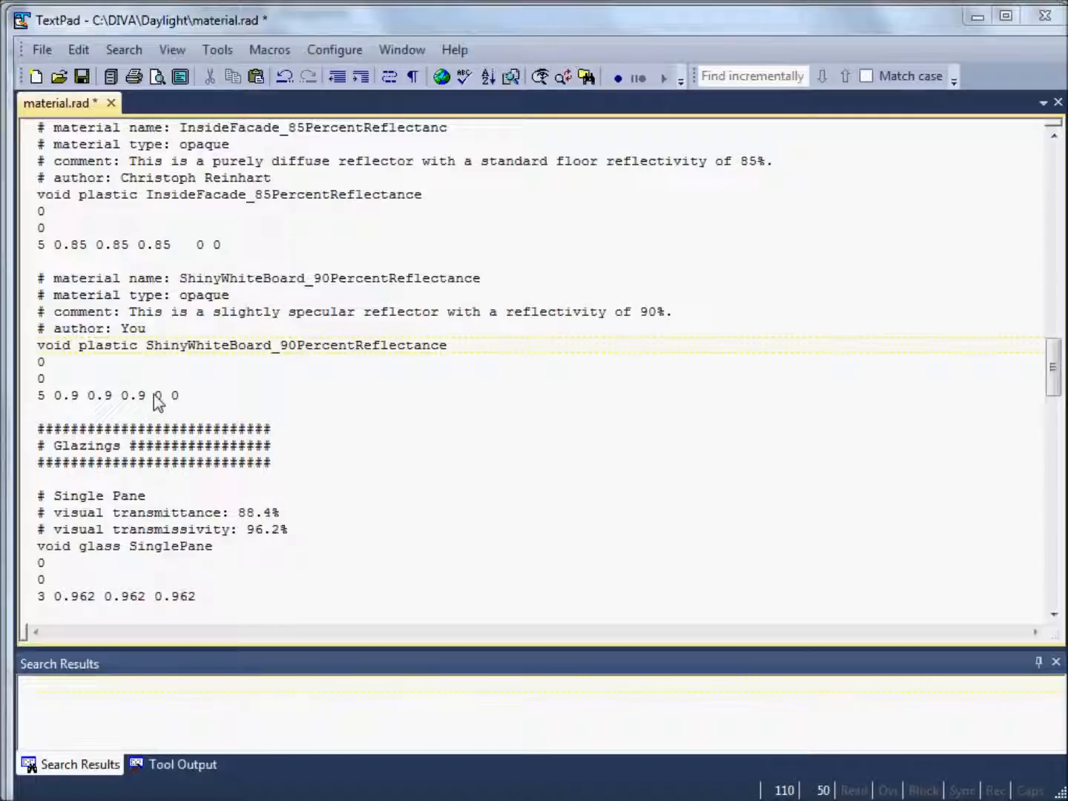
Step: Change the material's specularity value from 0 to 0.25, giving 5 0.9 0.9 0.9 0.25 0
{"action": "left_click", "coordinate": [156, 394]}
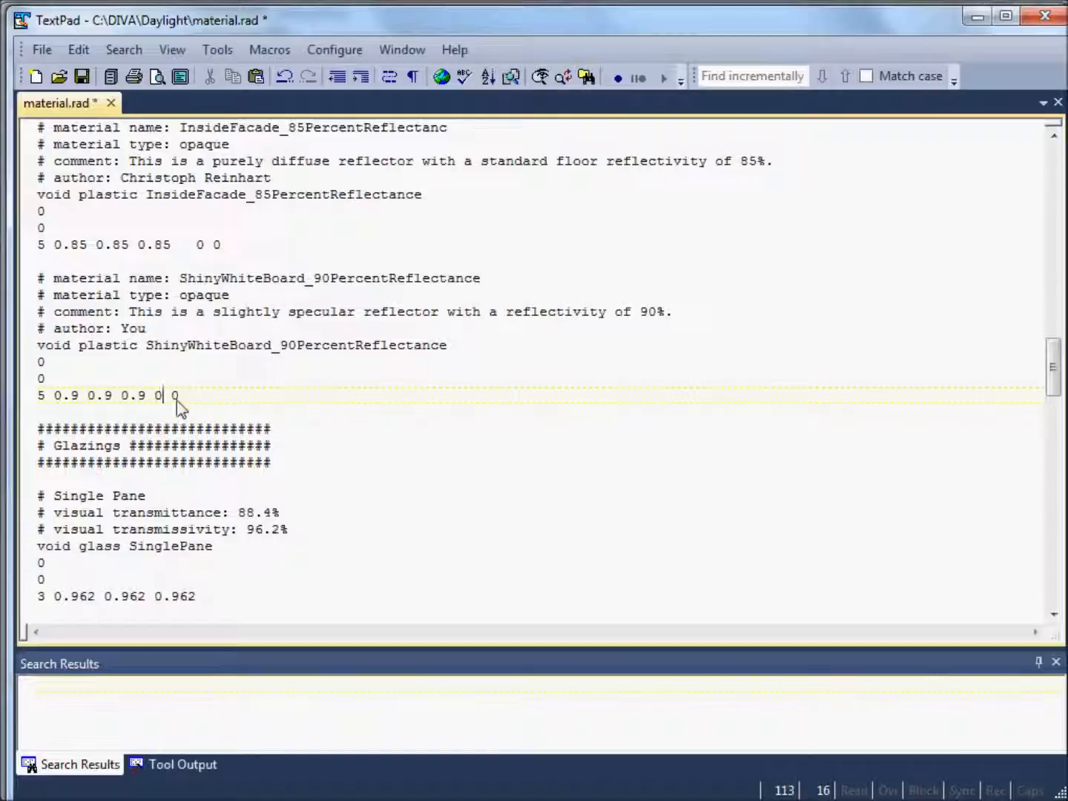
{"action": "mouse_move", "coordinate": [282, 363]}
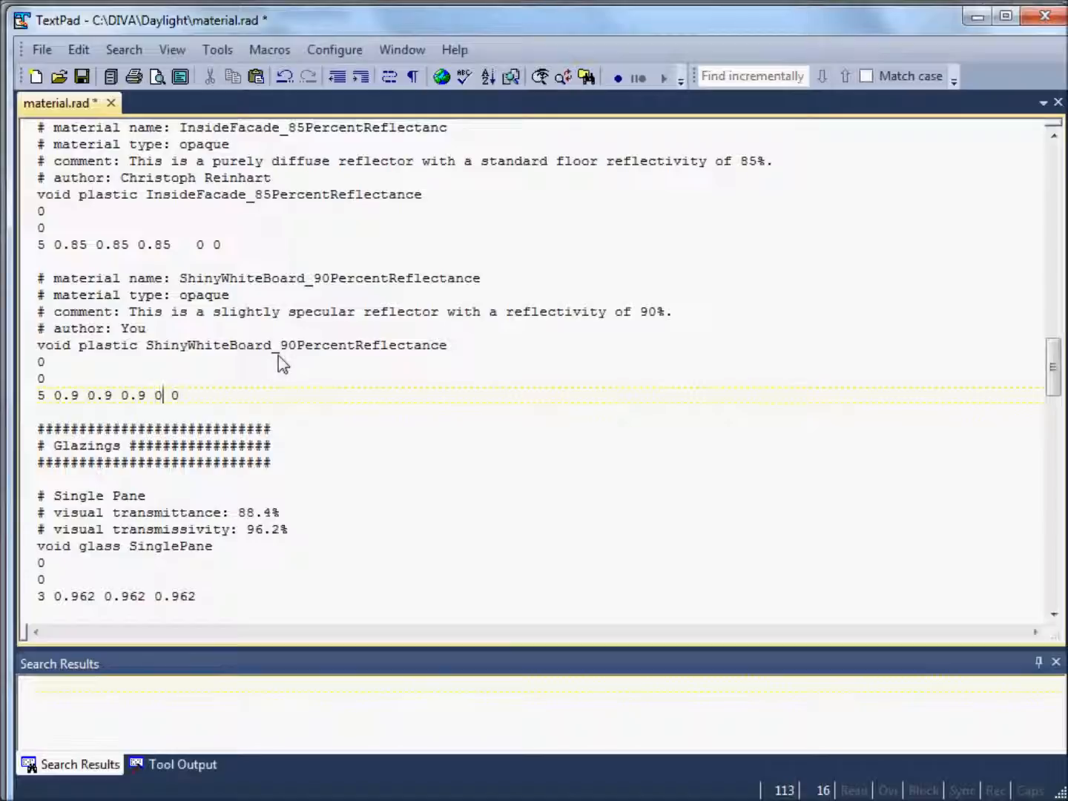
{"action": "type", "text": ".05"}
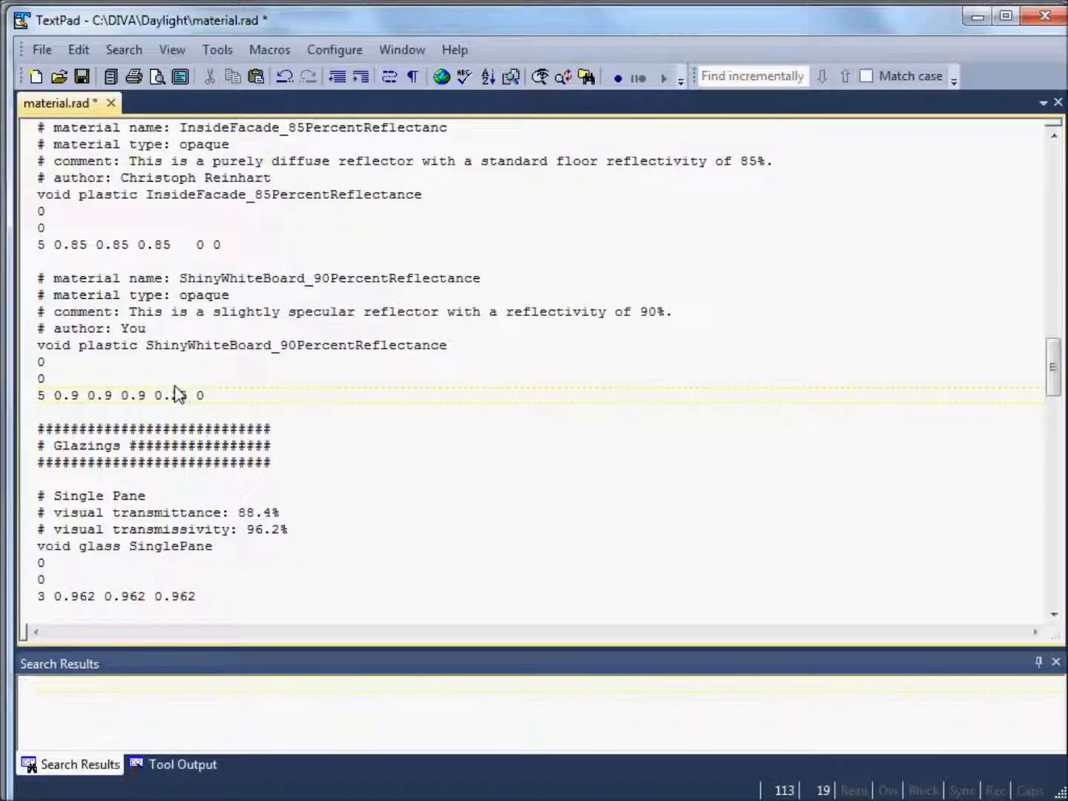
{"action": "type", "text": "25"}
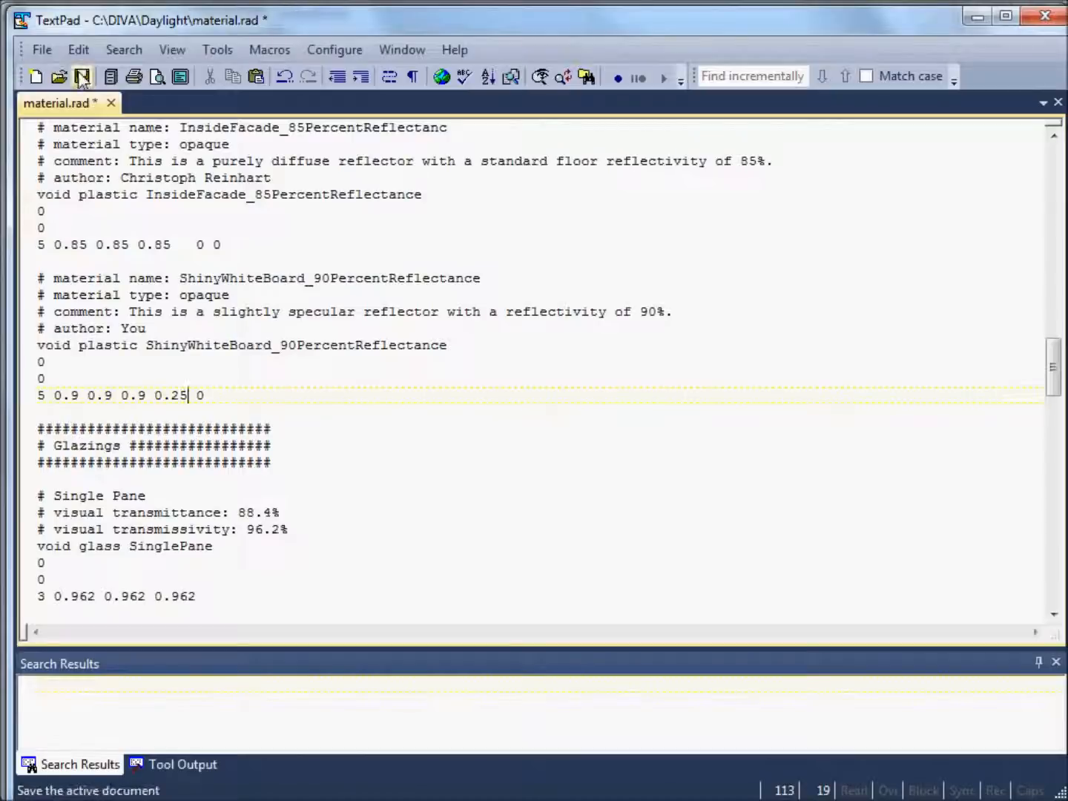
{"action": "mouse_move", "coordinate": [82, 77]}
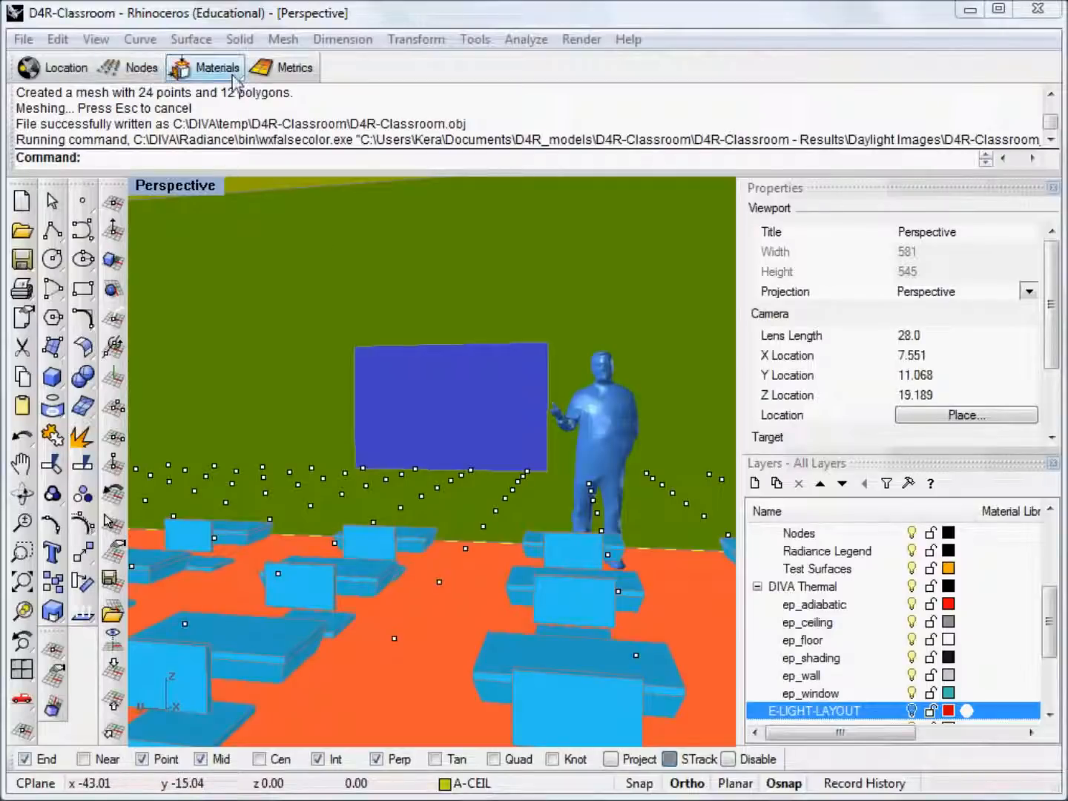
Step: Assign ShinyWhiteBoard_90PercentReflectance to the WHITEBOARD layer and submit the material information
{"action": "left_click", "coordinate": [216, 67]}
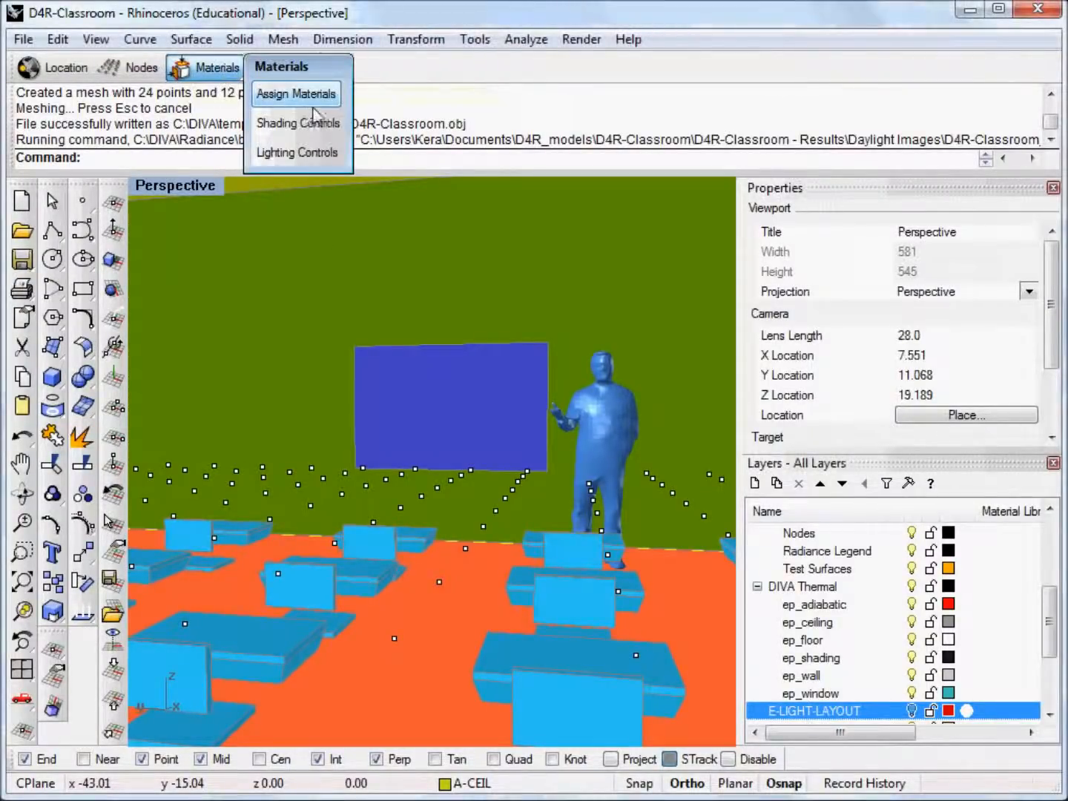
{"action": "left_click", "coordinate": [296, 94]}
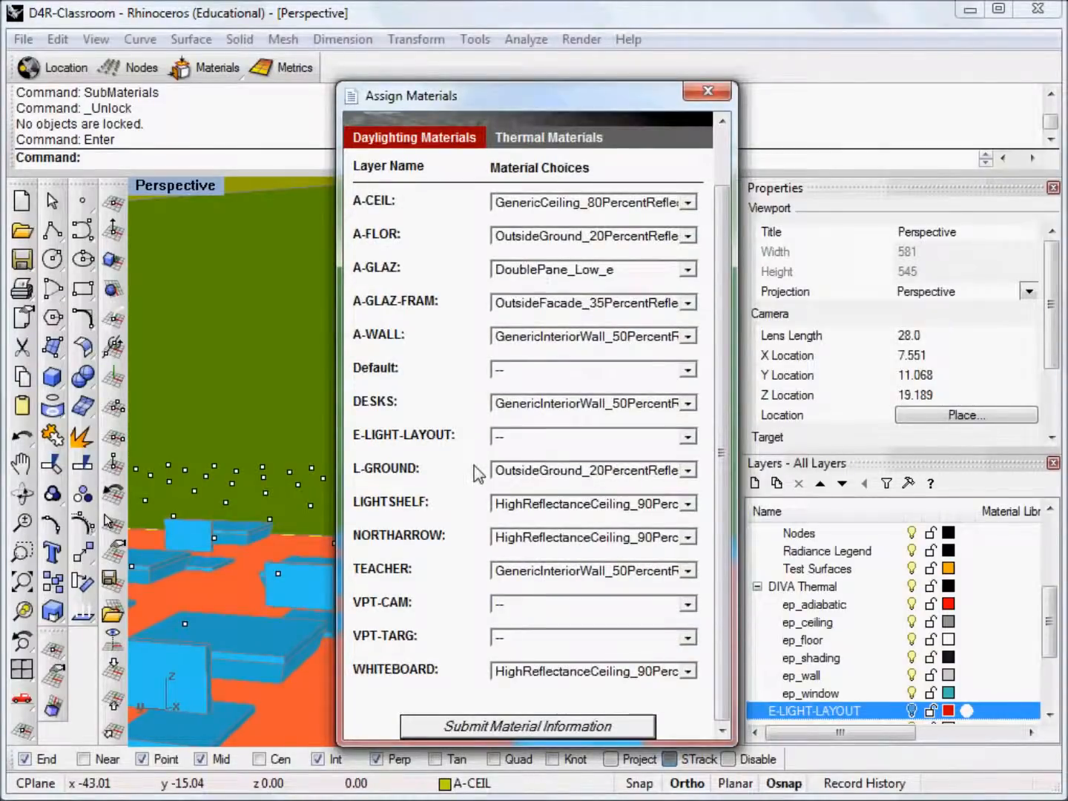
{"action": "left_click", "coordinate": [686, 670]}
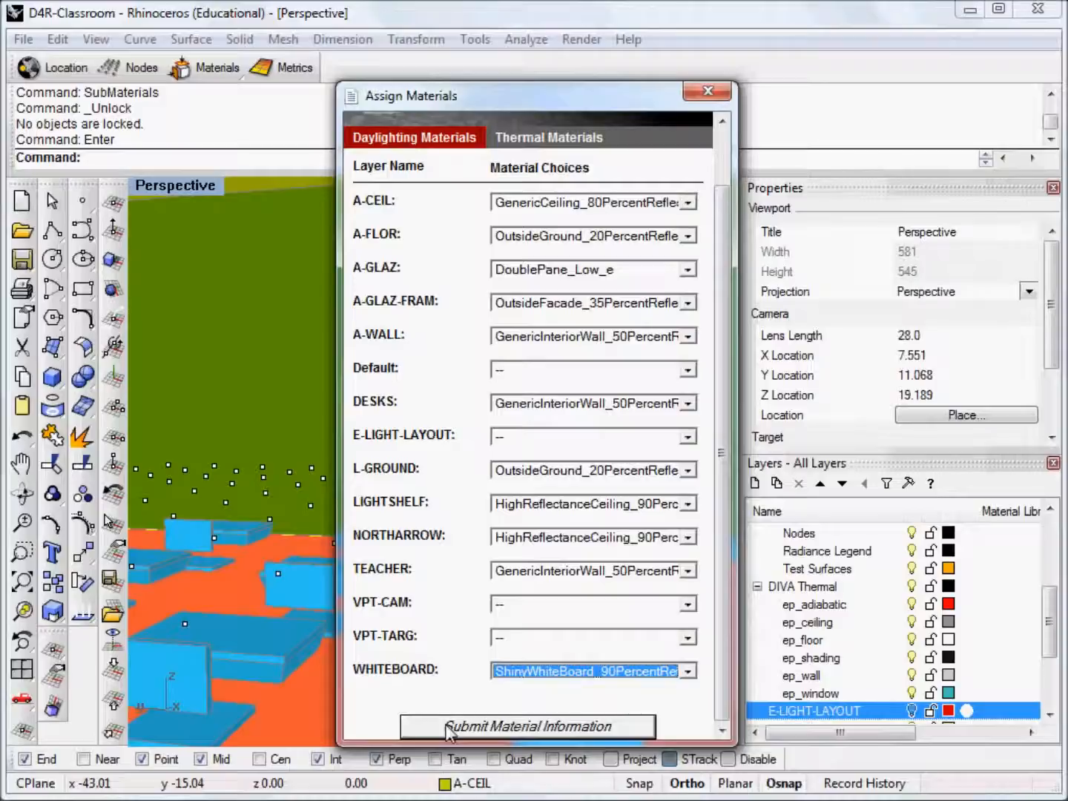
{"action": "left_click", "coordinate": [528, 726]}
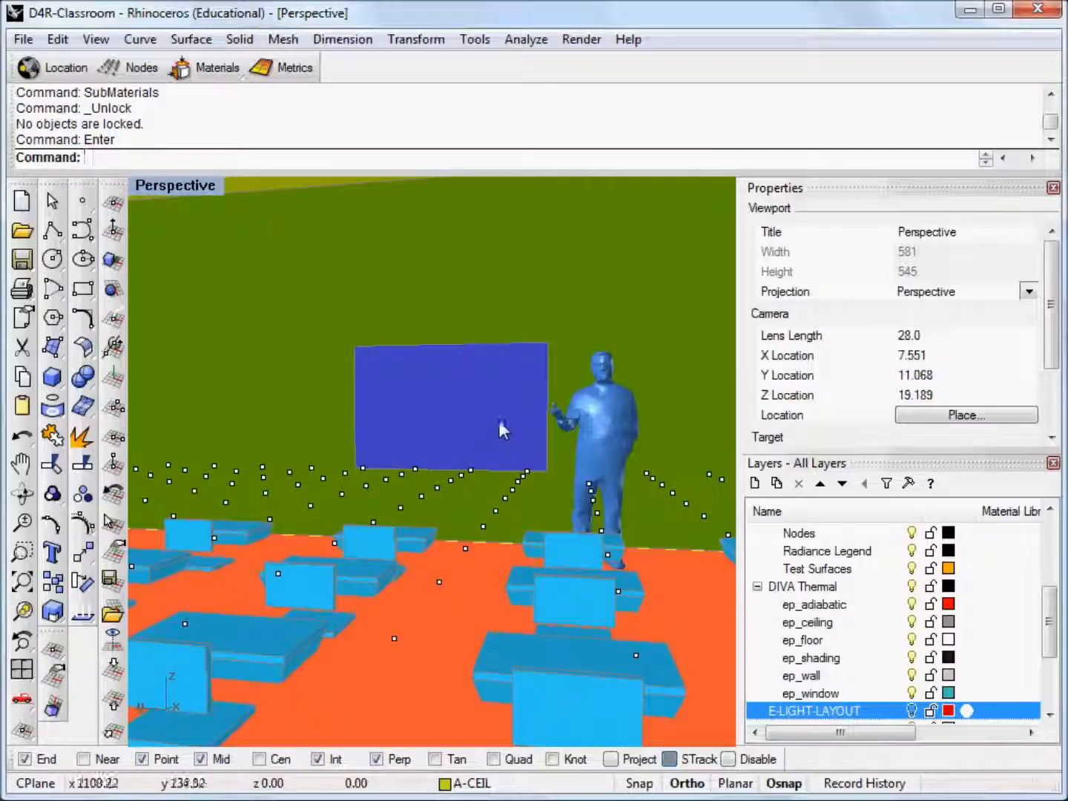
{"action": "mouse_move", "coordinate": [319, 326]}
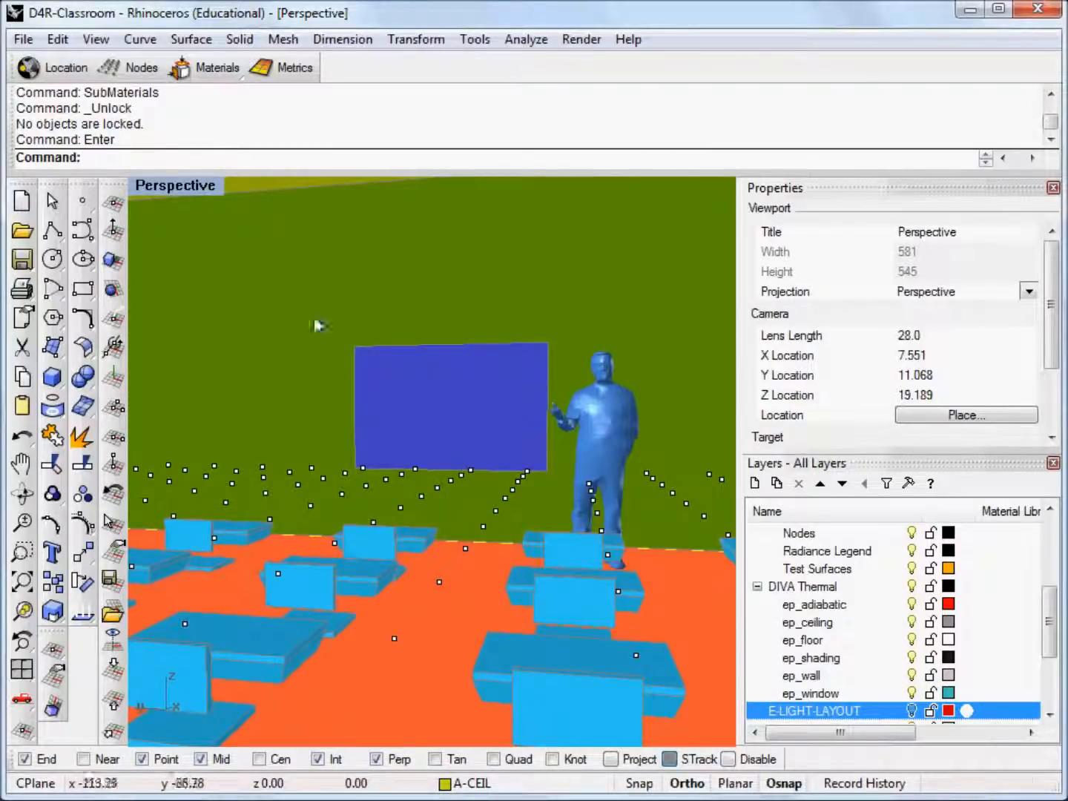
Step: Start the daylight image simulation from the Metrics Daylight Images tab
{"action": "left_click", "coordinate": [293, 68]}
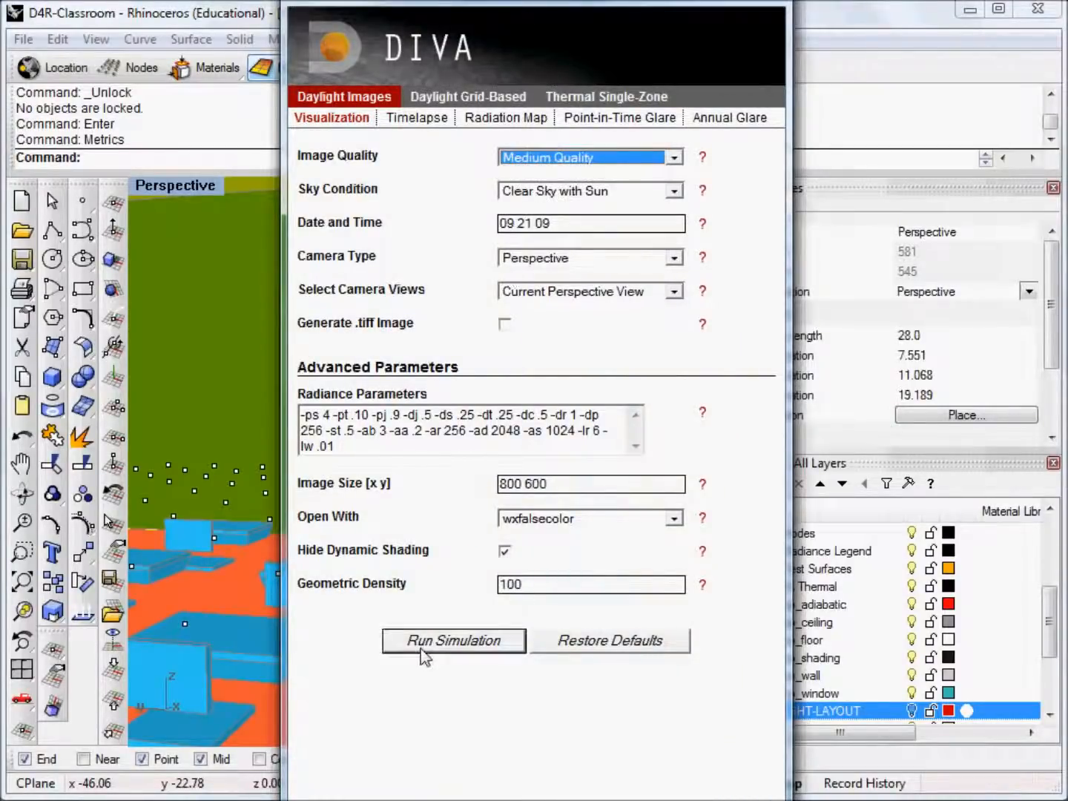
{"action": "left_click", "coordinate": [453, 640]}
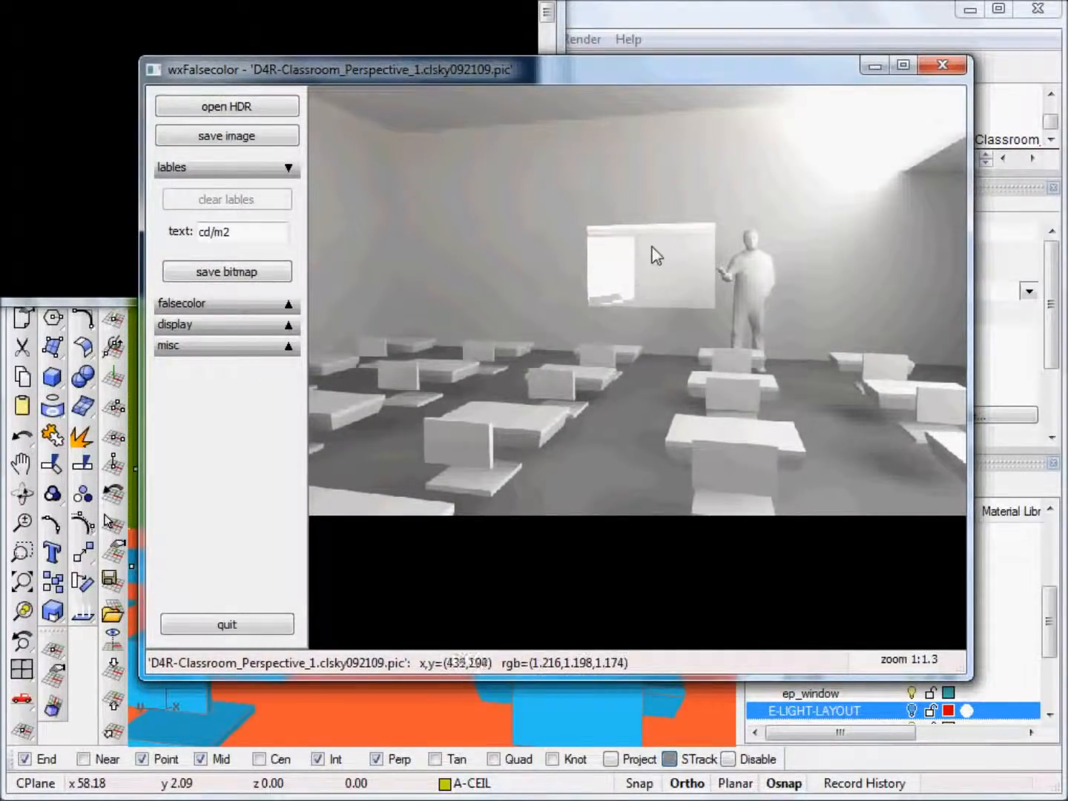
{"action": "mouse_move", "coordinate": [696, 248]}
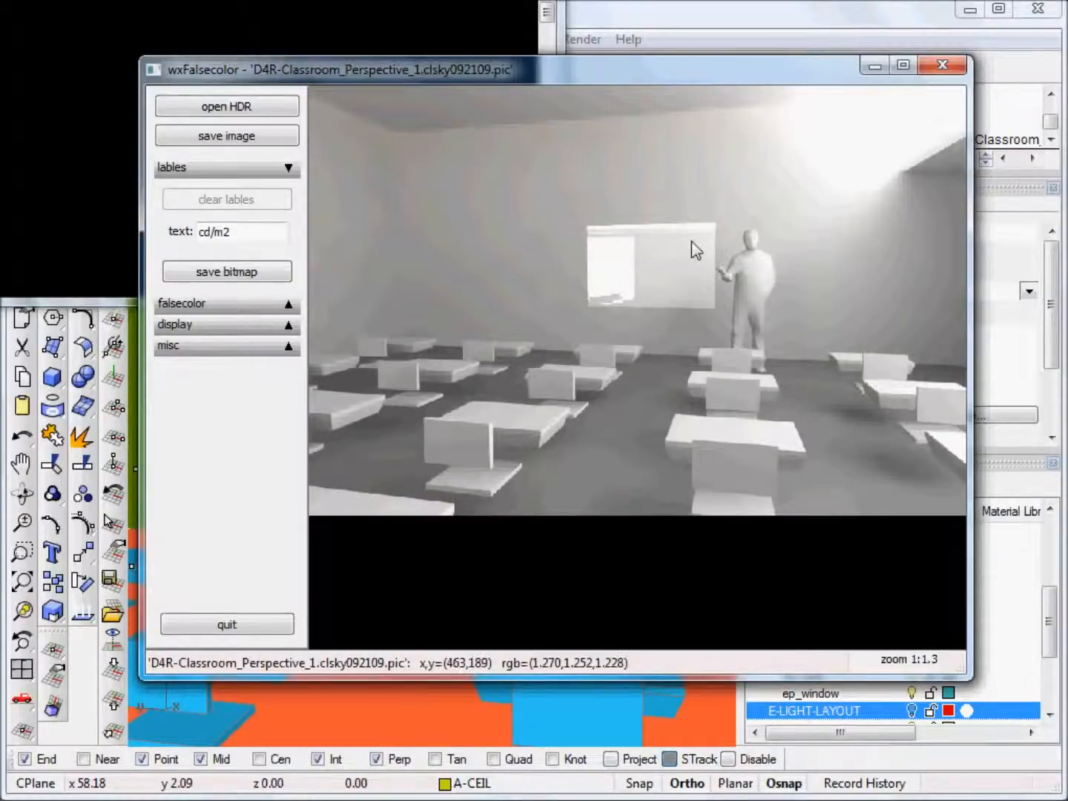
{"action": "mouse_move", "coordinate": [623, 278]}
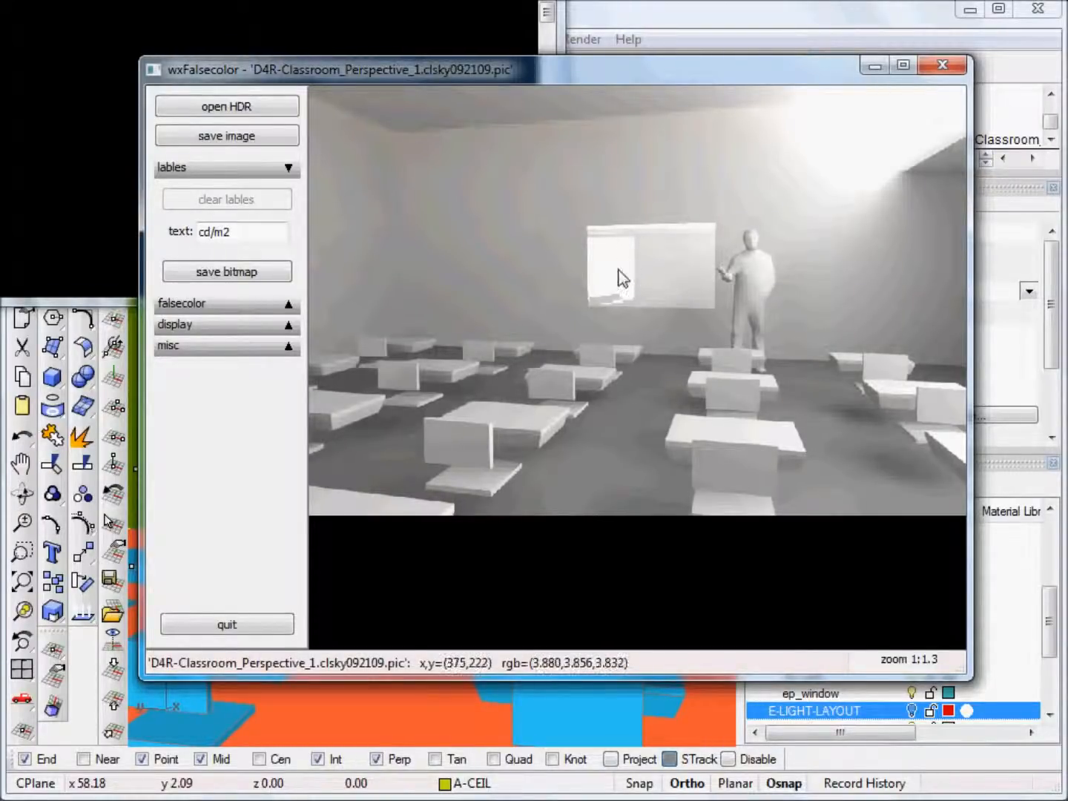
{"action": "mouse_move", "coordinate": [666, 289]}
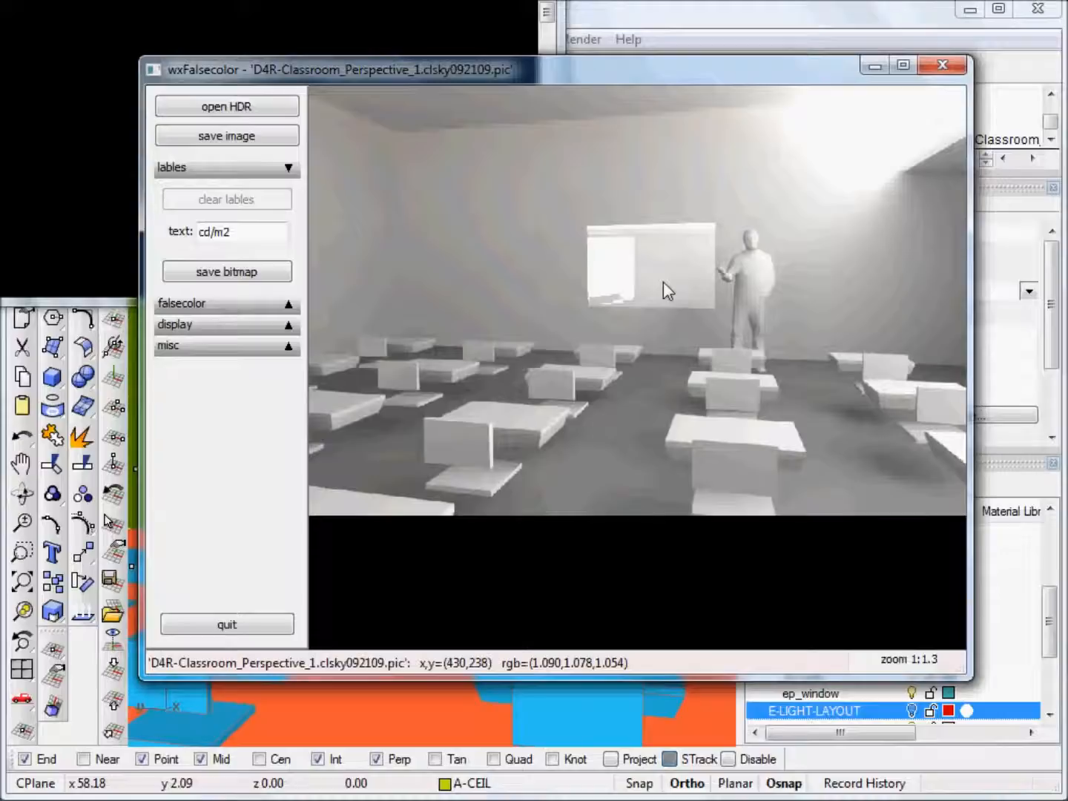
{"action": "mouse_move", "coordinate": [556, 228]}
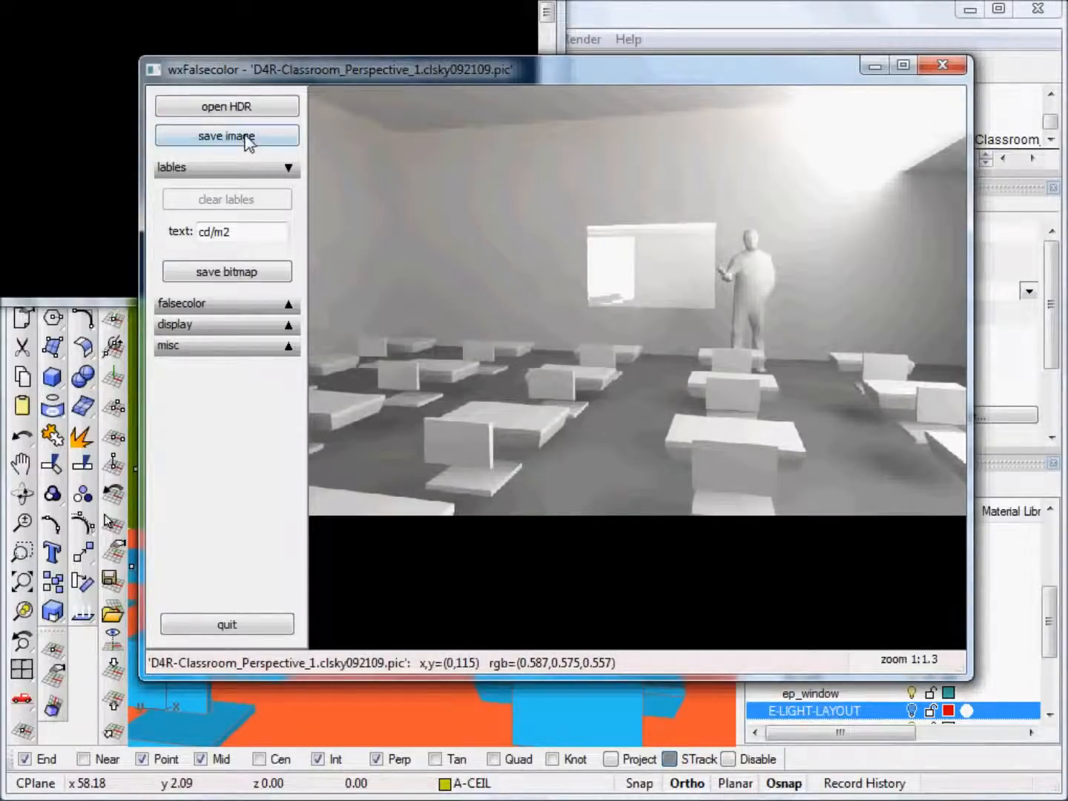
Step: Save the rendered classroom image with Save as type set to PNG file
{"action": "left_click", "coordinate": [226, 135]}
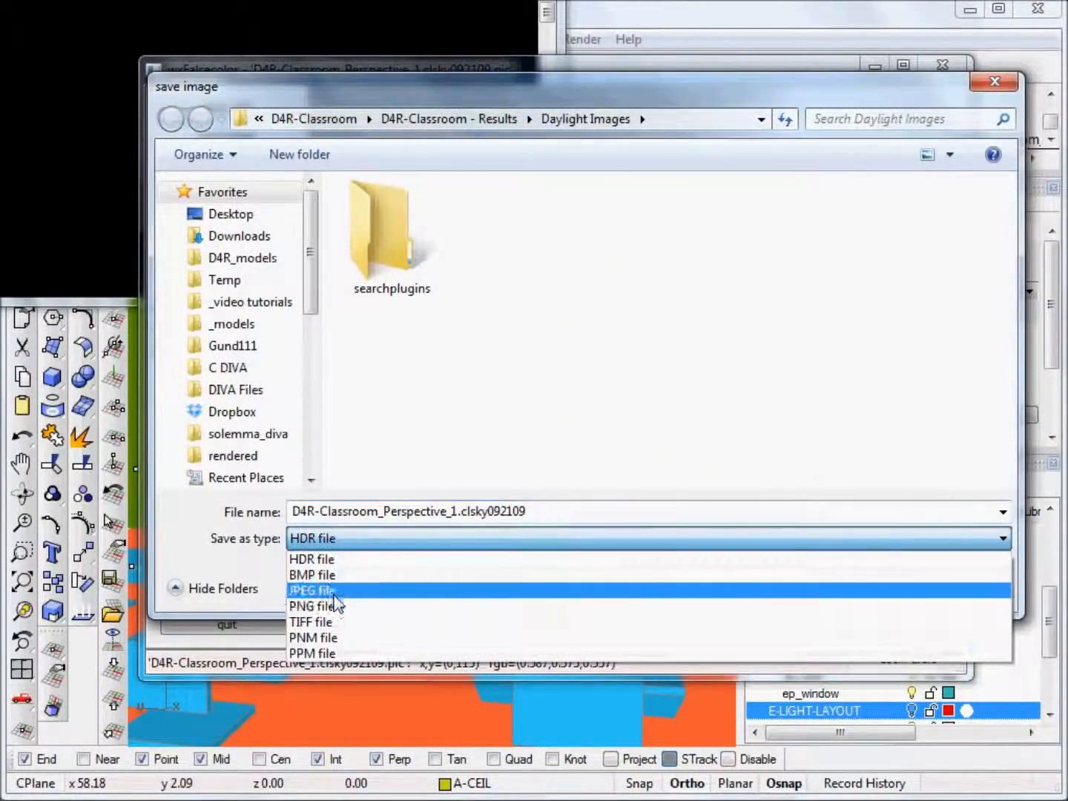
{"action": "left_click", "coordinate": [311, 605]}
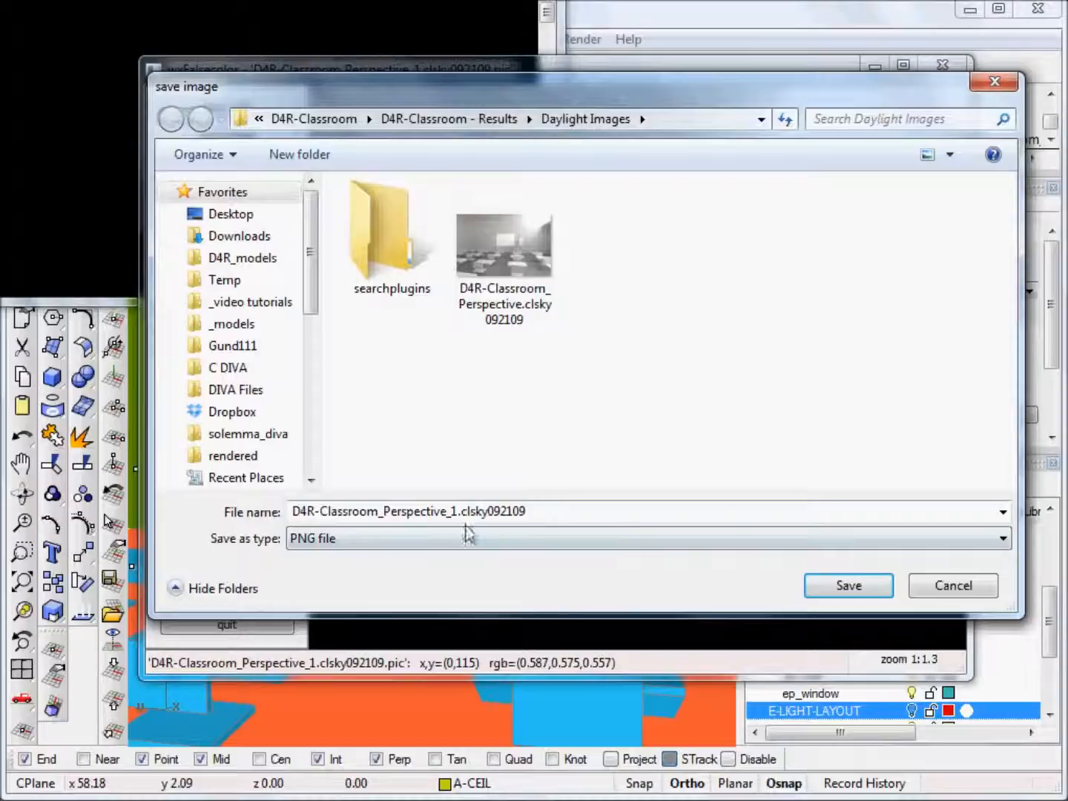
{"action": "left_click", "coordinate": [848, 585]}
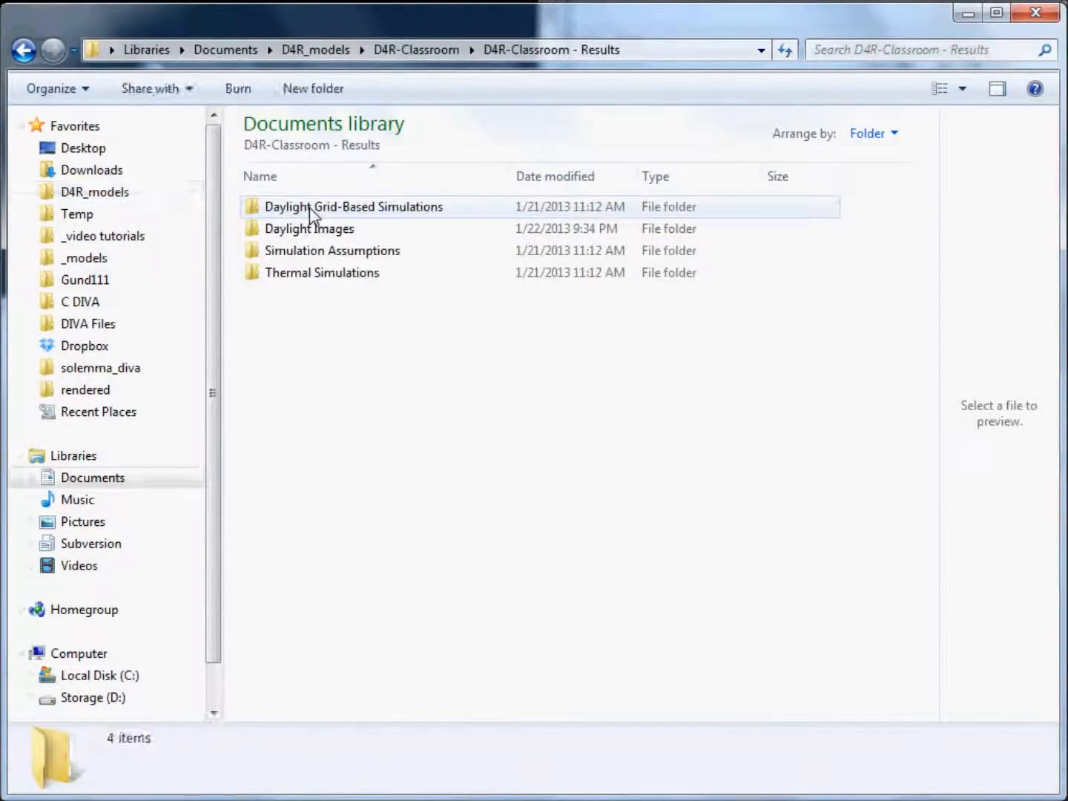
Step: View the earlier render, then the new shiny-whiteboard PNG, in Photo Viewer from Daylight Images
{"action": "double_click", "coordinate": [309, 229]}
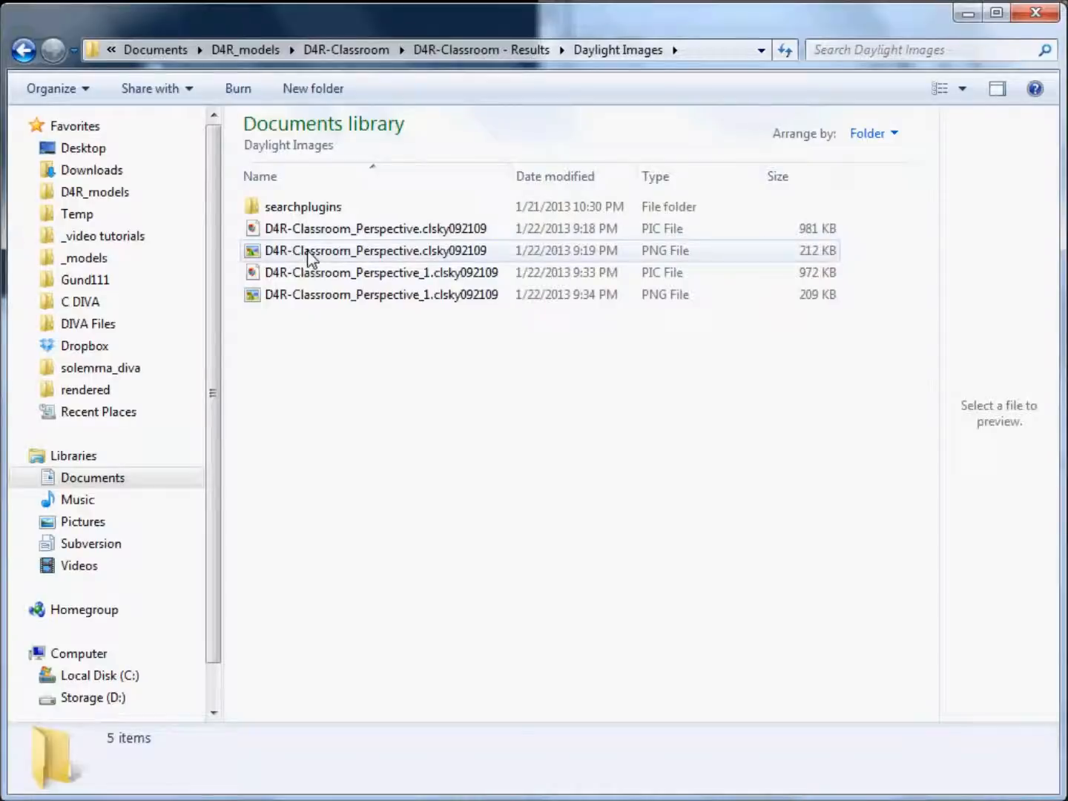
{"action": "double_click", "coordinate": [374, 228]}
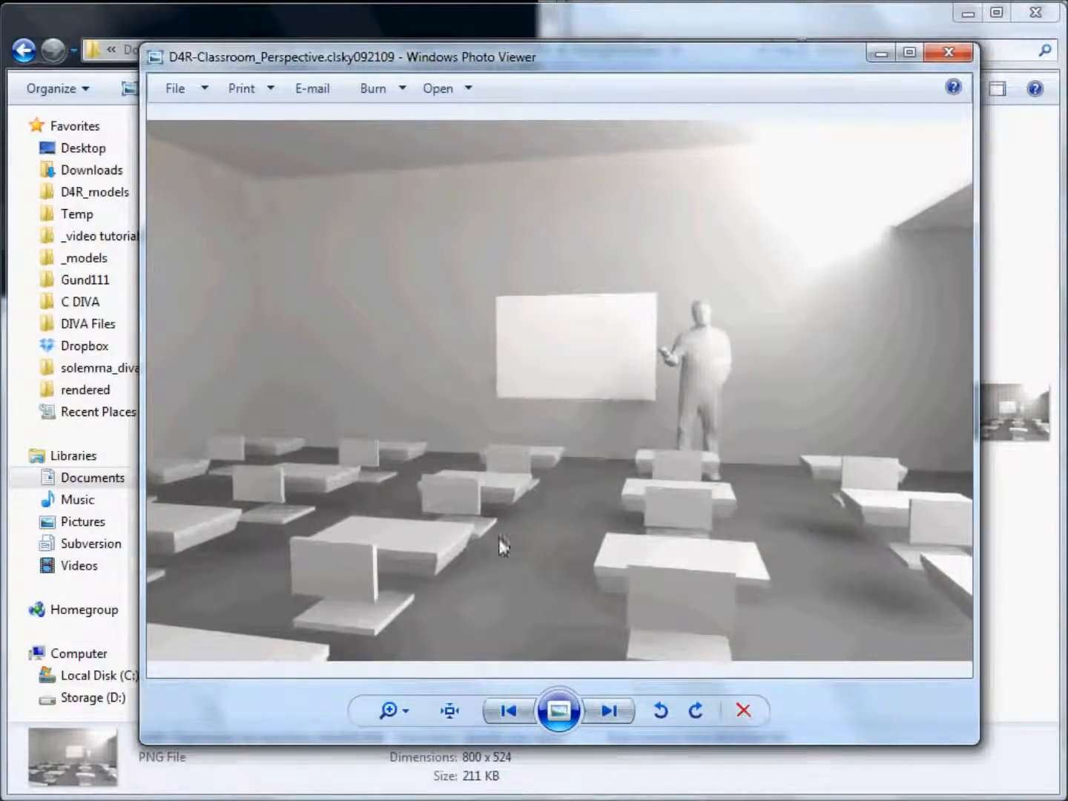
{"action": "left_click", "coordinate": [607, 711]}
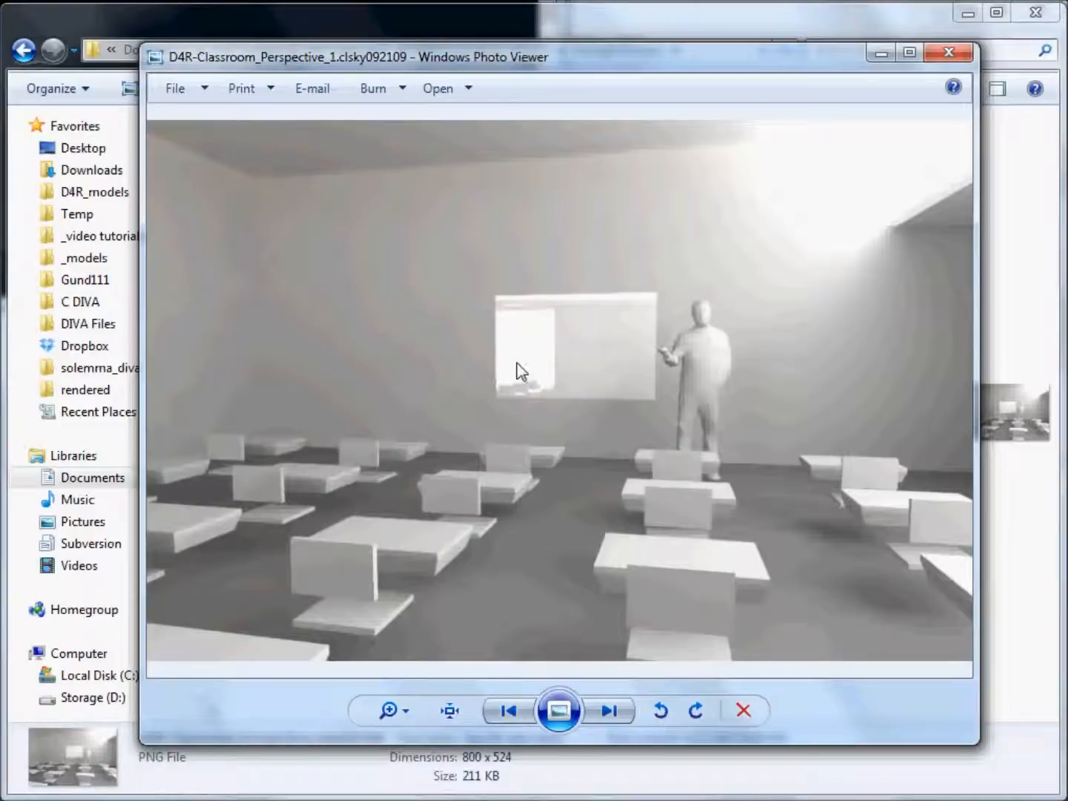
{"action": "mouse_move", "coordinate": [524, 352]}
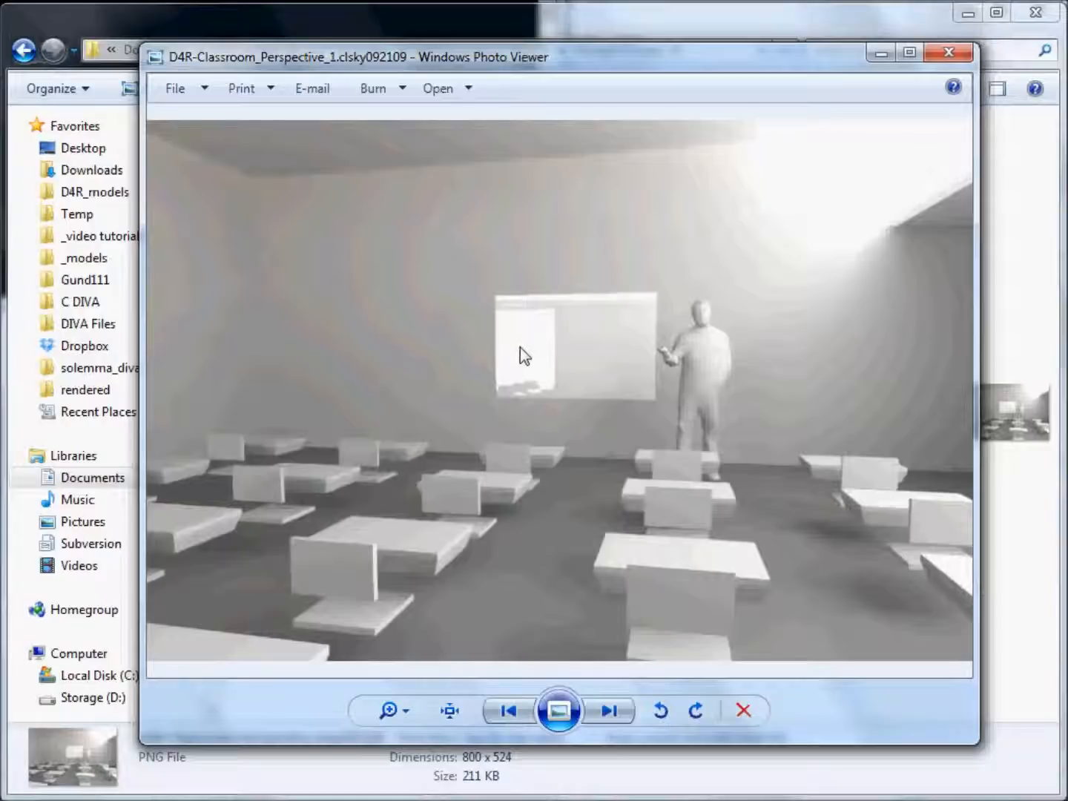
{"action": "mouse_move", "coordinate": [519, 362]}
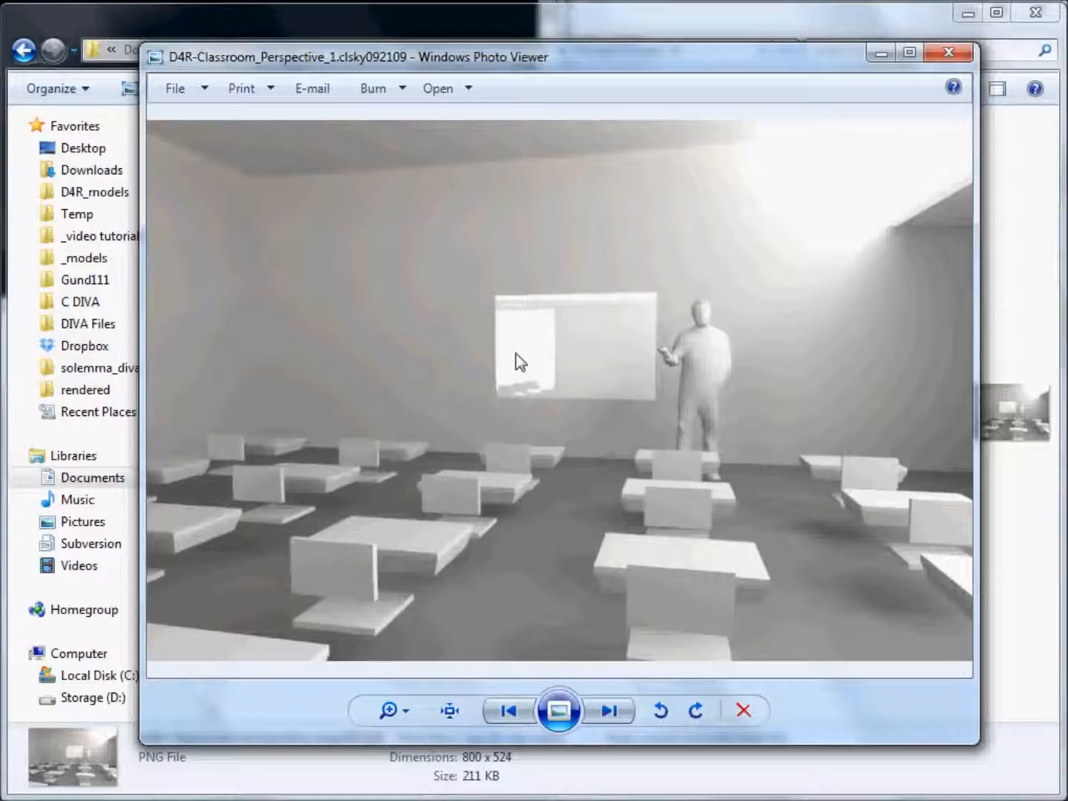